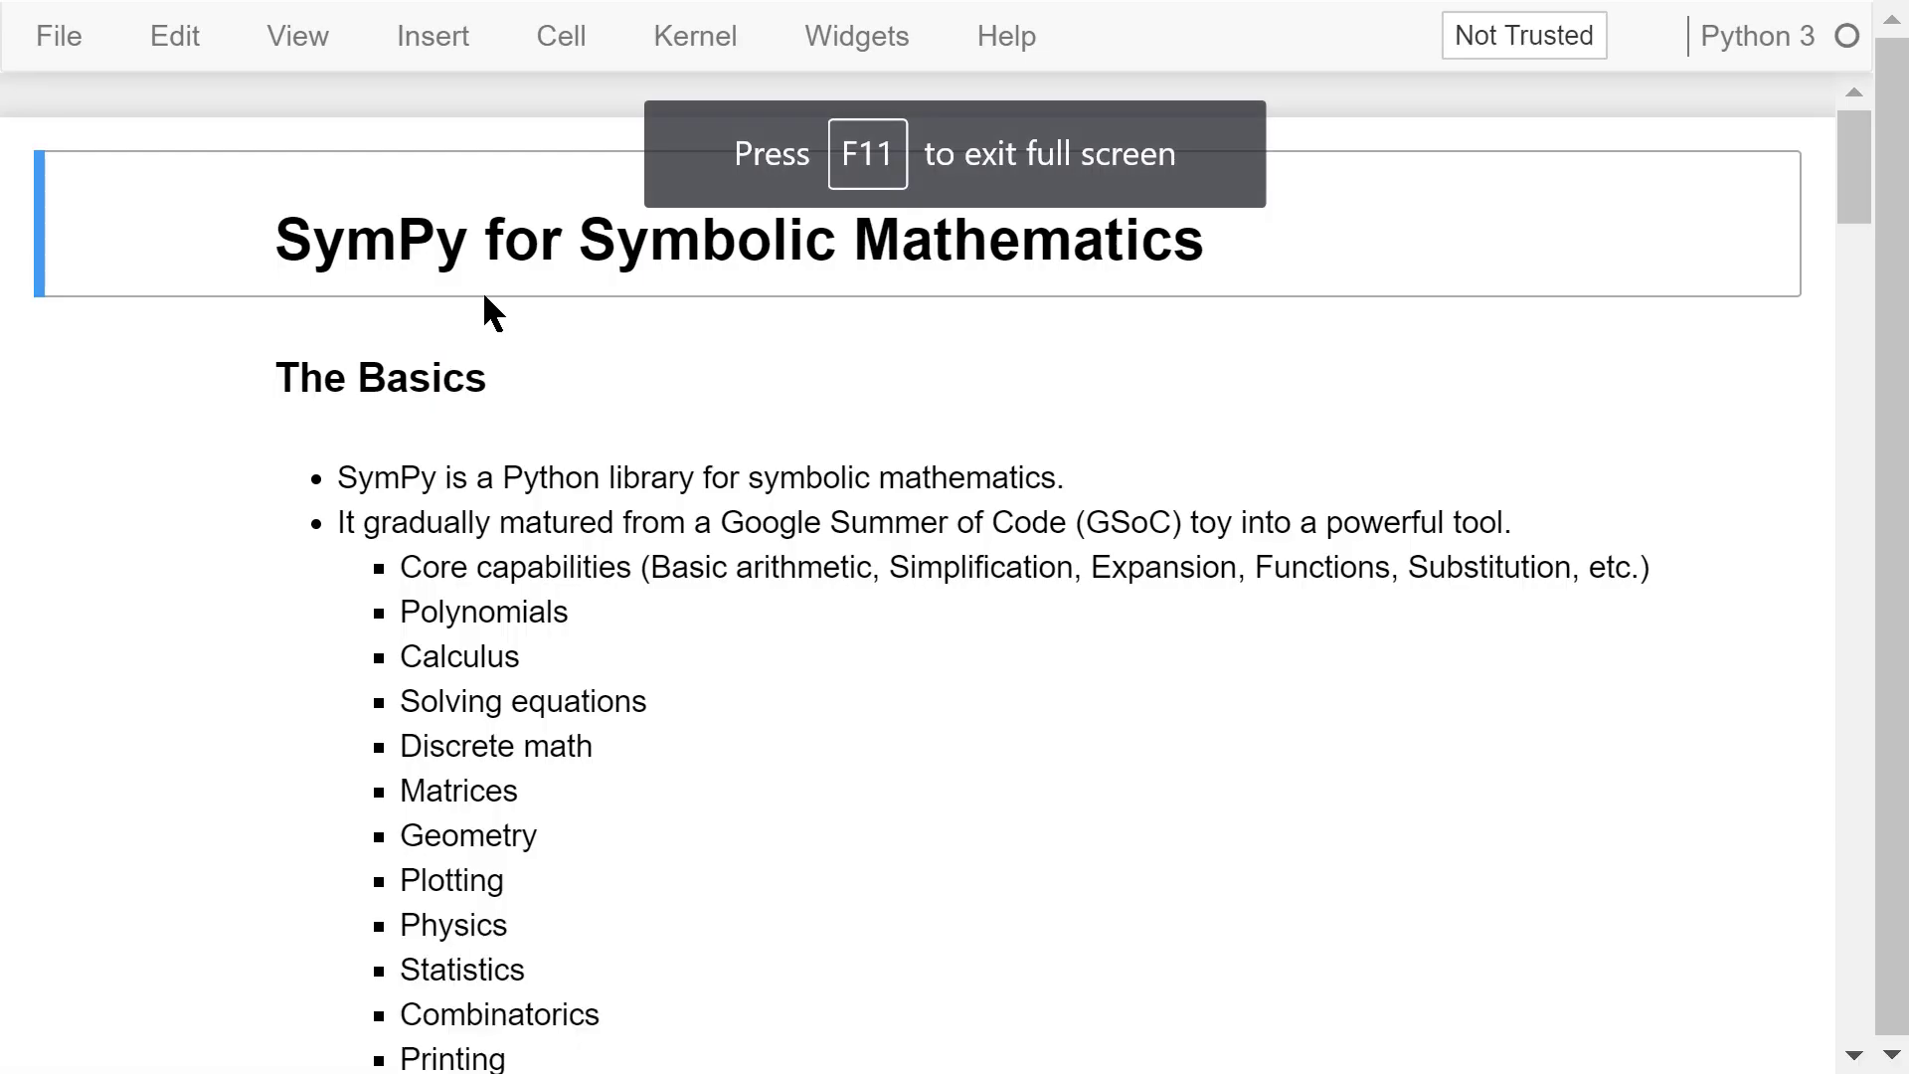
{"action": "mouse_move", "coordinate": [632, 299]}
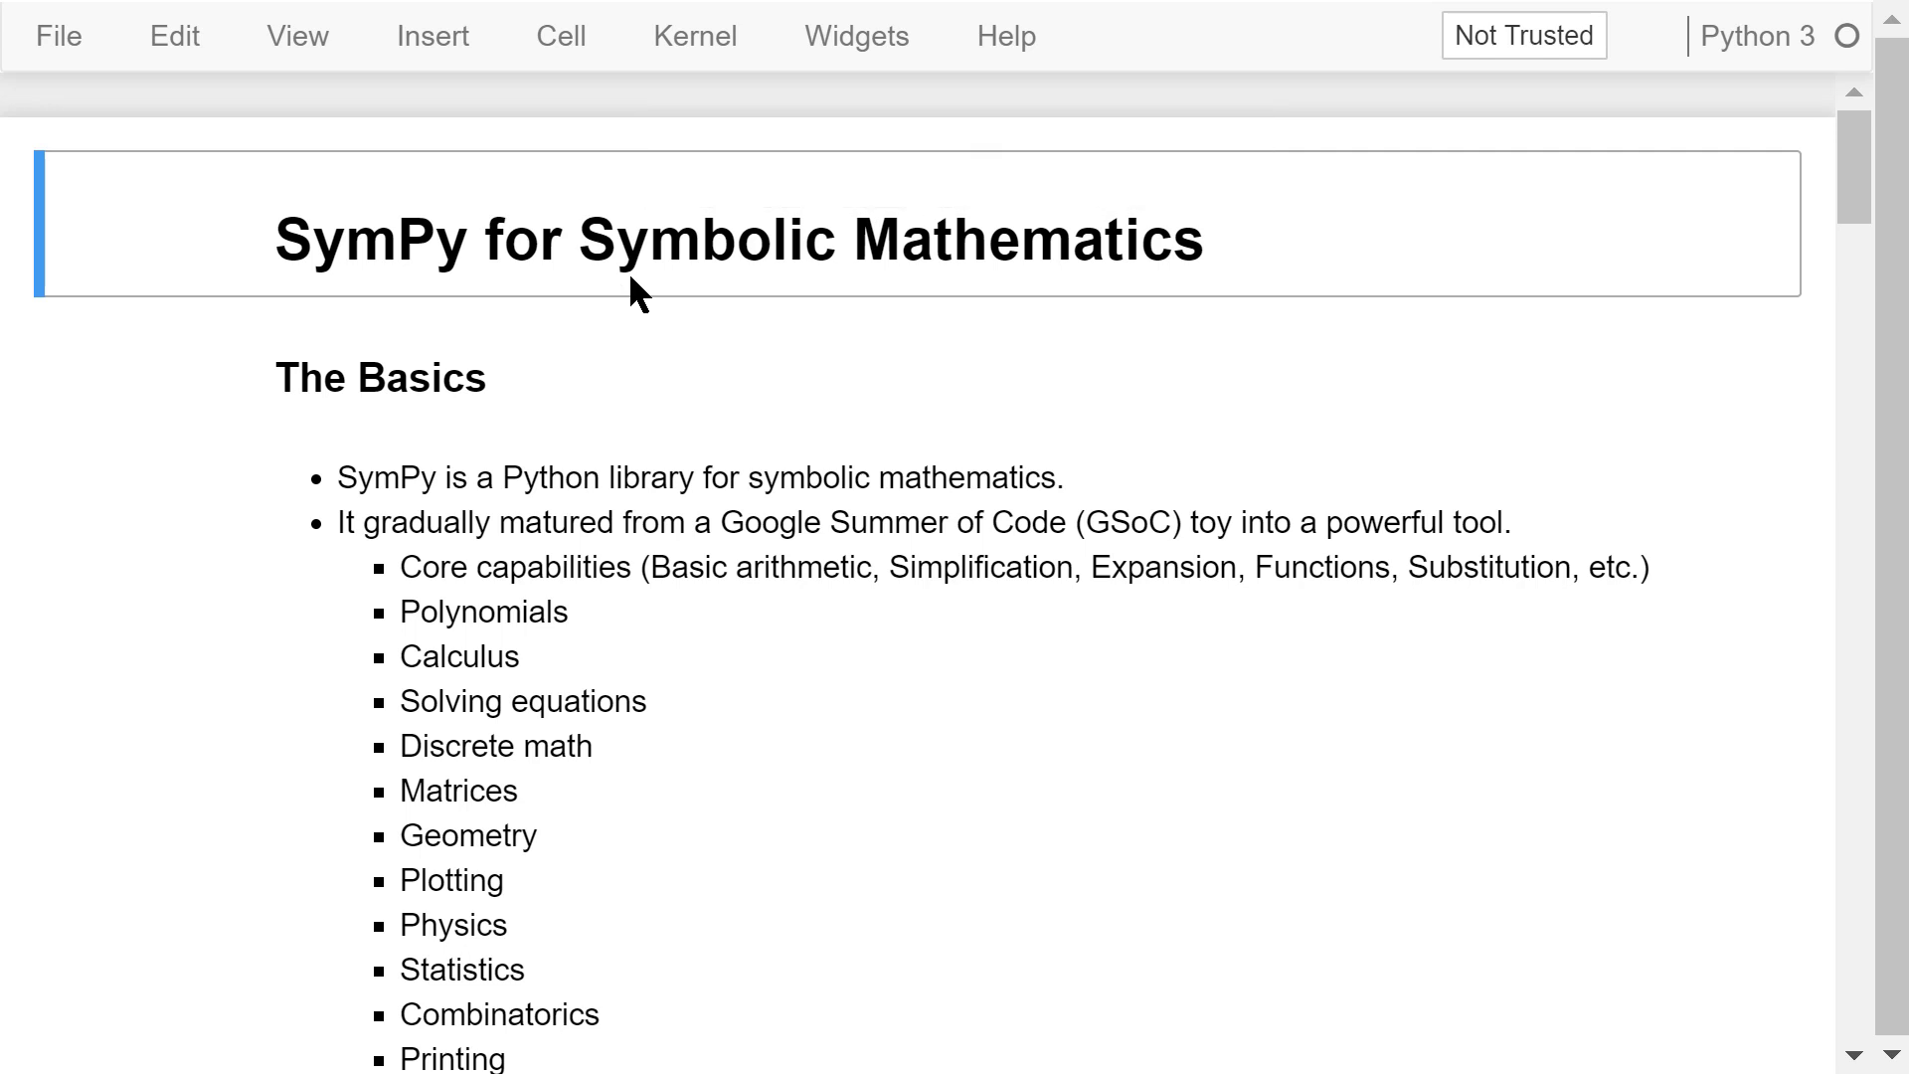
{"action": "mouse_move", "coordinate": [604, 302]}
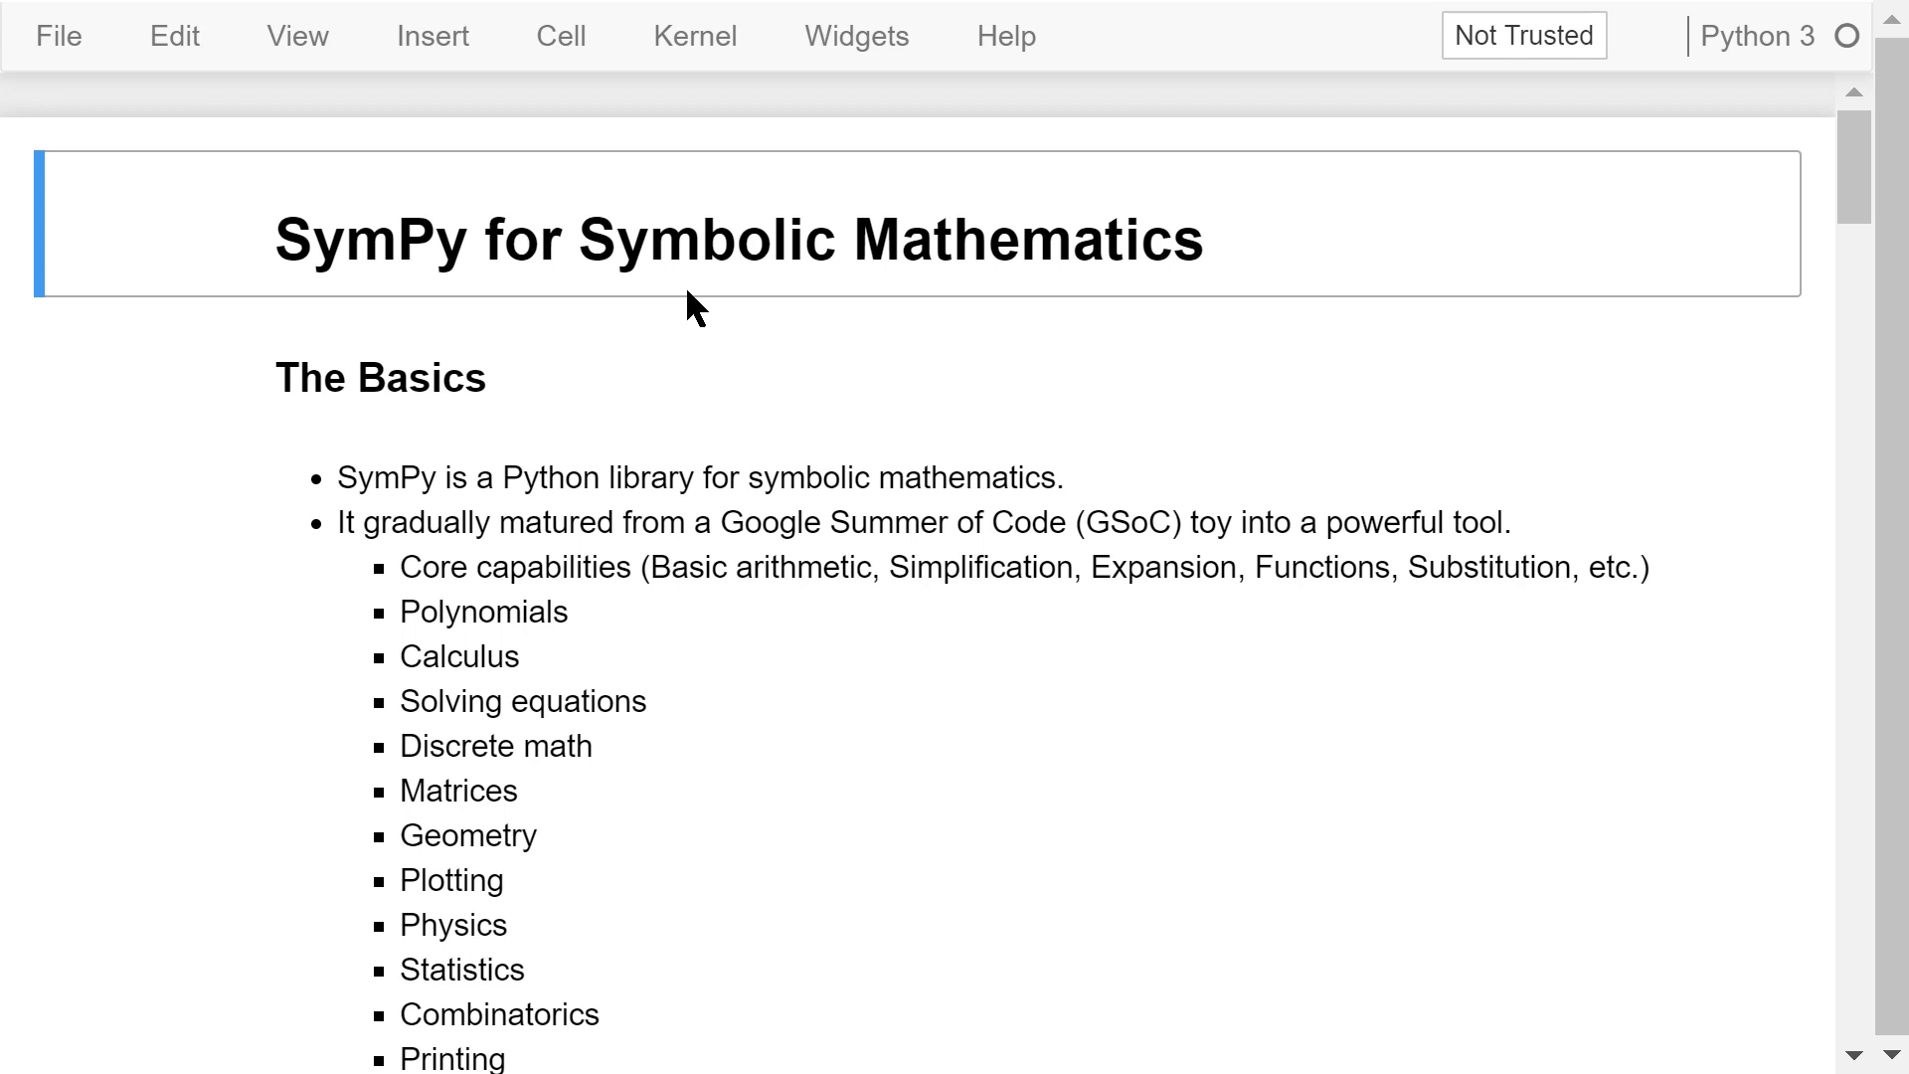
{"action": "mouse_move", "coordinate": [551, 396]}
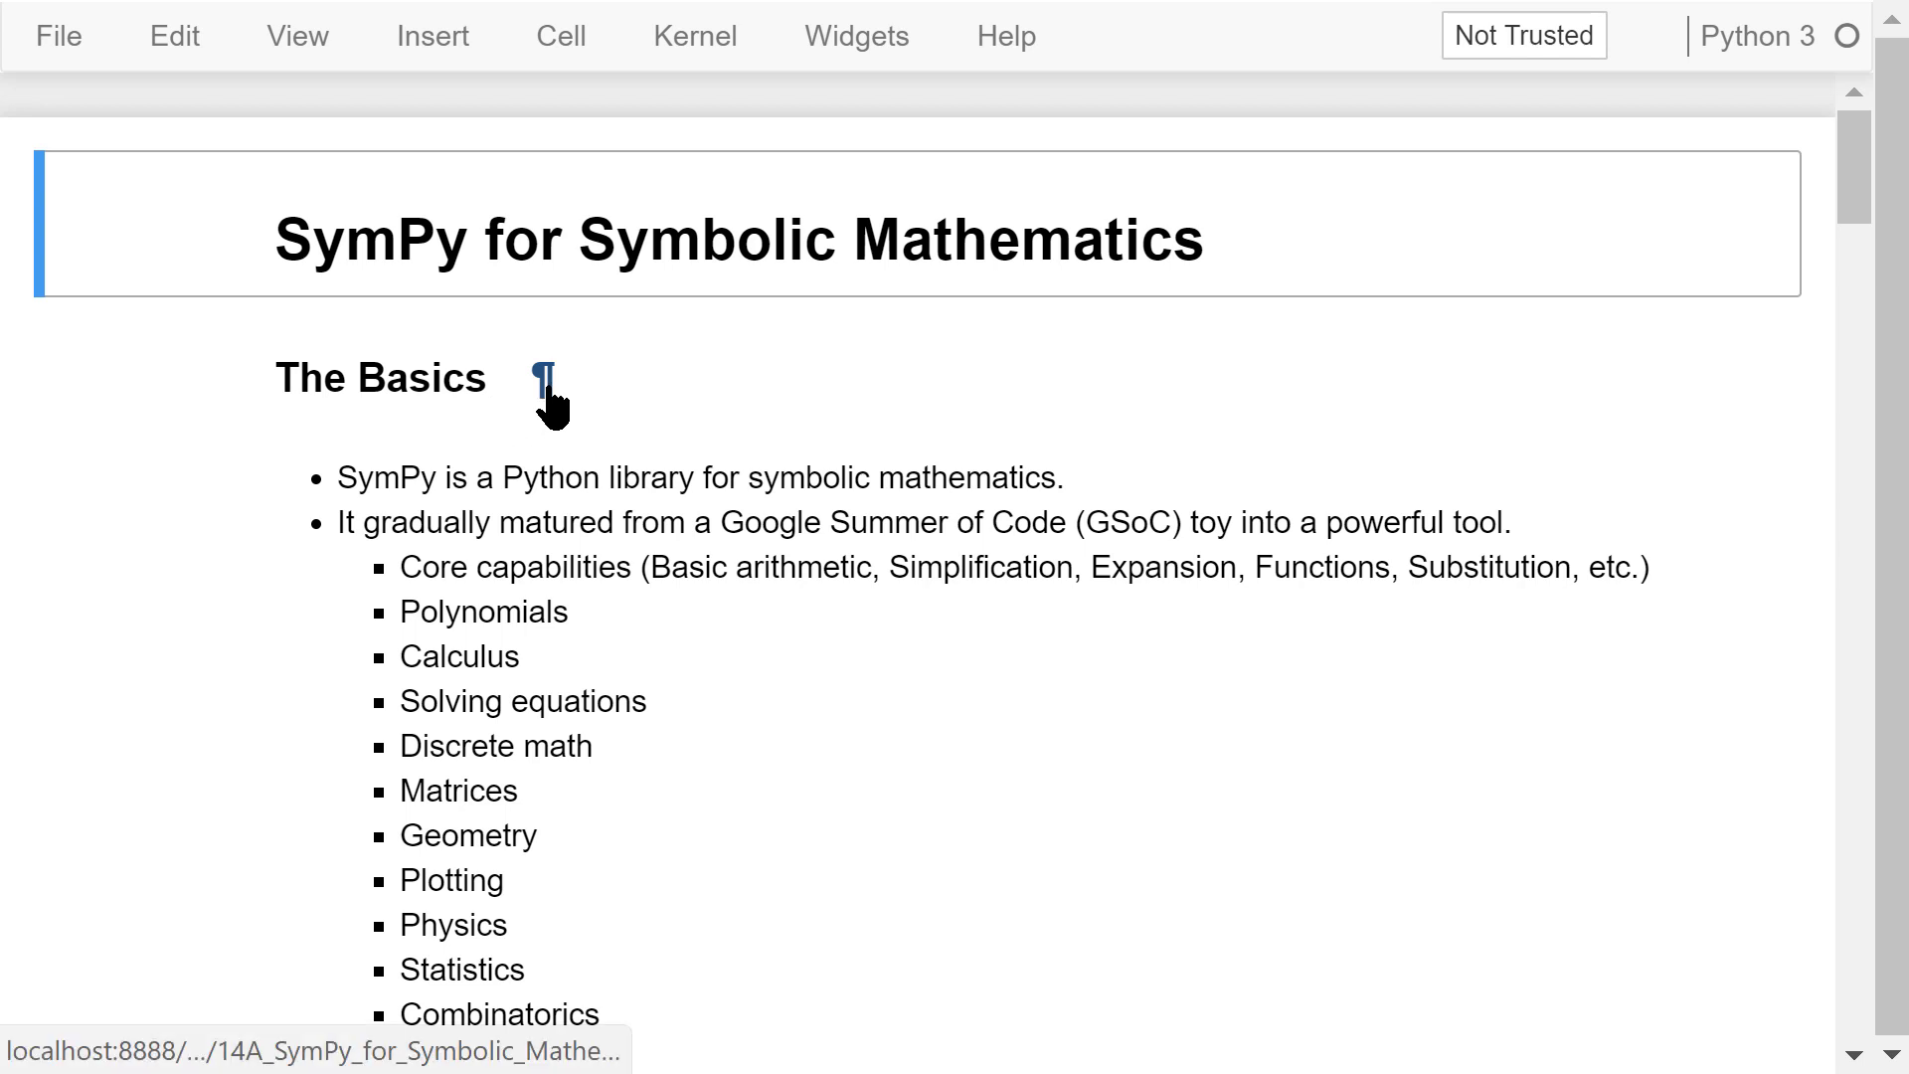
Scroll past The Basics list to the 'from sympy import *' cell and the Rationals section
{"action": "scroll", "scroll_direction": "down", "scroll_amount": 3}
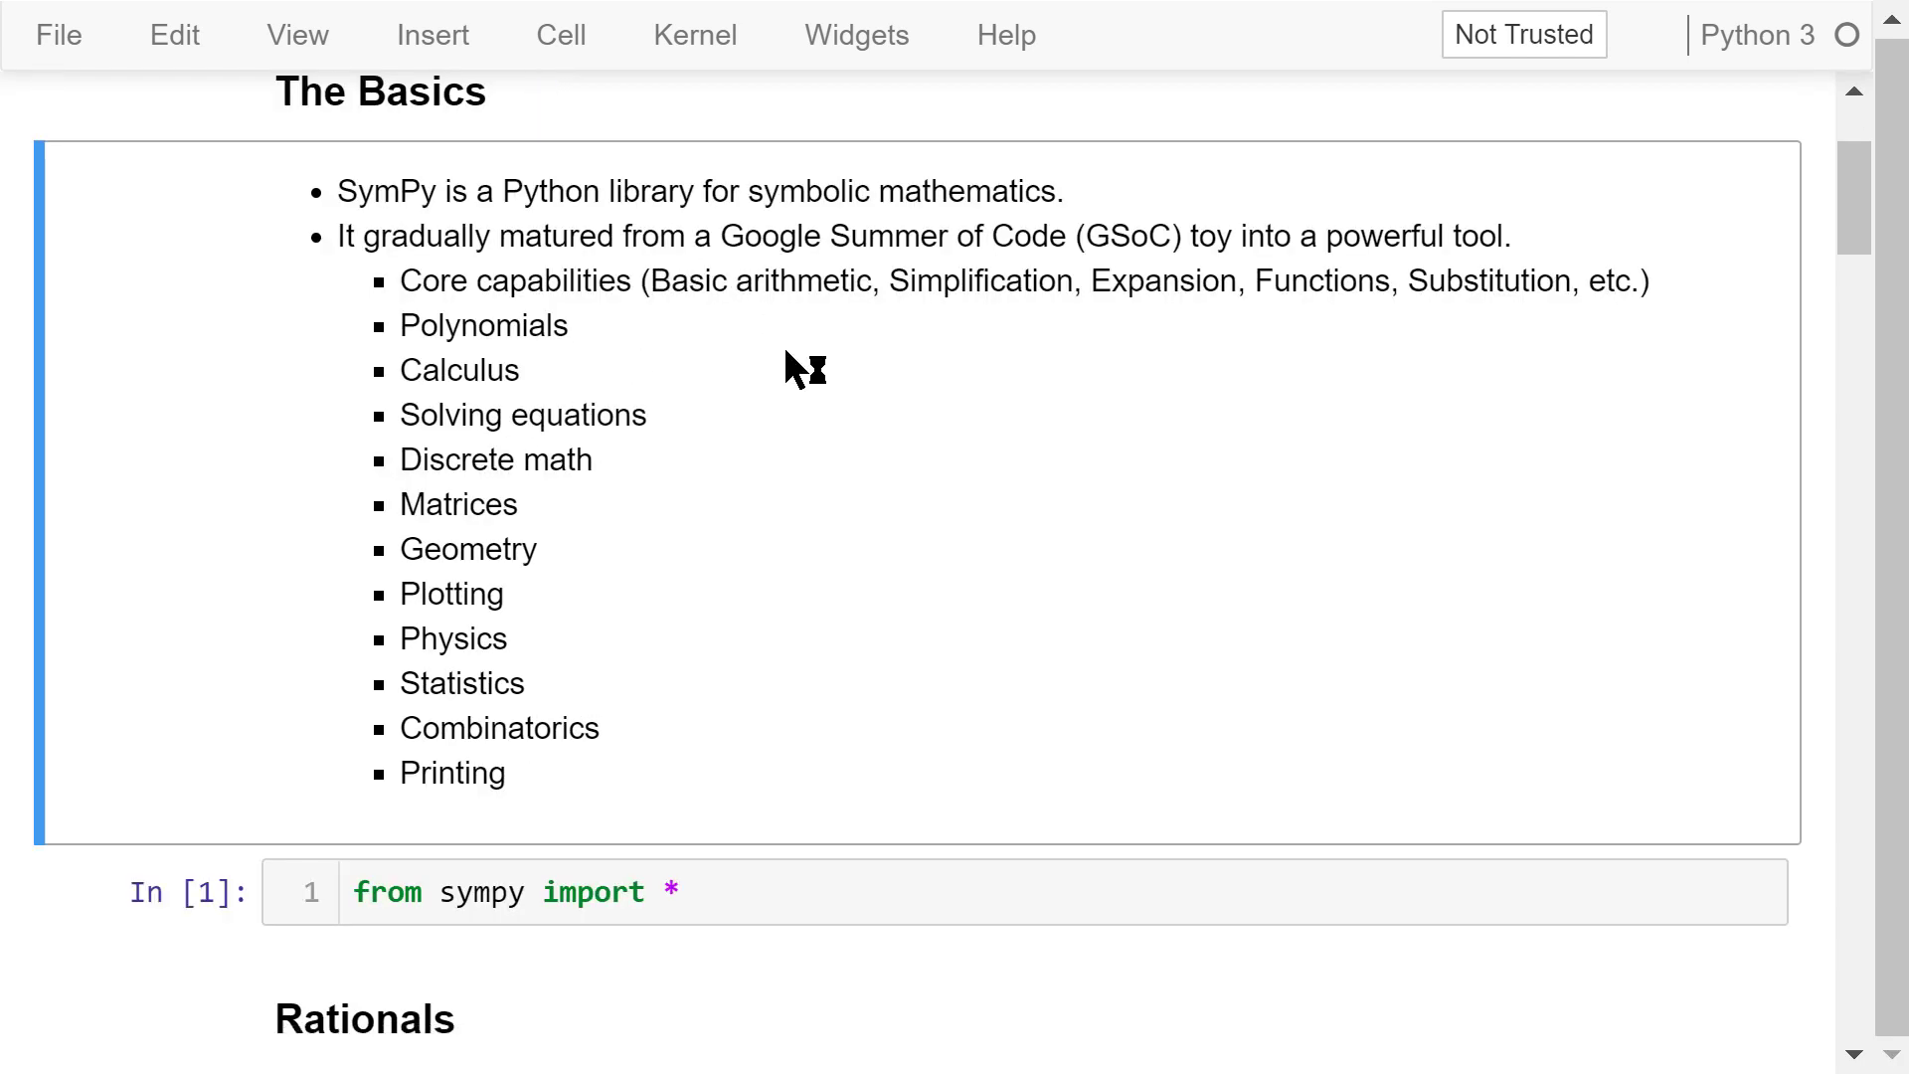
{"action": "mouse_move", "coordinate": [814, 417]}
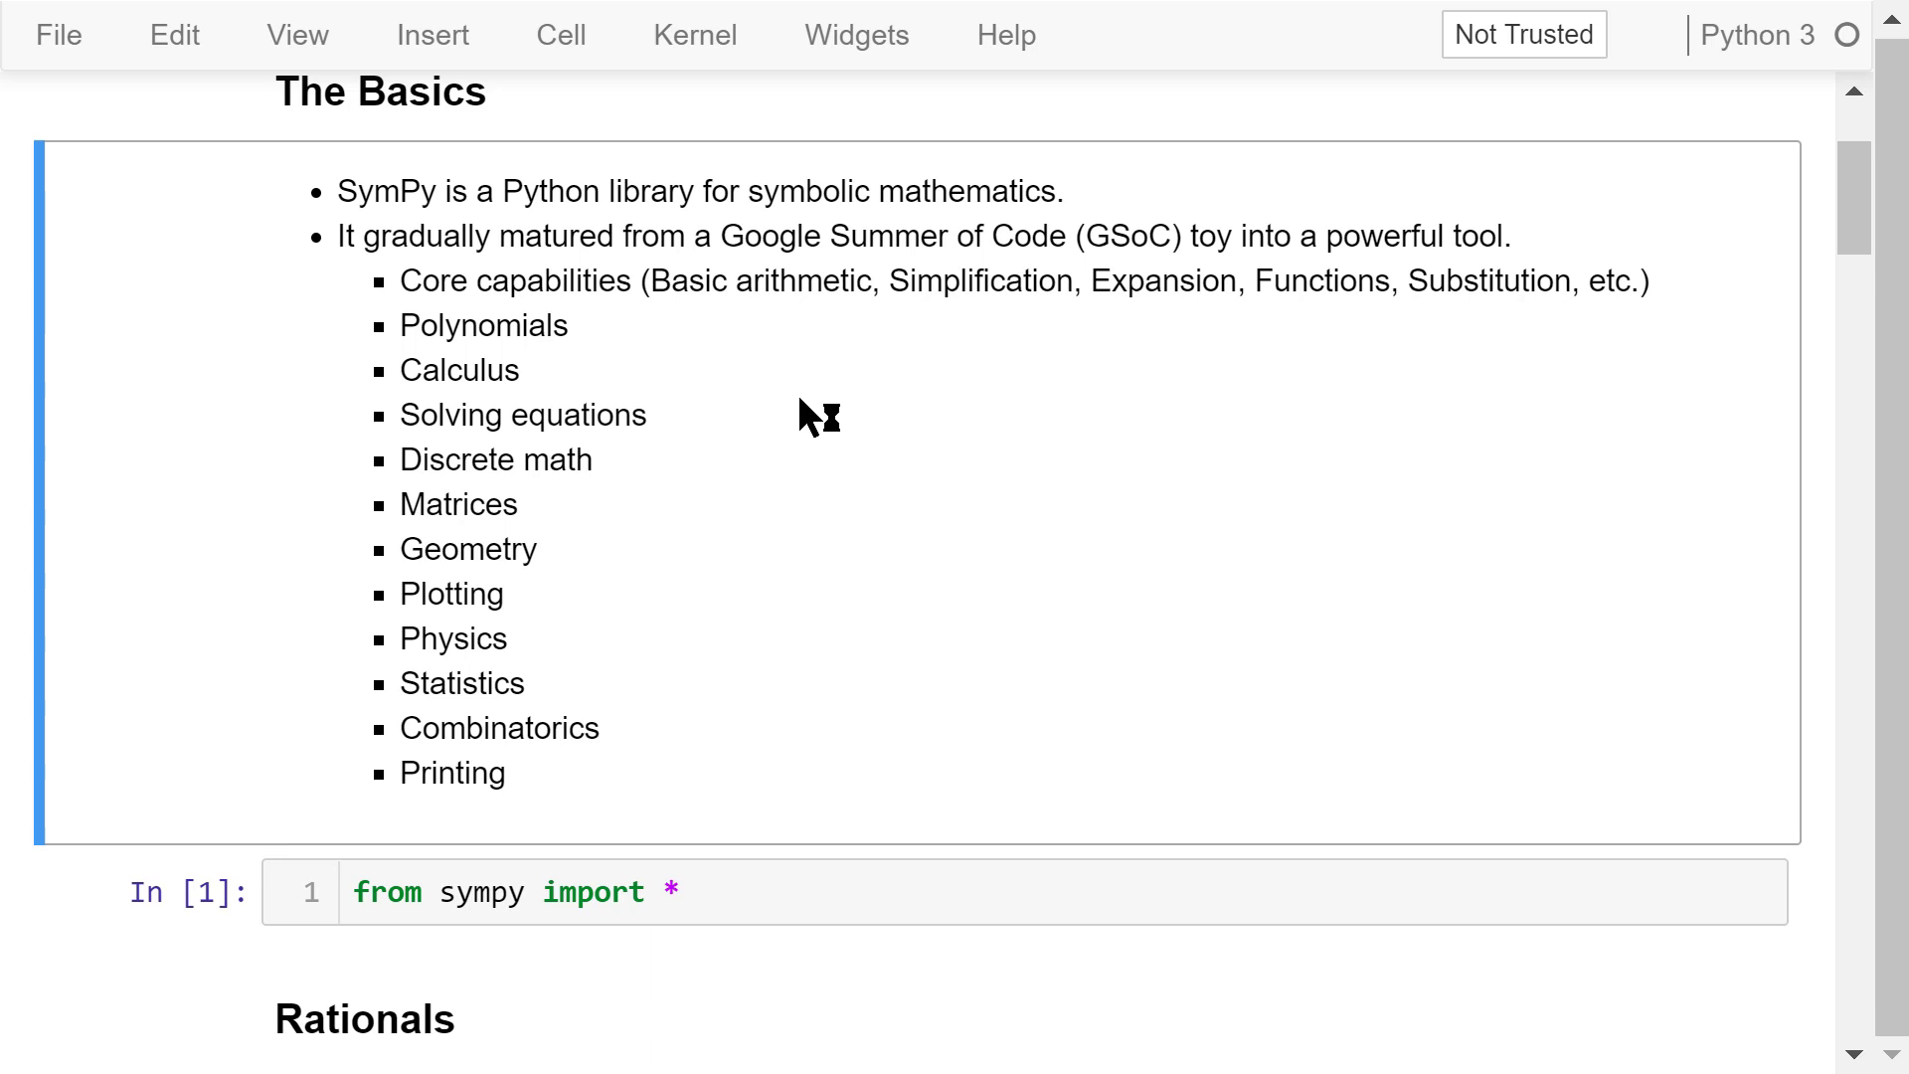
{"action": "mouse_move", "coordinate": [746, 362]}
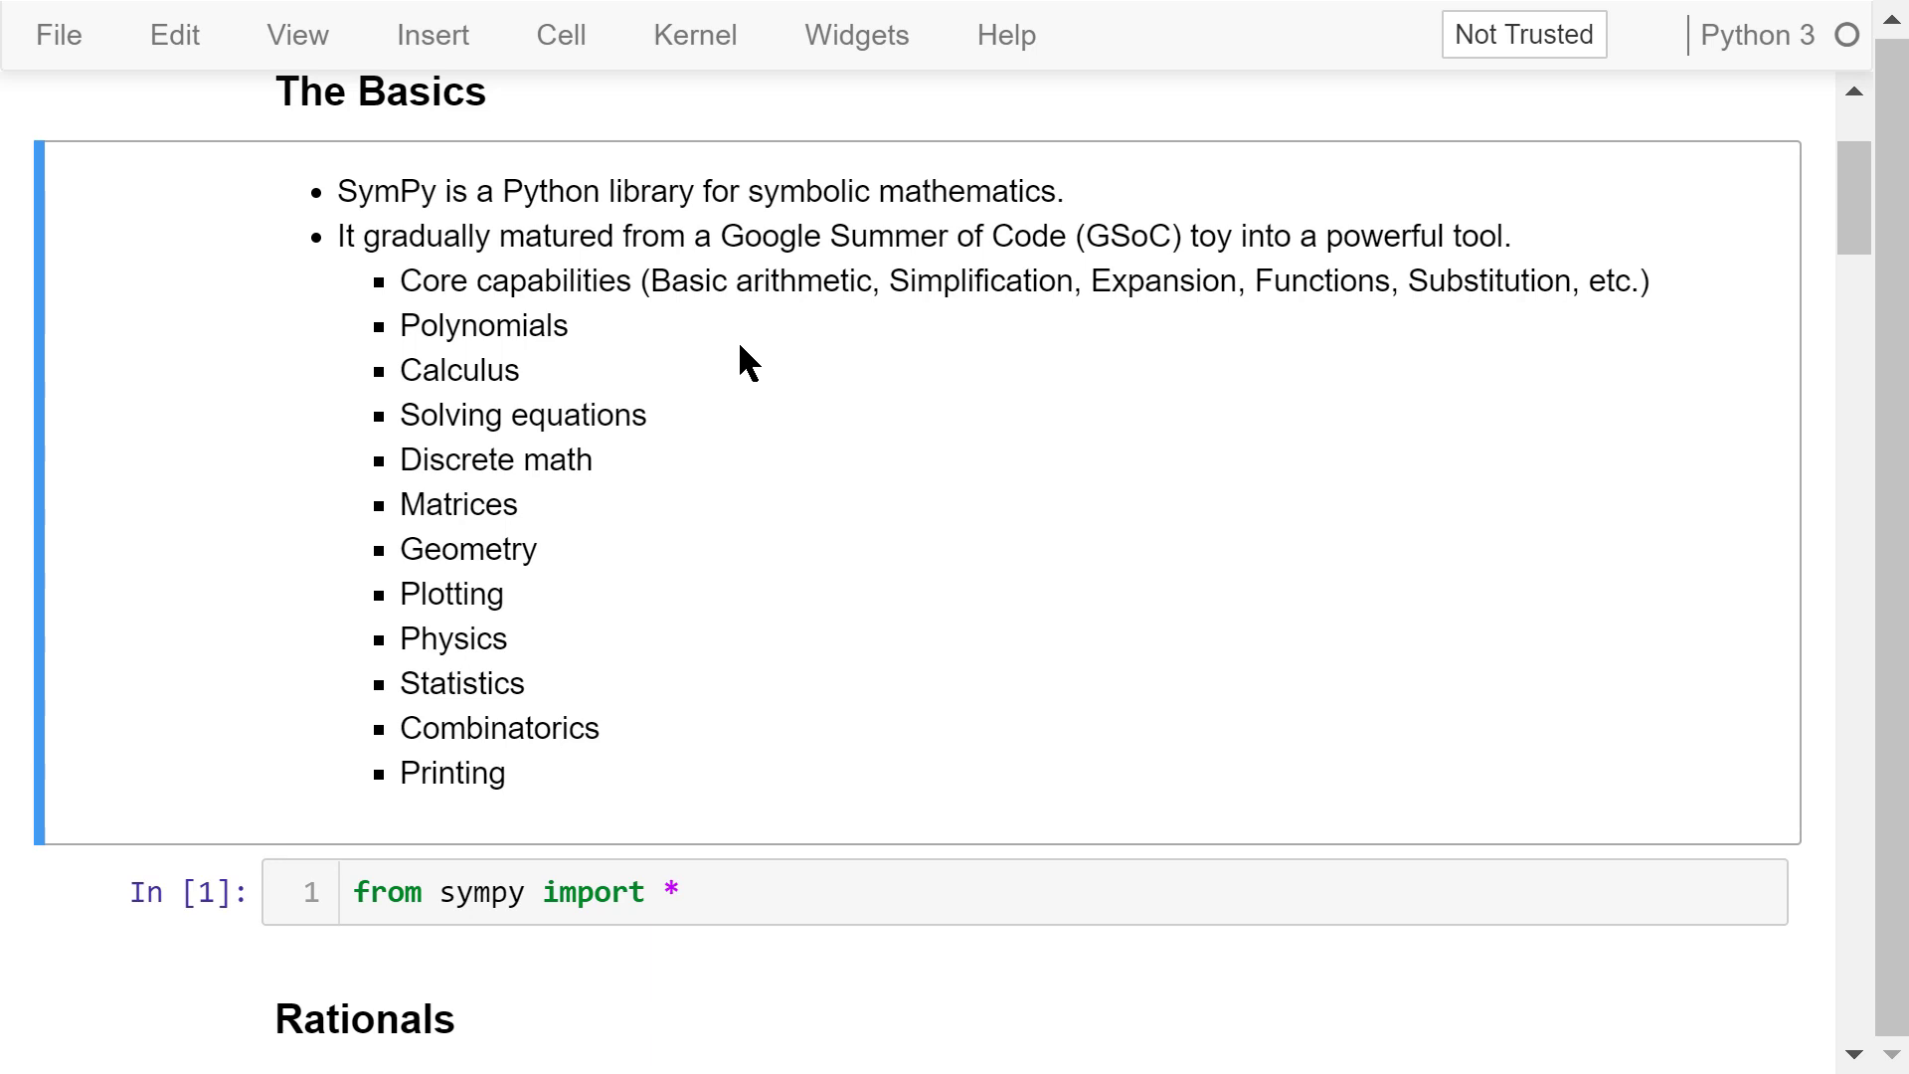
{"action": "mouse_move", "coordinate": [1122, 350]}
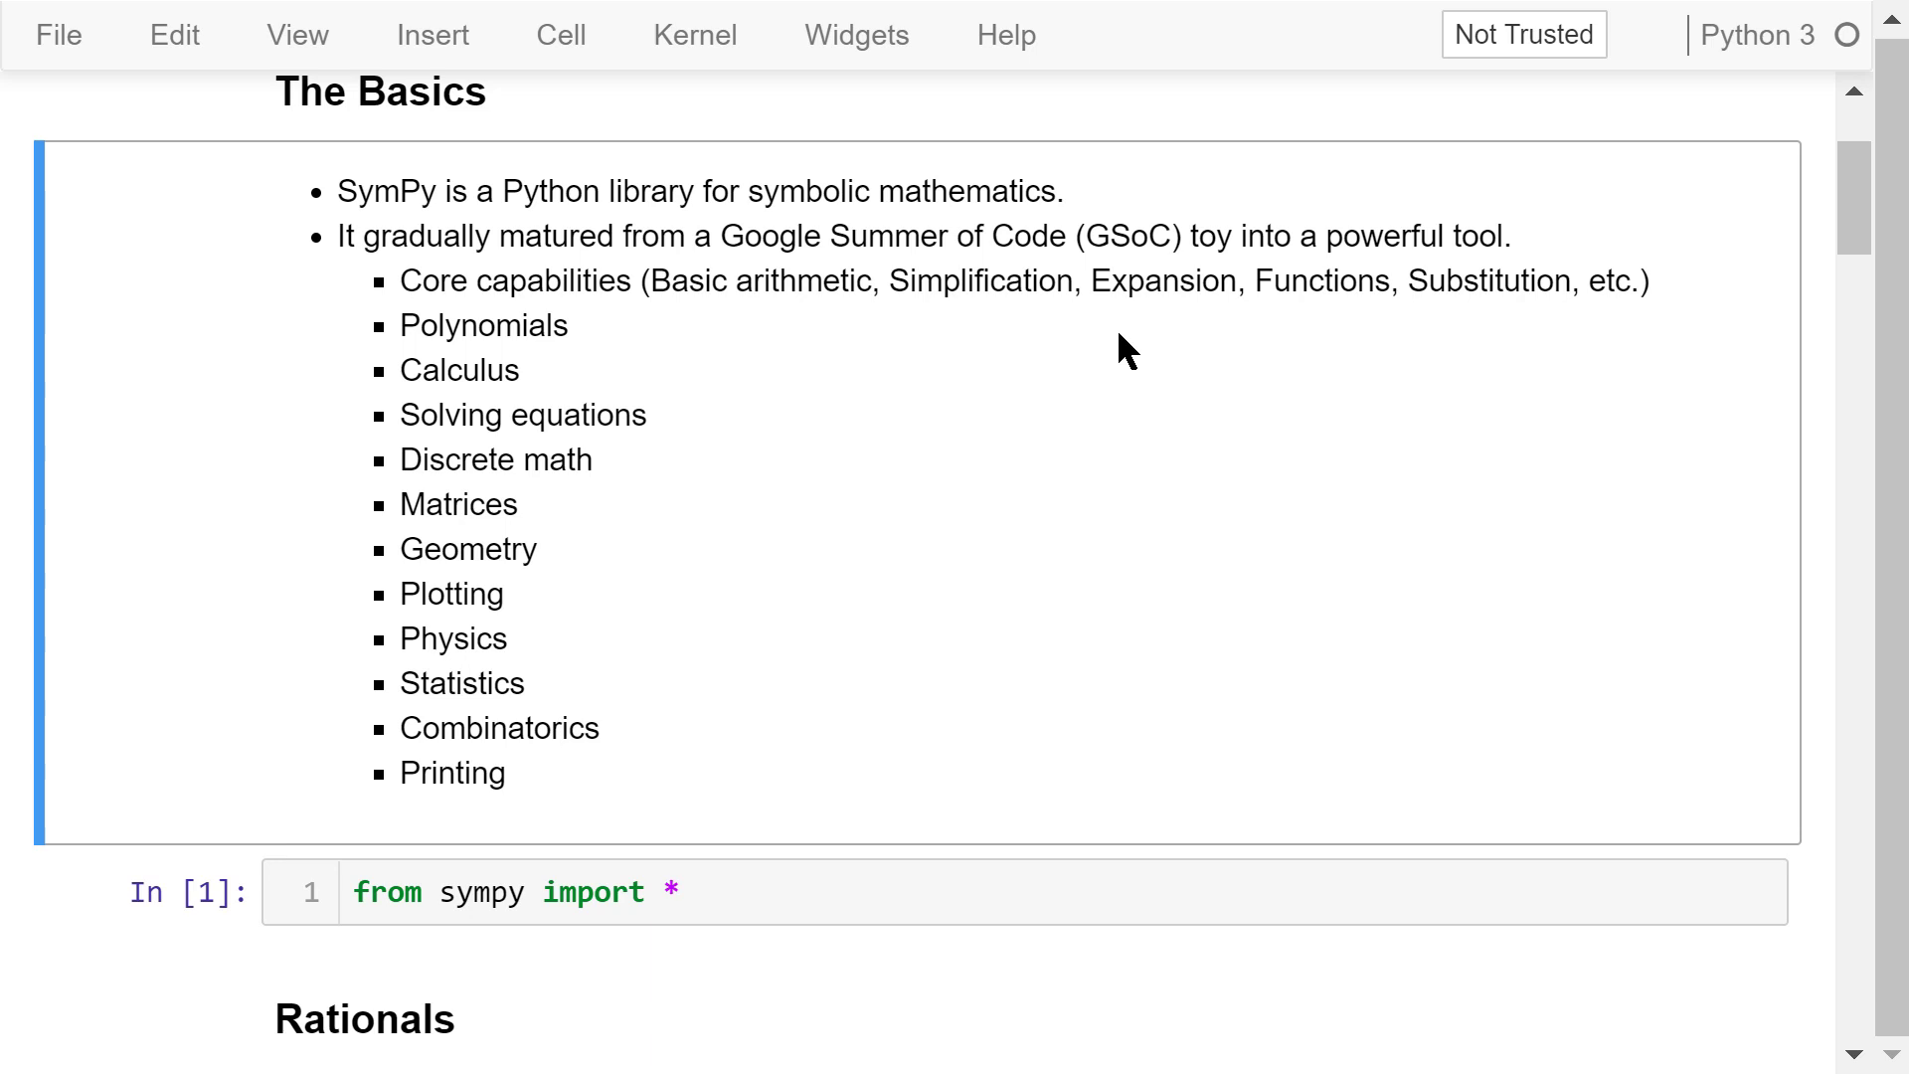
{"action": "mouse_move", "coordinate": [702, 371]}
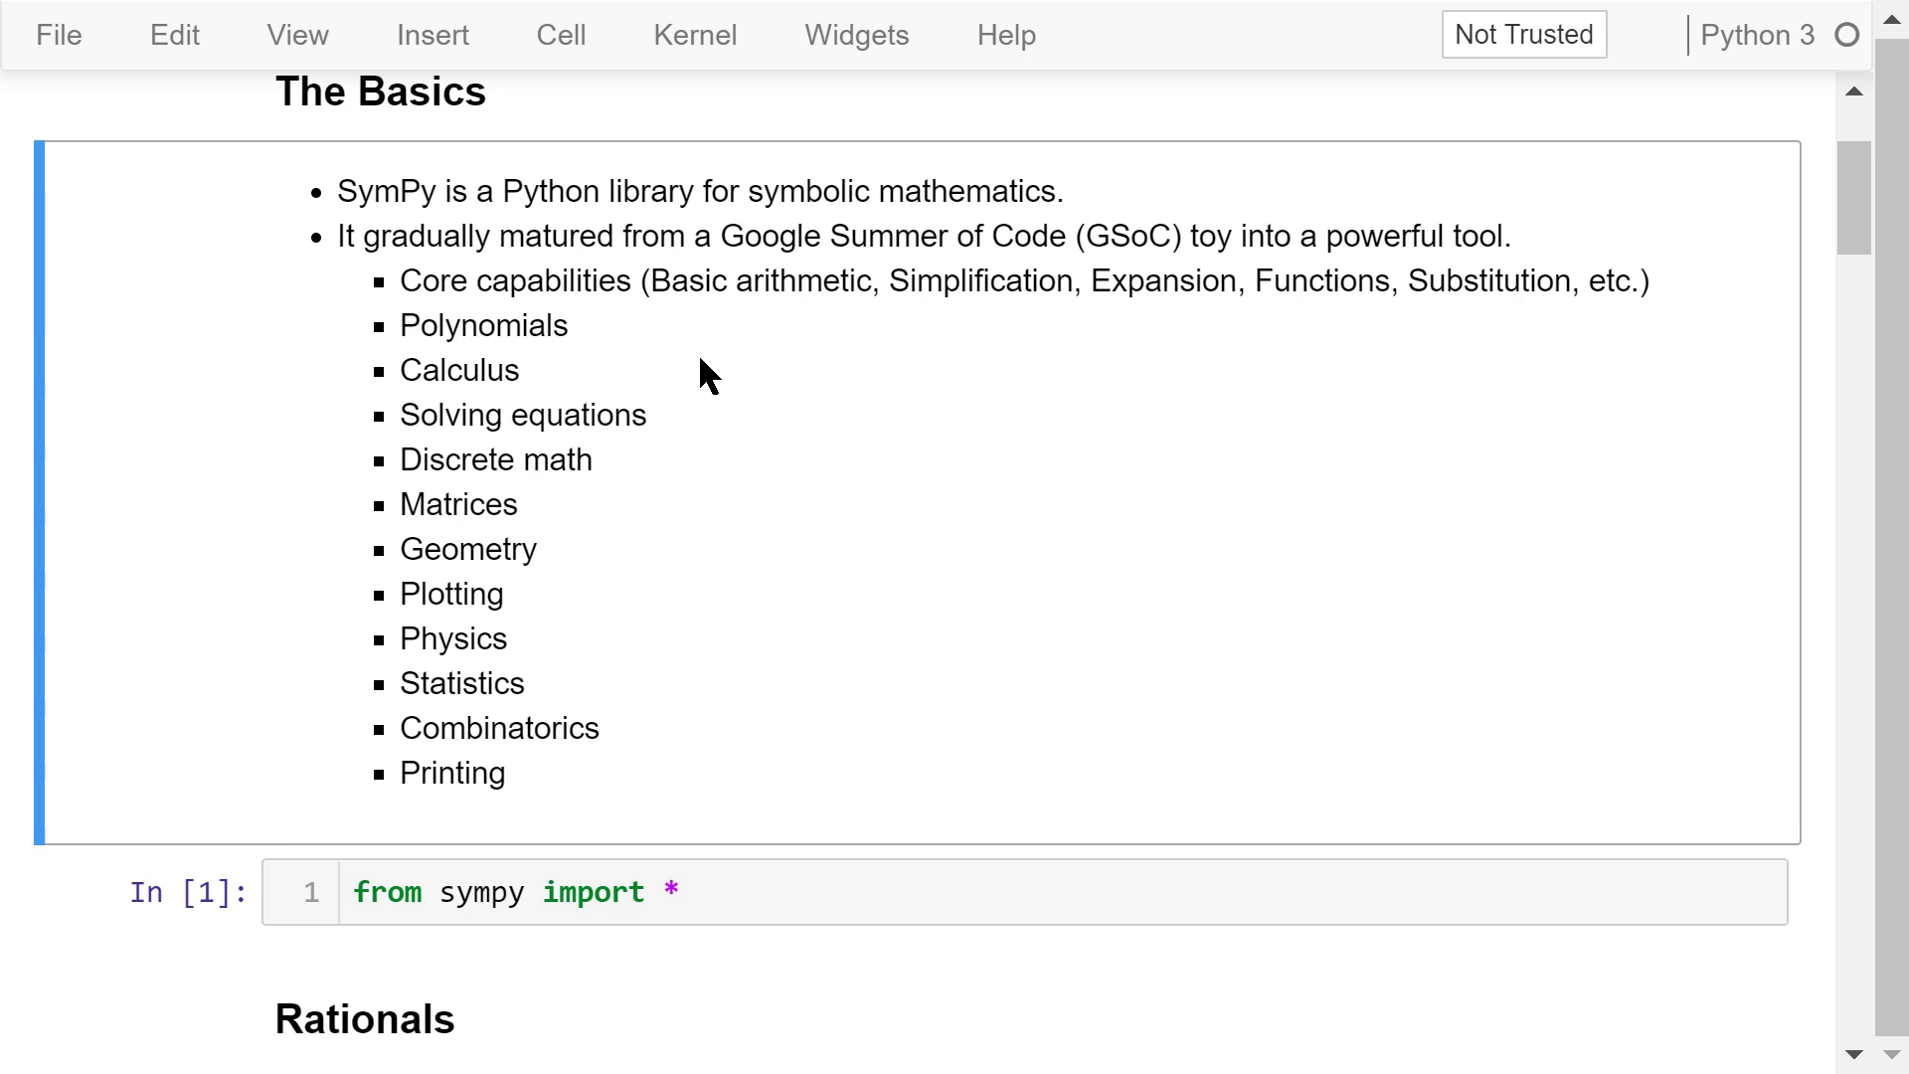
{"action": "mouse_move", "coordinate": [704, 484]}
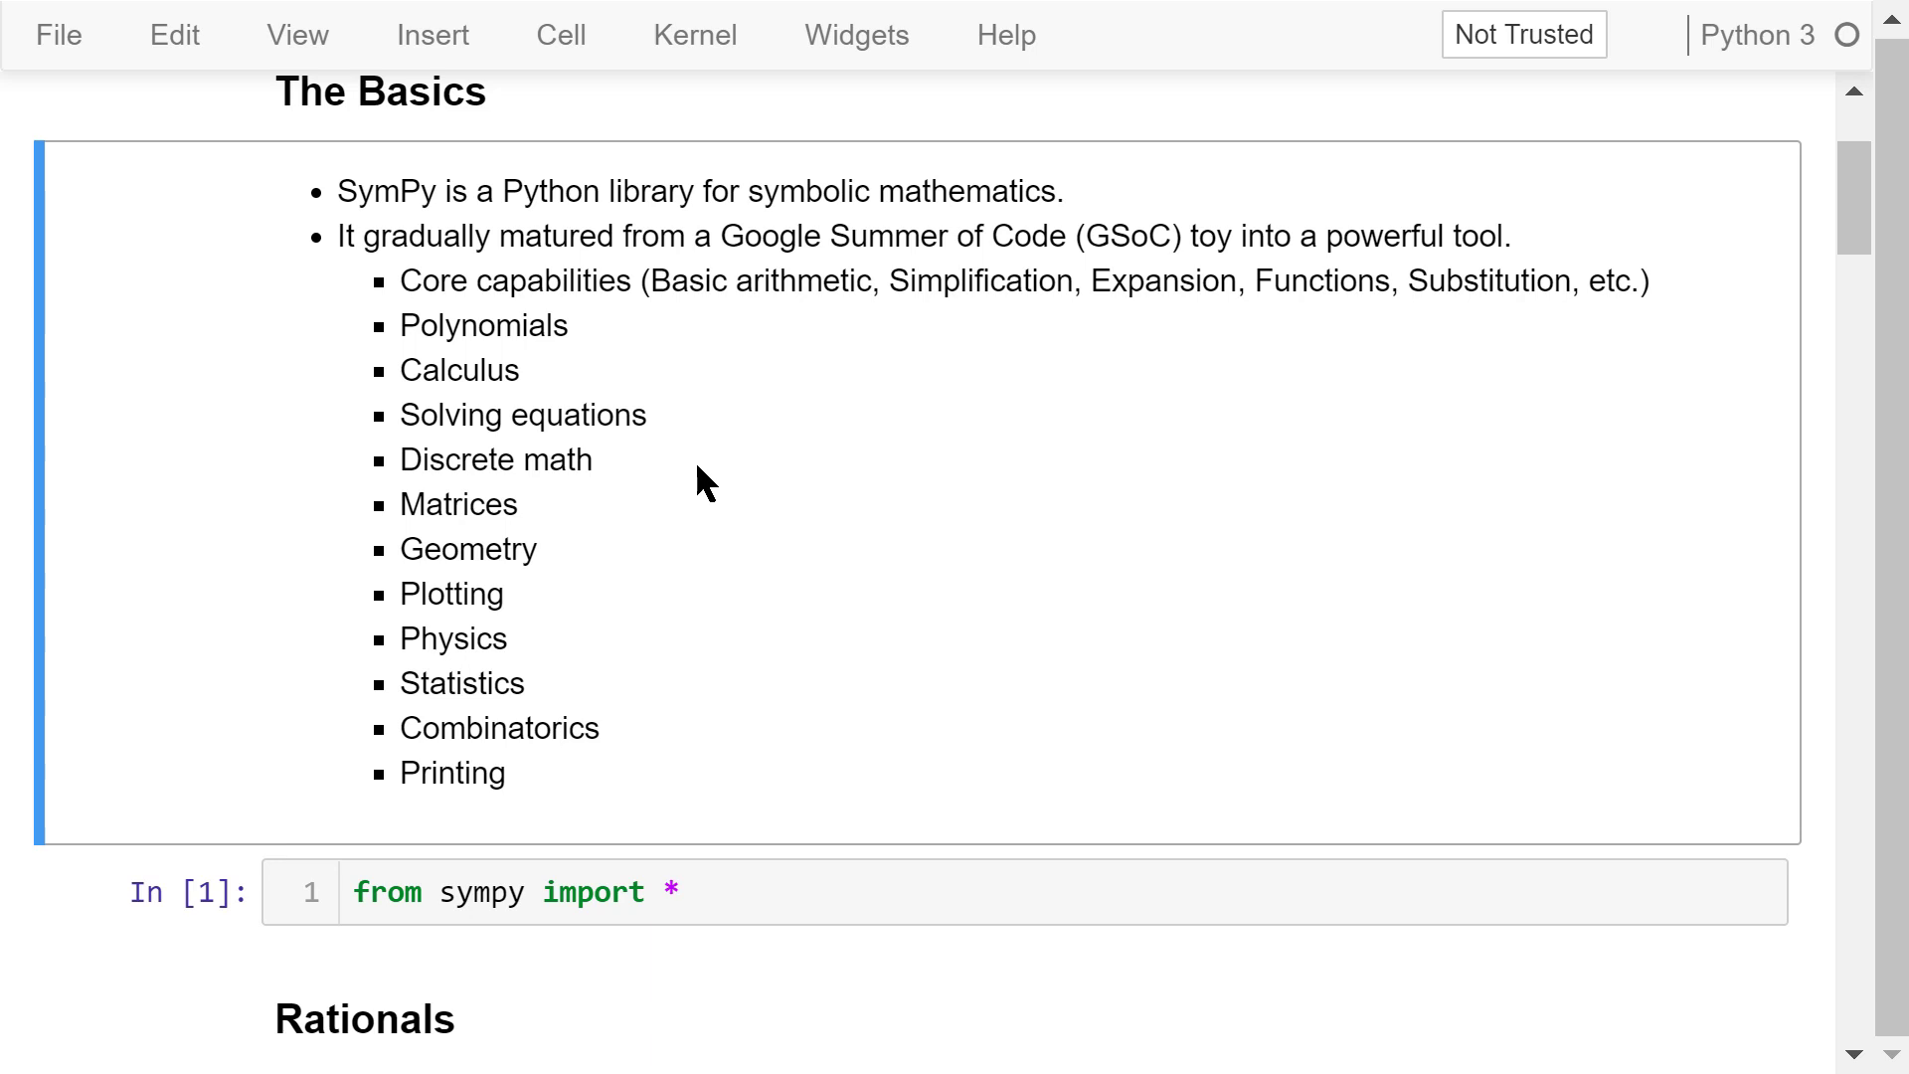
{"action": "mouse_move", "coordinate": [712, 510]}
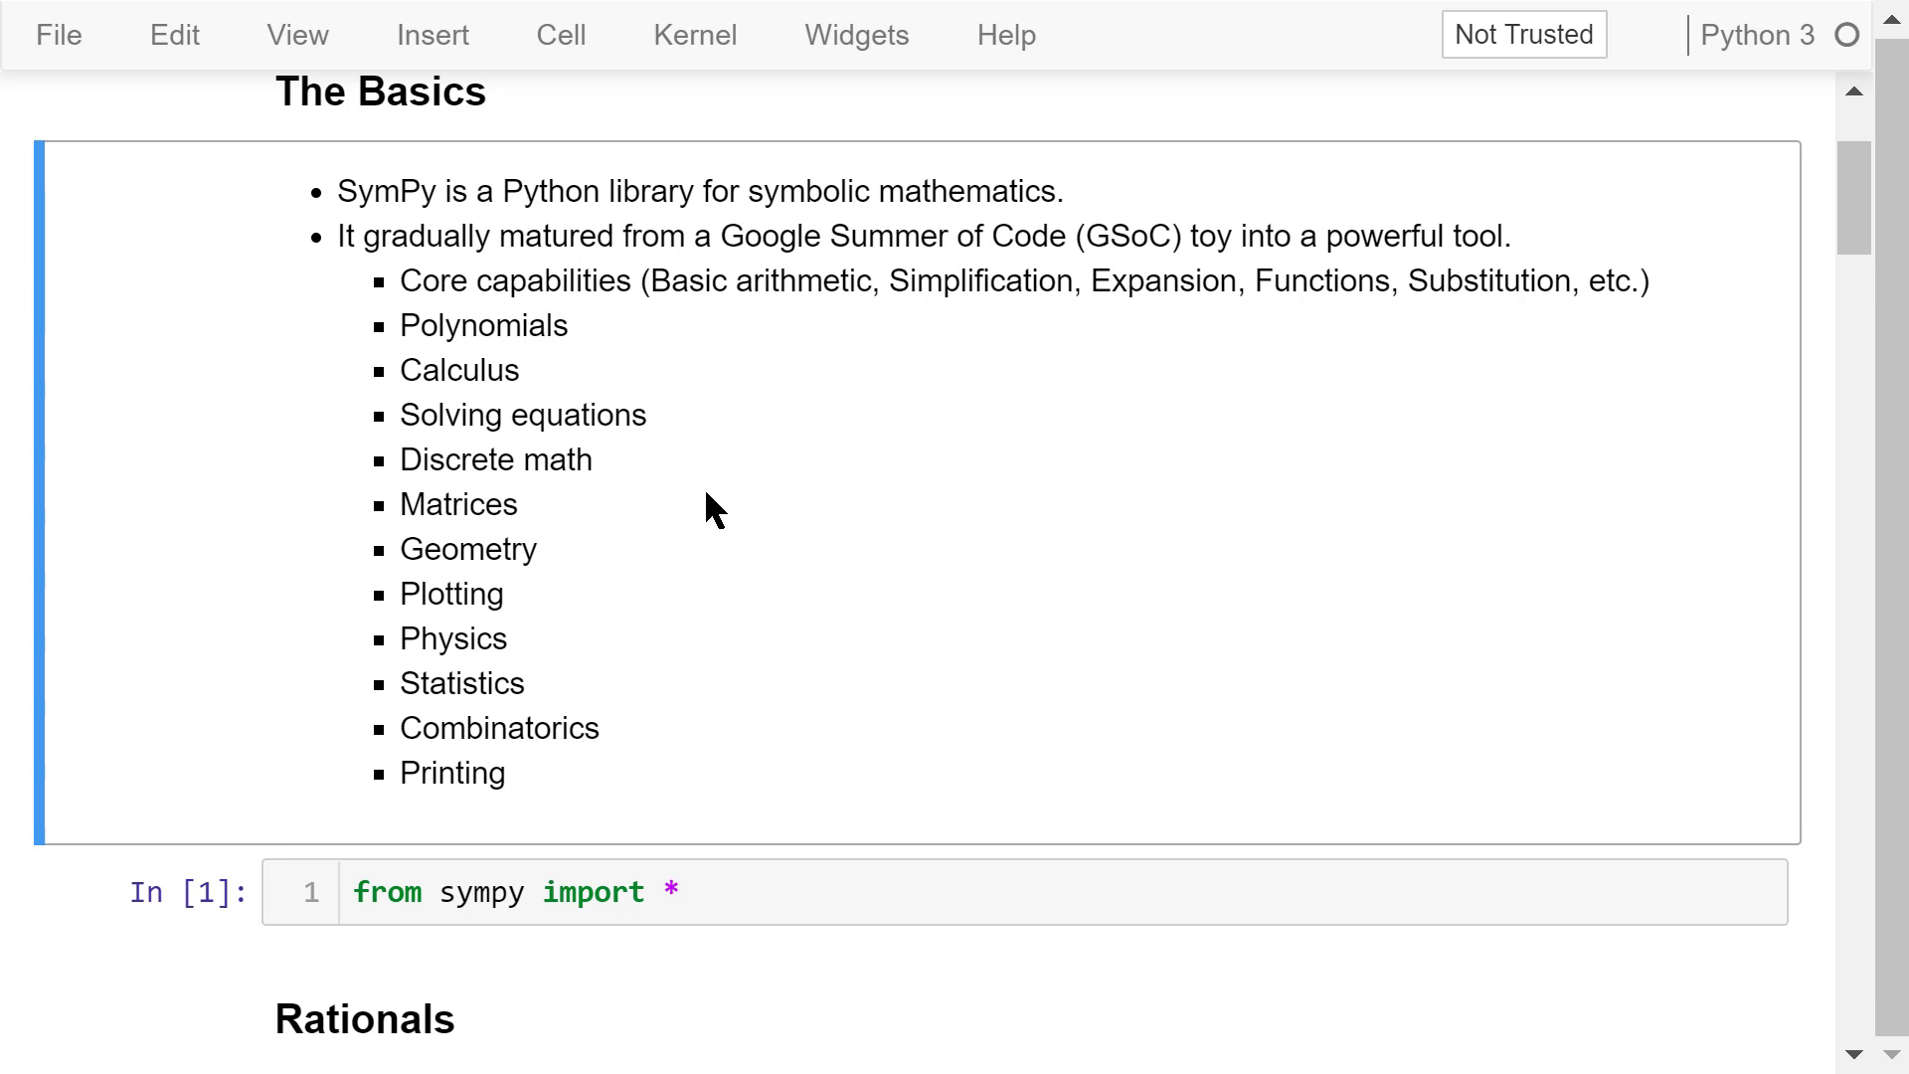
{"action": "mouse_move", "coordinate": [734, 577]}
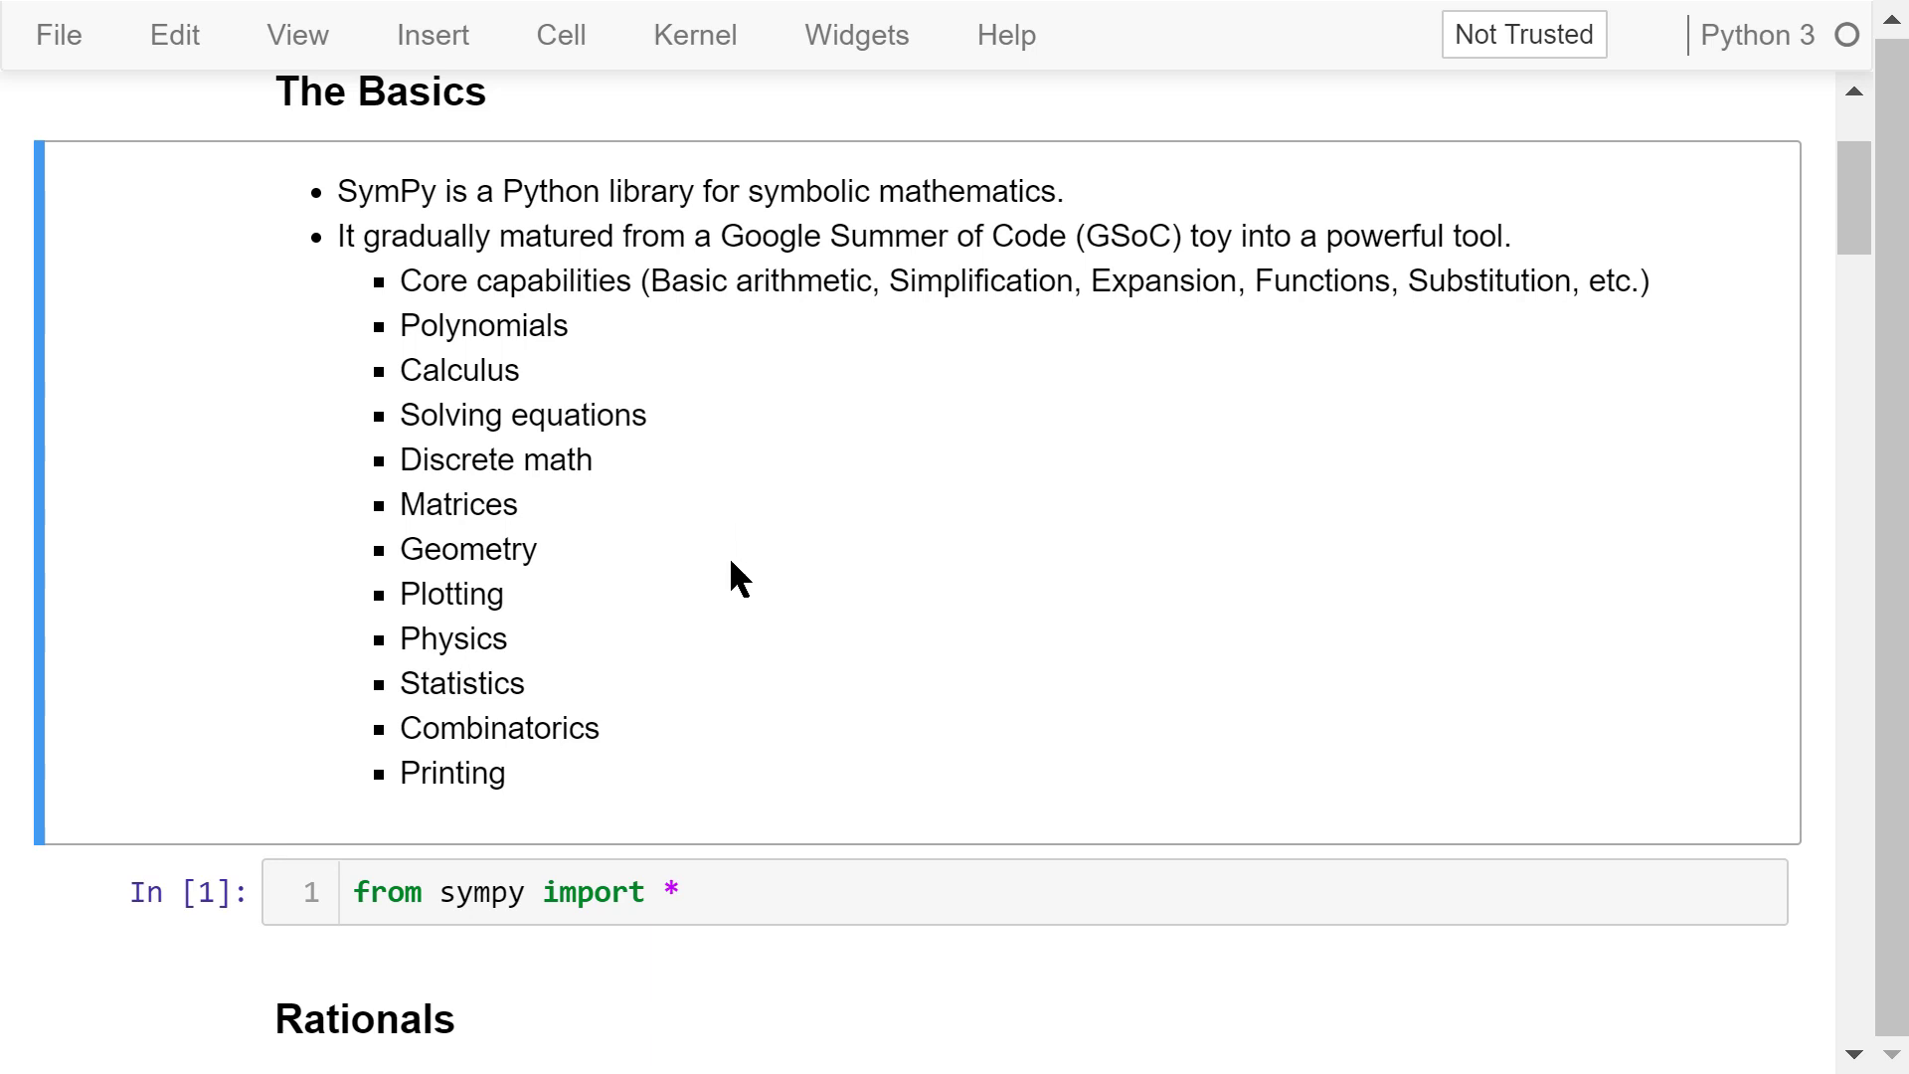
{"action": "mouse_move", "coordinate": [756, 674]}
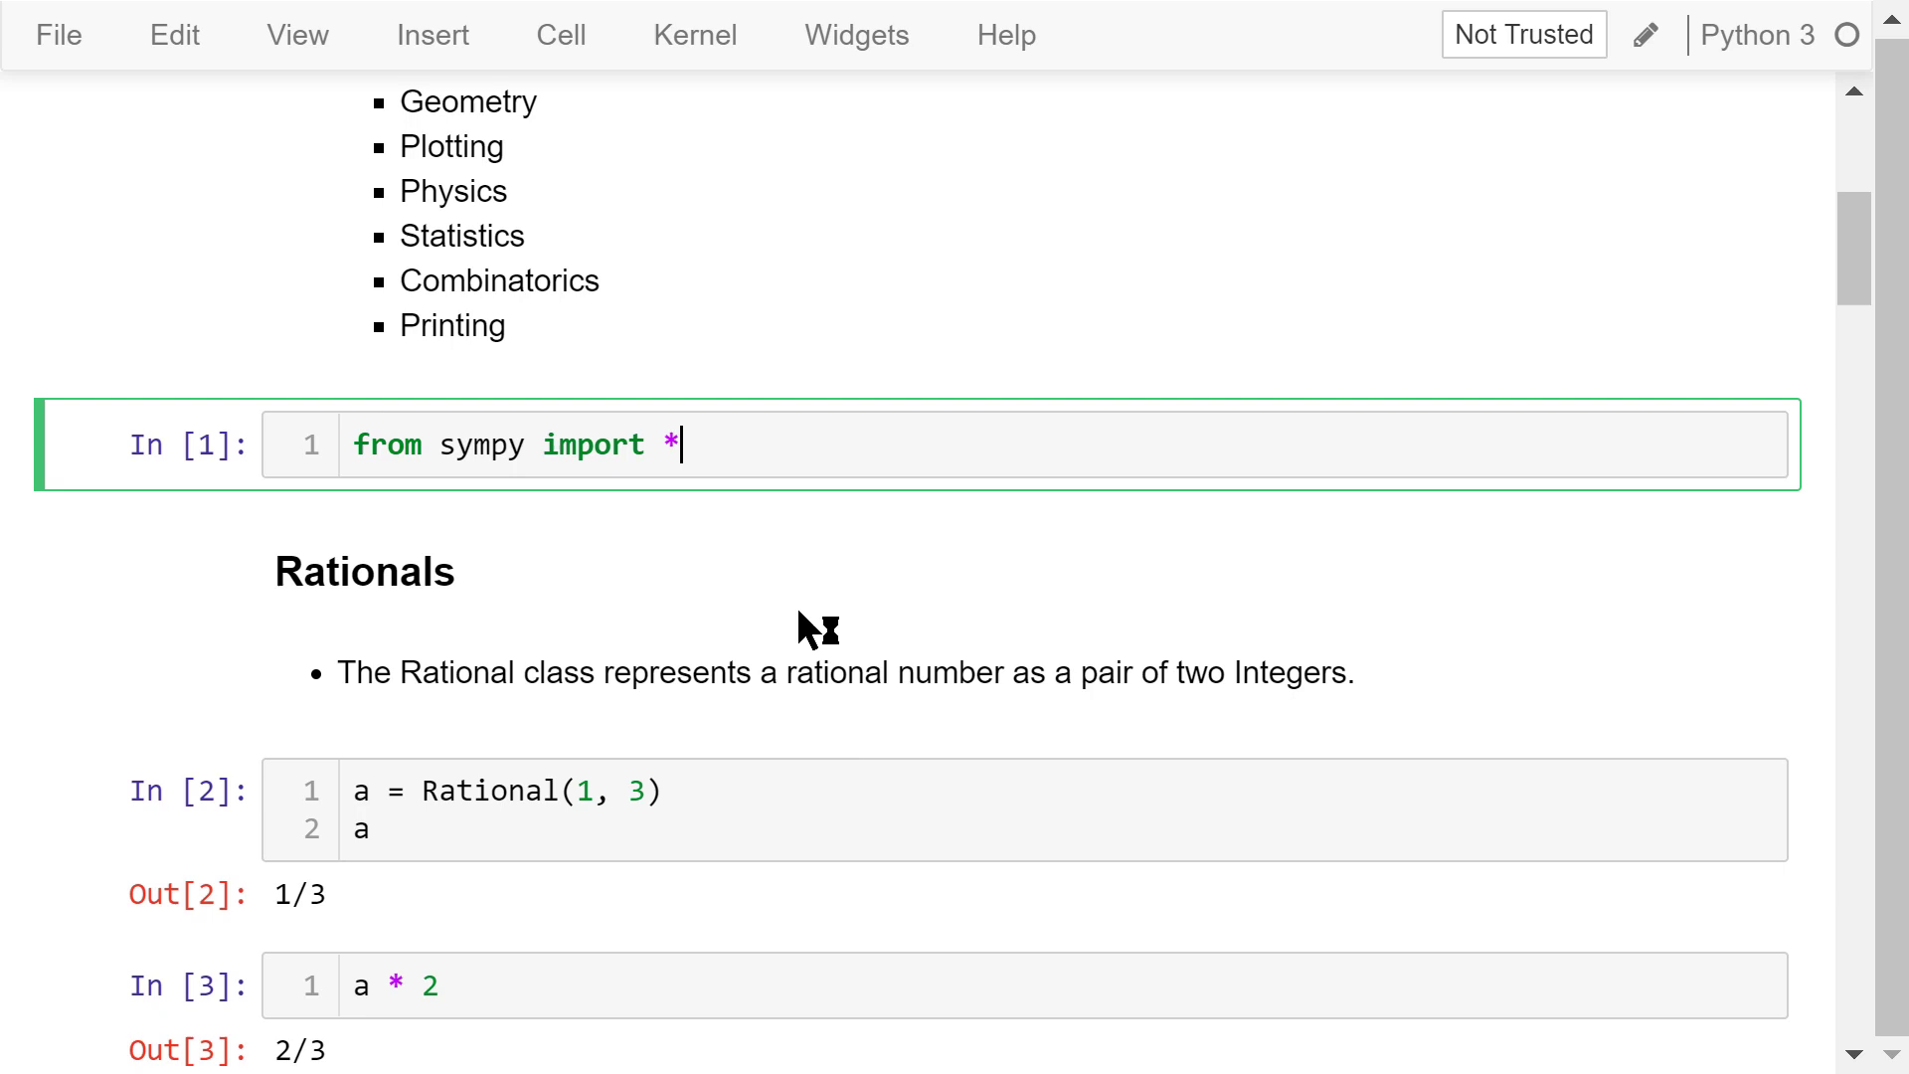
{"action": "scroll", "scroll_direction": "down", "scroll_amount": 3}
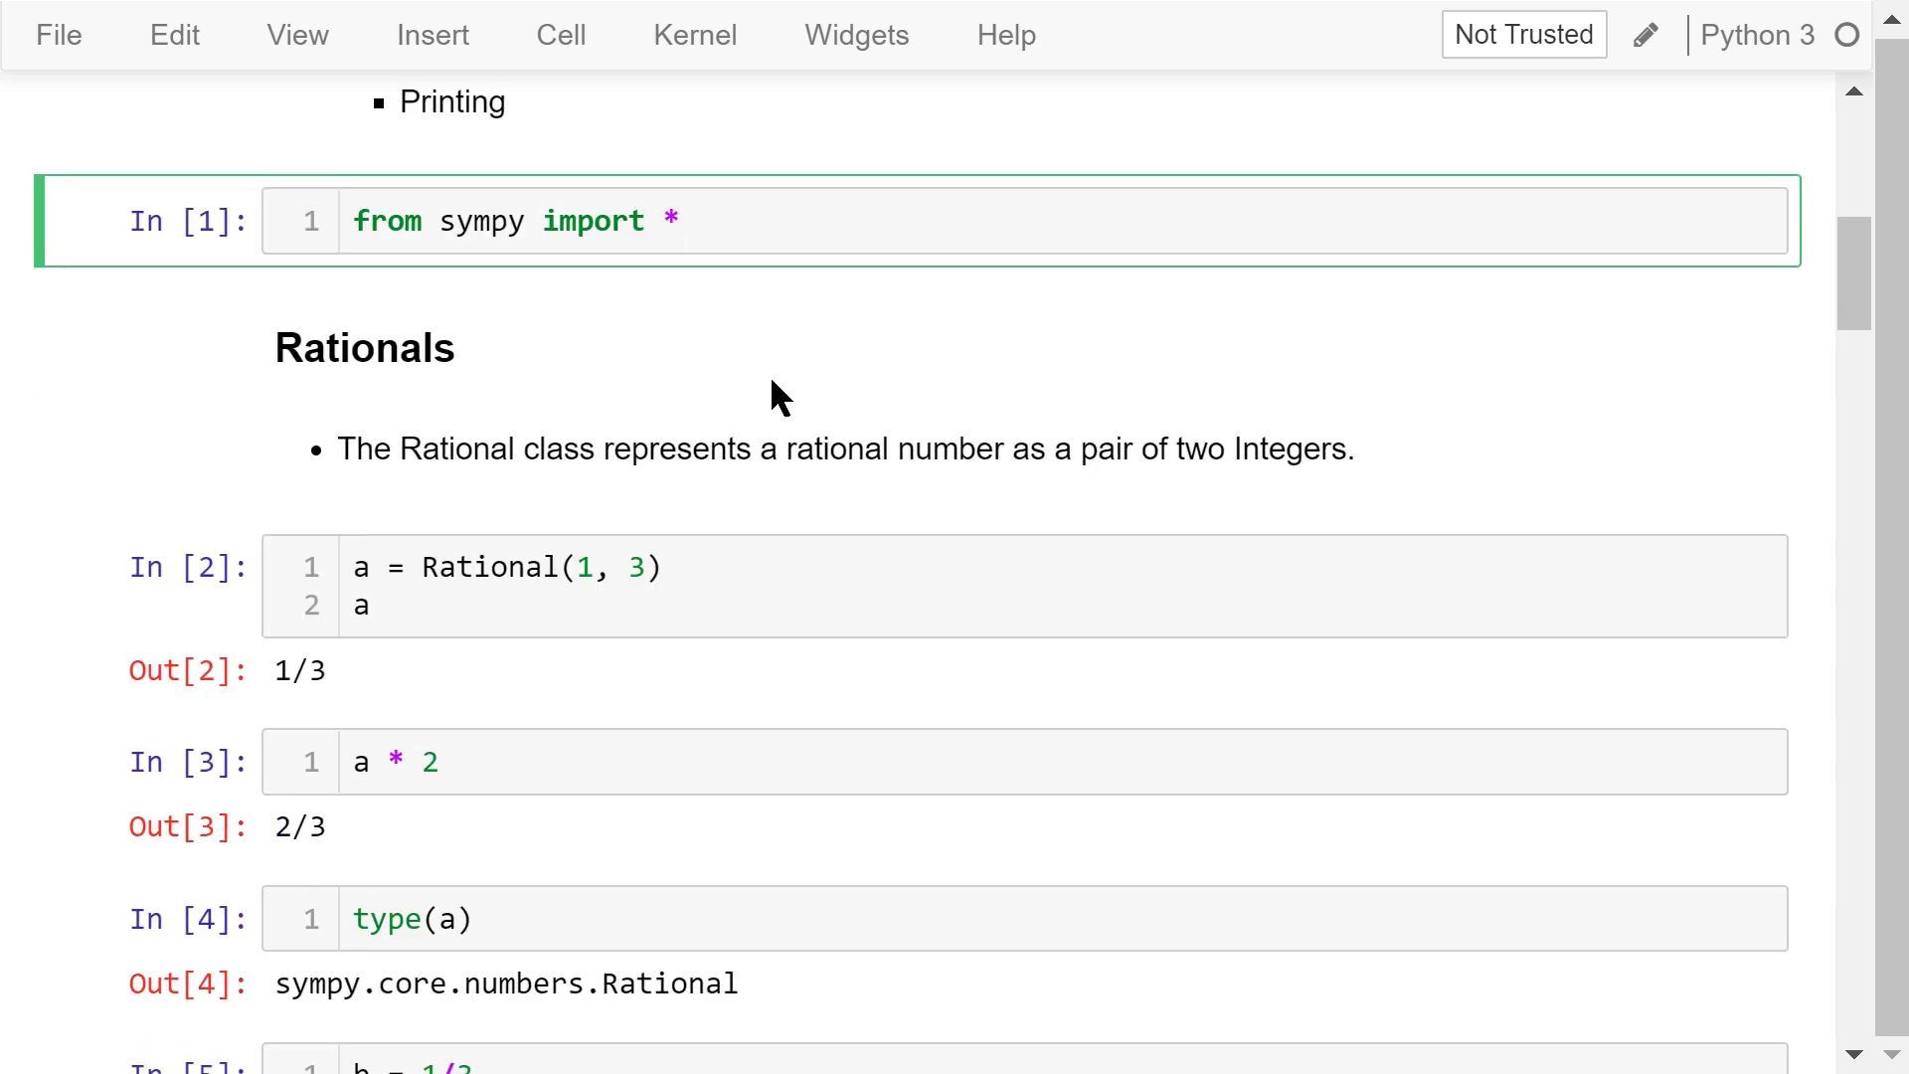
{"action": "mouse_move", "coordinate": [758, 302]}
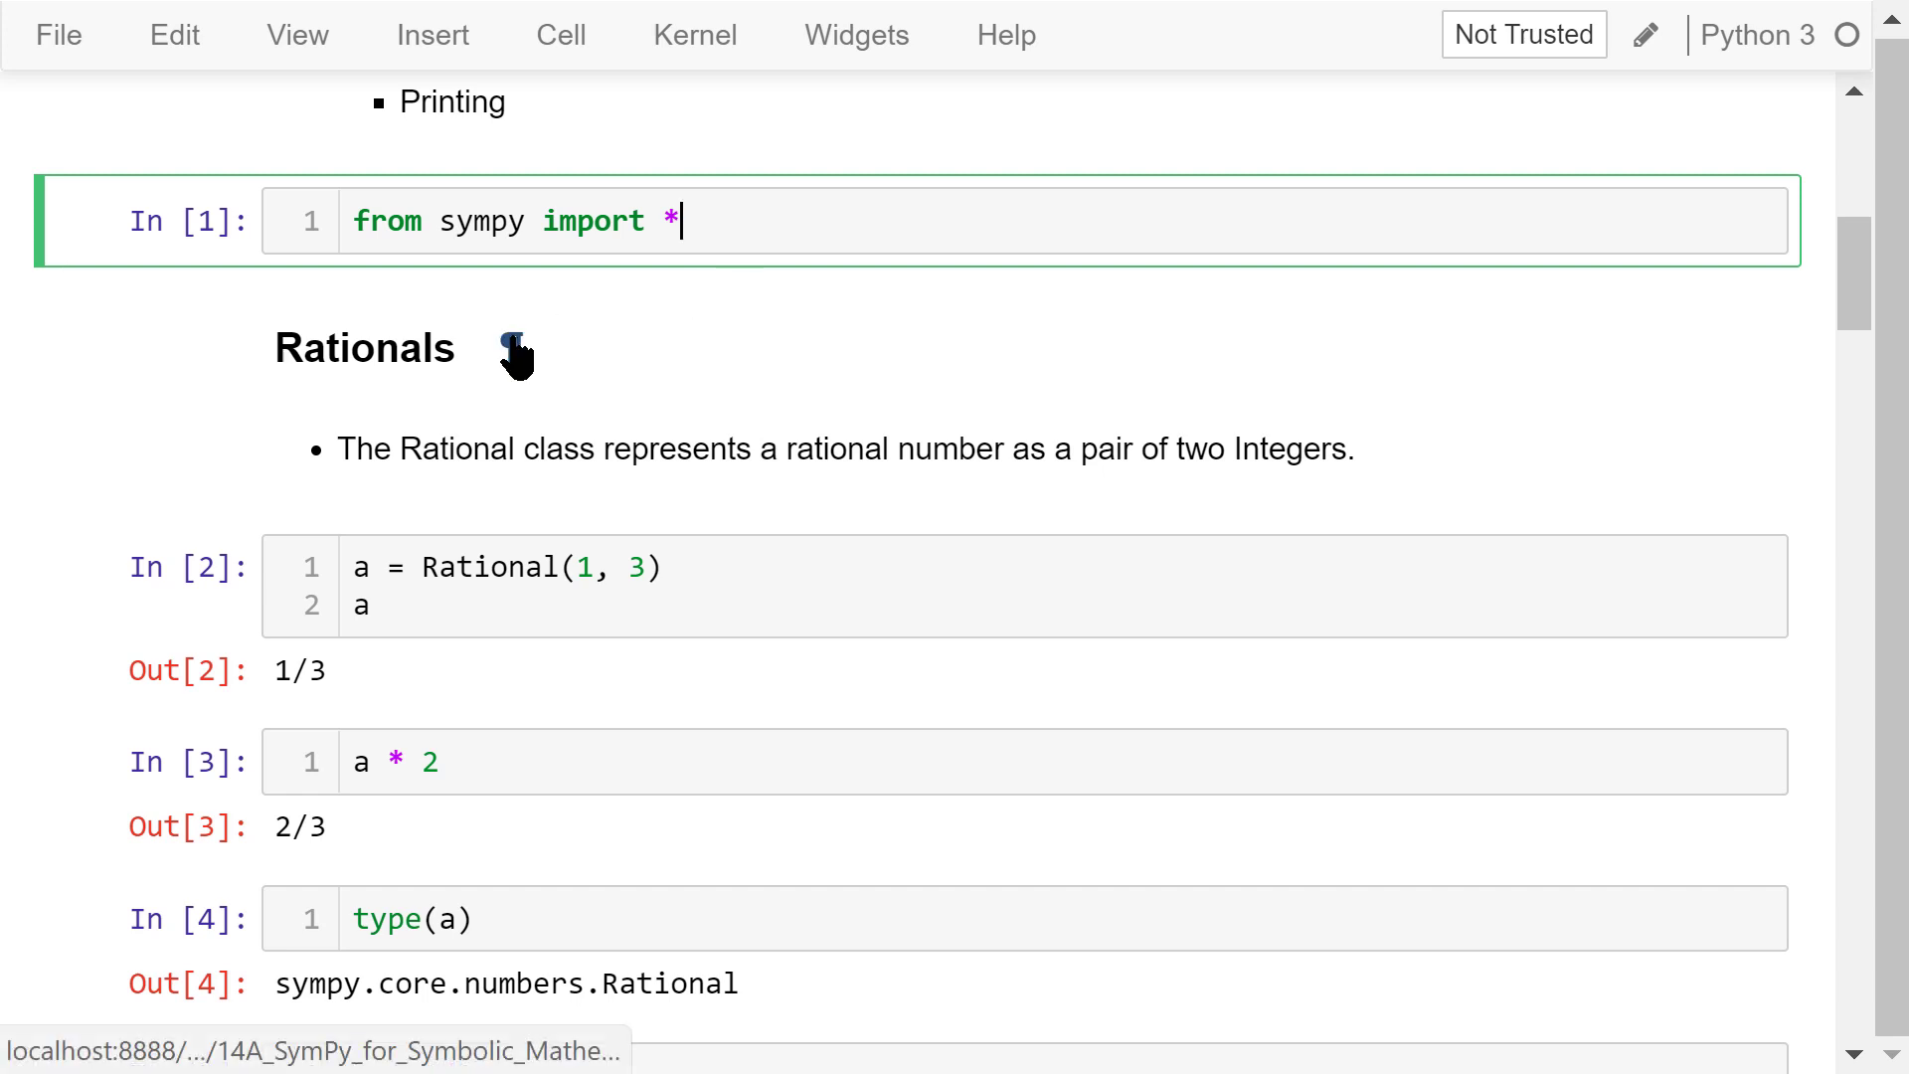
{"action": "scroll", "scroll_direction": "down", "scroll_amount": 3}
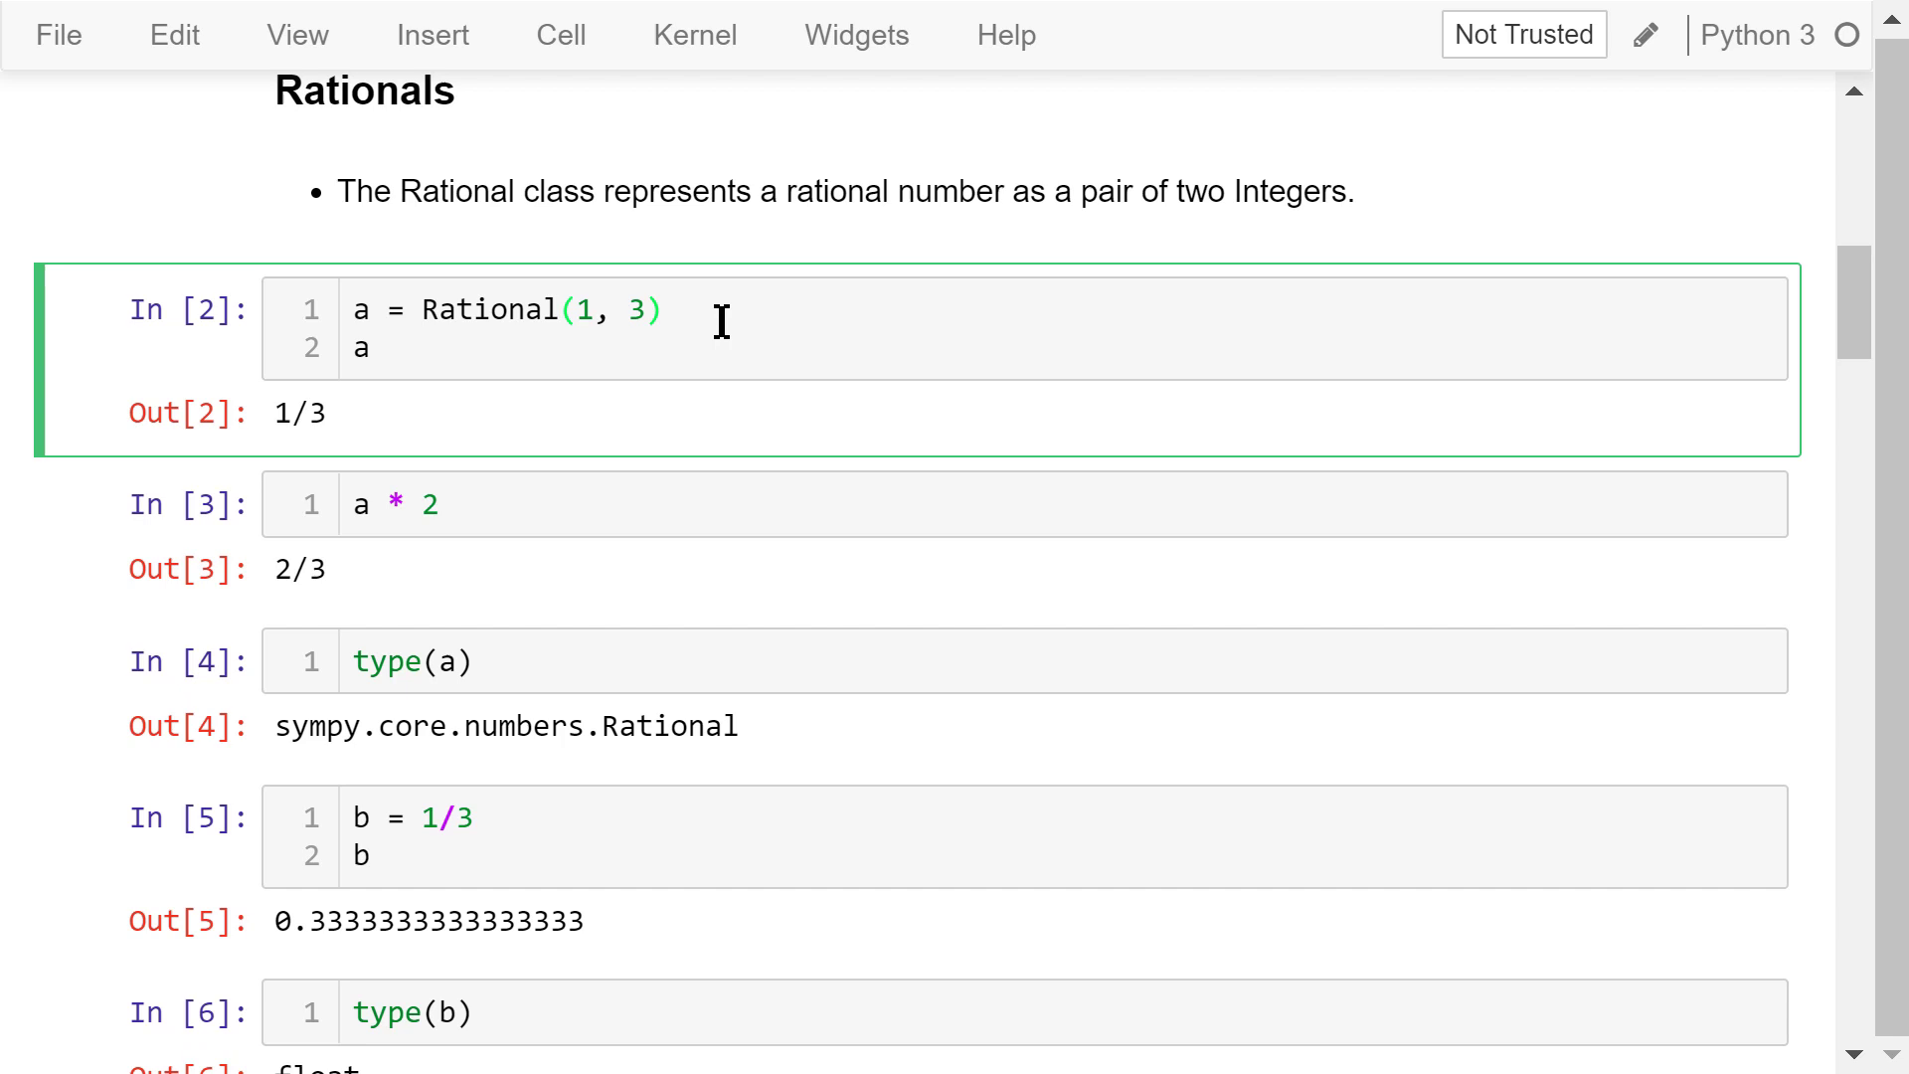
{"action": "mouse_move", "coordinate": [596, 334]}
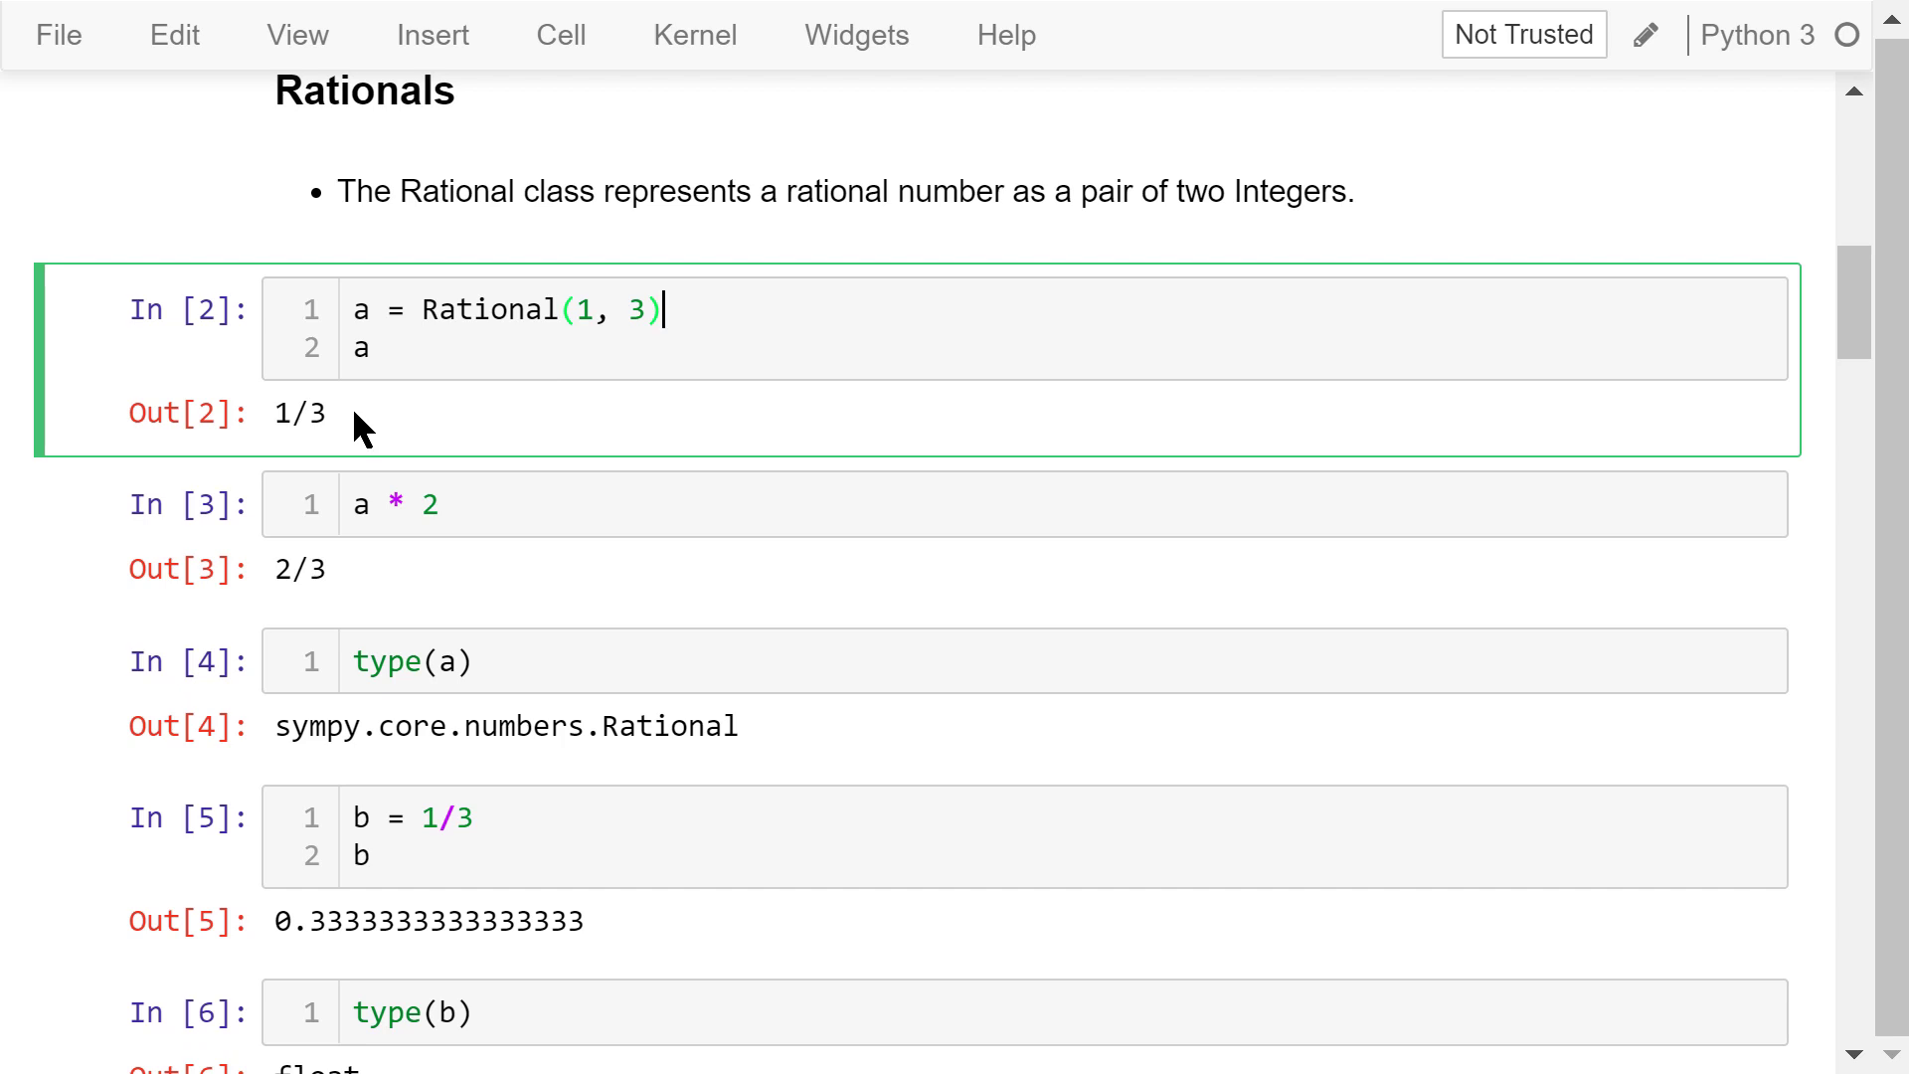
{"action": "mouse_move", "coordinate": [413, 464]}
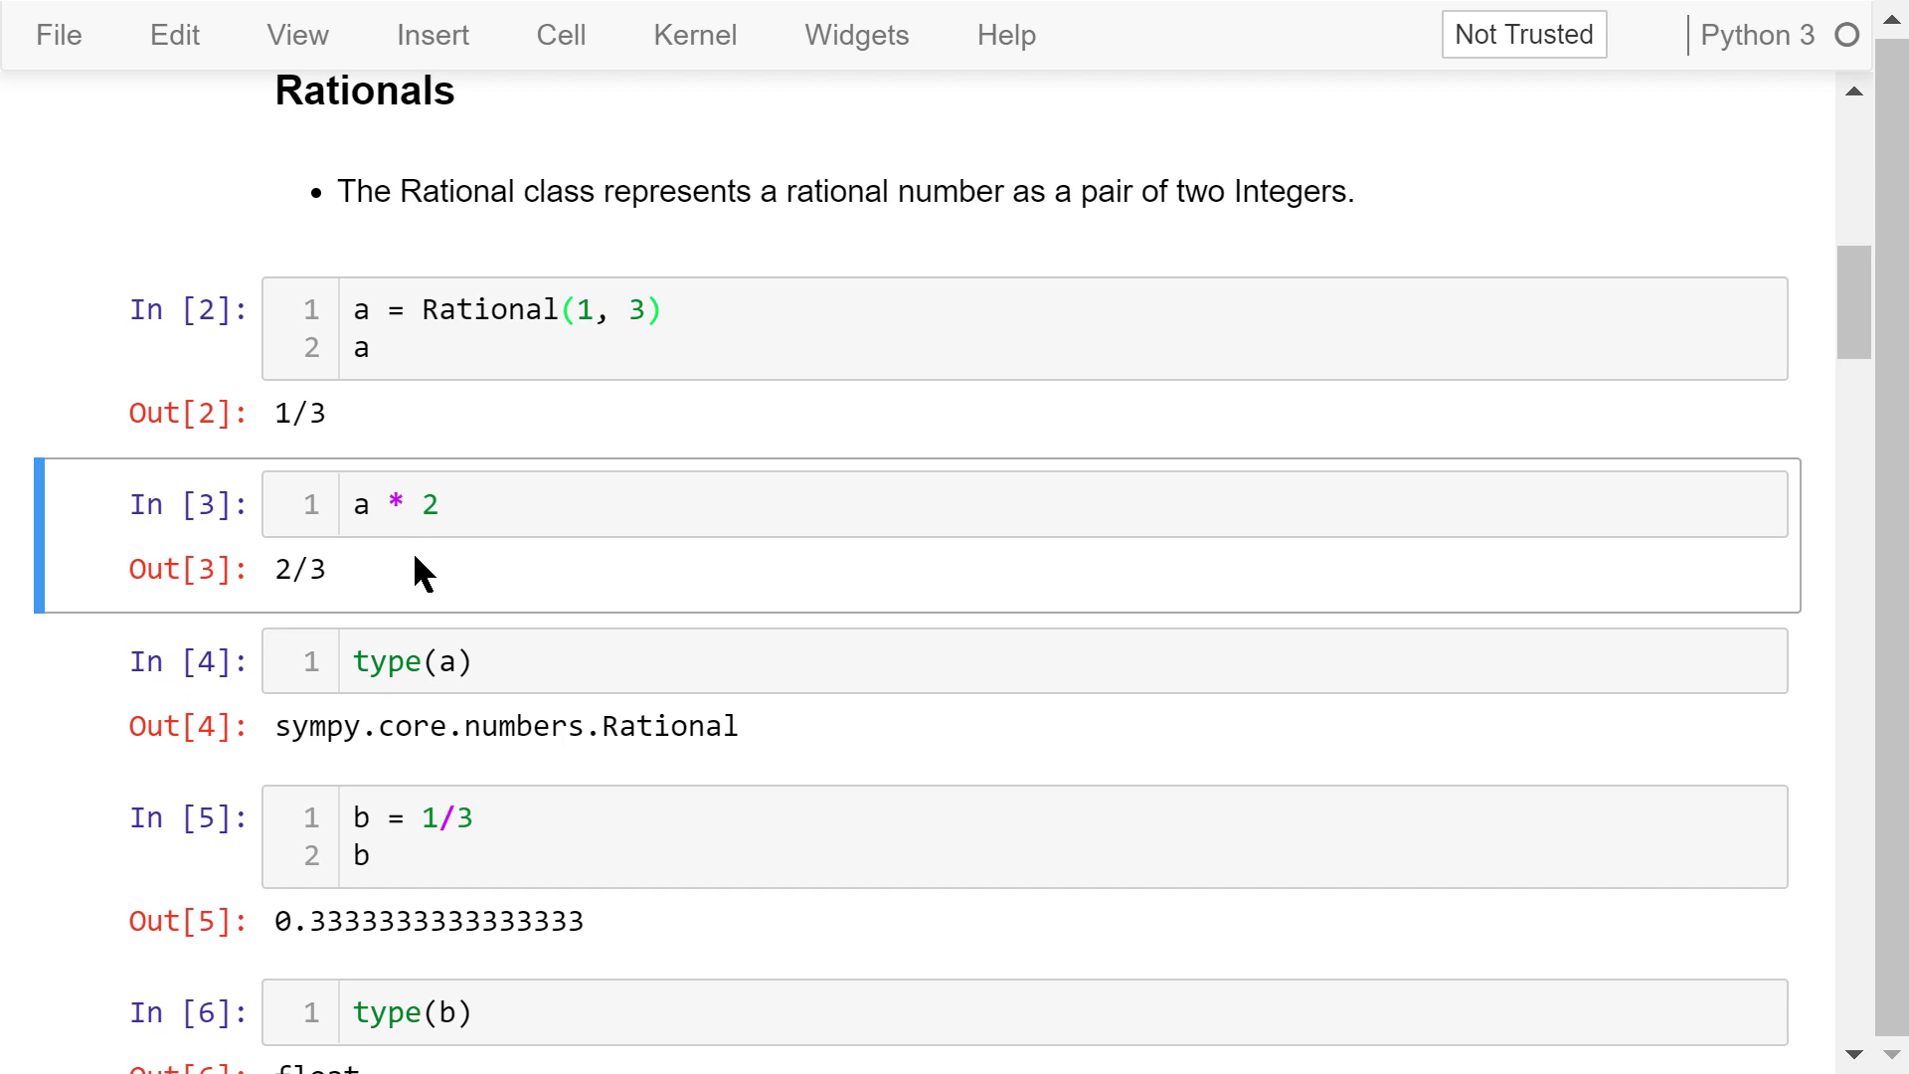
{"action": "mouse_move", "coordinate": [453, 597]}
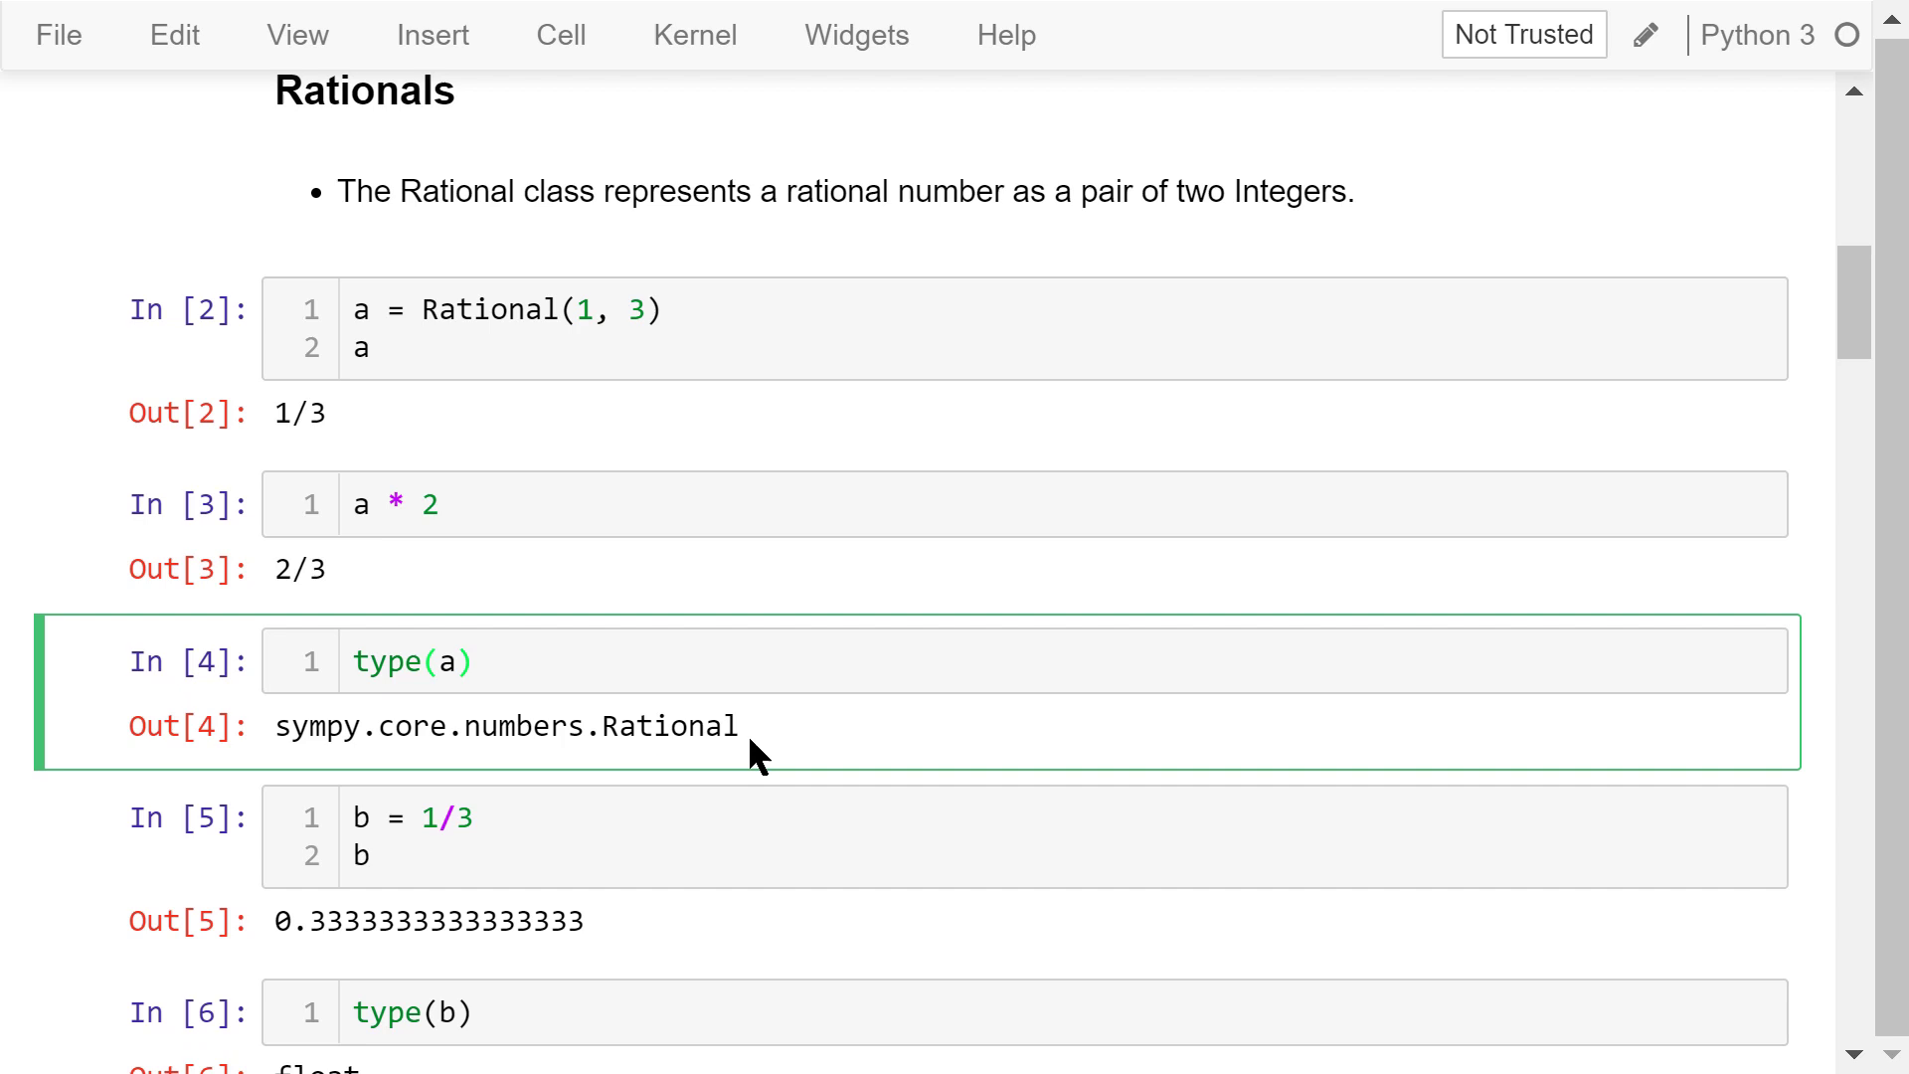
{"action": "mouse_move", "coordinate": [633, 768]}
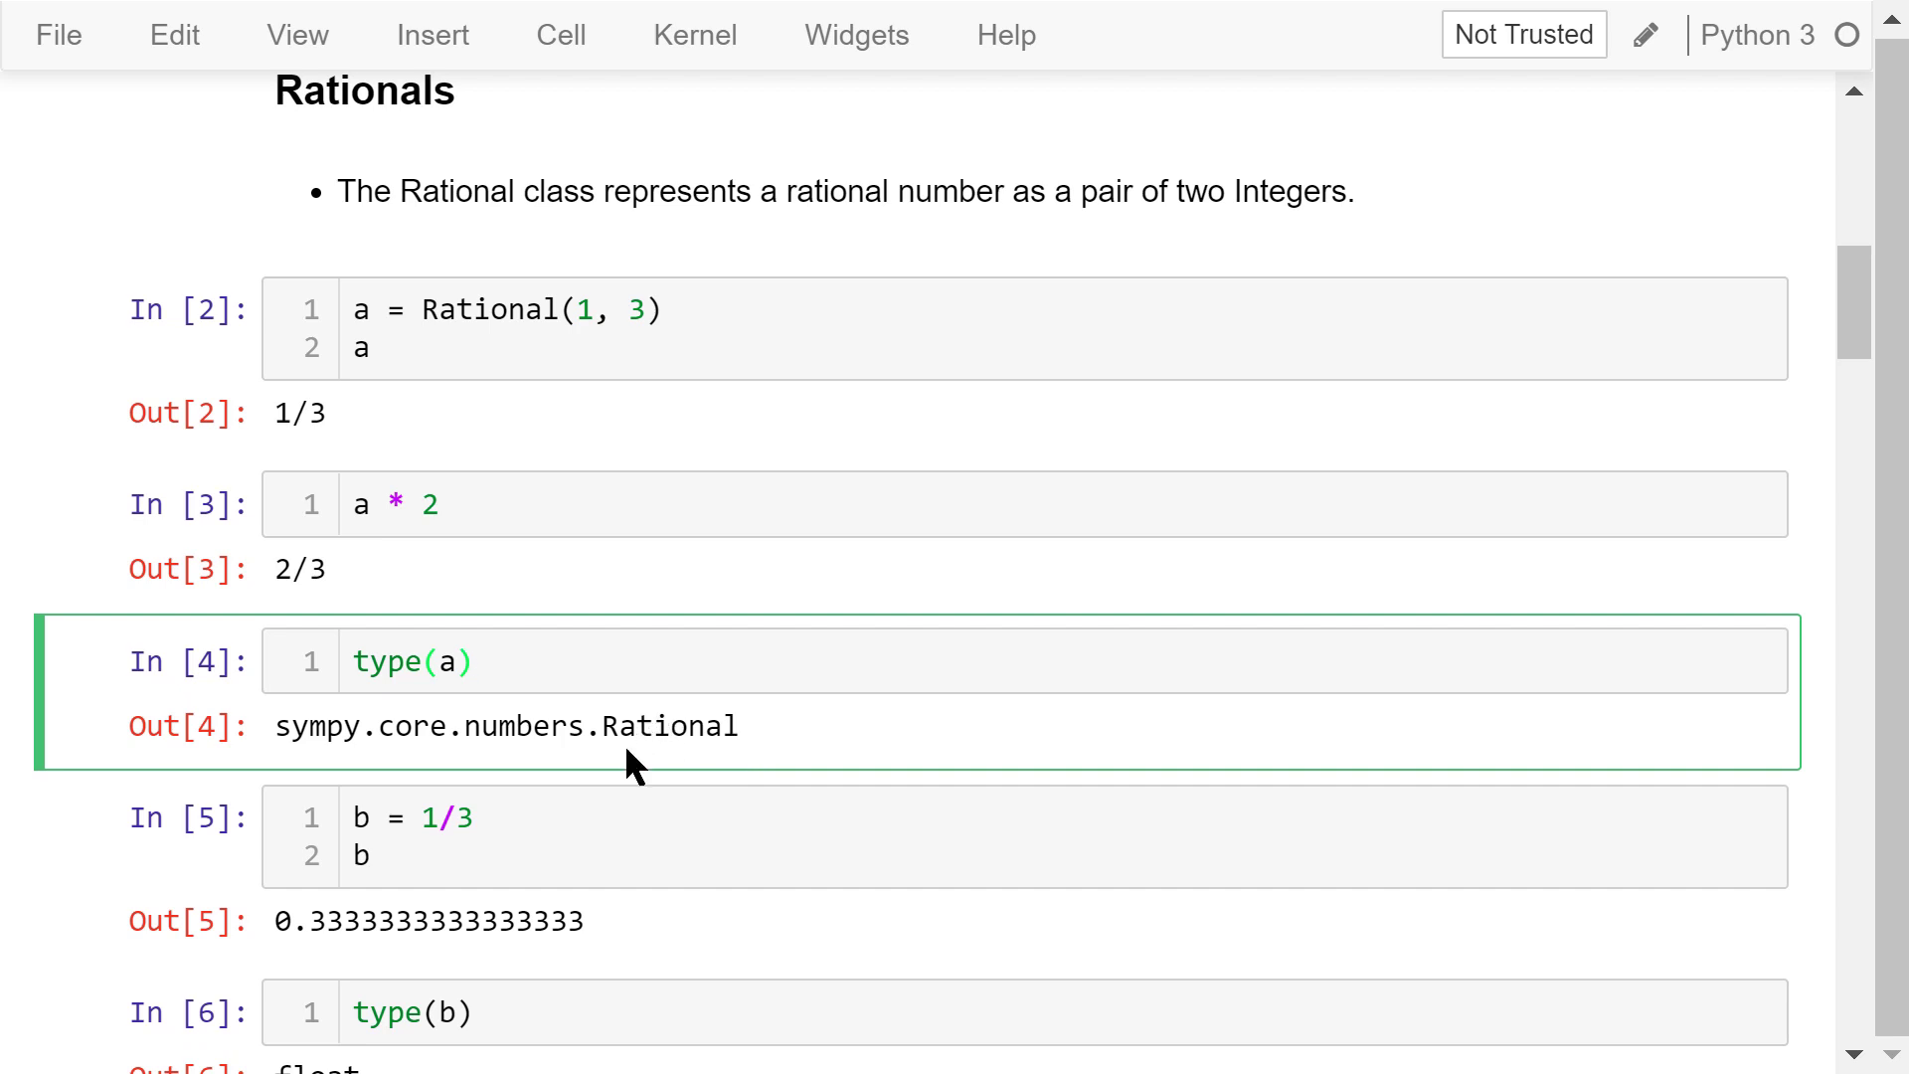
Review the b = 1/3 cell and type(b) returning float, reaching Special Case-Sensitive Constants
{"action": "left_click", "coordinate": [525, 835]}
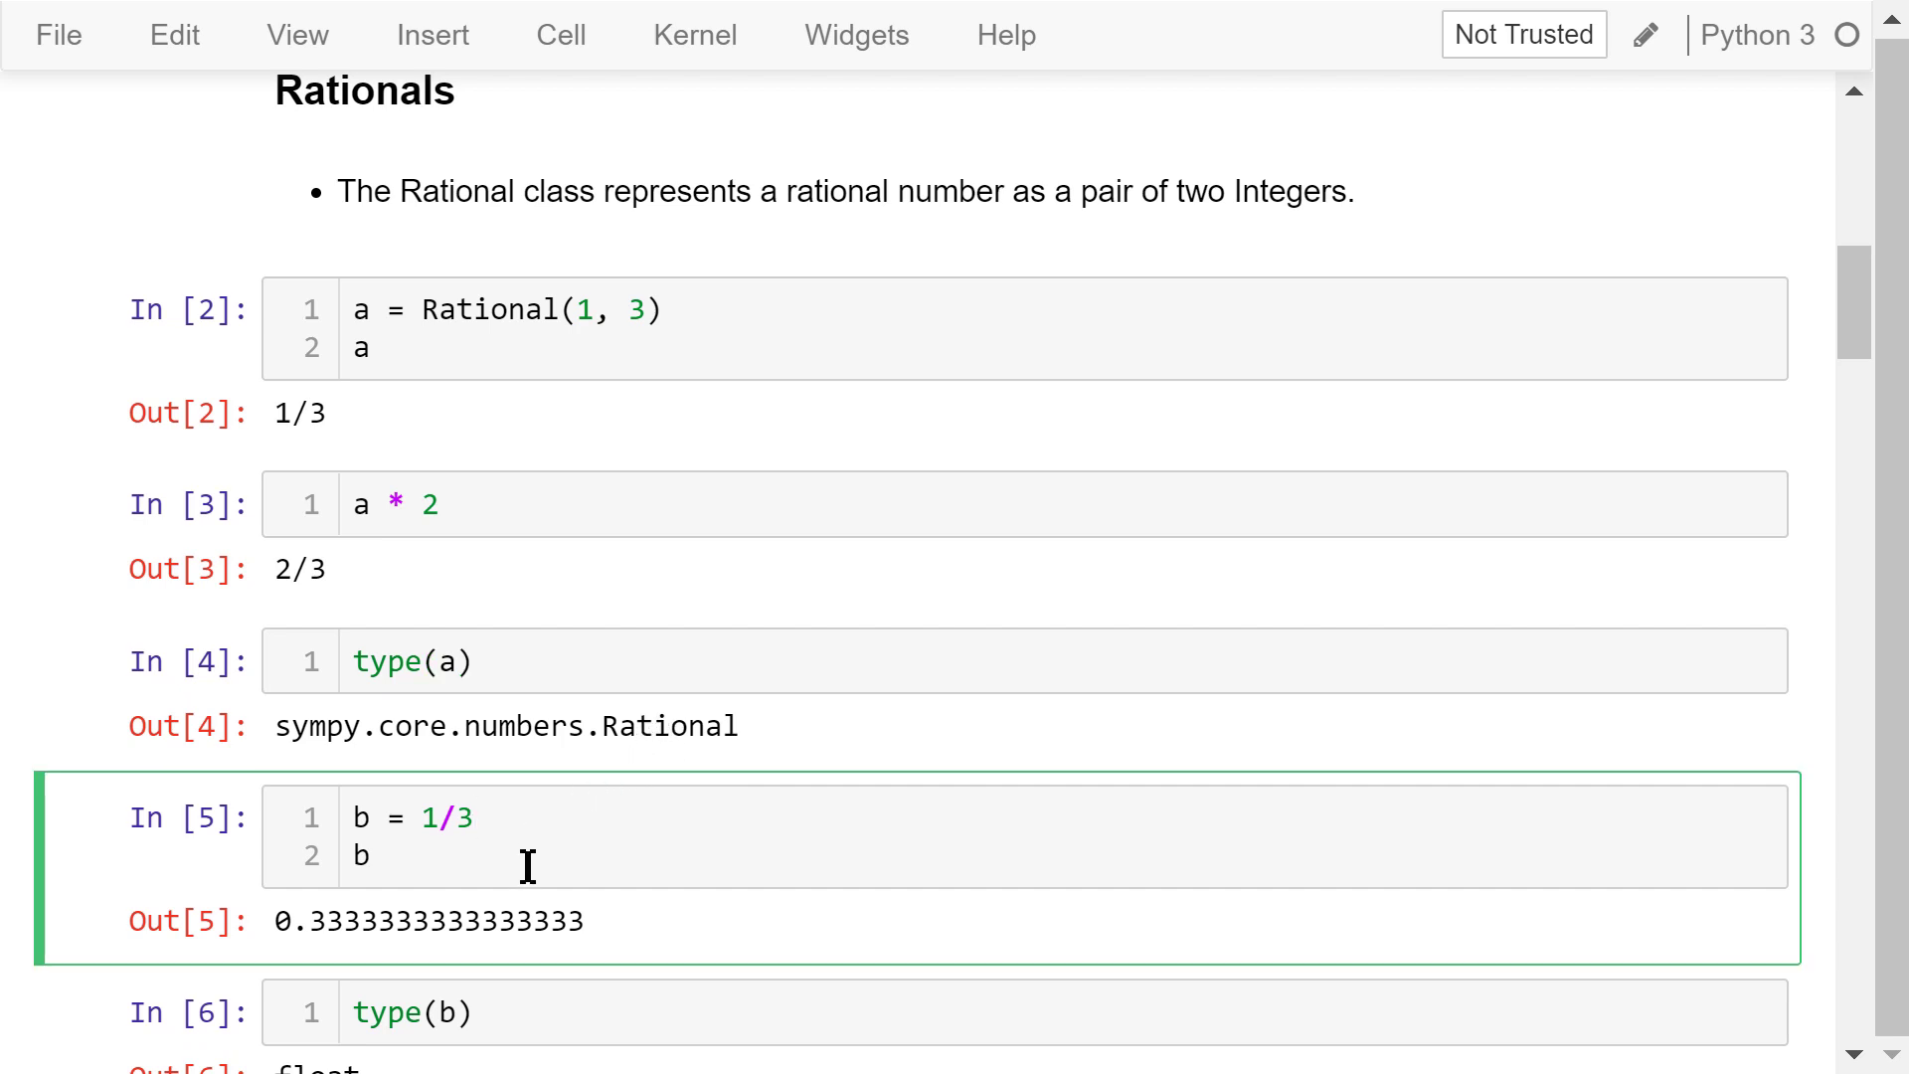
{"action": "scroll", "scroll_direction": "down", "scroll_amount": 3}
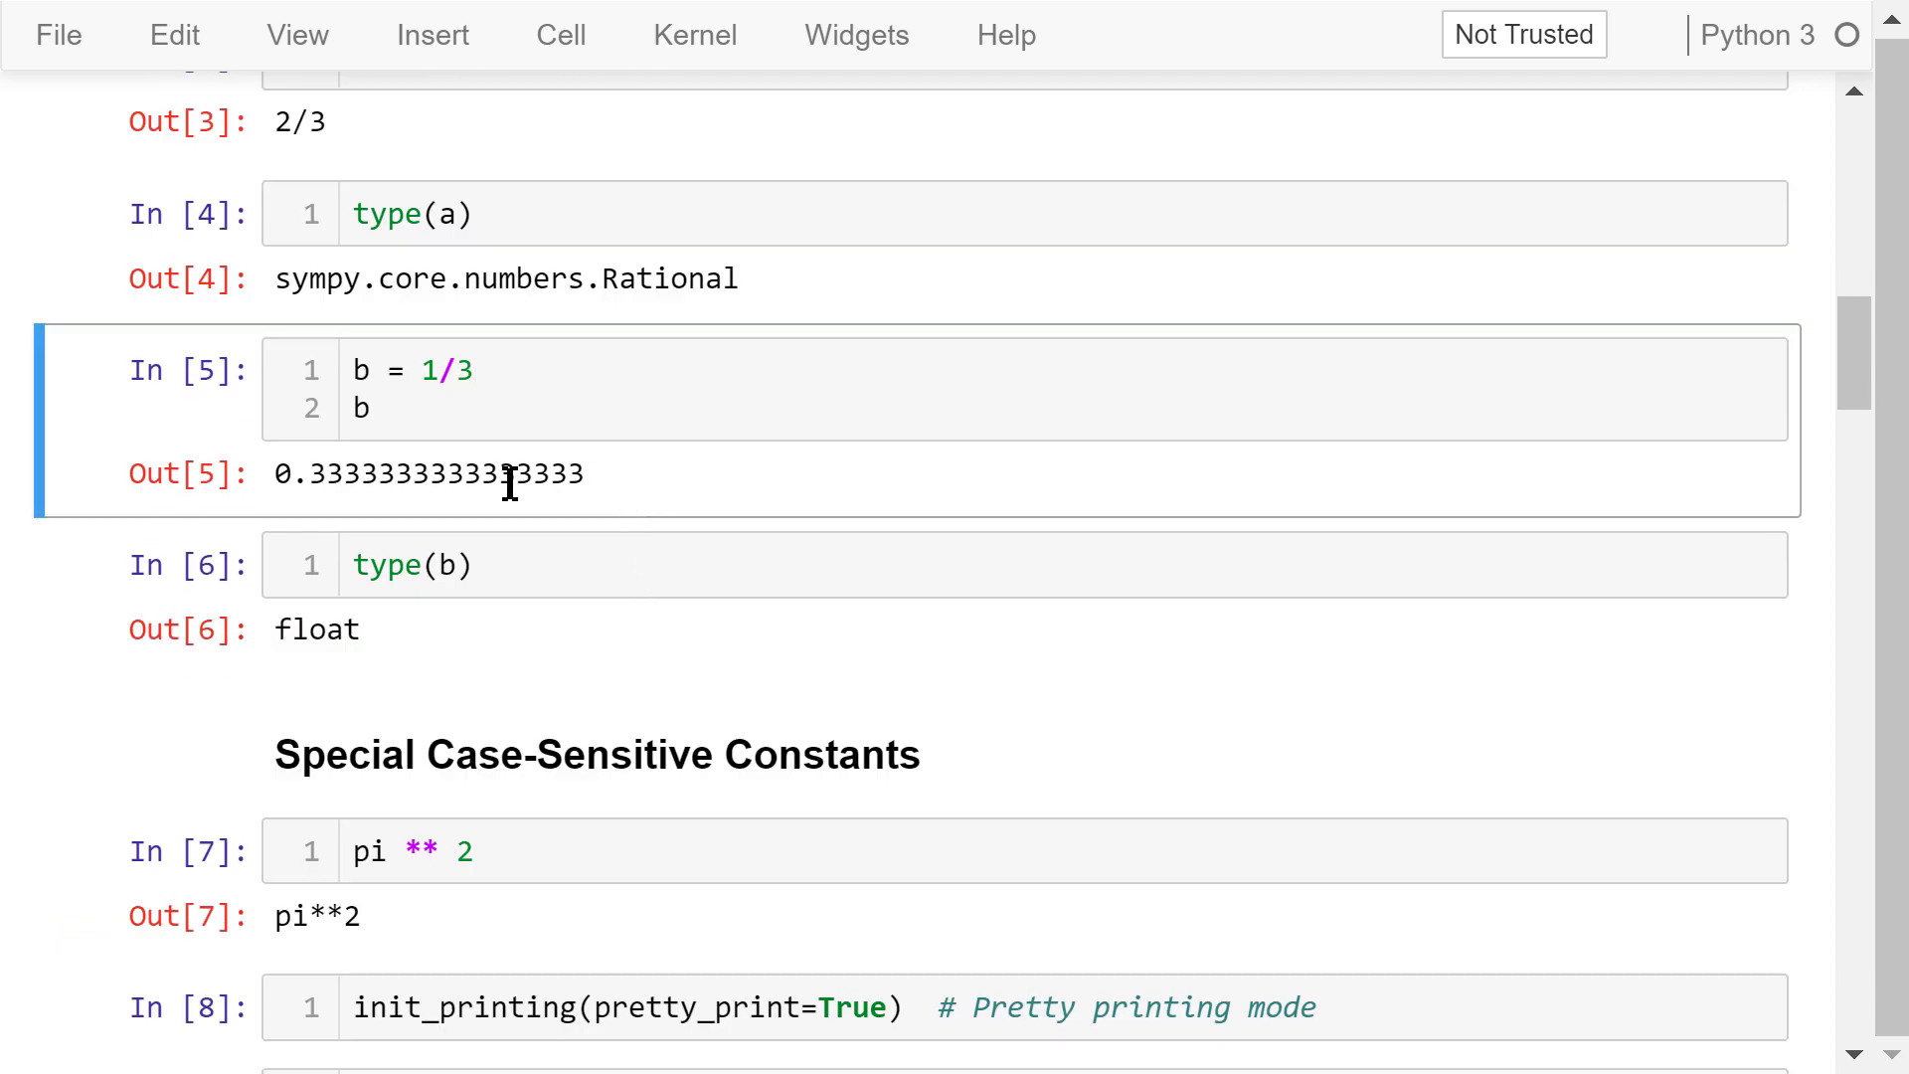
{"action": "mouse_move", "coordinate": [642, 505]}
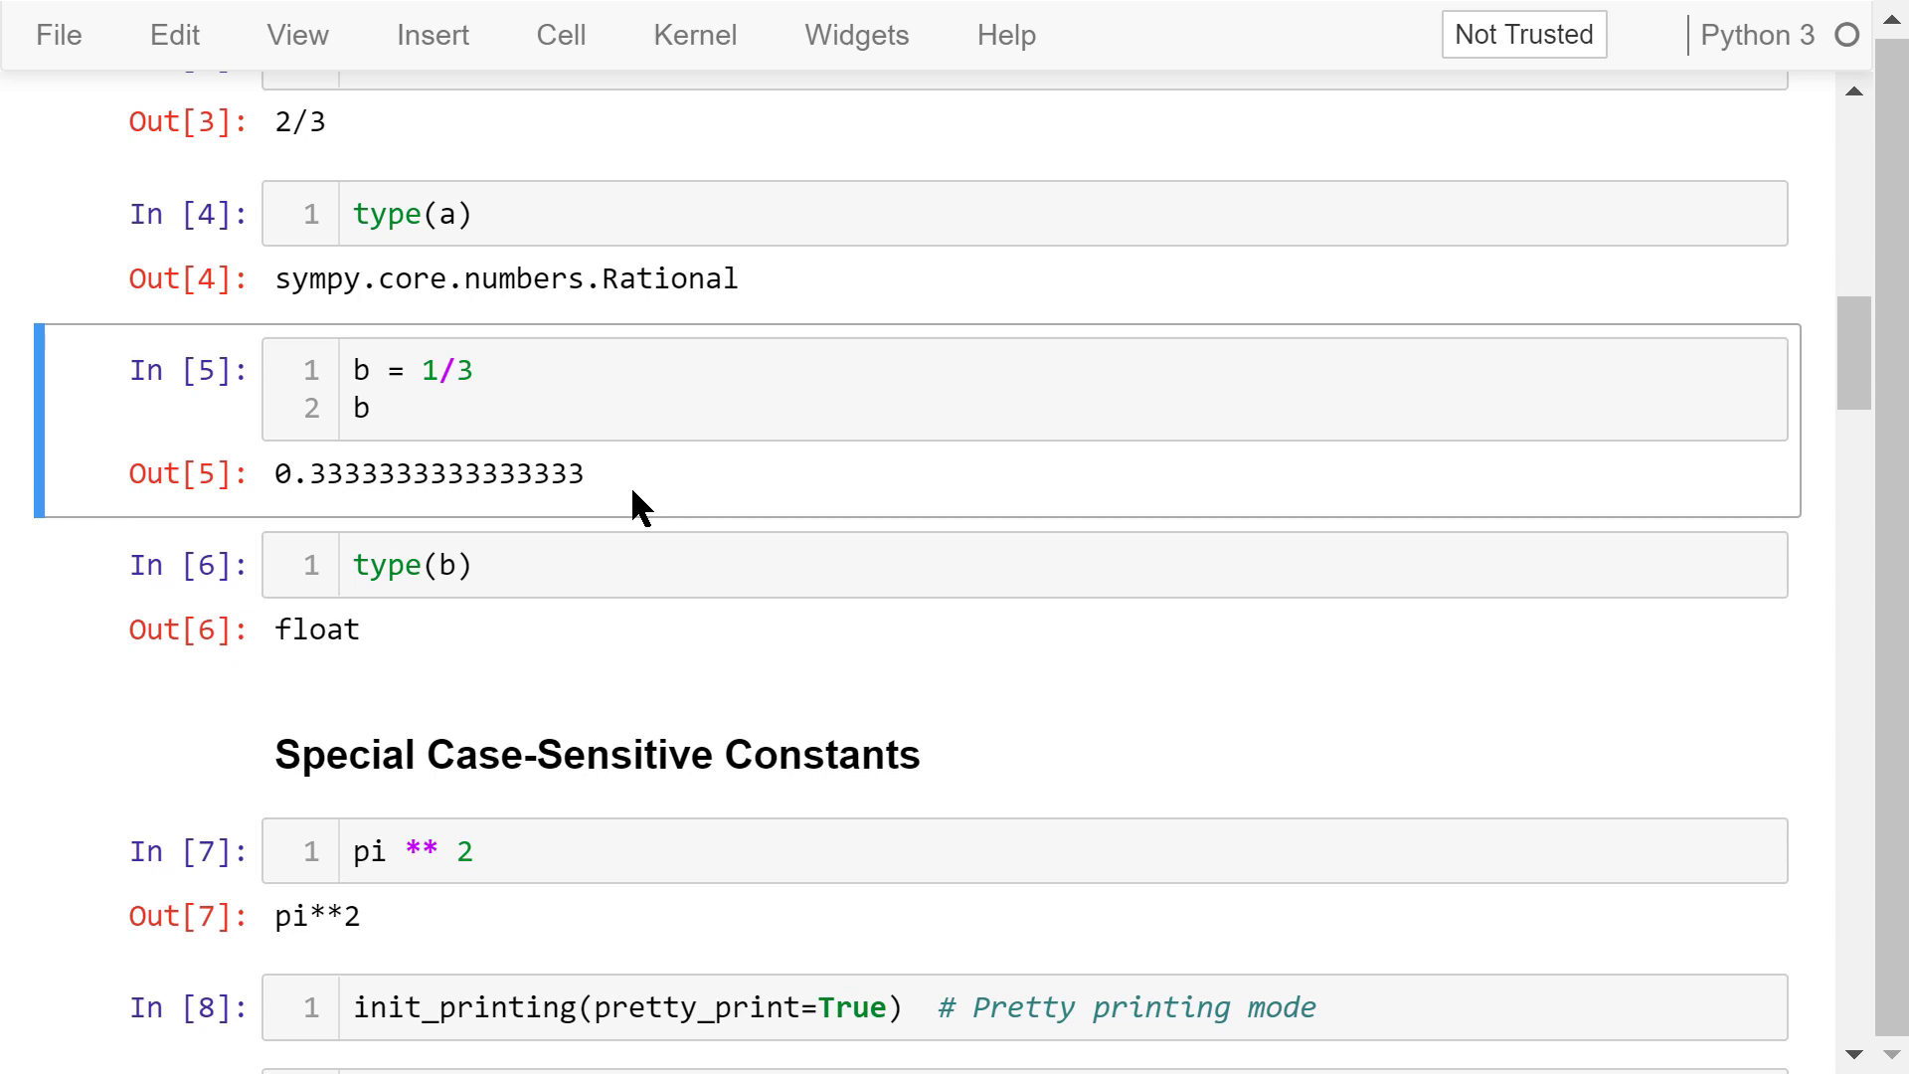
{"action": "mouse_move", "coordinate": [511, 616]}
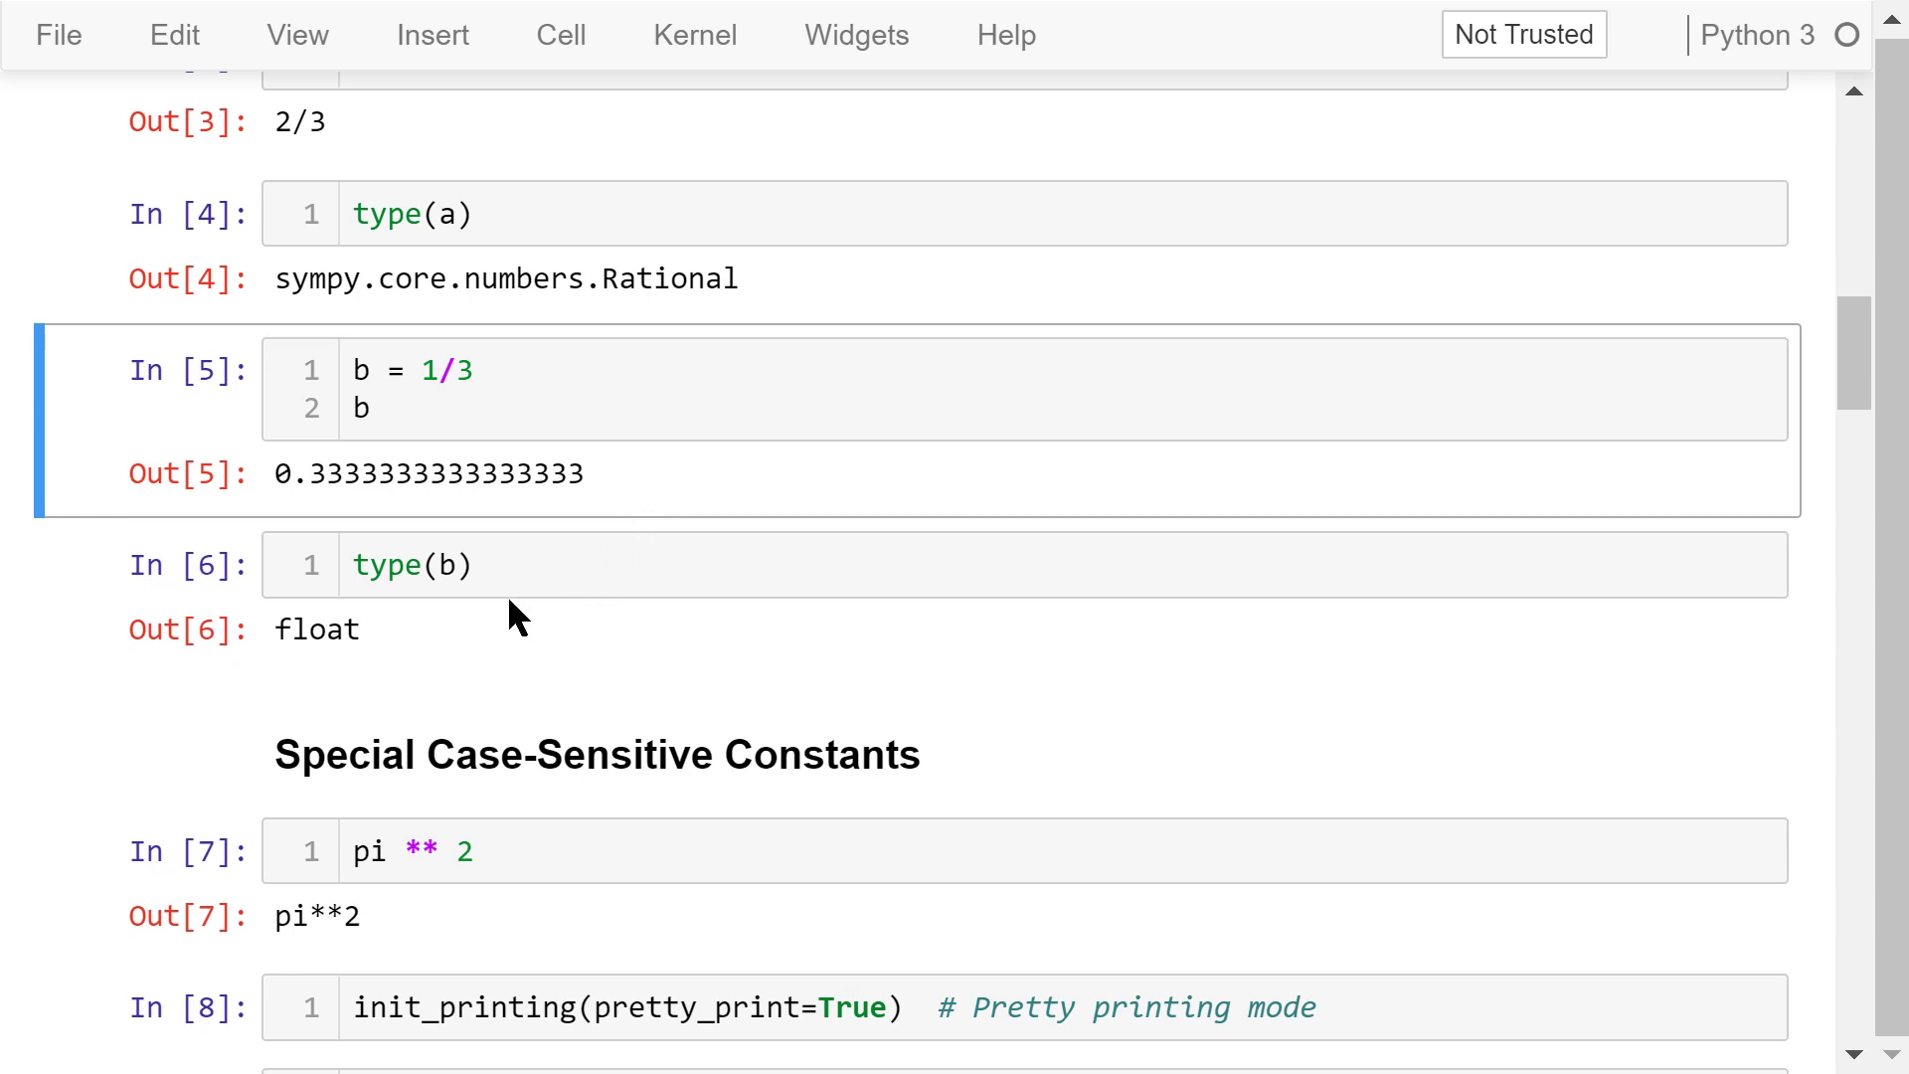
{"action": "left_click", "coordinate": [487, 563]}
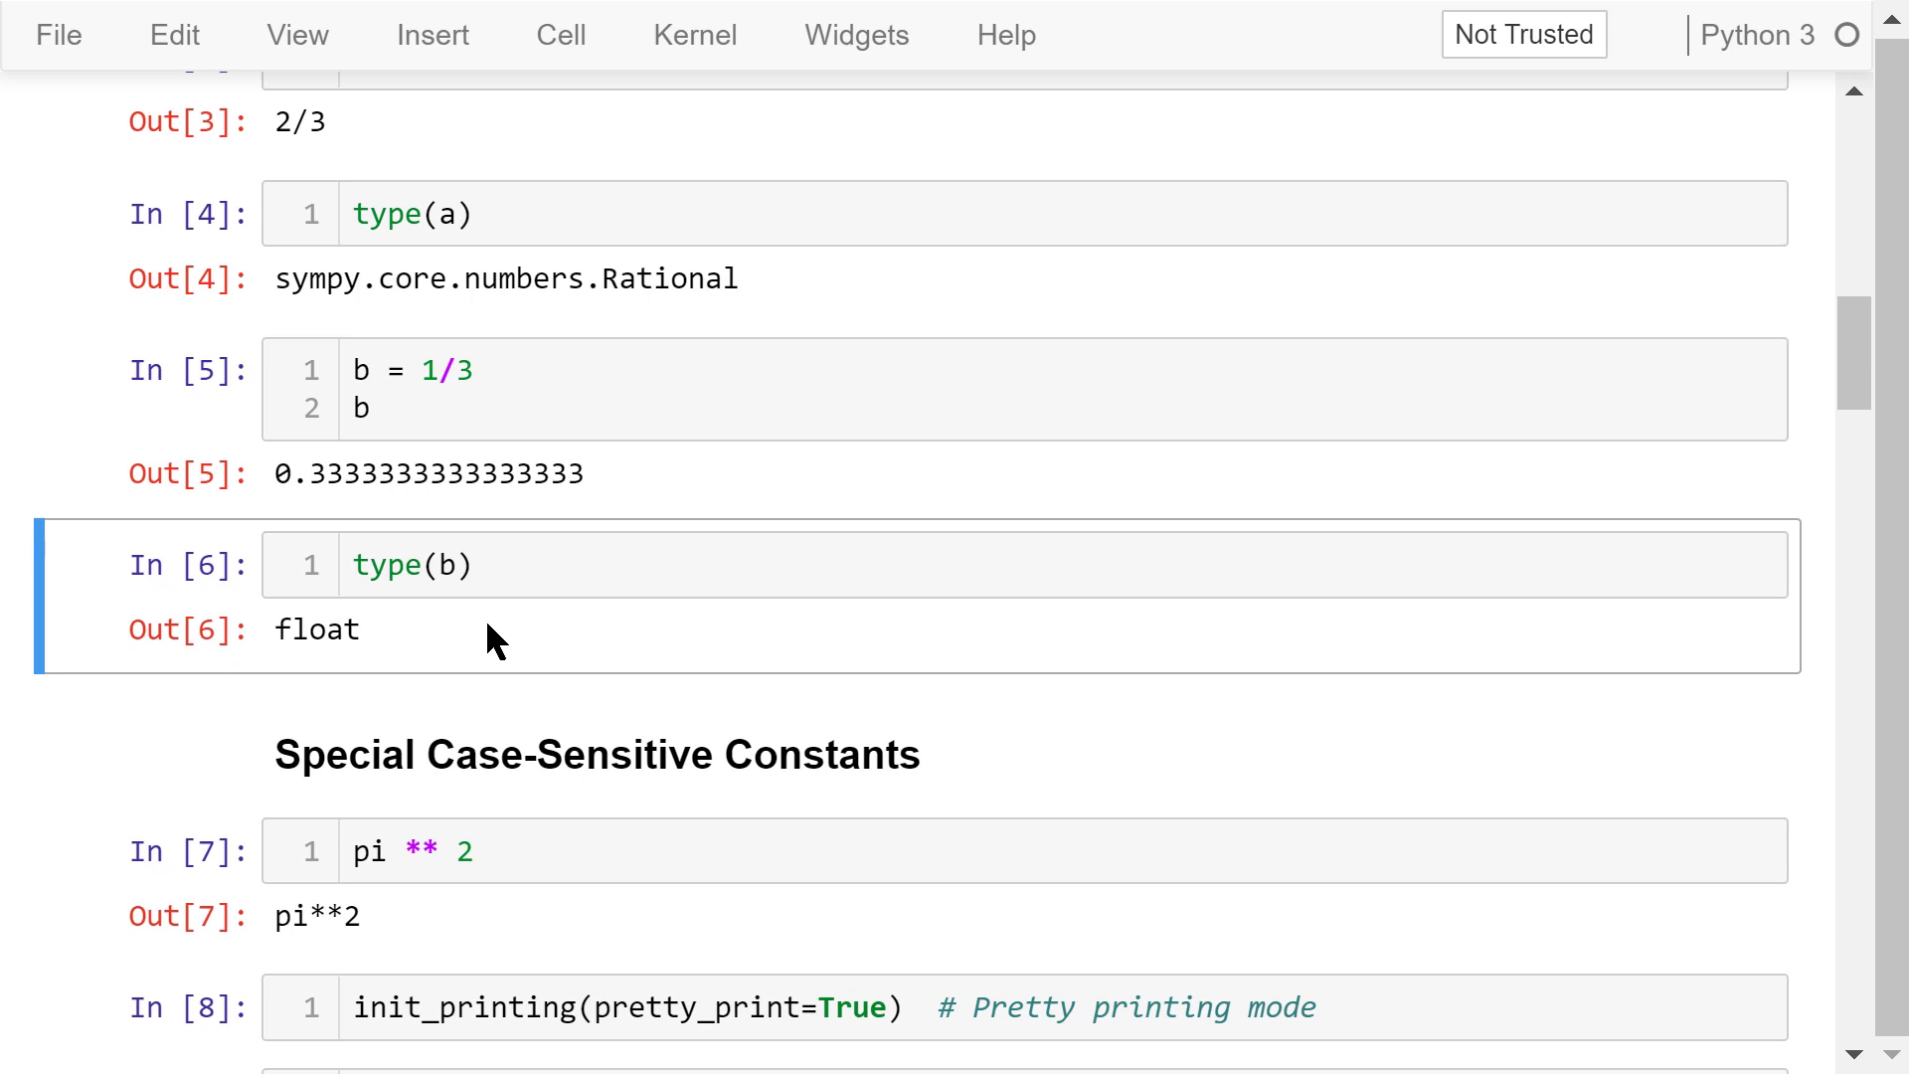
{"action": "mouse_move", "coordinate": [962, 730]}
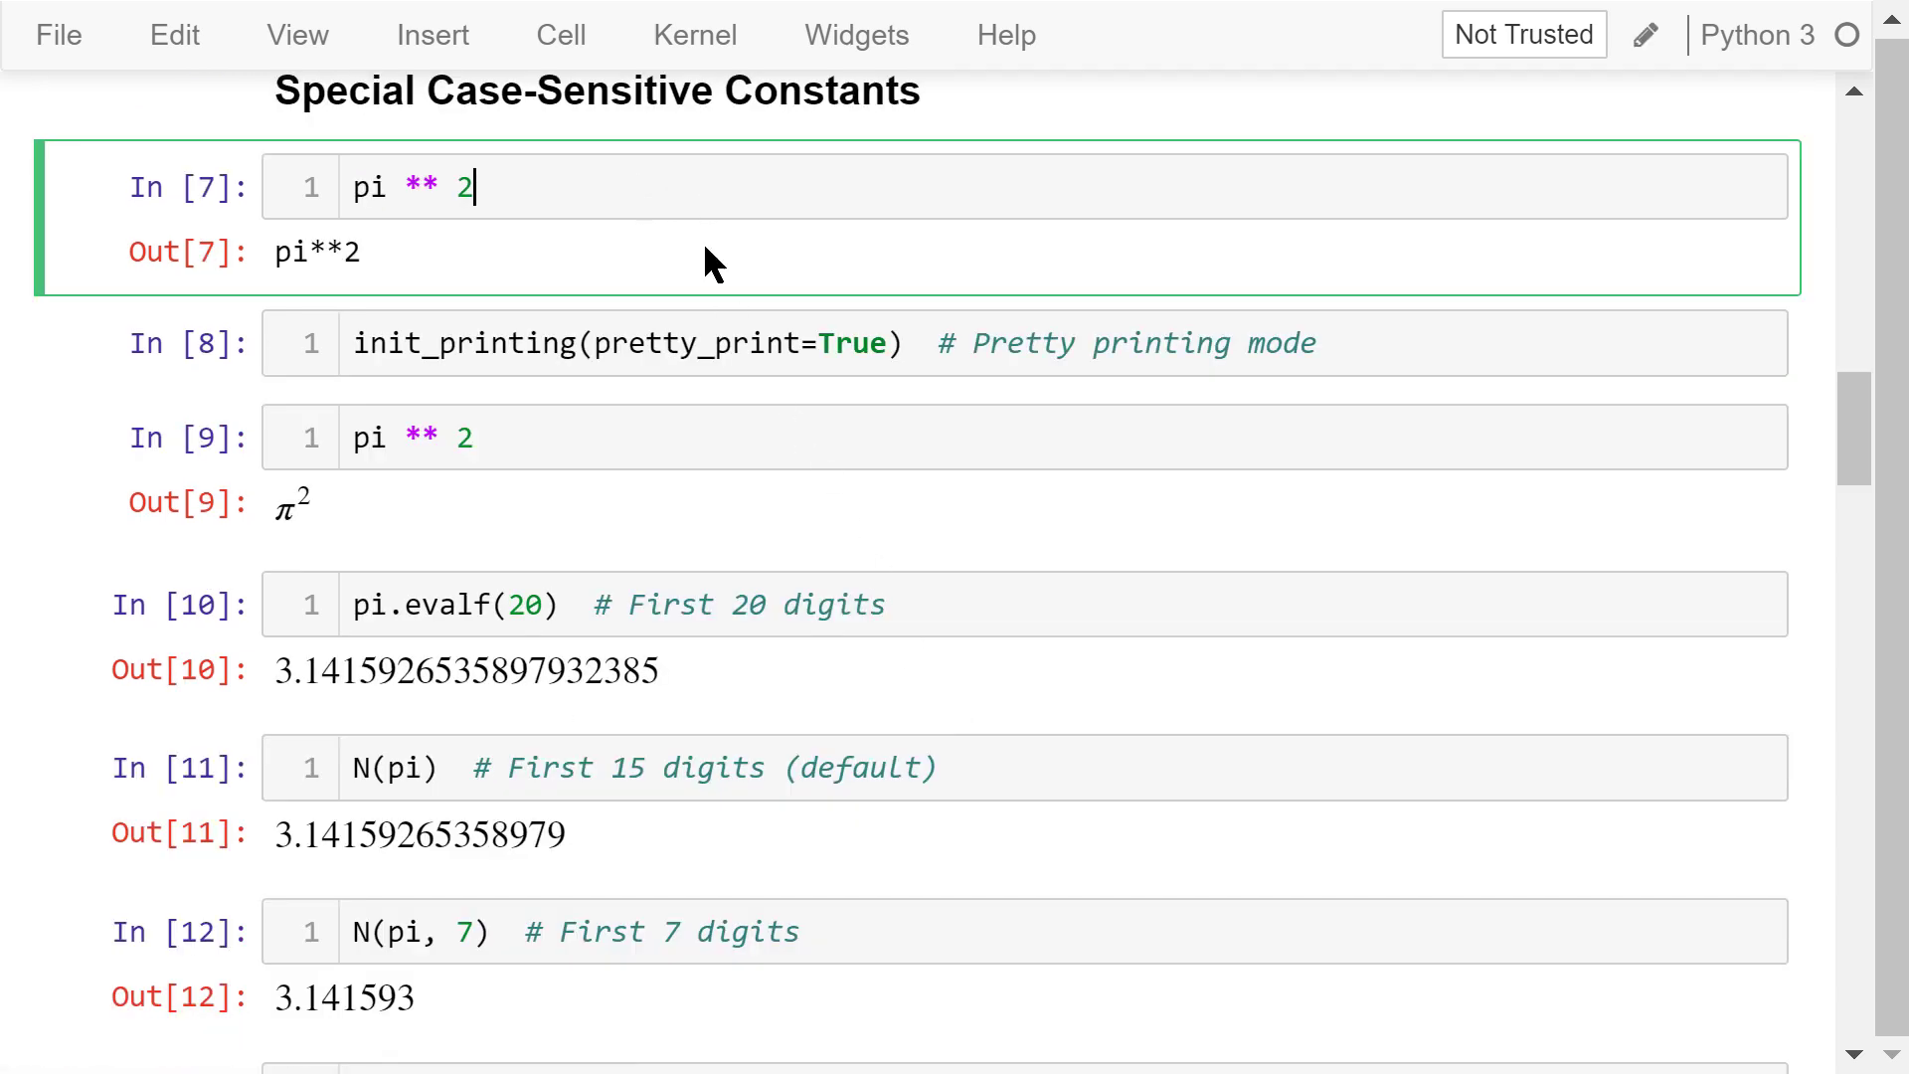
{"action": "mouse_move", "coordinate": [425, 253]}
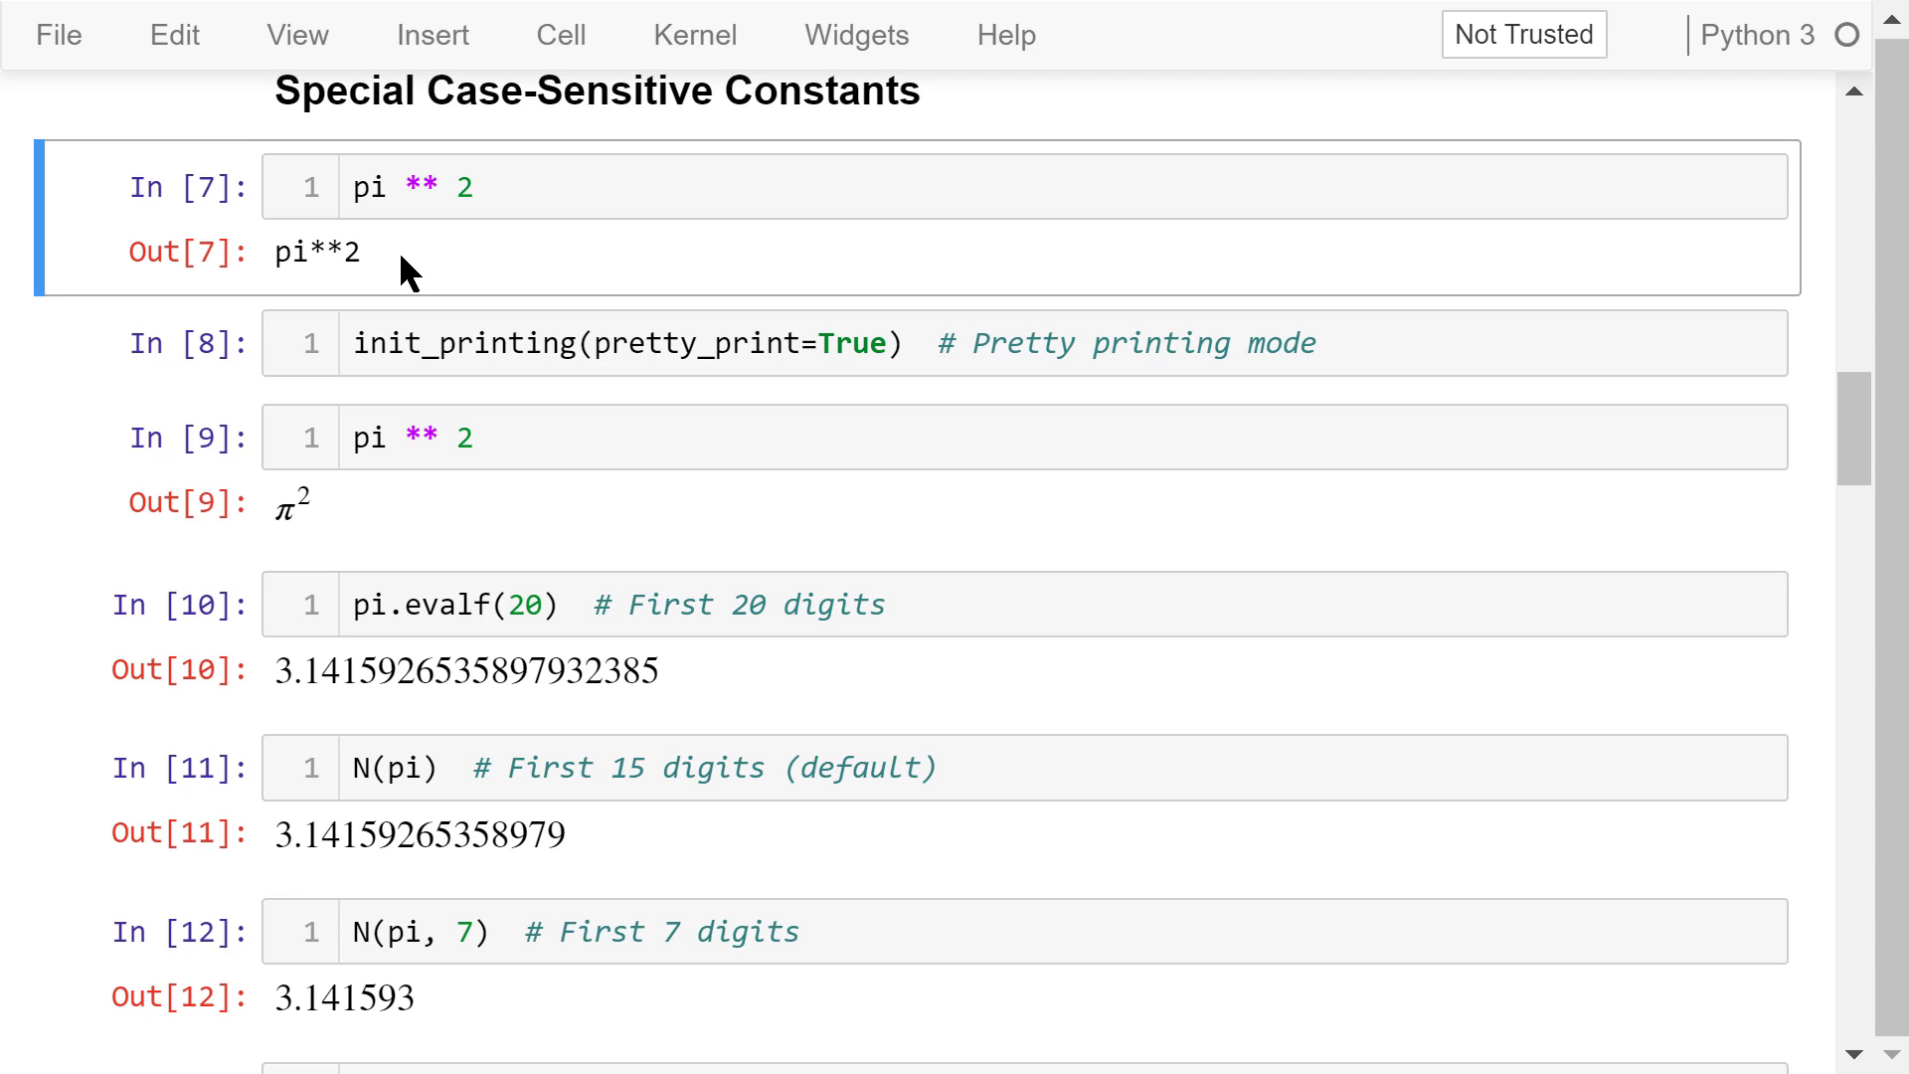
{"action": "mouse_move", "coordinate": [728, 290]}
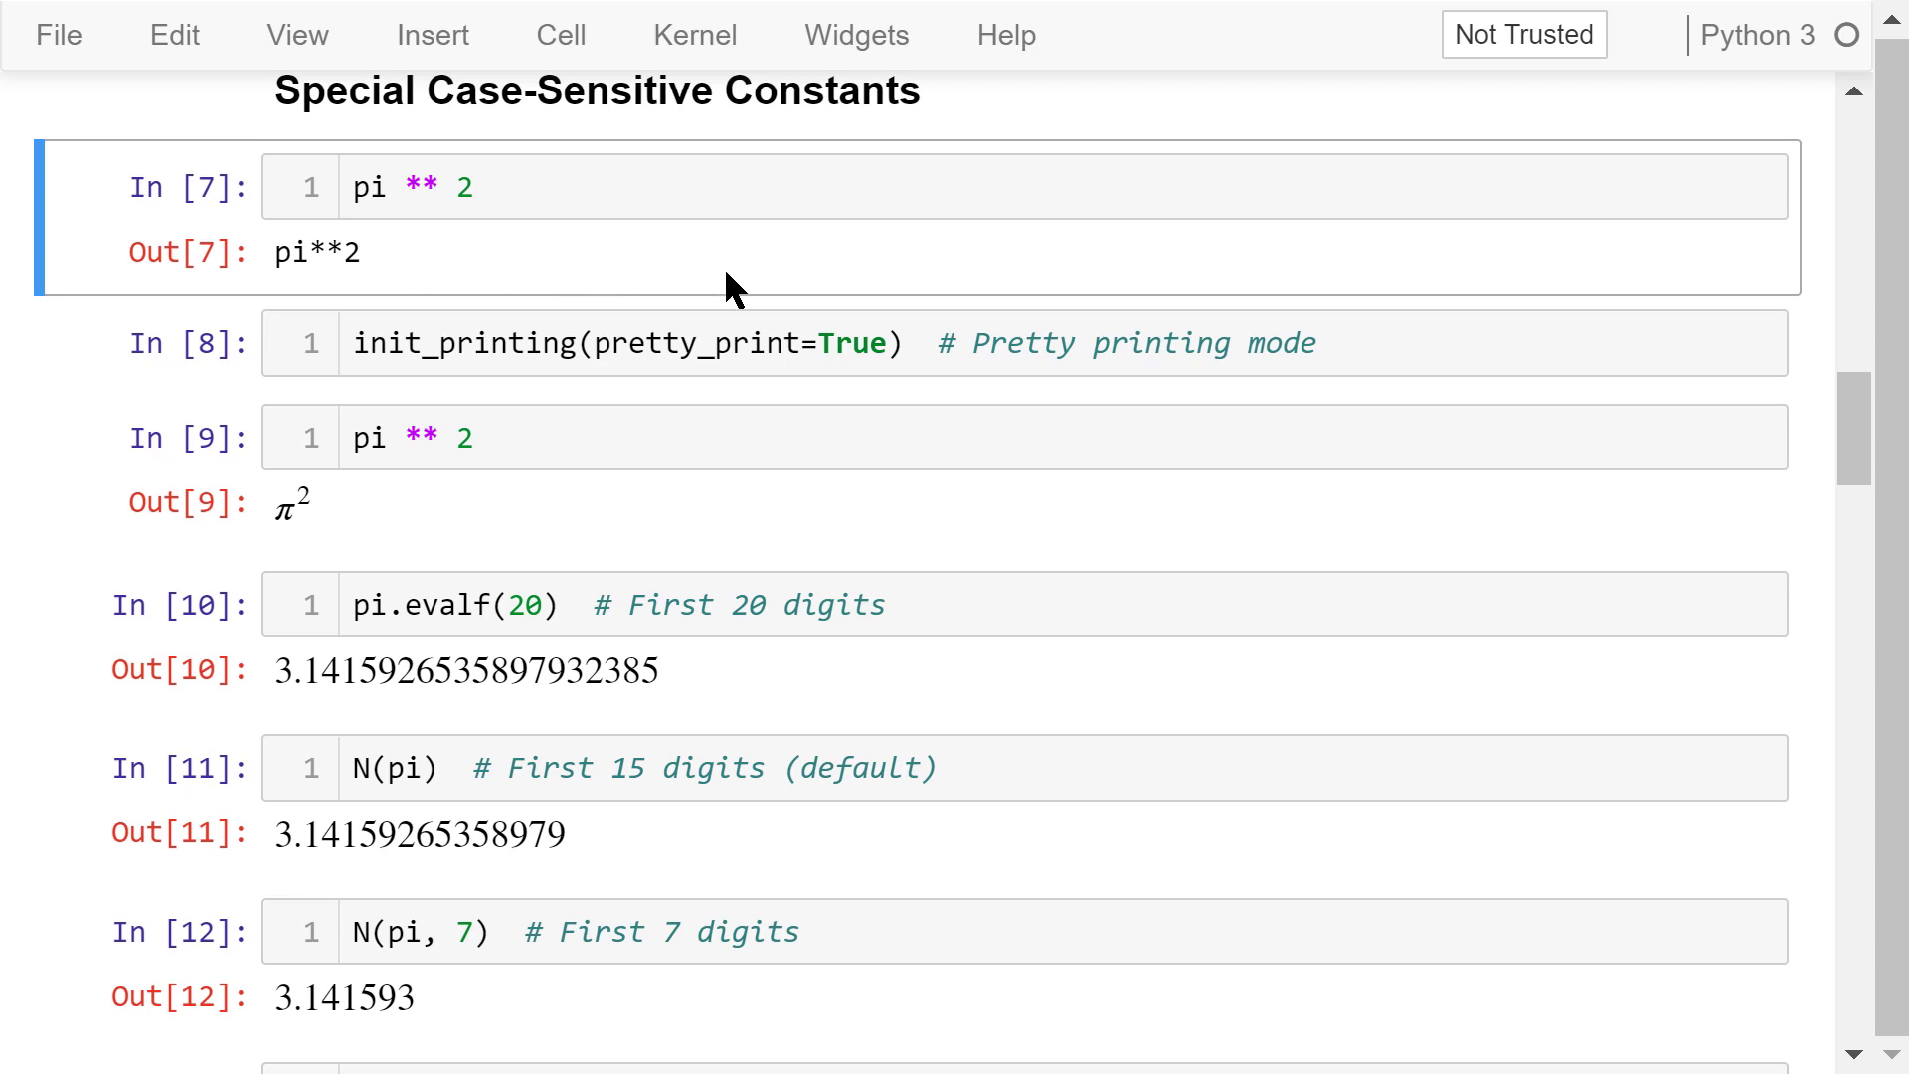
{"action": "left_click", "coordinate": [887, 342]}
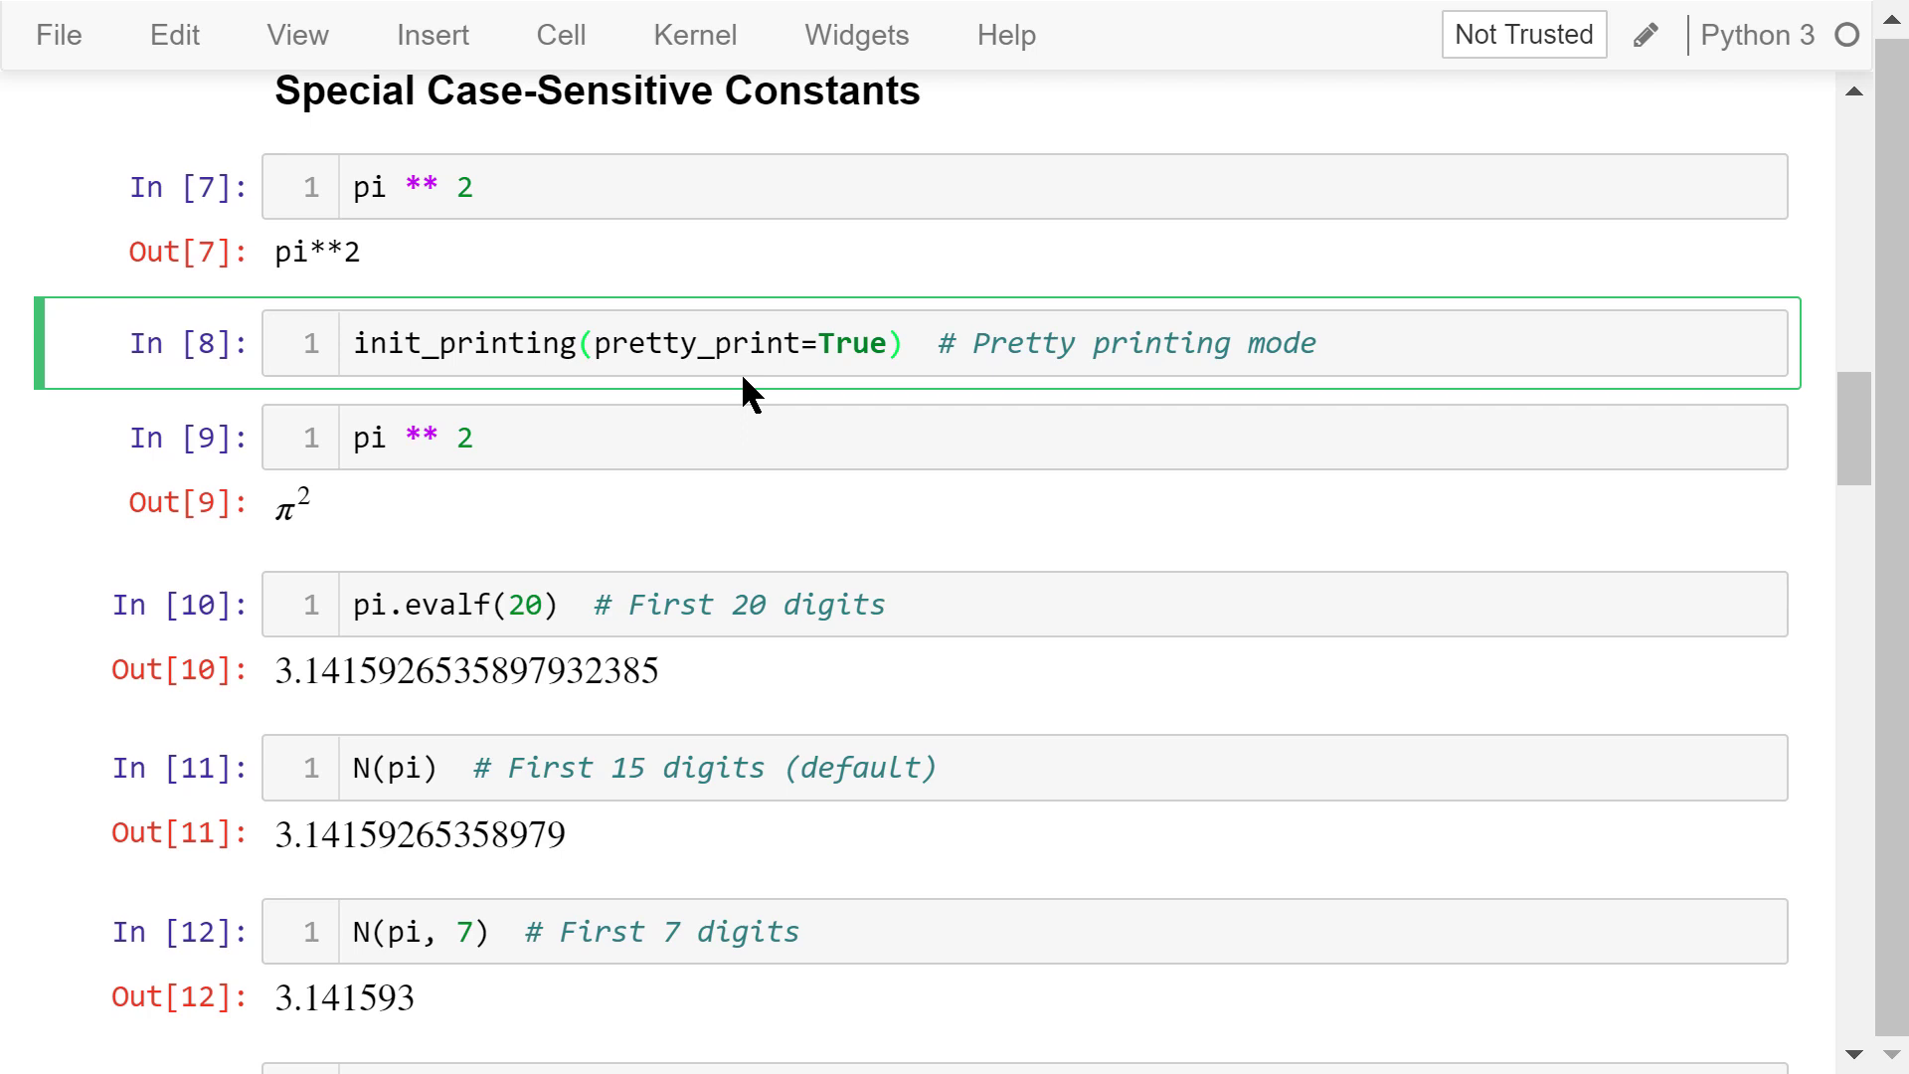
{"action": "left_click", "coordinate": [889, 344]}
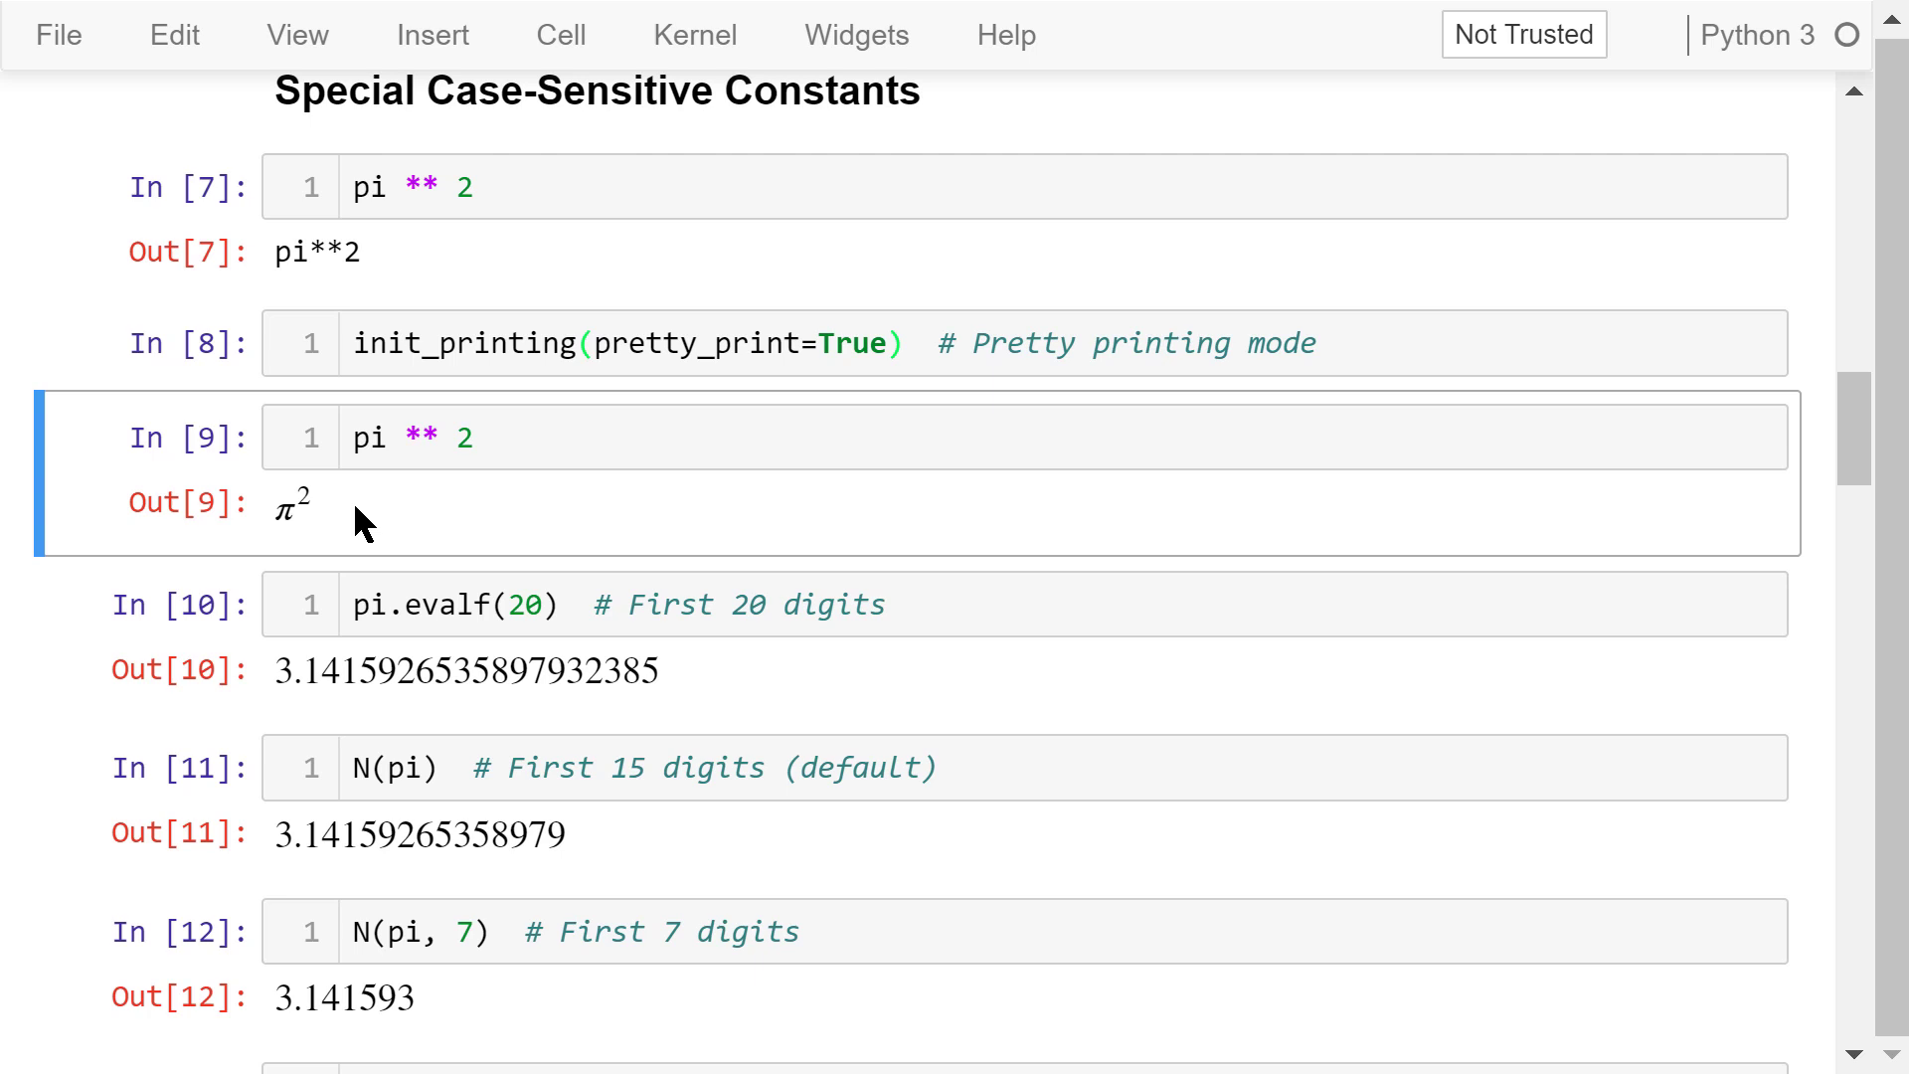
{"action": "mouse_move", "coordinate": [497, 551]}
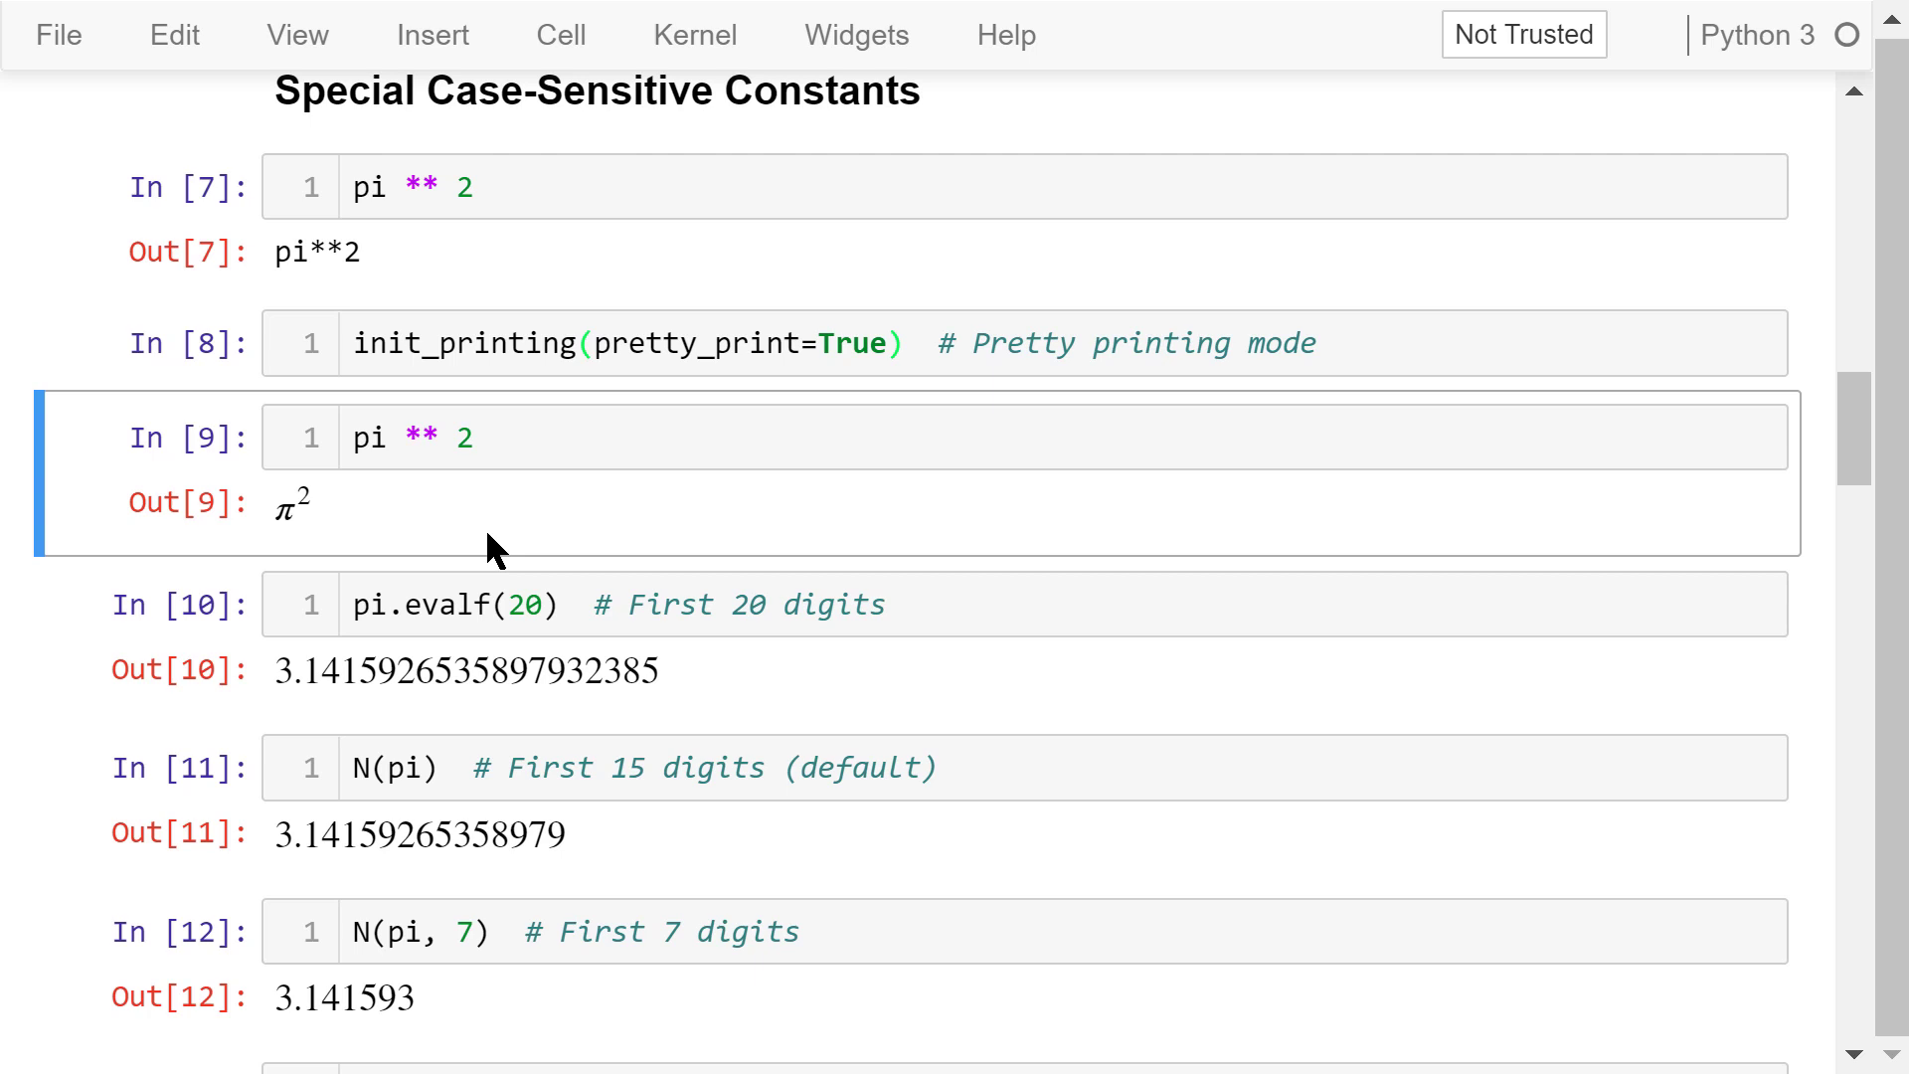
{"action": "mouse_move", "coordinate": [596, 543]}
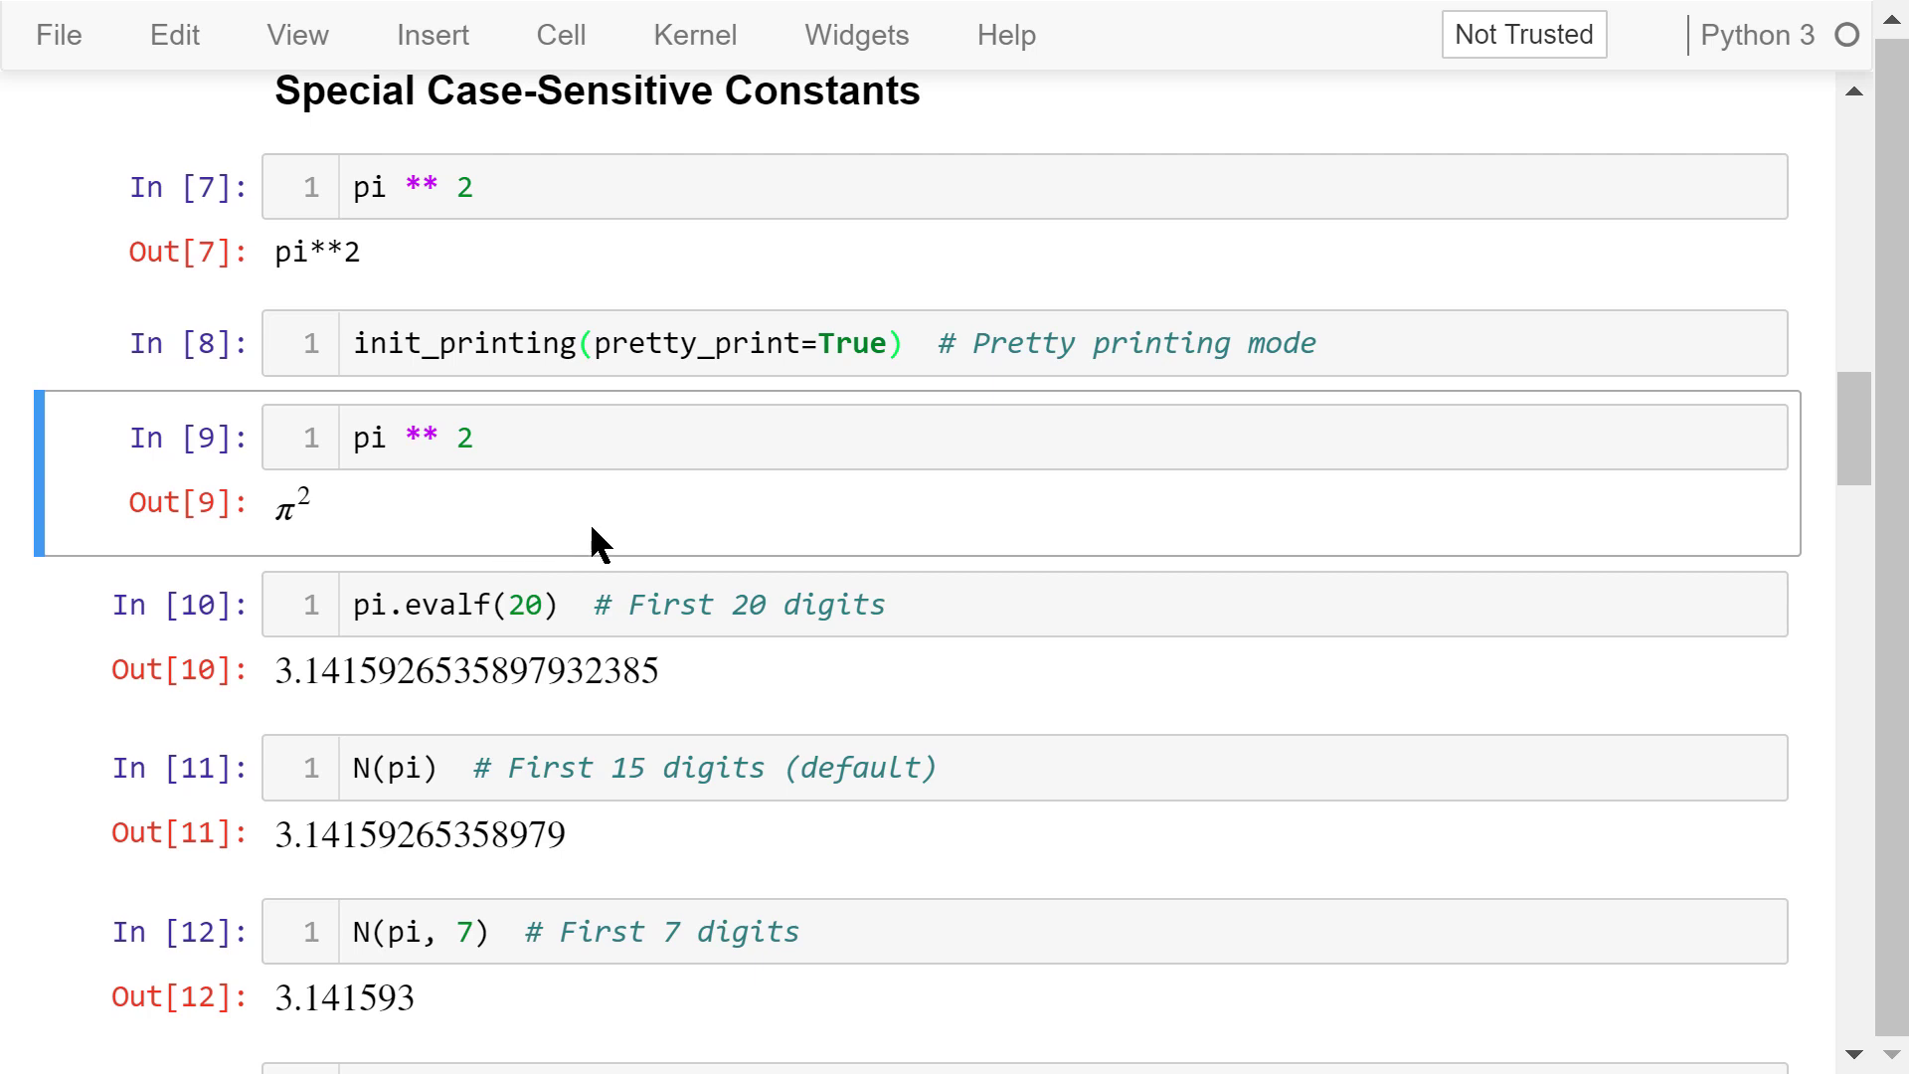
{"action": "left_click", "coordinate": [889, 344]}
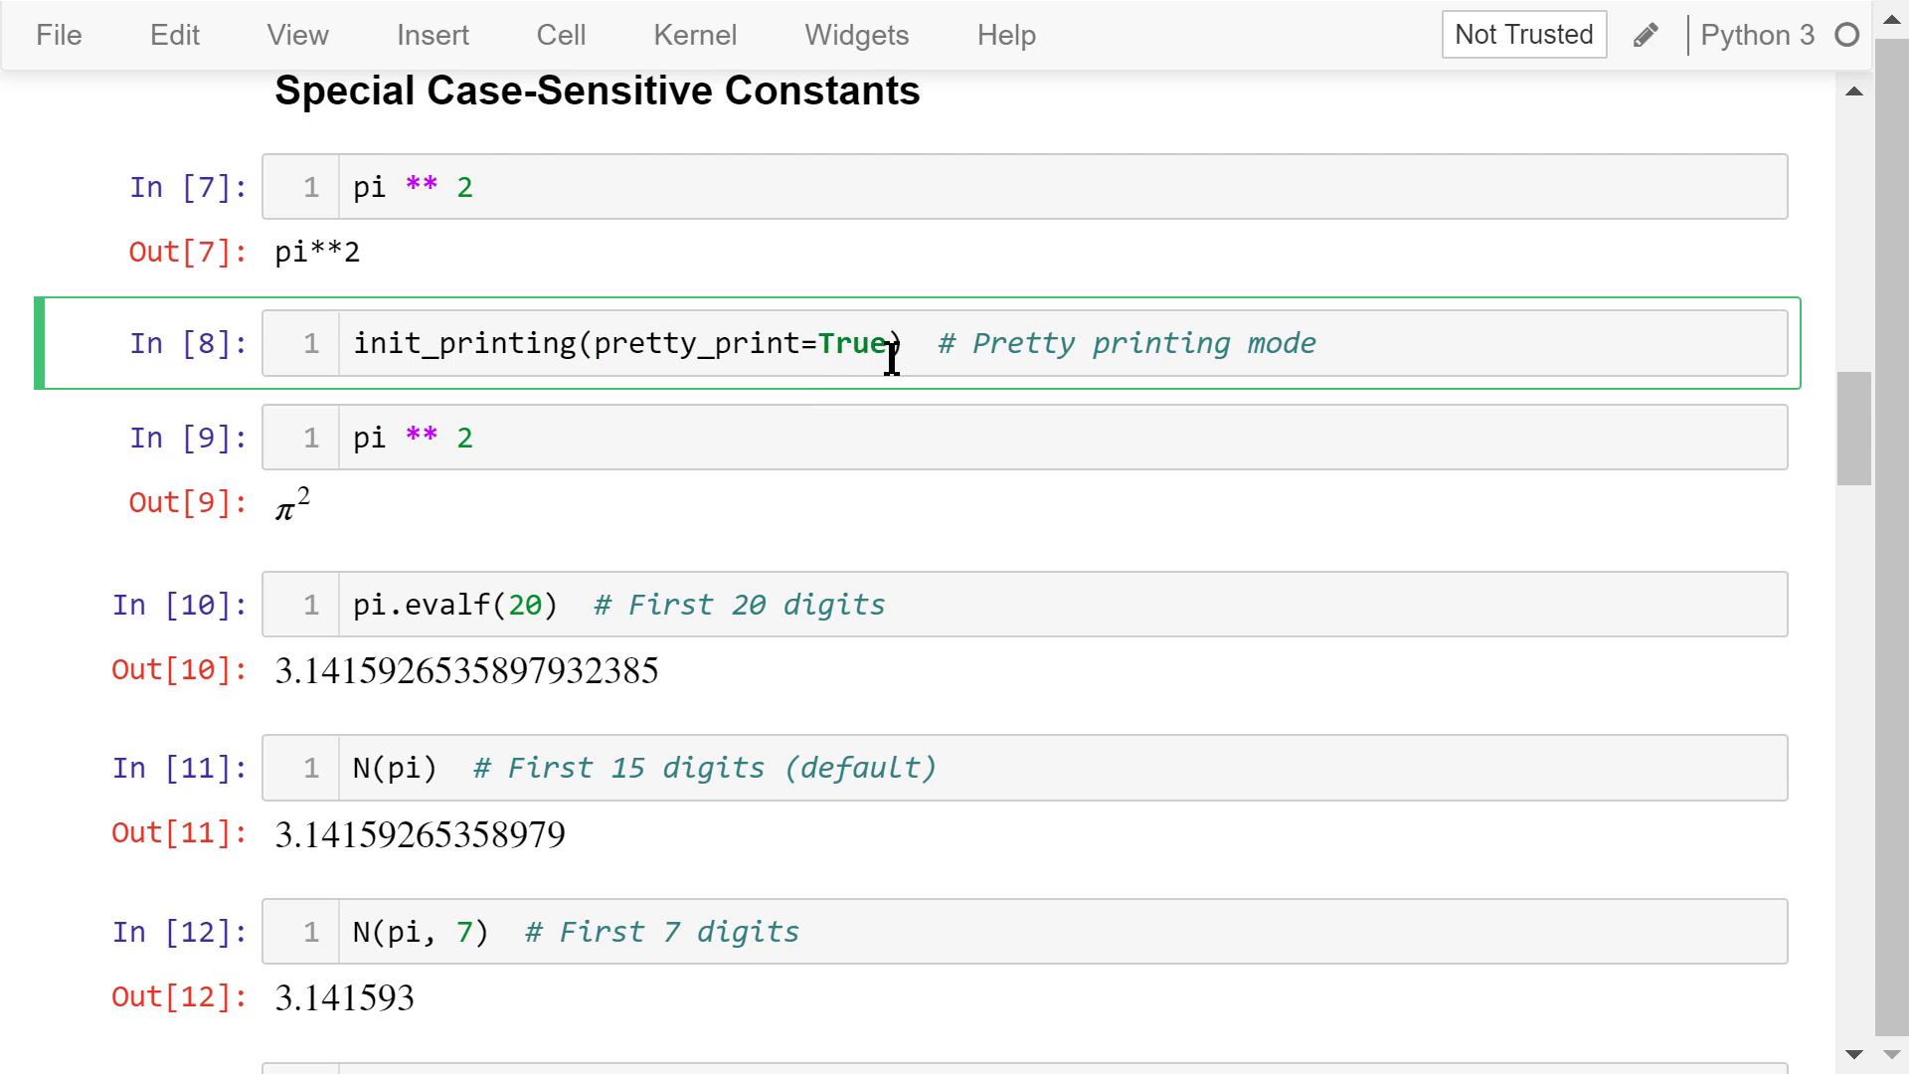
{"action": "mouse_move", "coordinate": [730, 551]}
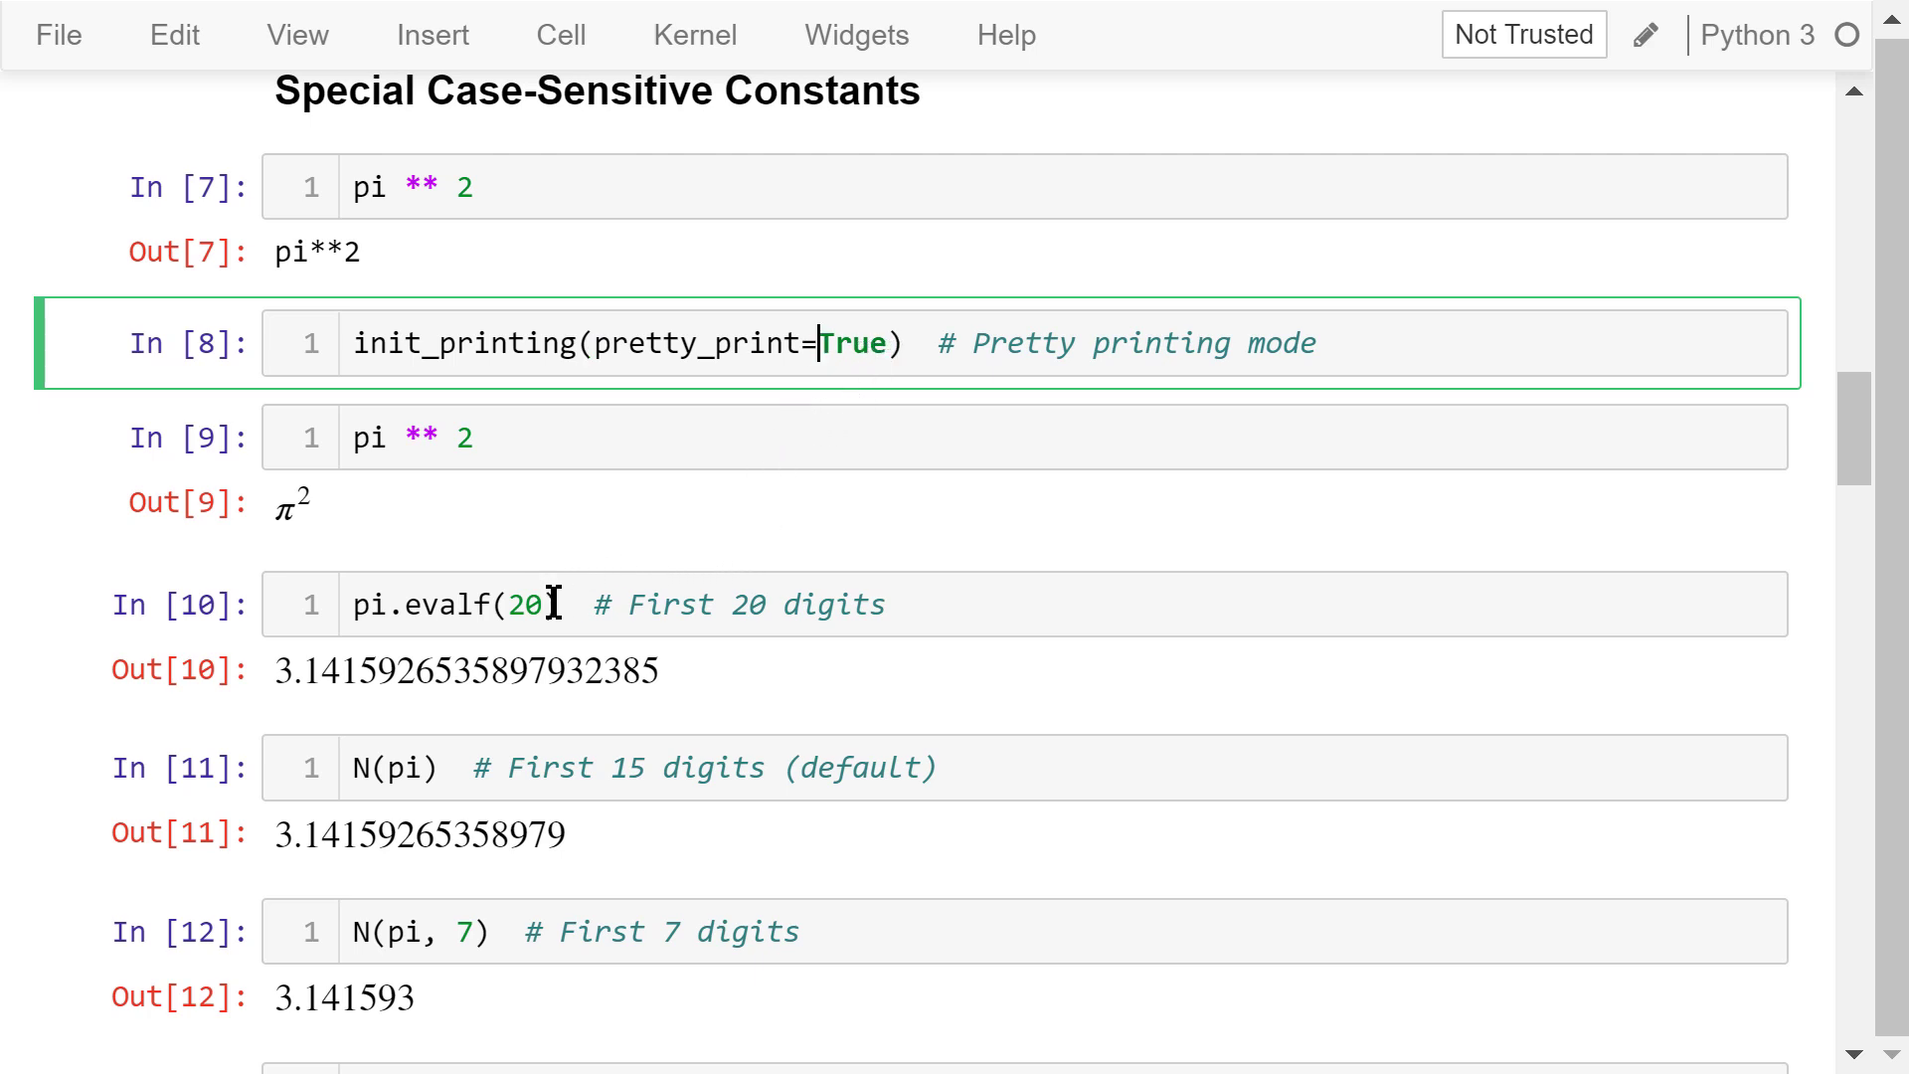
{"action": "scroll", "scroll_direction": "down", "scroll_amount": 3}
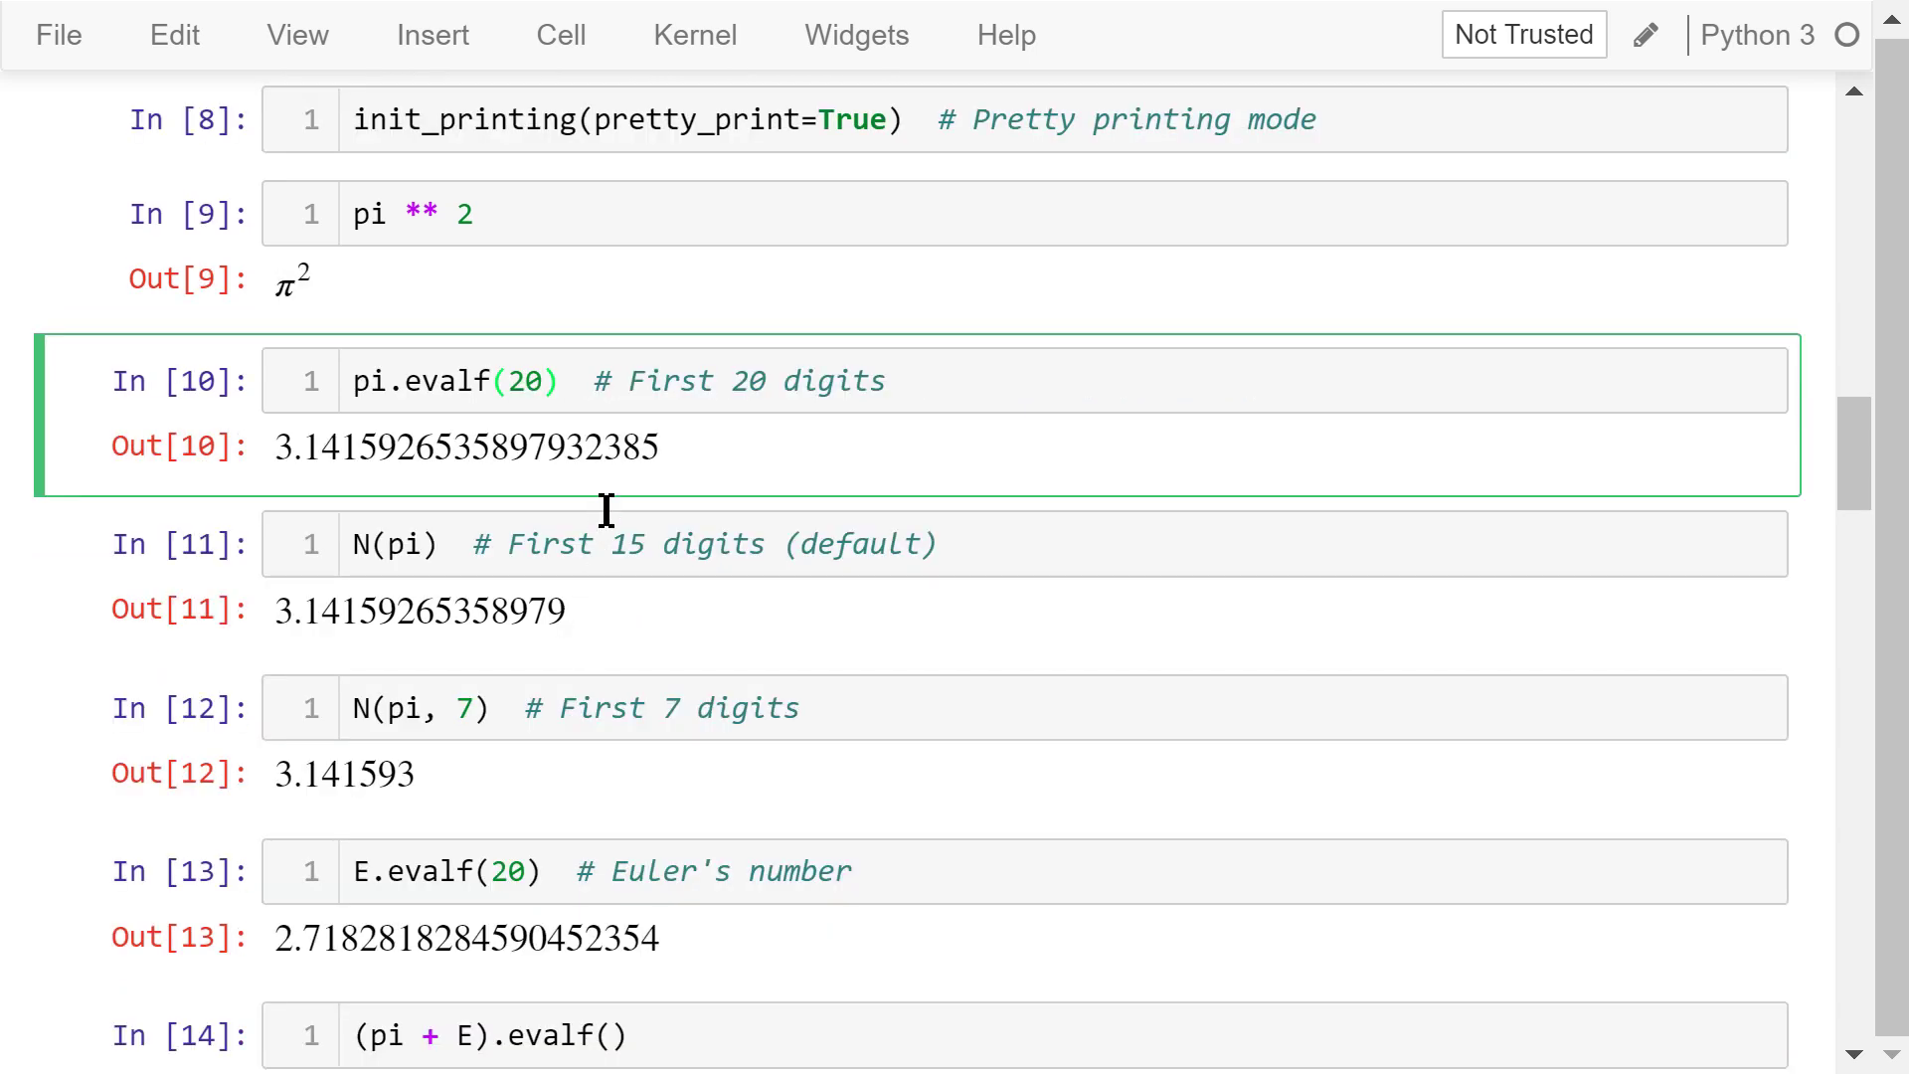
{"action": "mouse_move", "coordinate": [698, 473]}
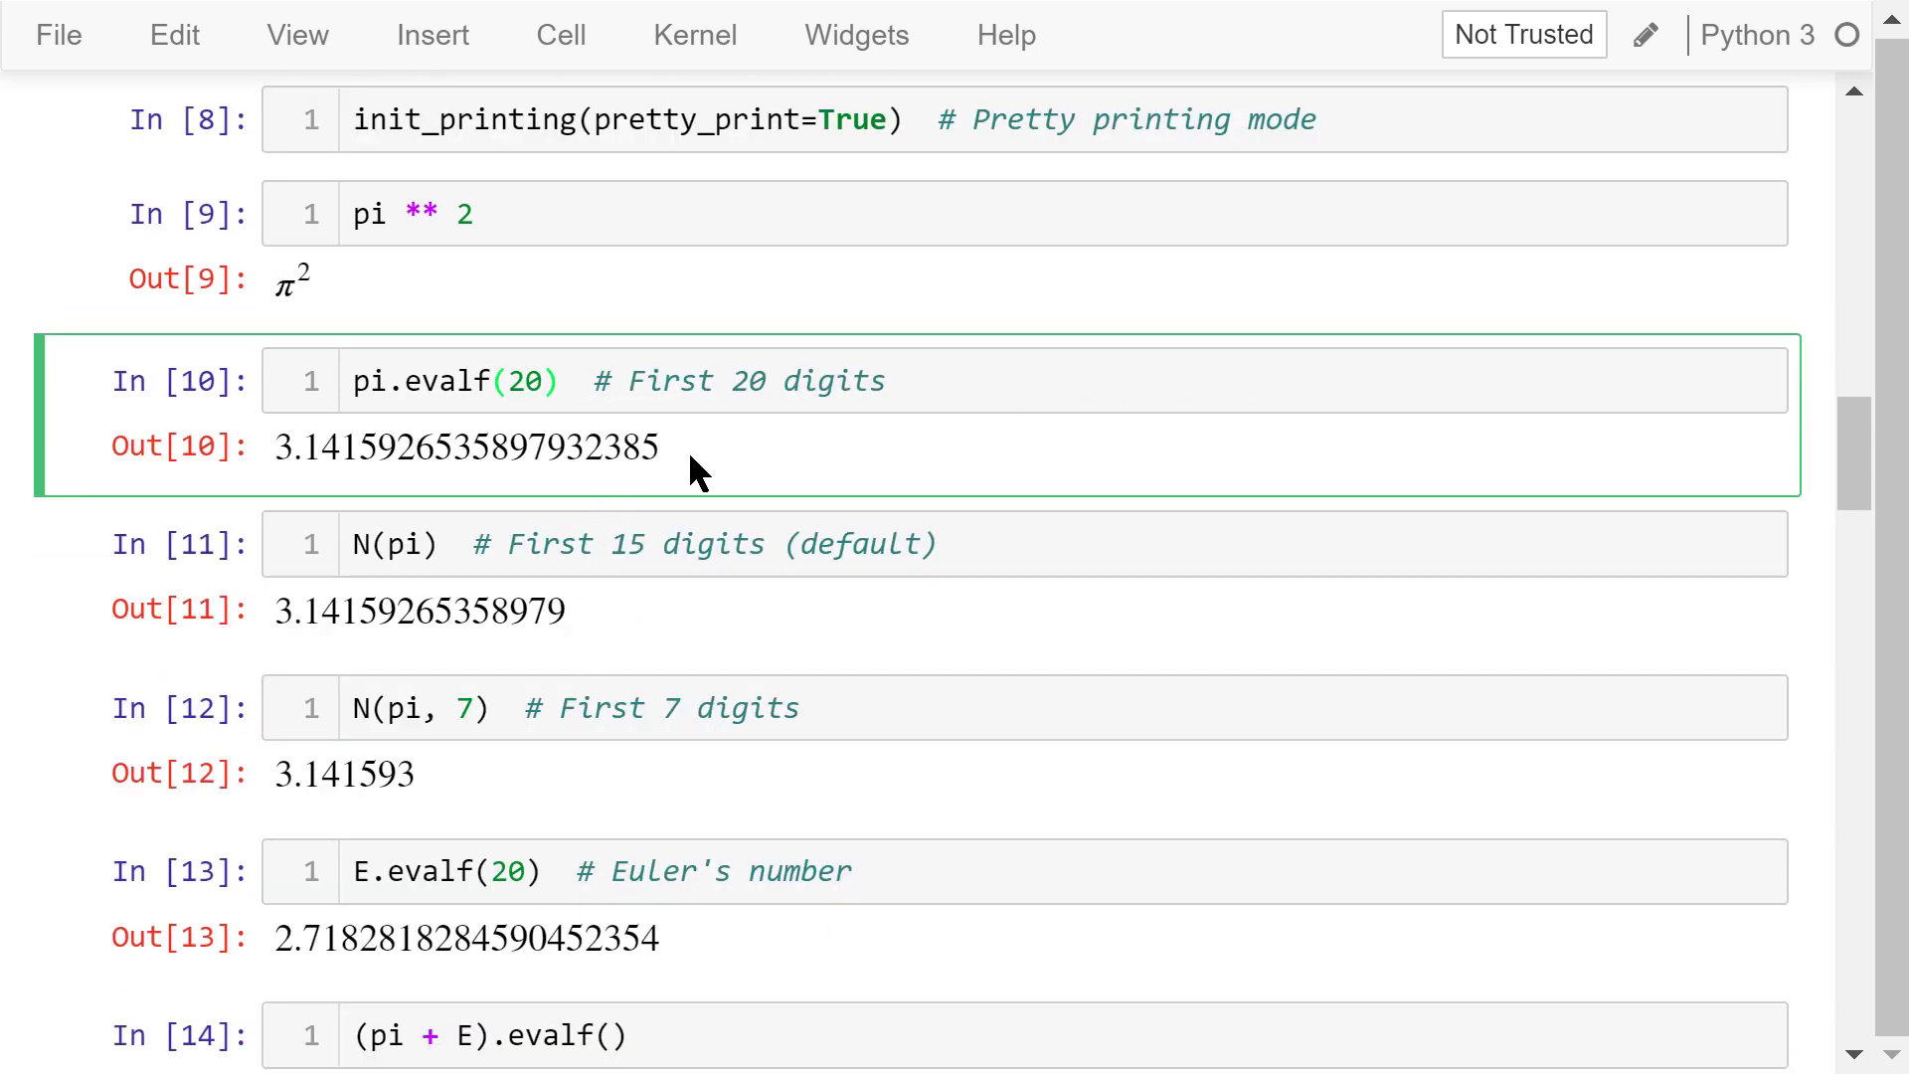
{"action": "left_click", "coordinate": [543, 380]}
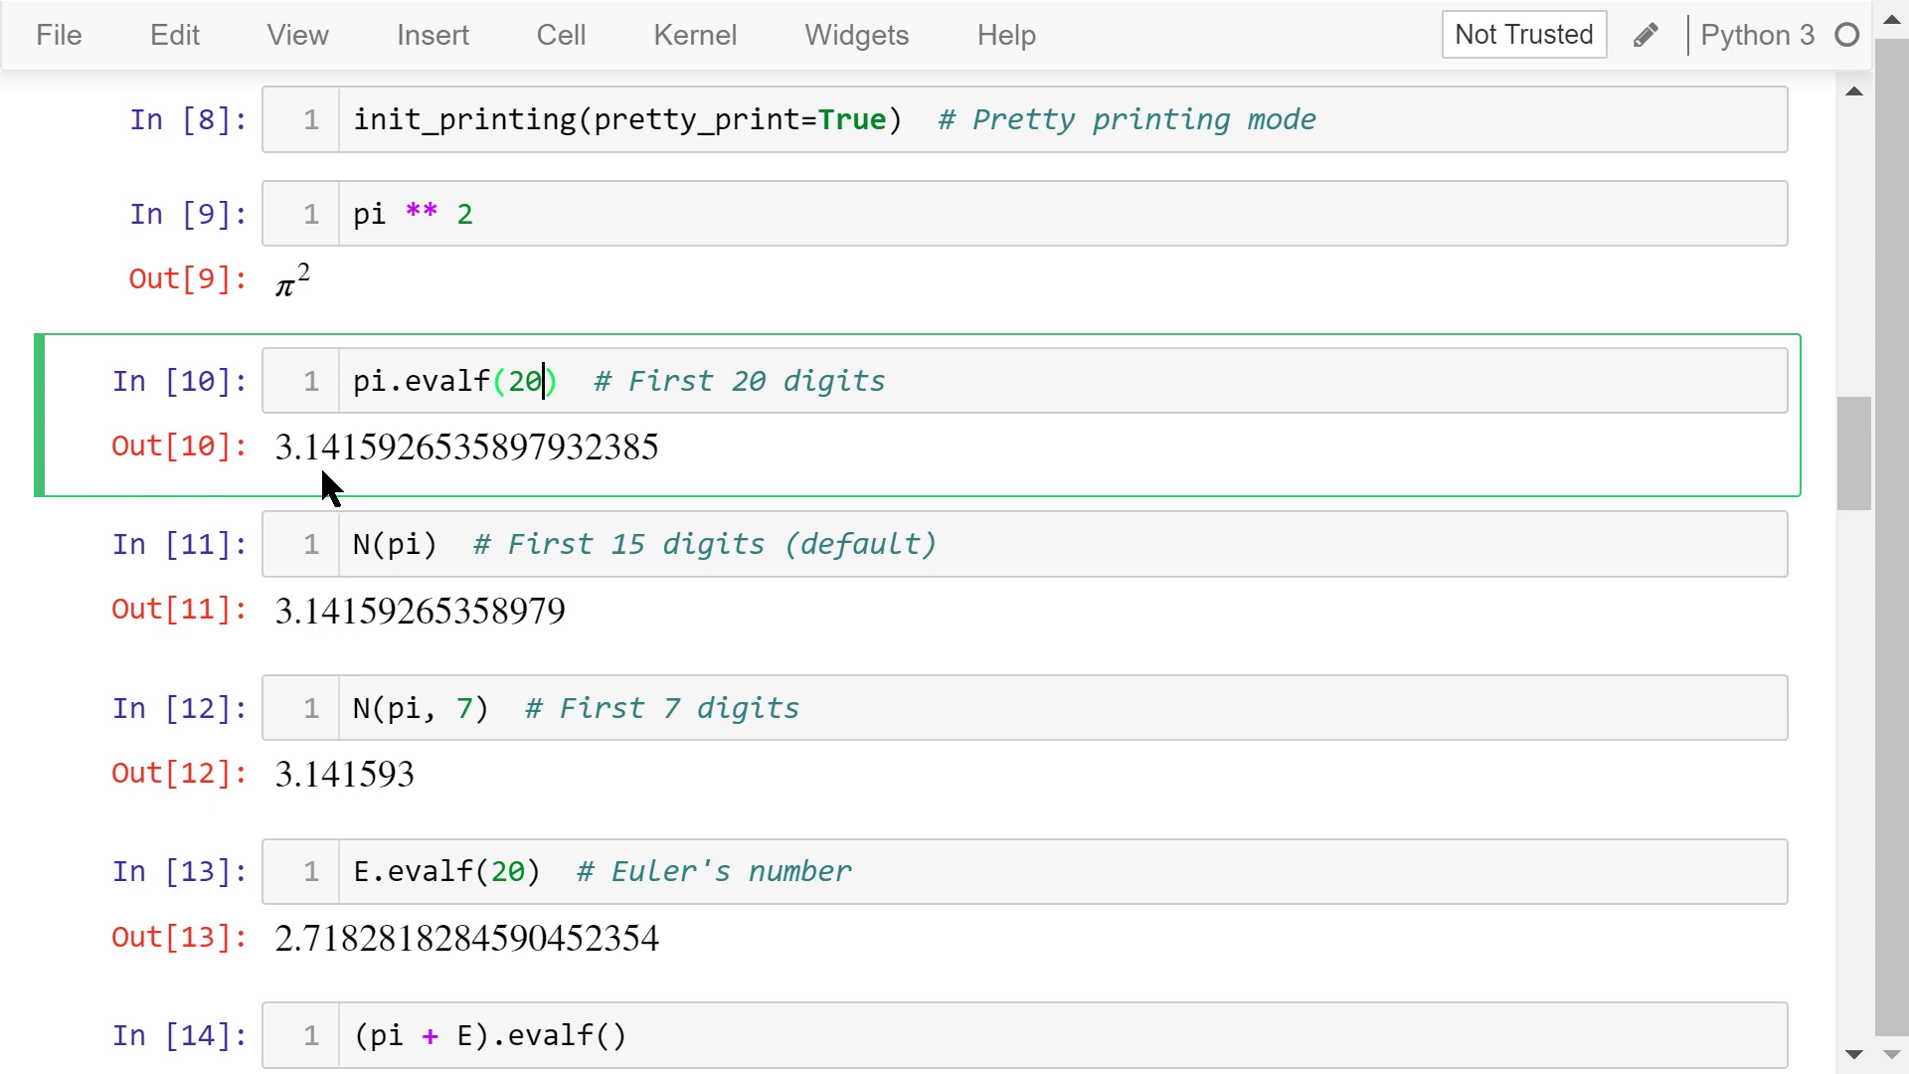
{"action": "mouse_move", "coordinate": [664, 487]}
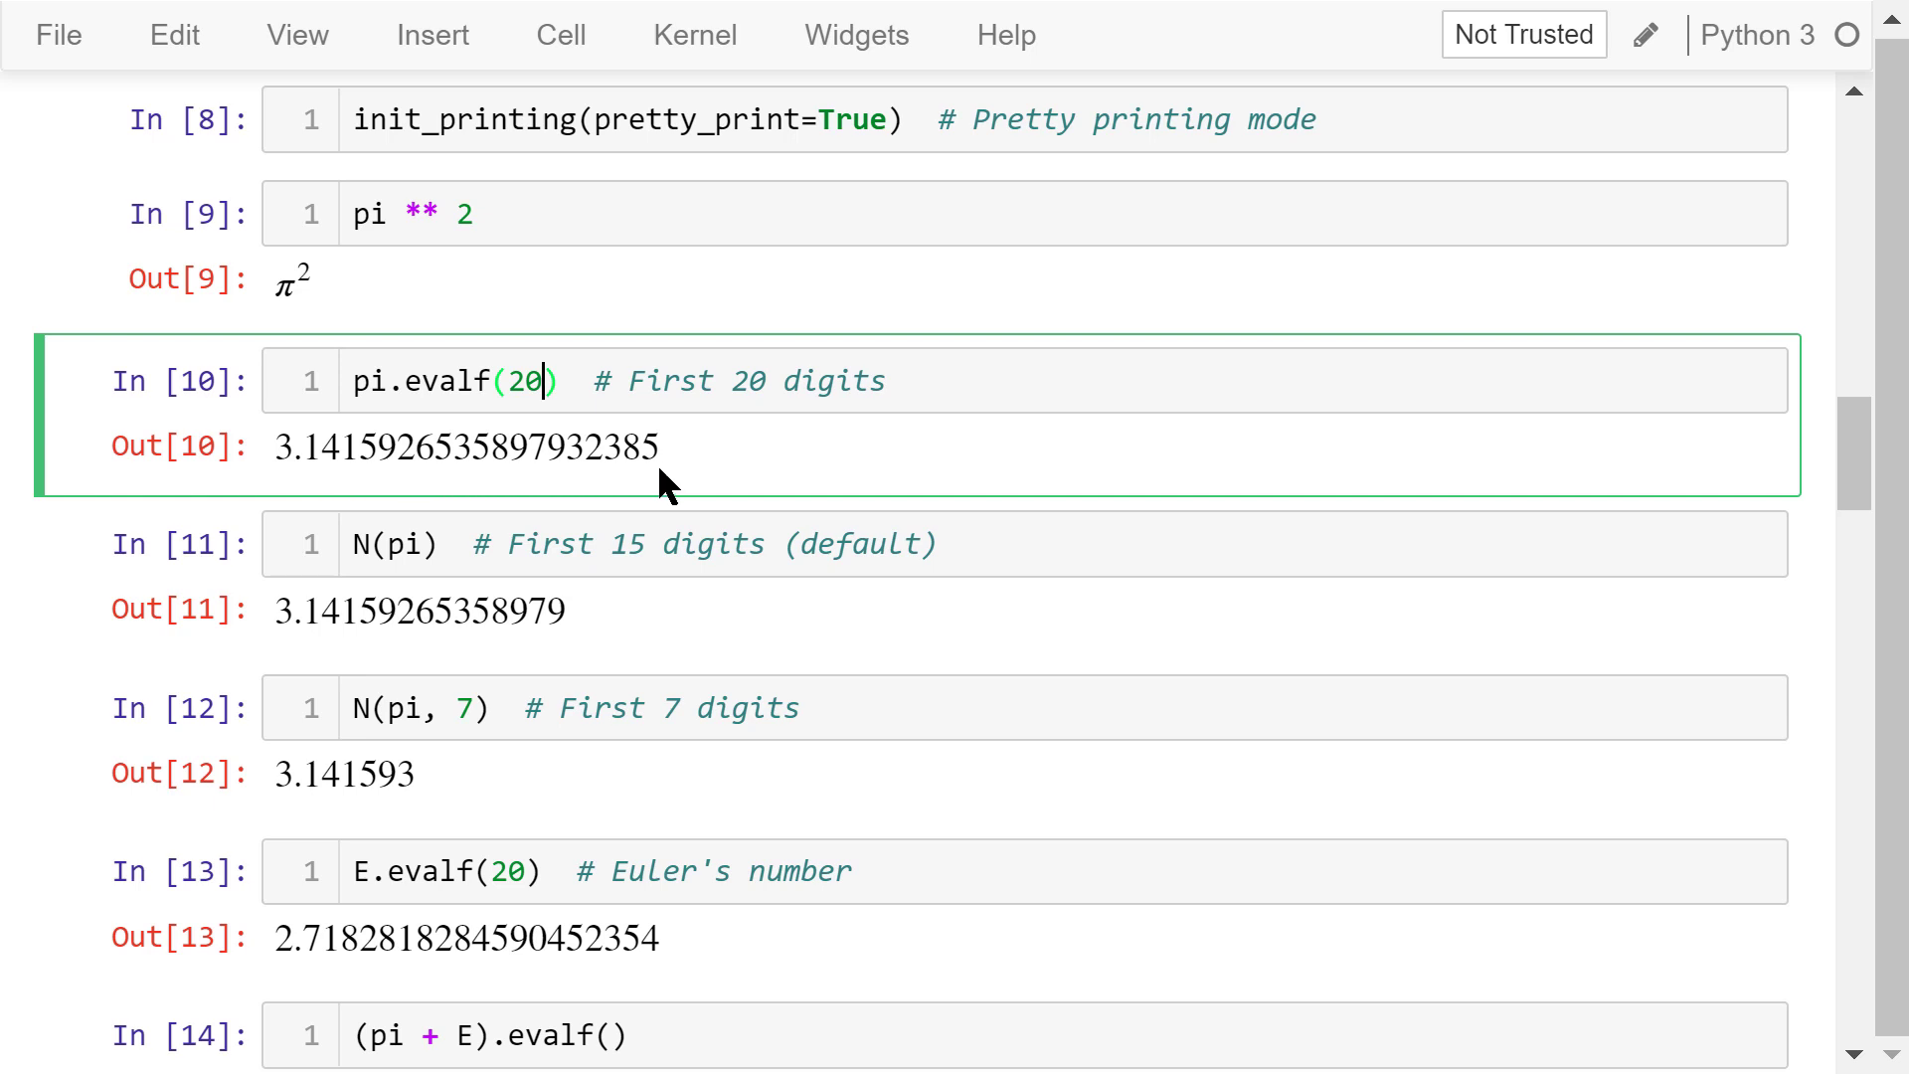
{"action": "mouse_move", "coordinate": [654, 485]}
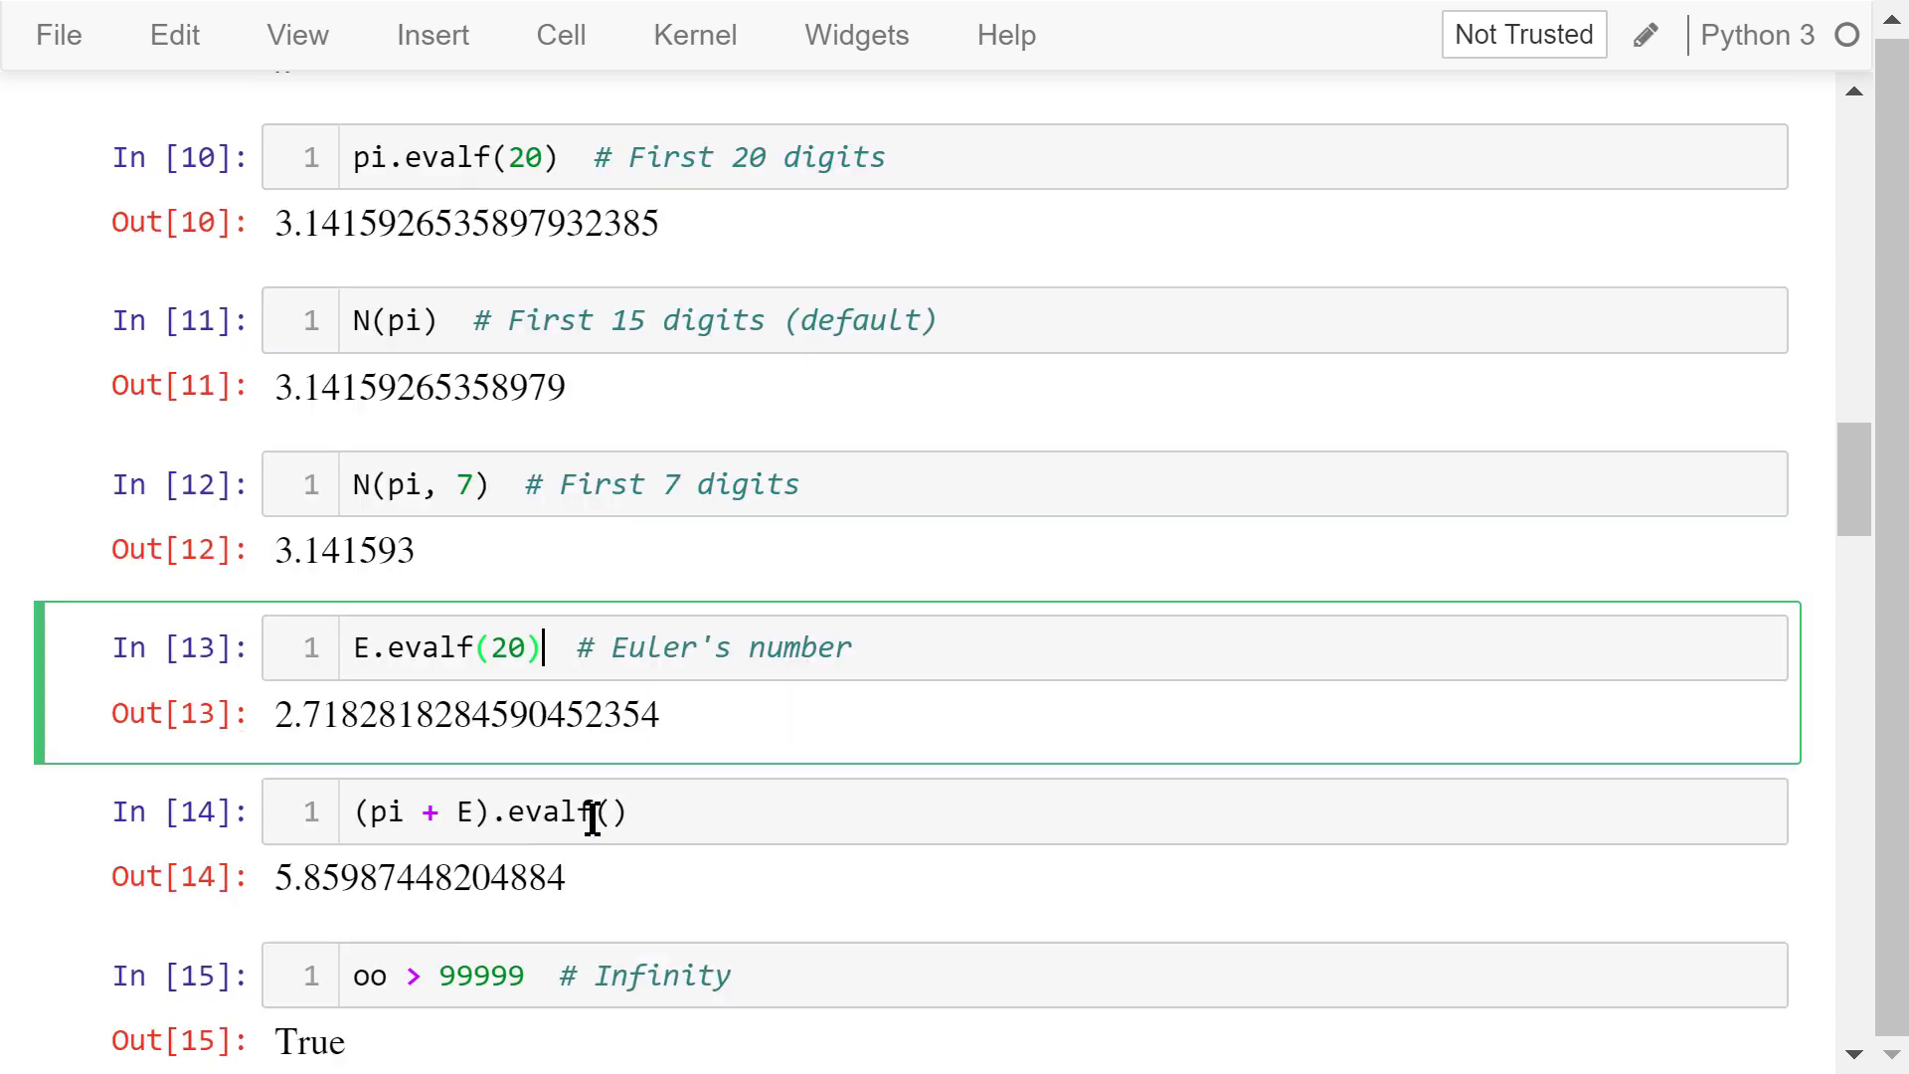
{"action": "scroll", "scroll_direction": "down", "scroll_amount": 3}
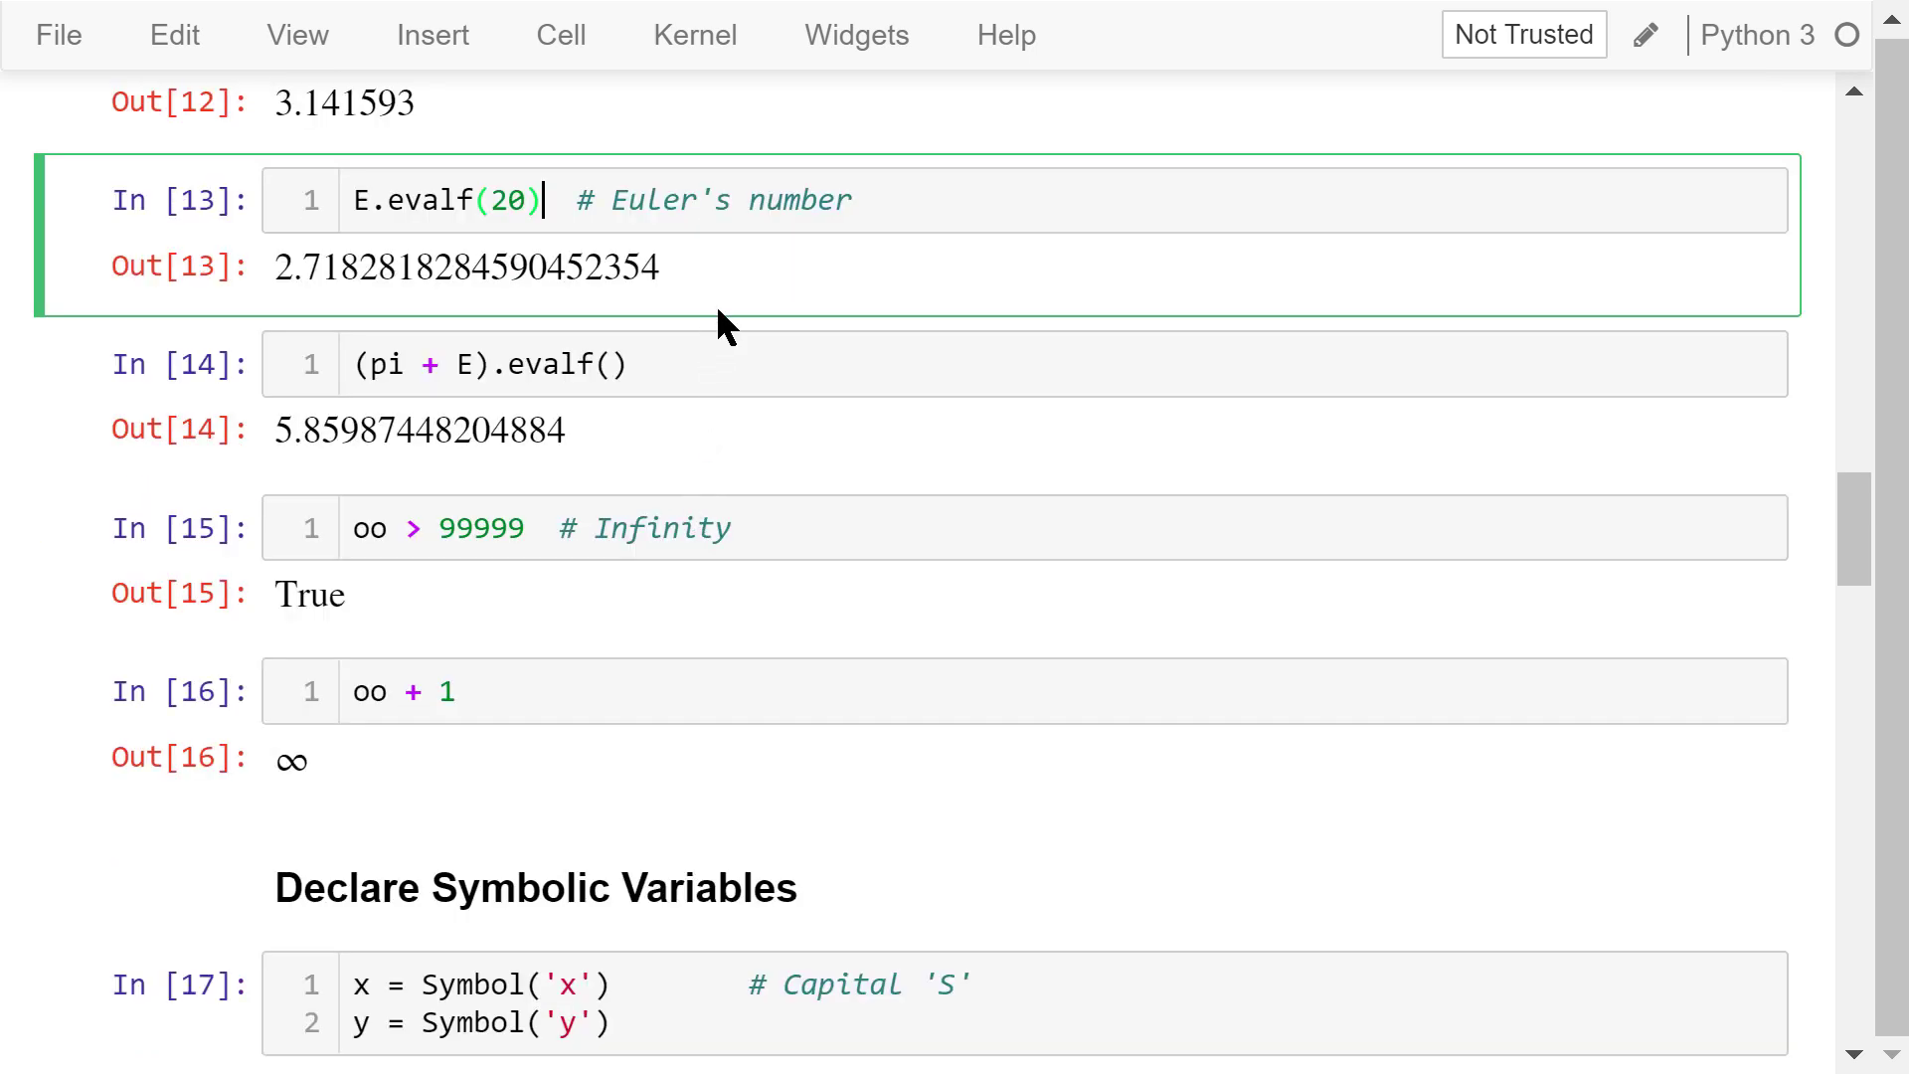
{"action": "mouse_move", "coordinate": [736, 269]}
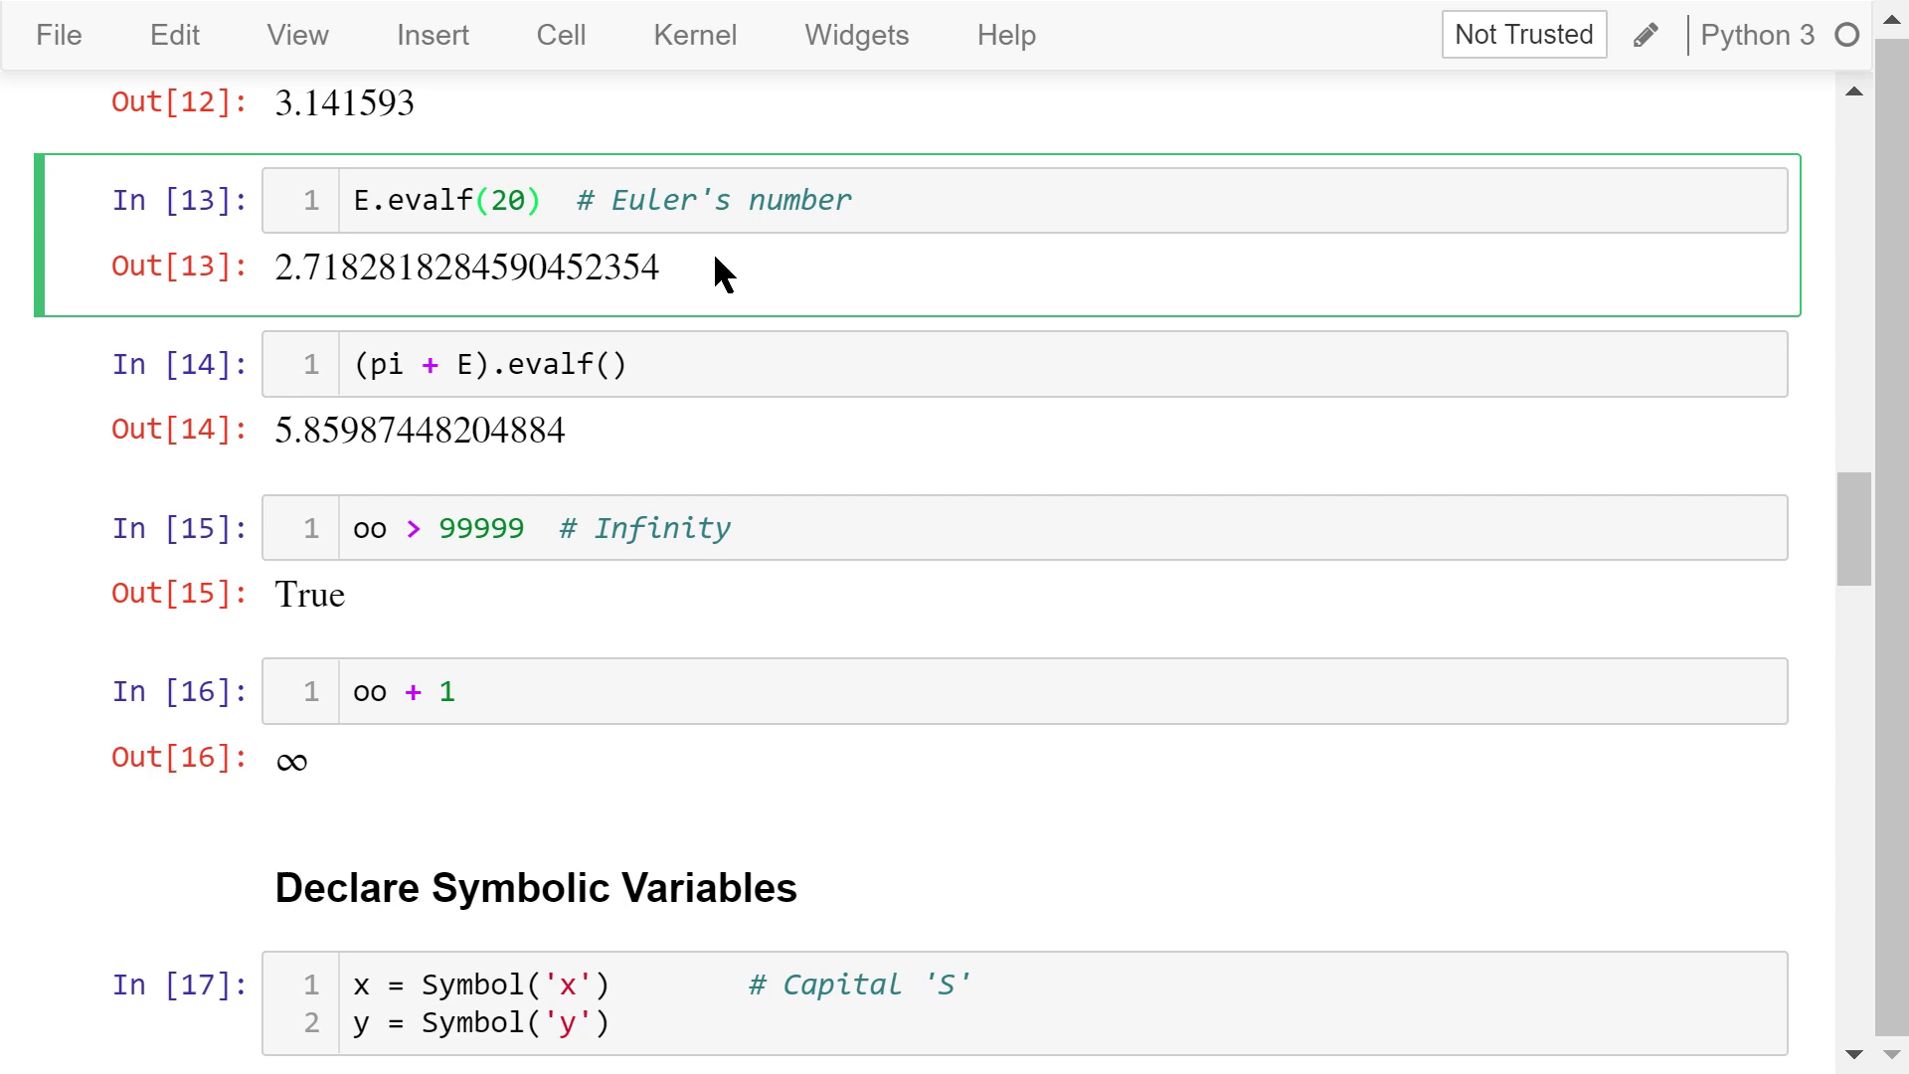
{"action": "left_click", "coordinate": [553, 362]}
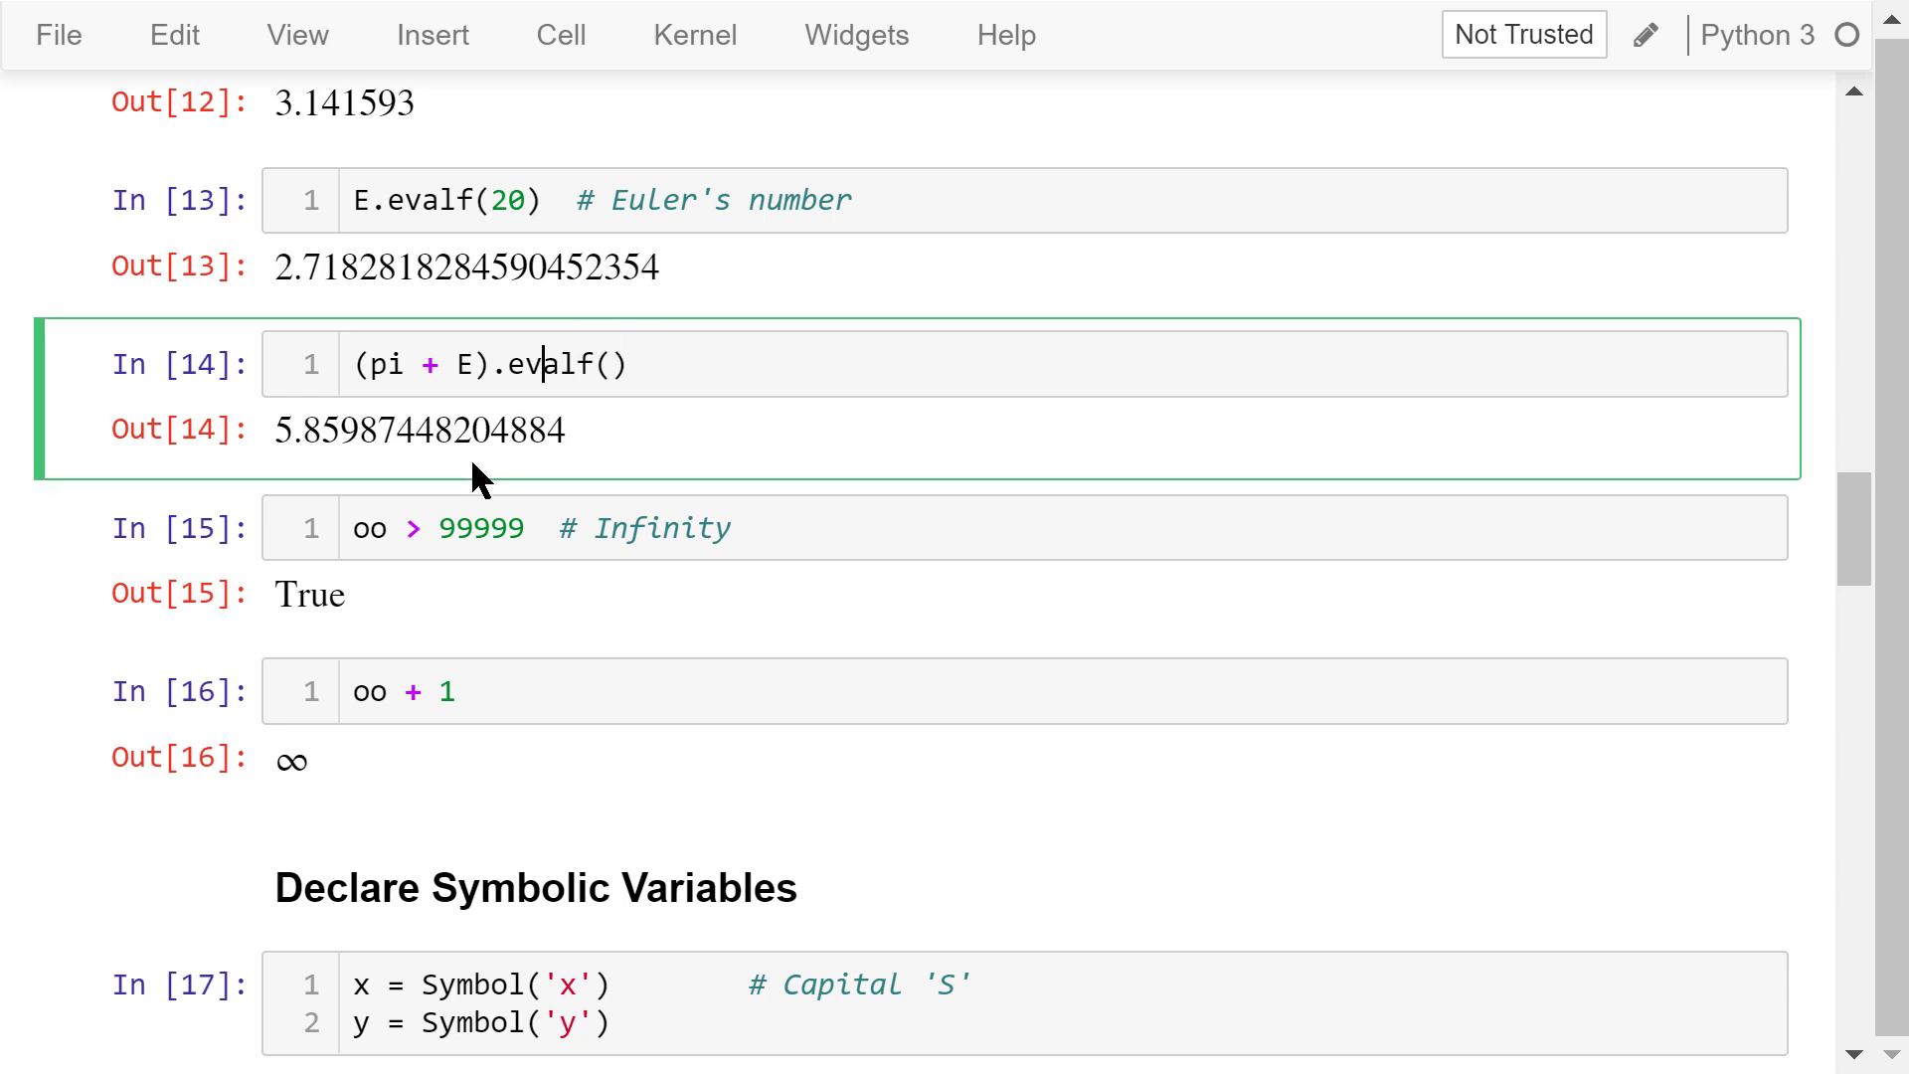
{"action": "mouse_move", "coordinate": [615, 470]}
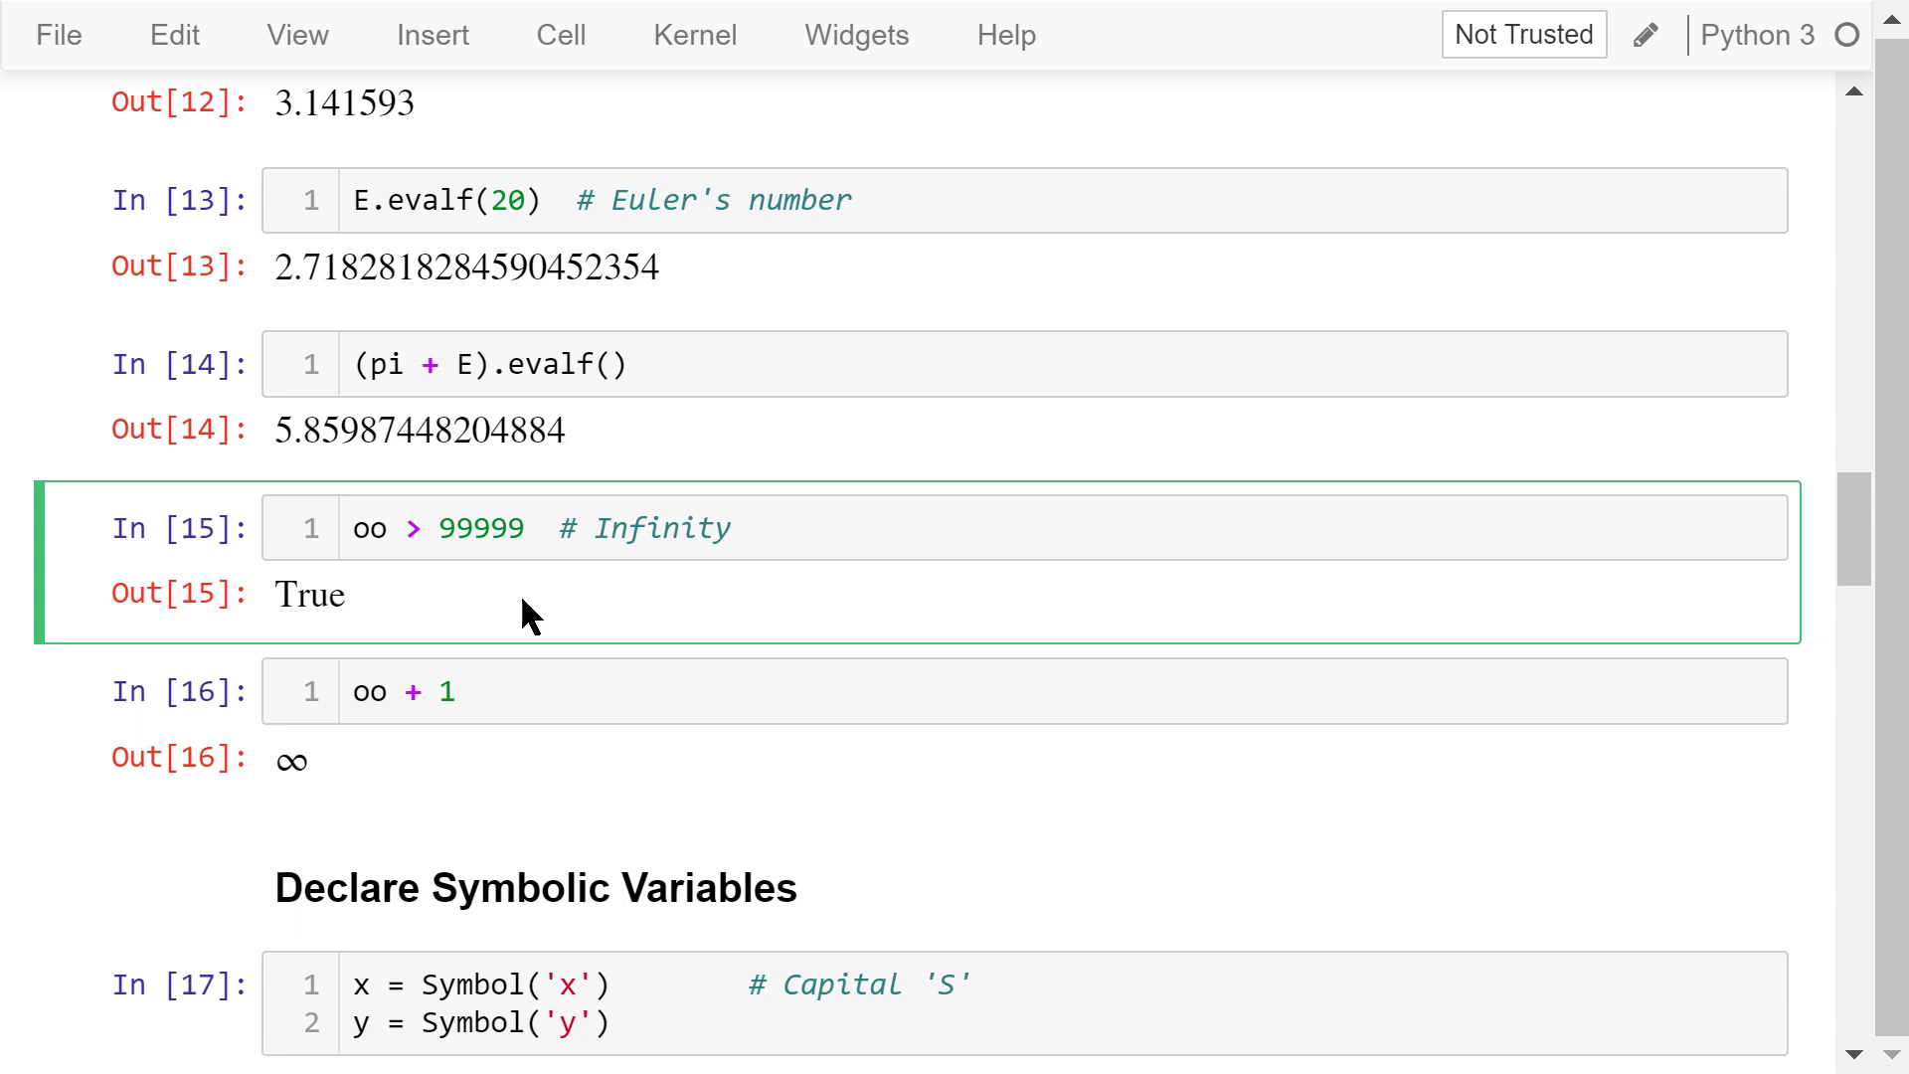
{"action": "mouse_move", "coordinate": [438, 620]}
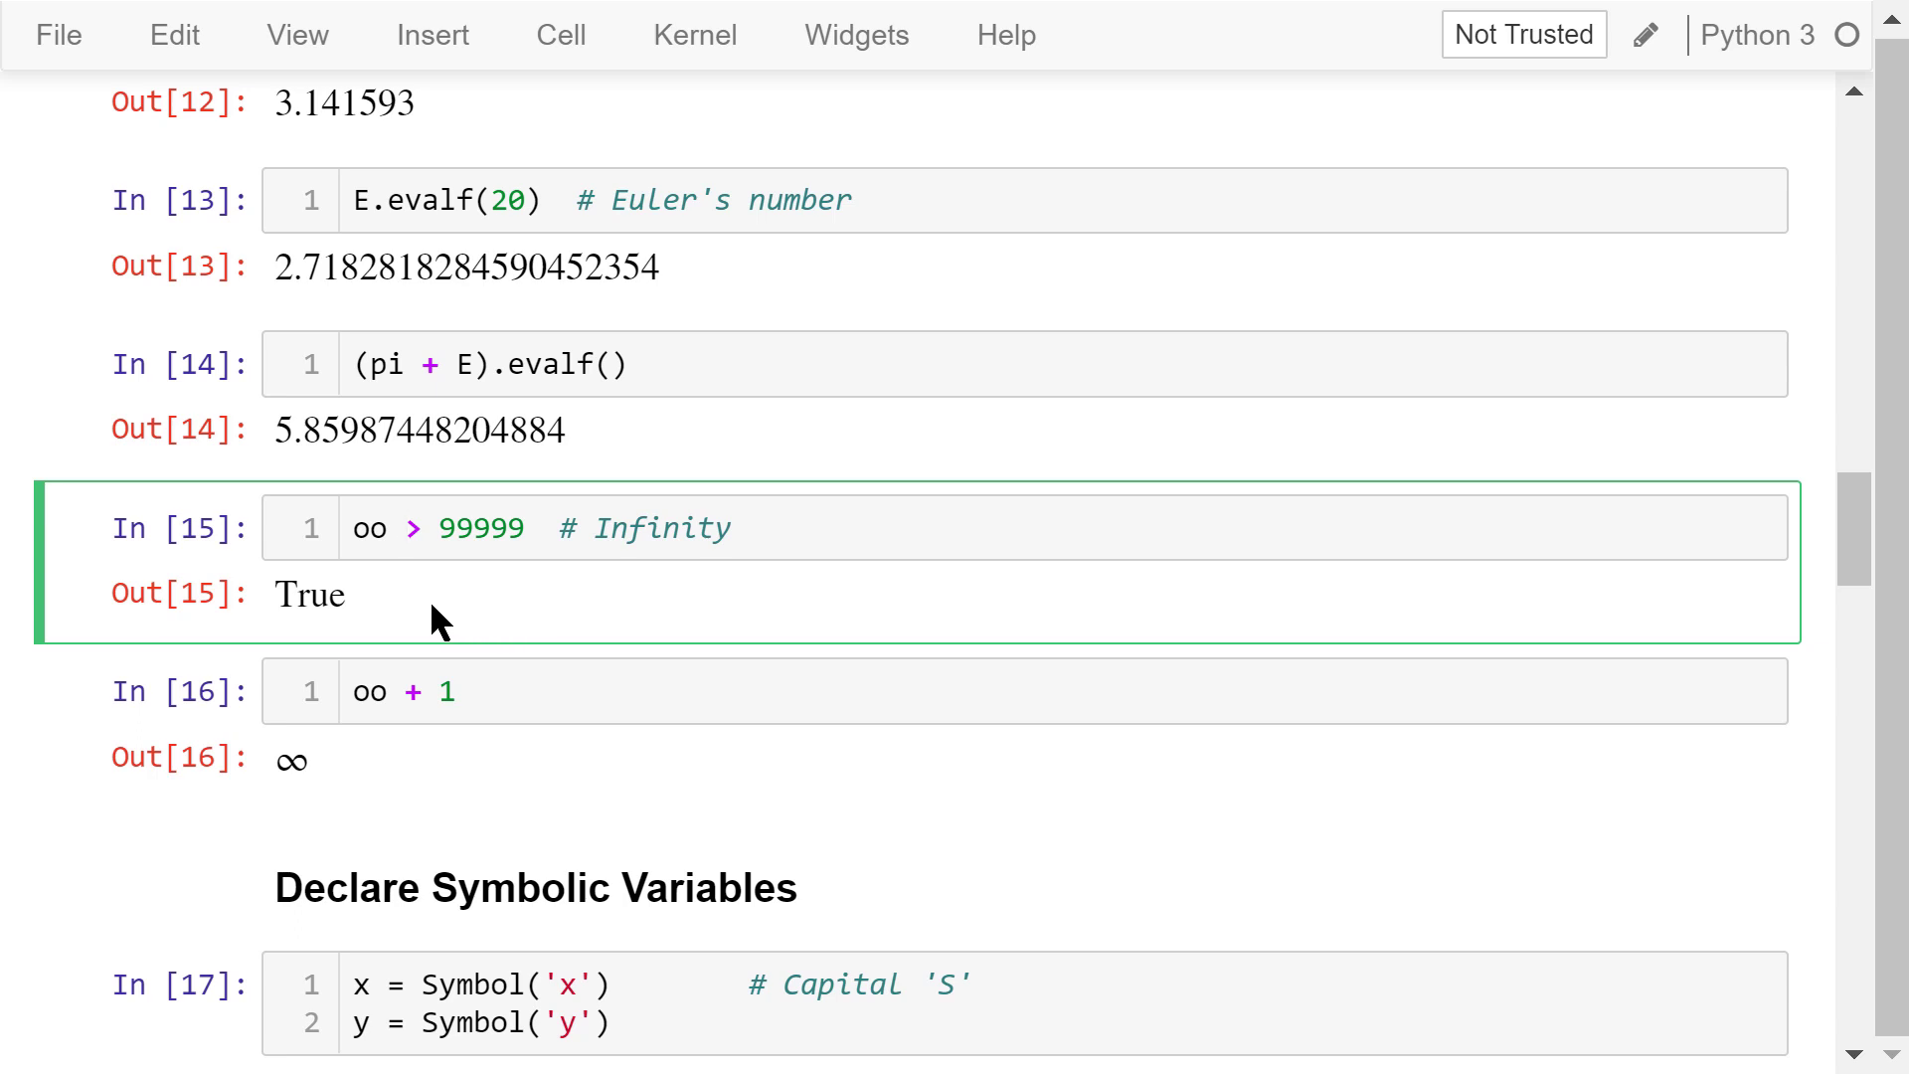
{"action": "mouse_move", "coordinate": [387, 759]}
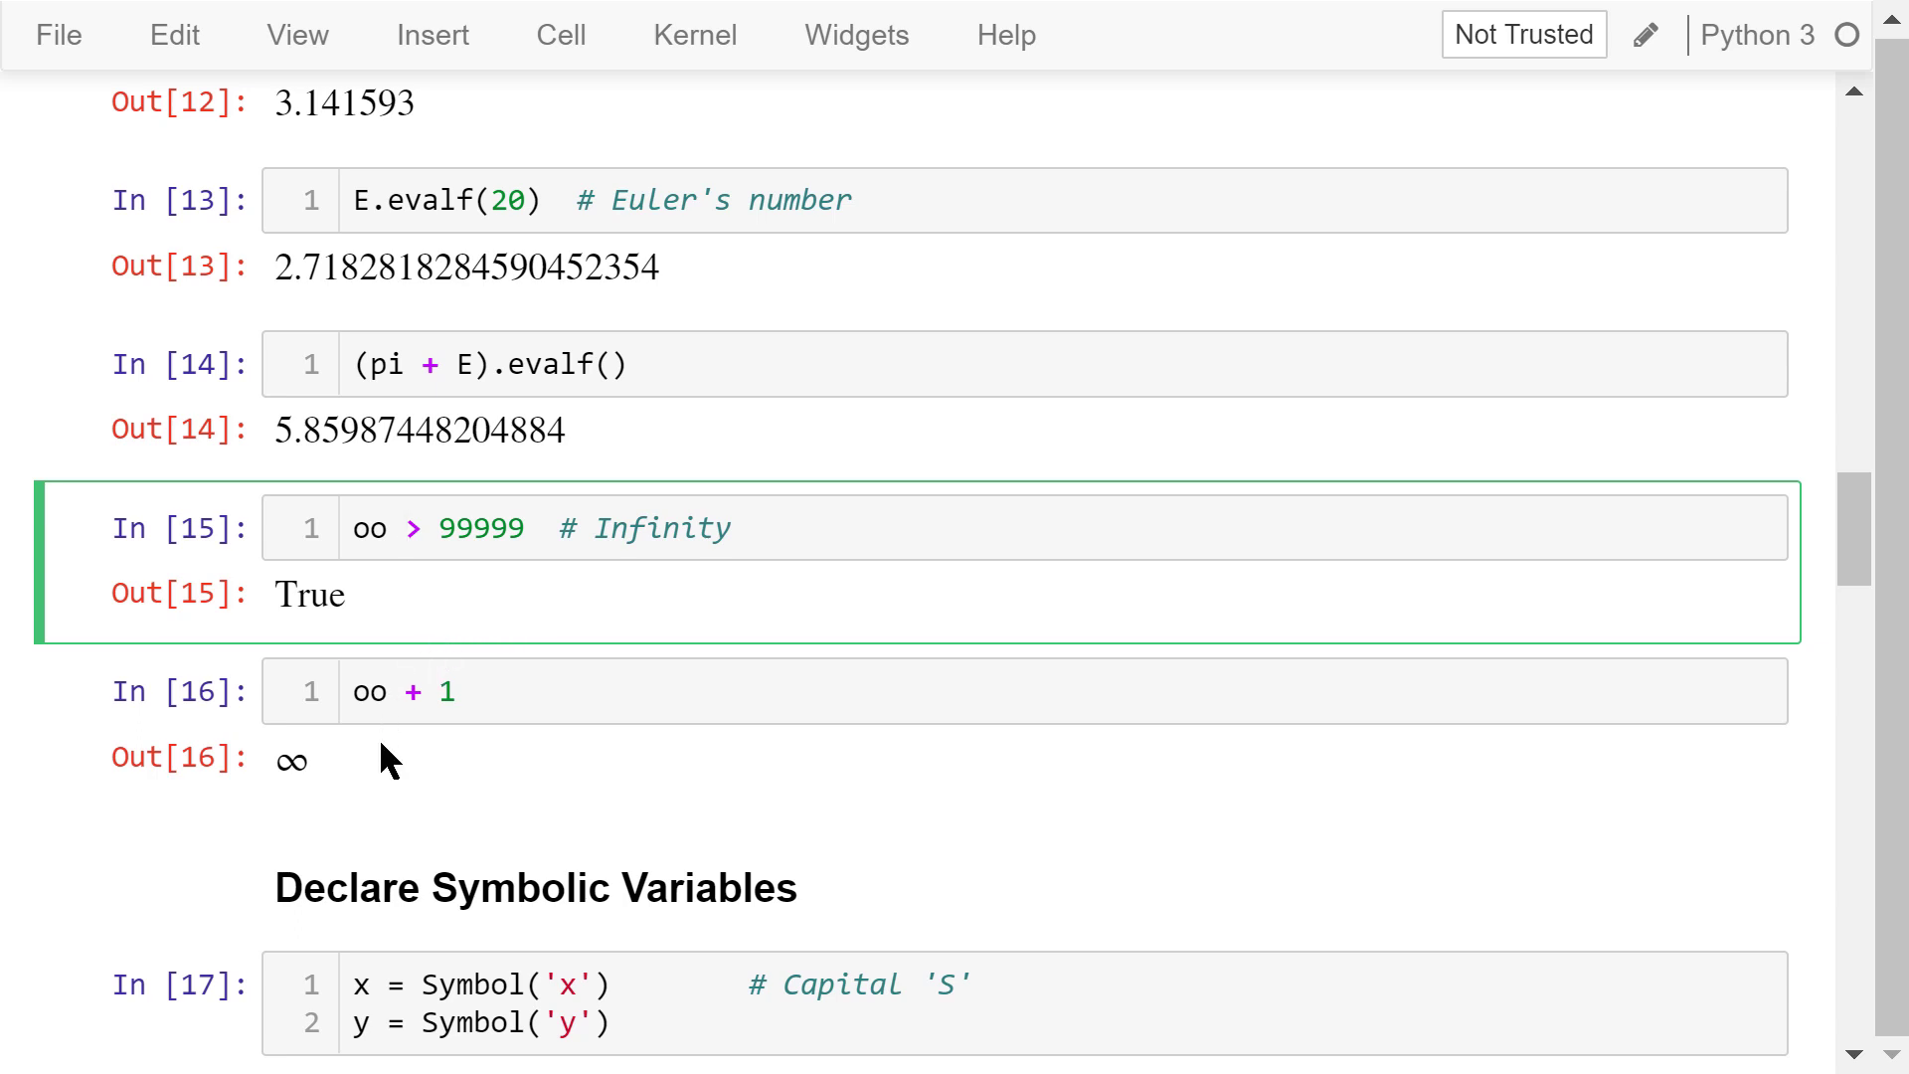
{"action": "scroll", "scroll_direction": "down", "scroll_amount": 3}
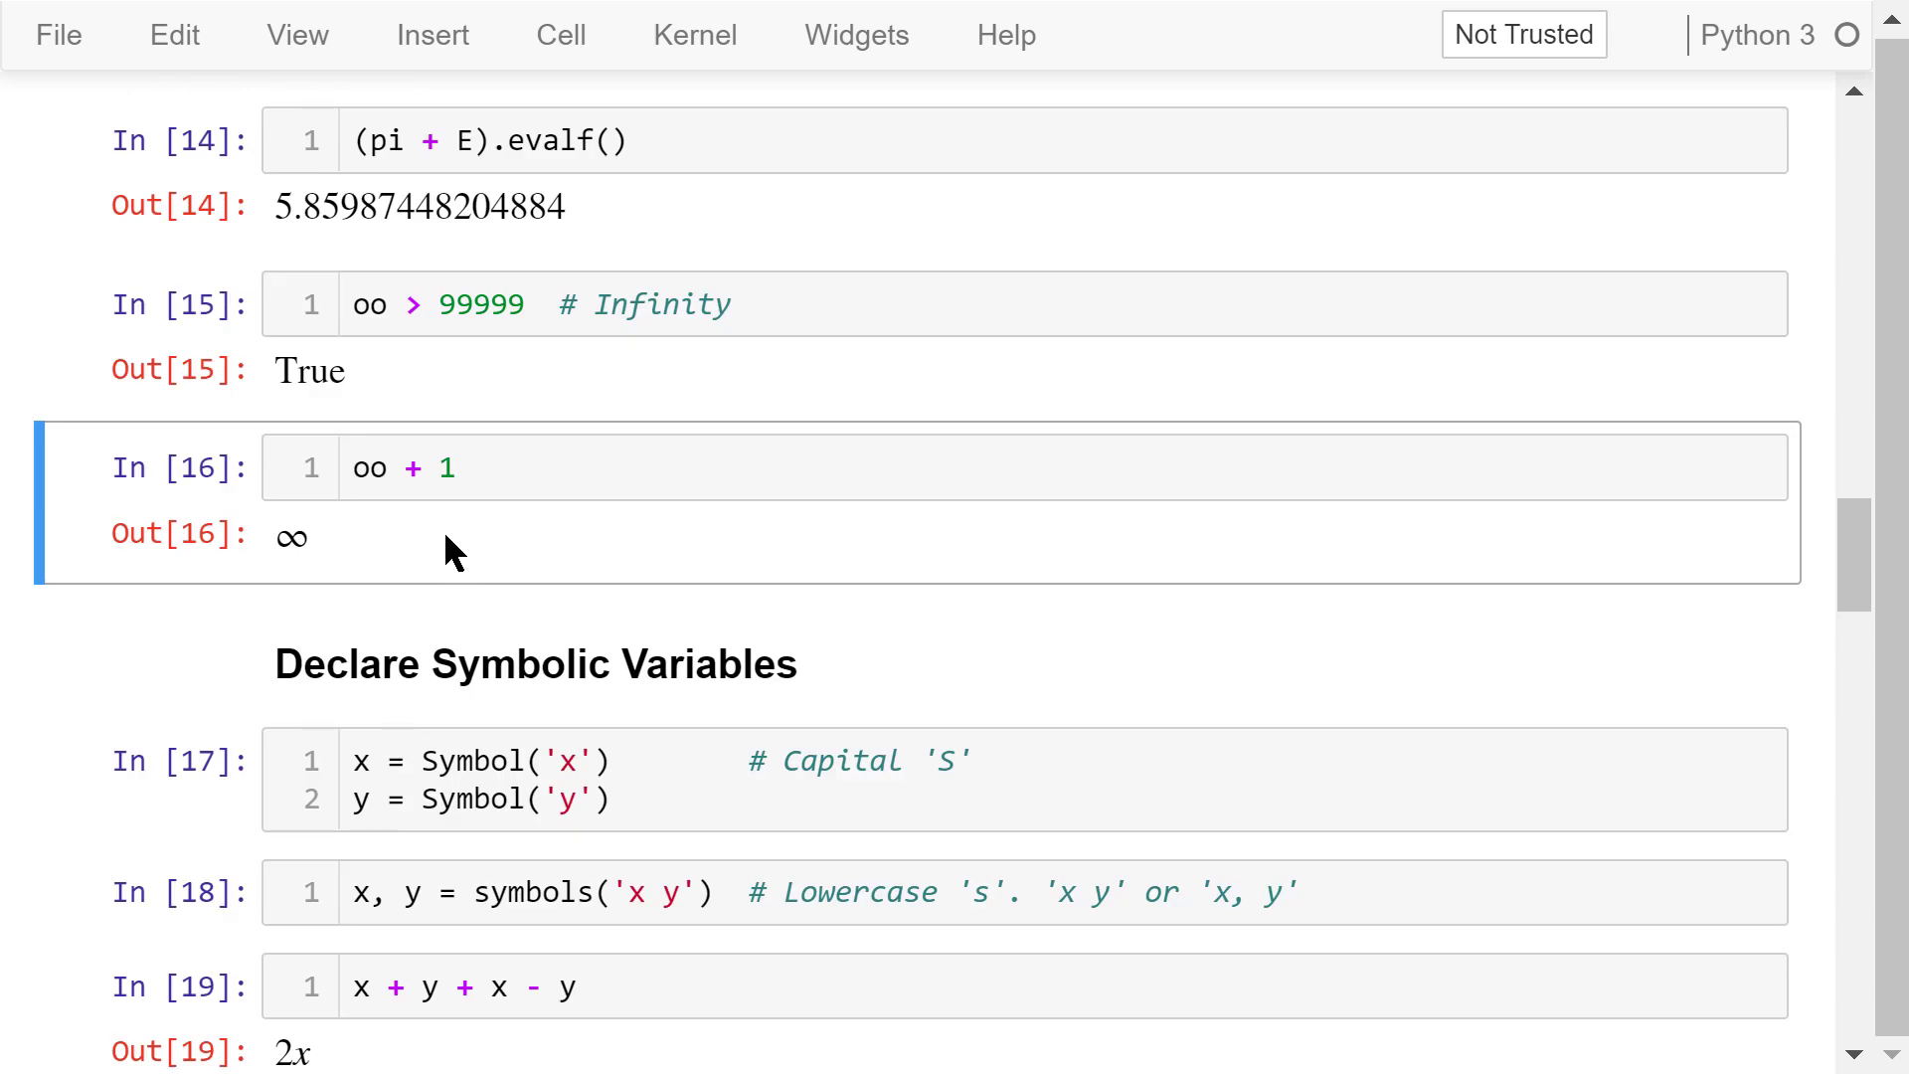
{"action": "mouse_move", "coordinate": [658, 579]}
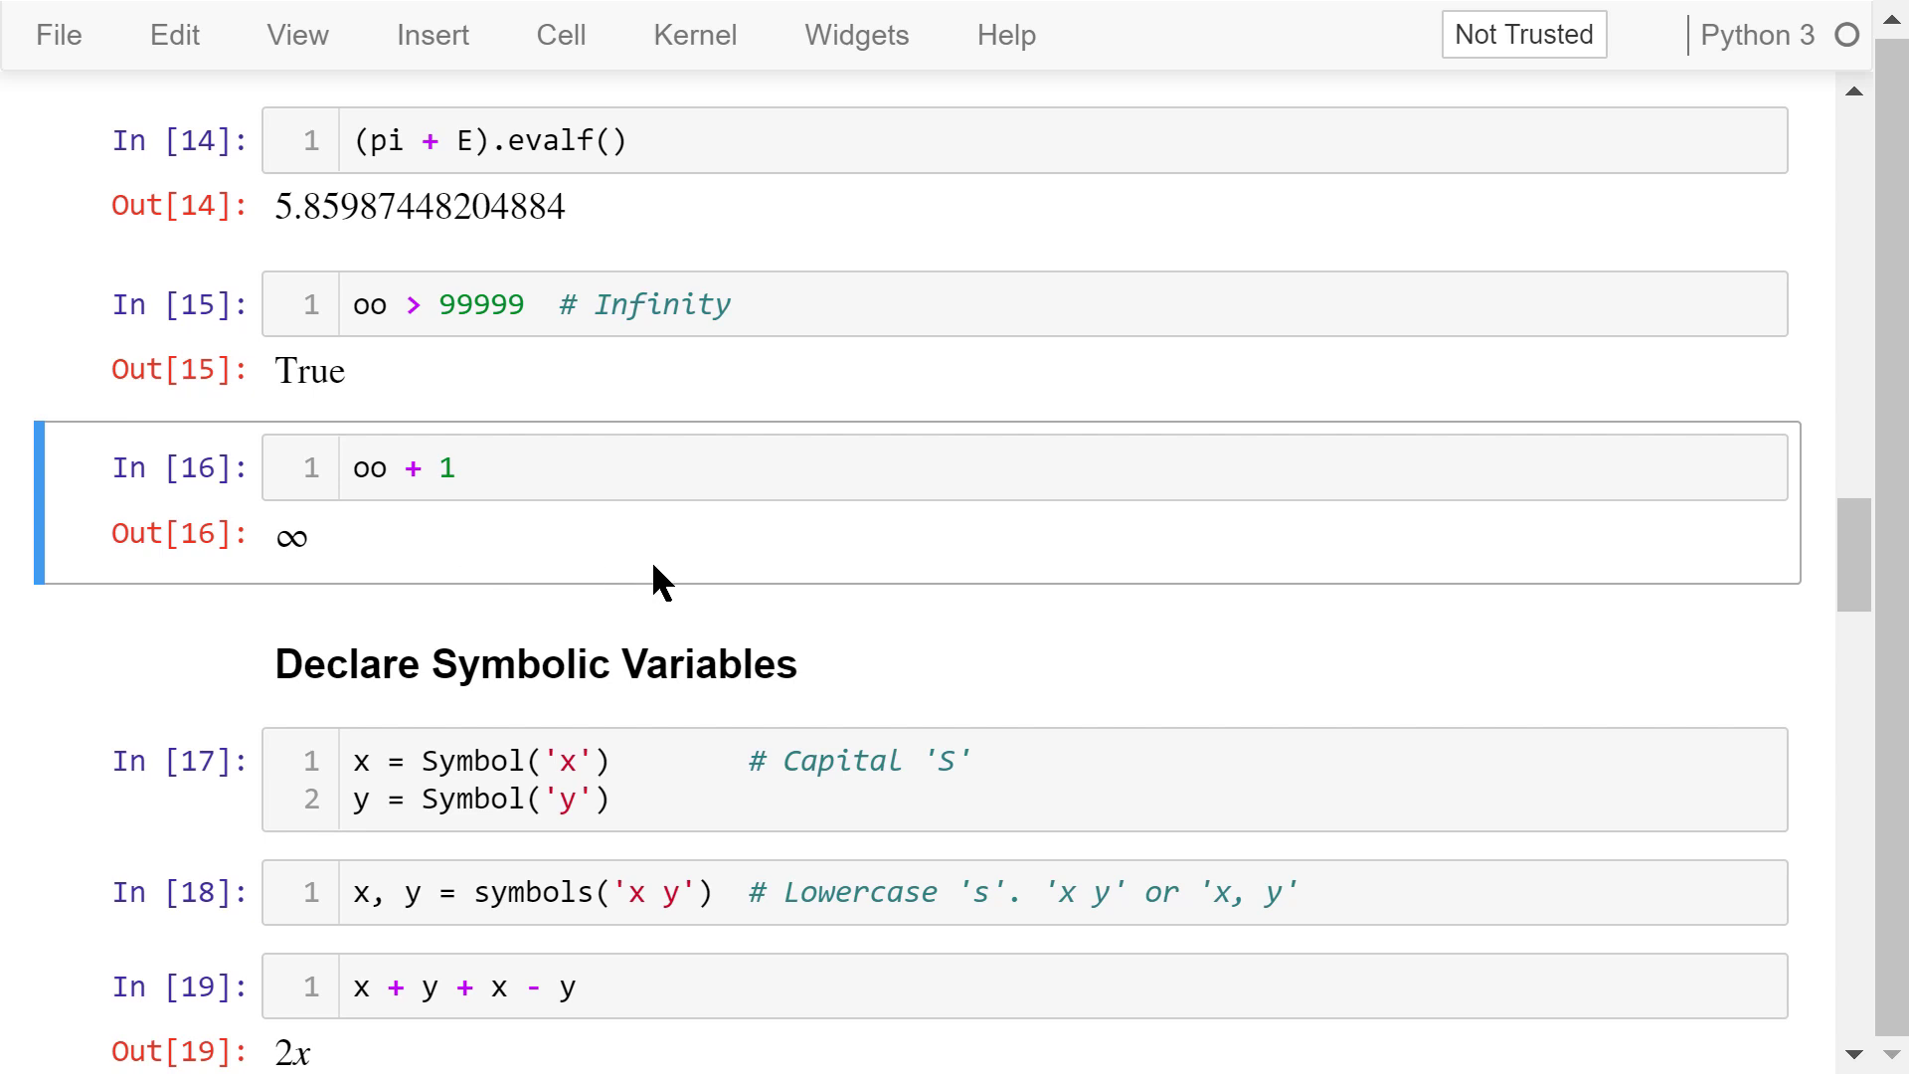
{"action": "scroll", "scroll_direction": "down", "scroll_amount": 3}
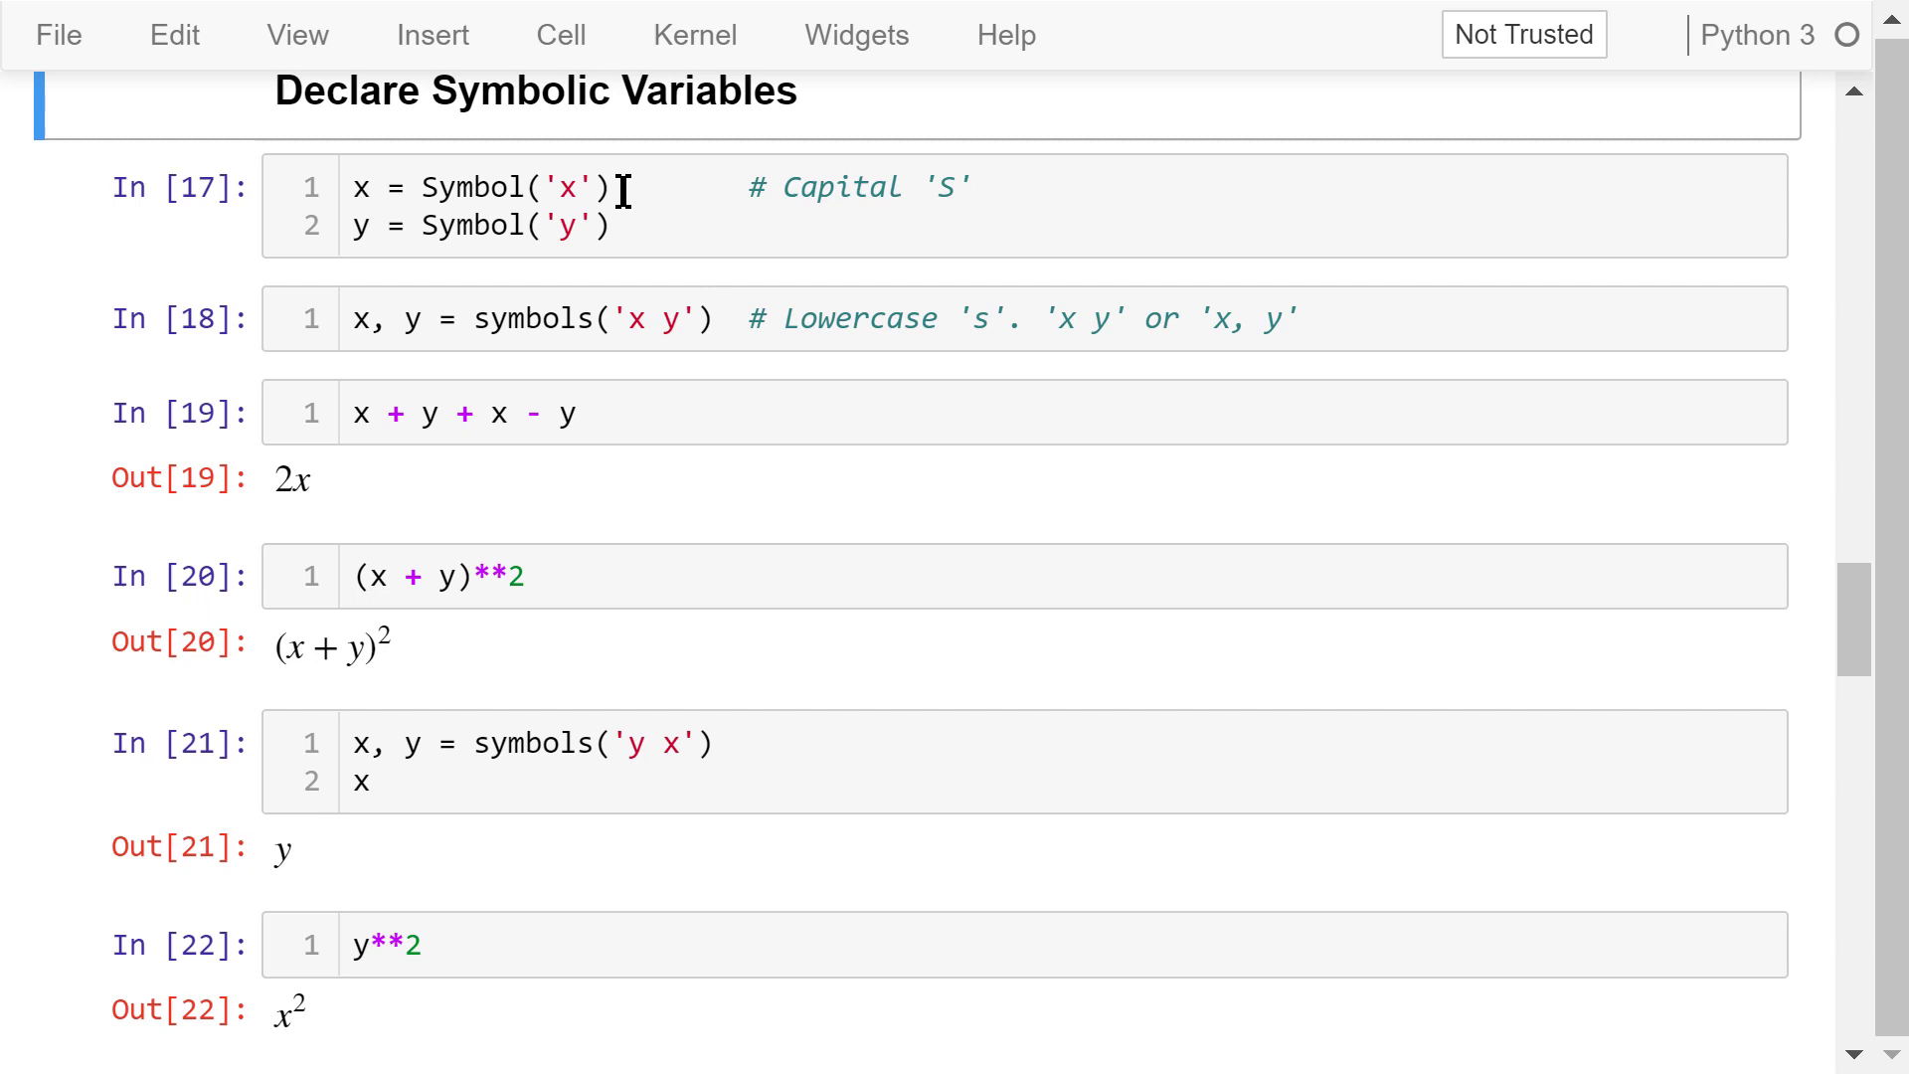
{"action": "left_click", "coordinate": [621, 224]}
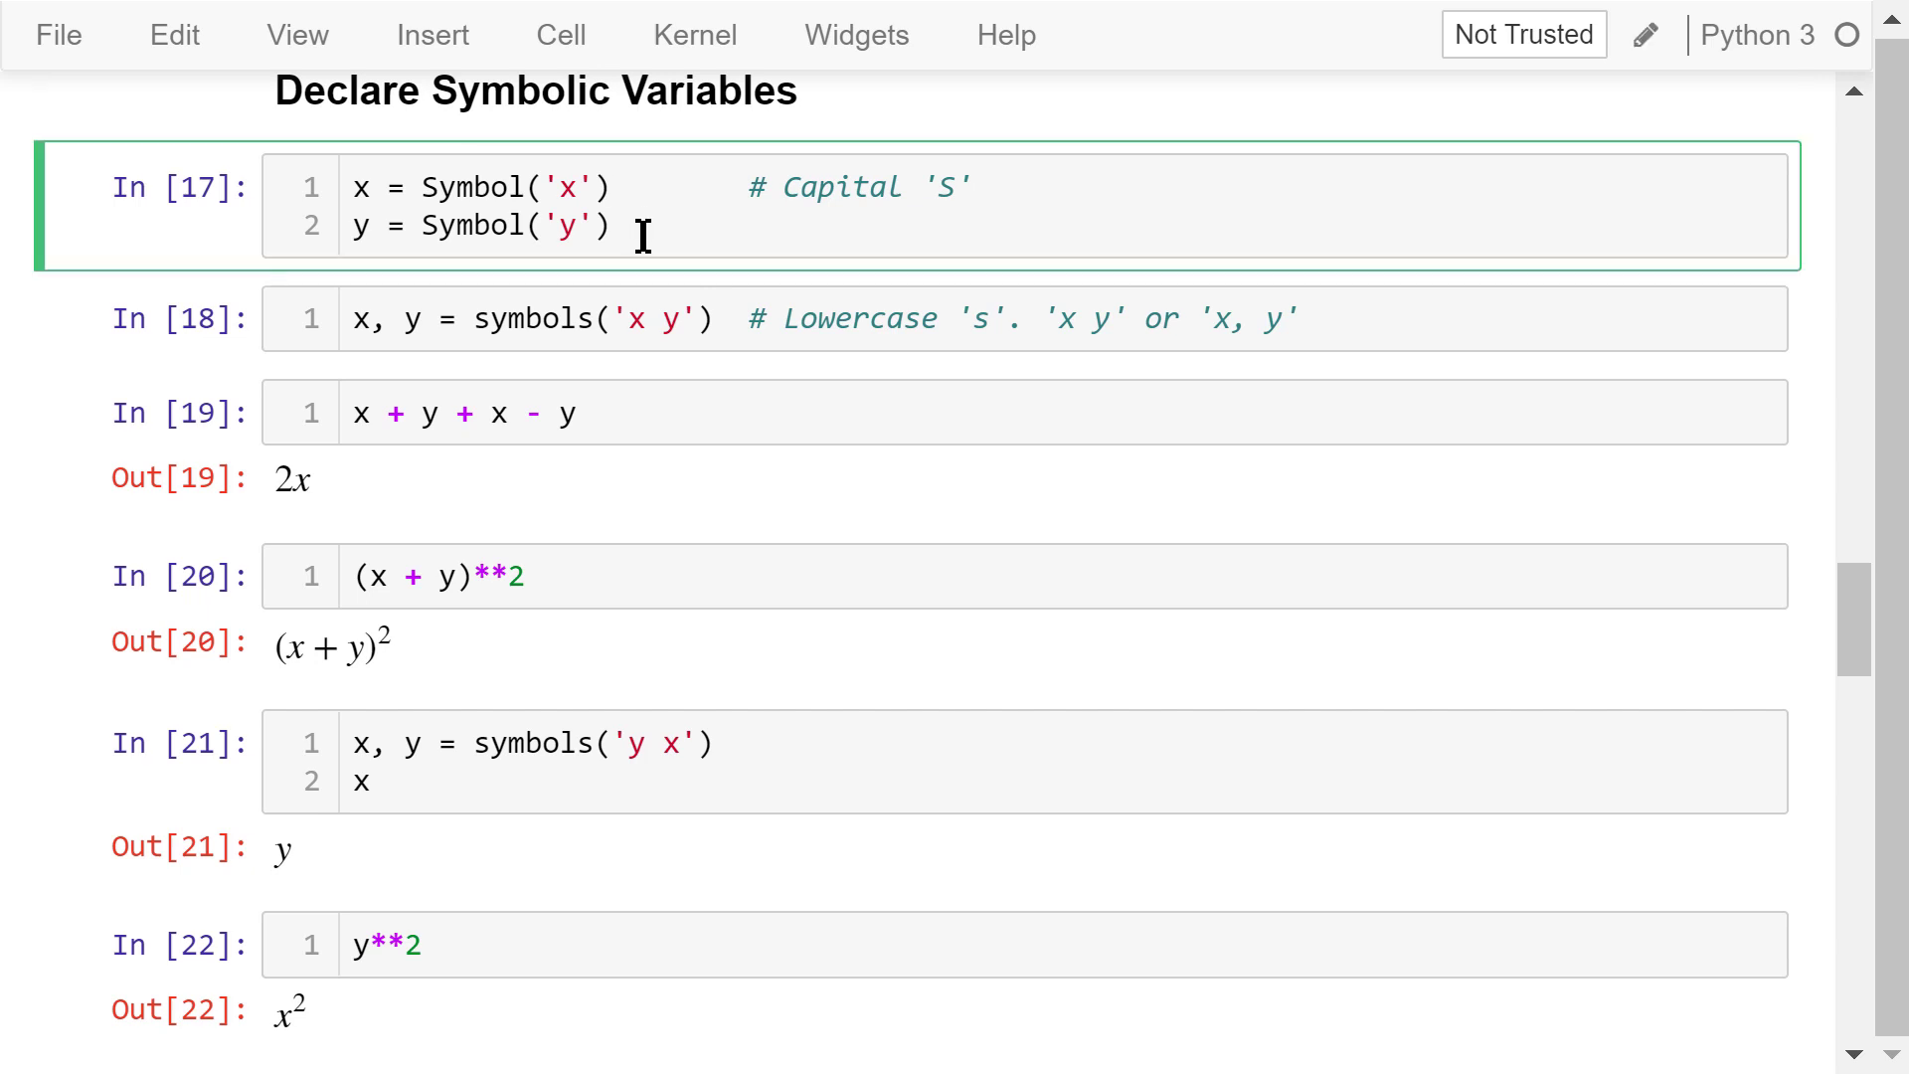
{"action": "left_click", "coordinate": [627, 187]}
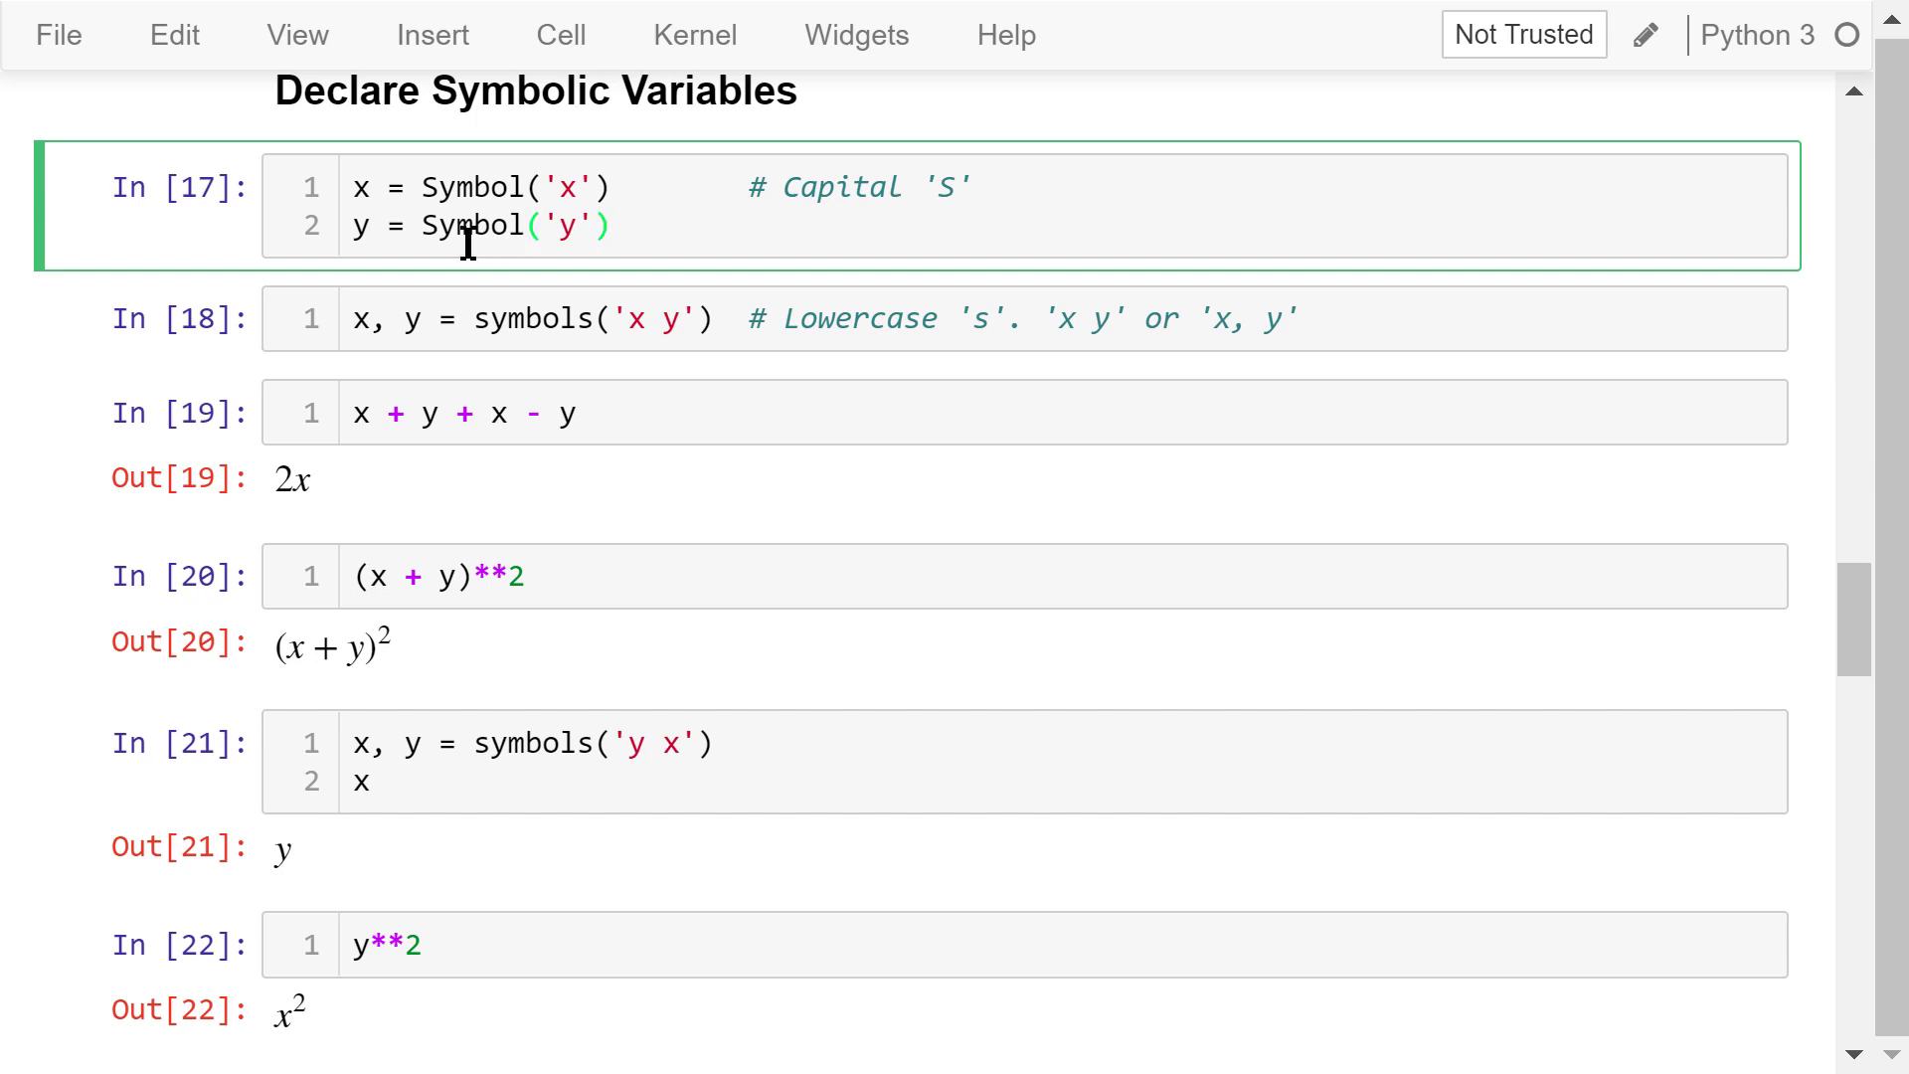
{"action": "mouse_move", "coordinate": [547, 292]}
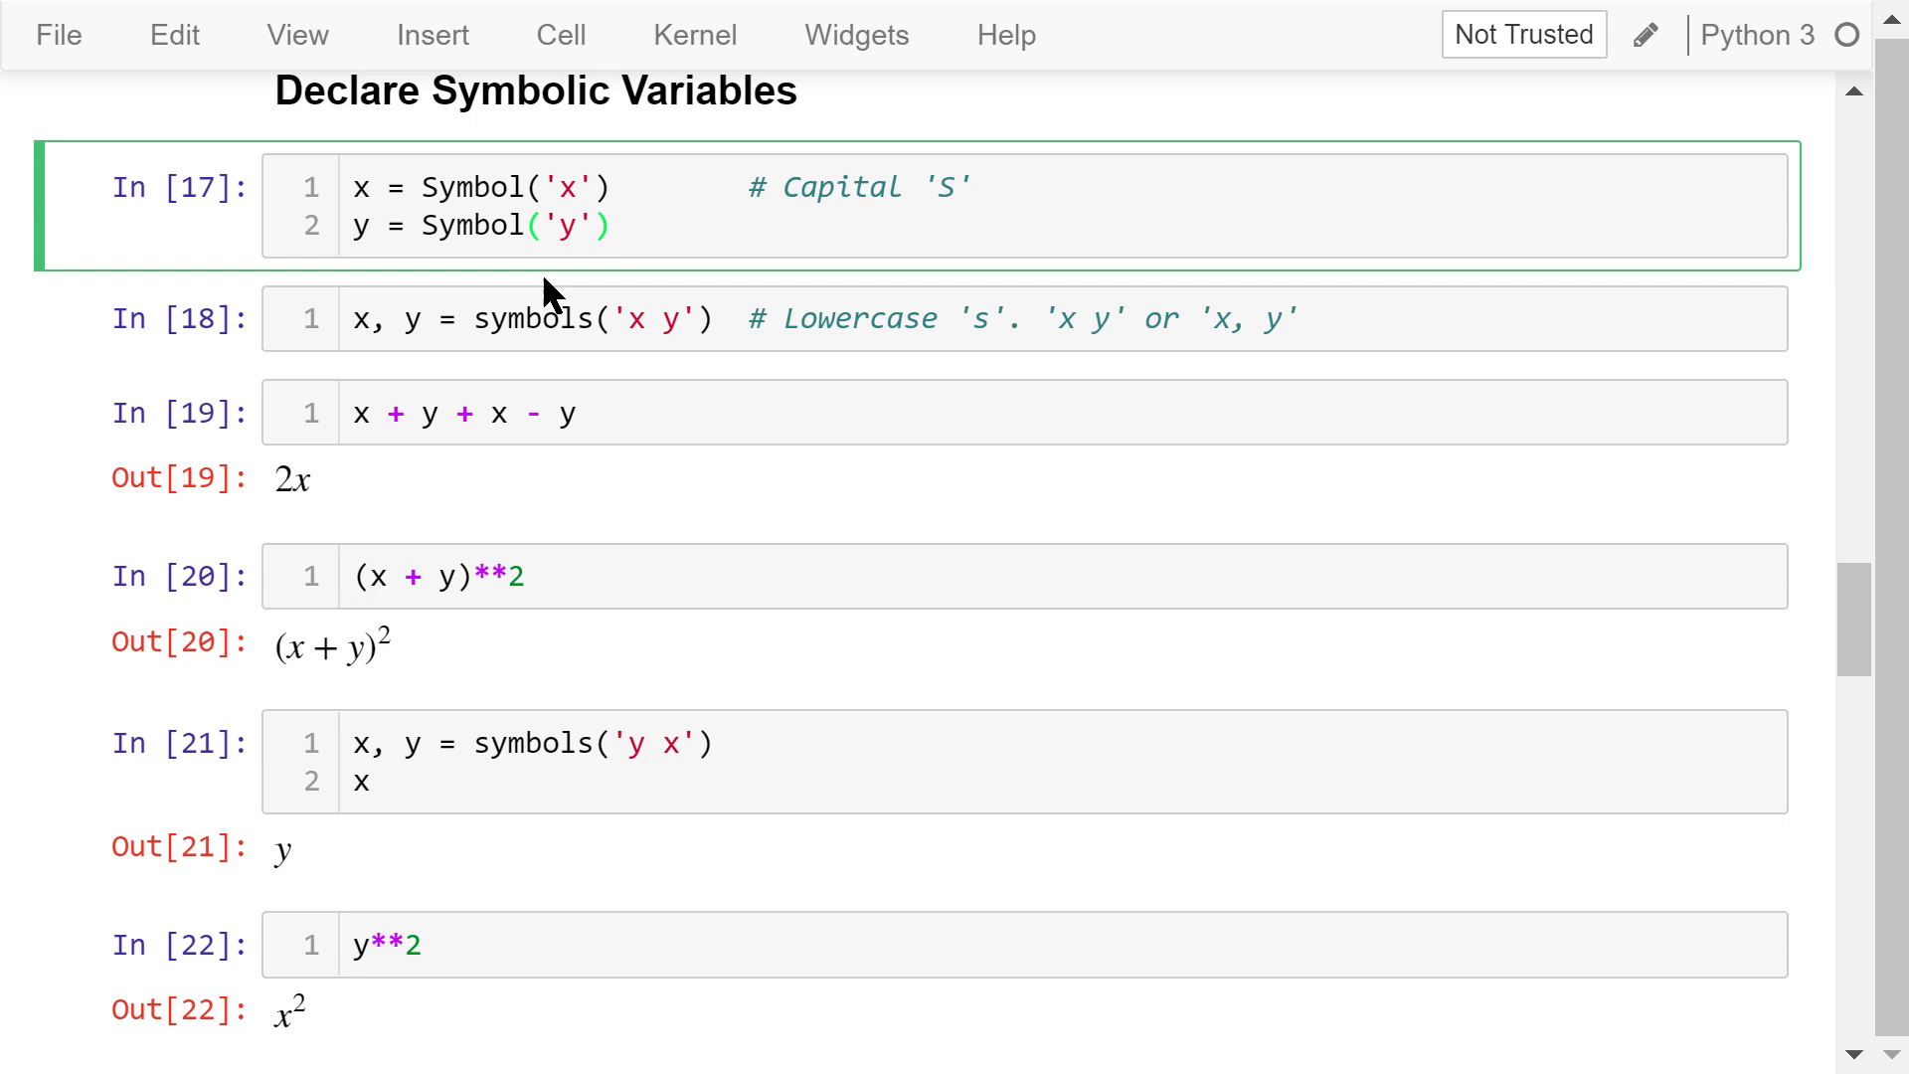
{"action": "left_click", "coordinate": [614, 225]}
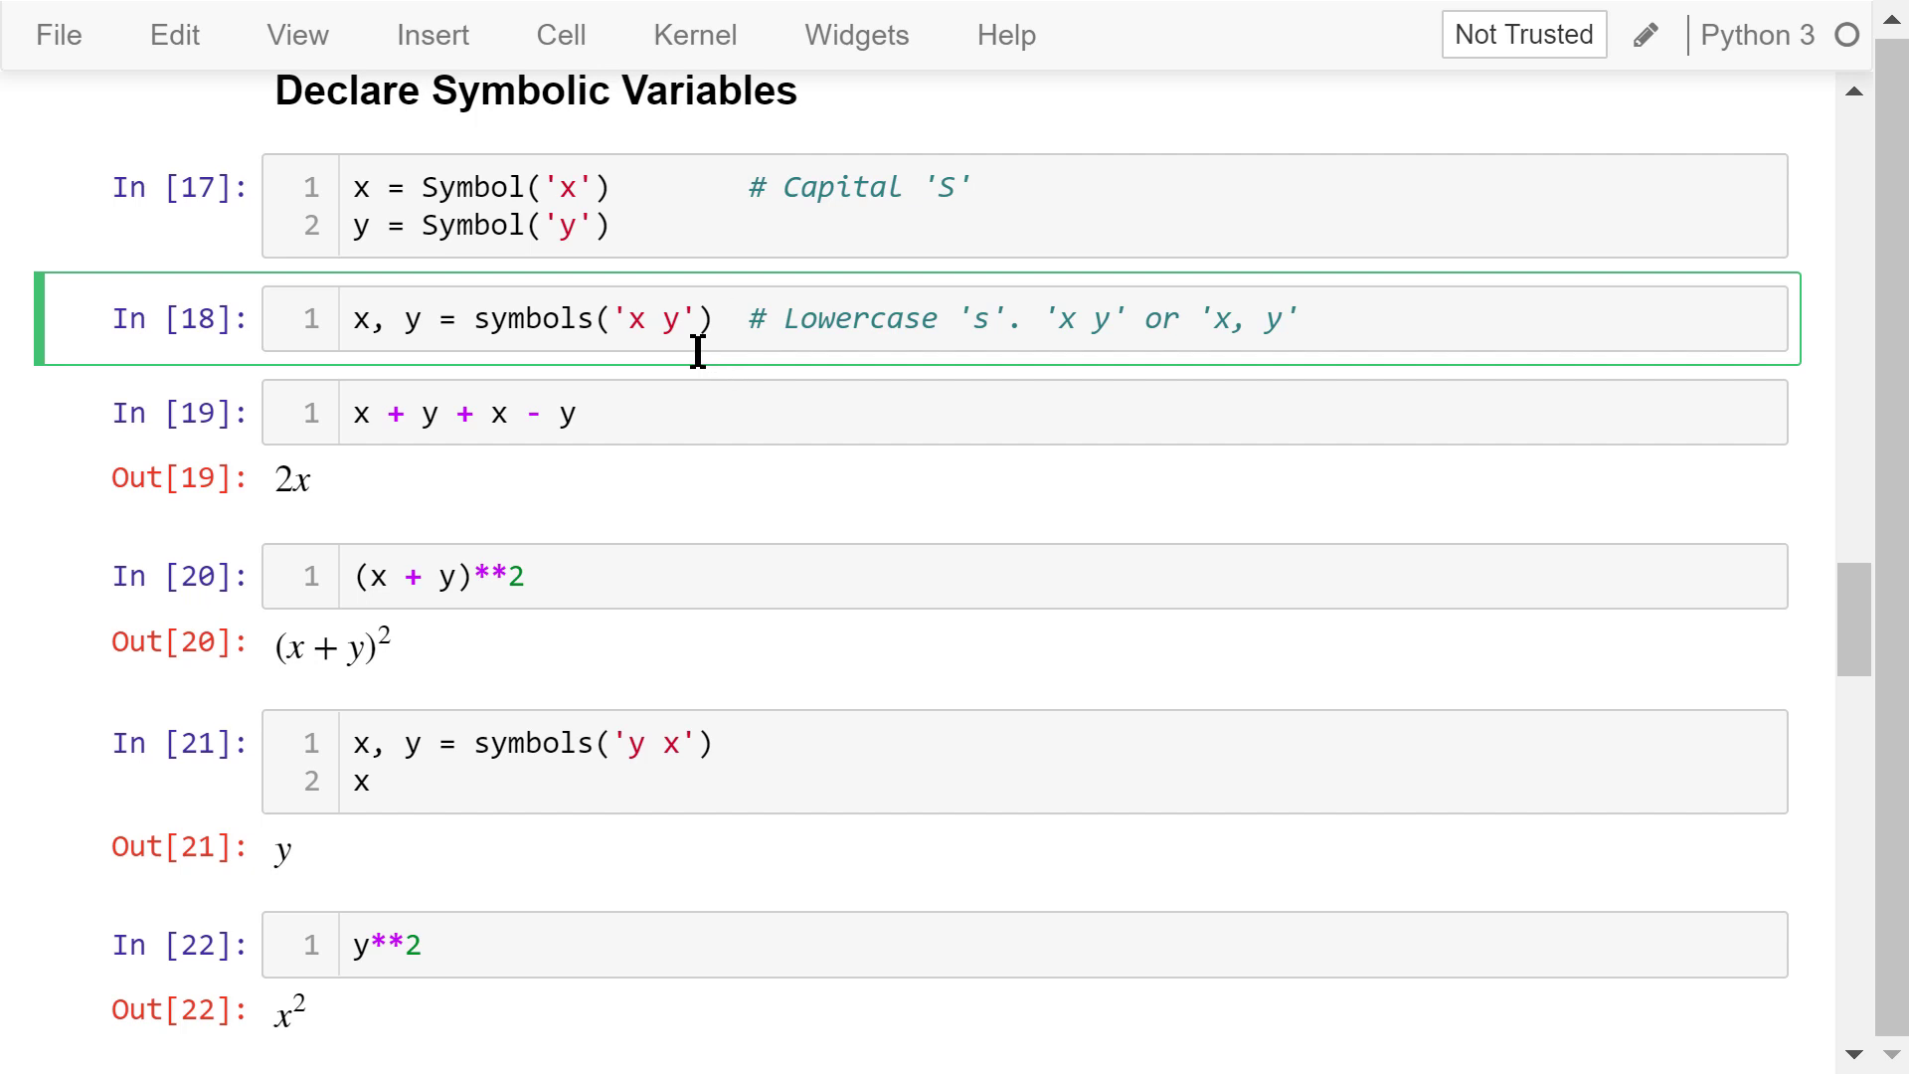
{"action": "mouse_move", "coordinate": [1330, 332]}
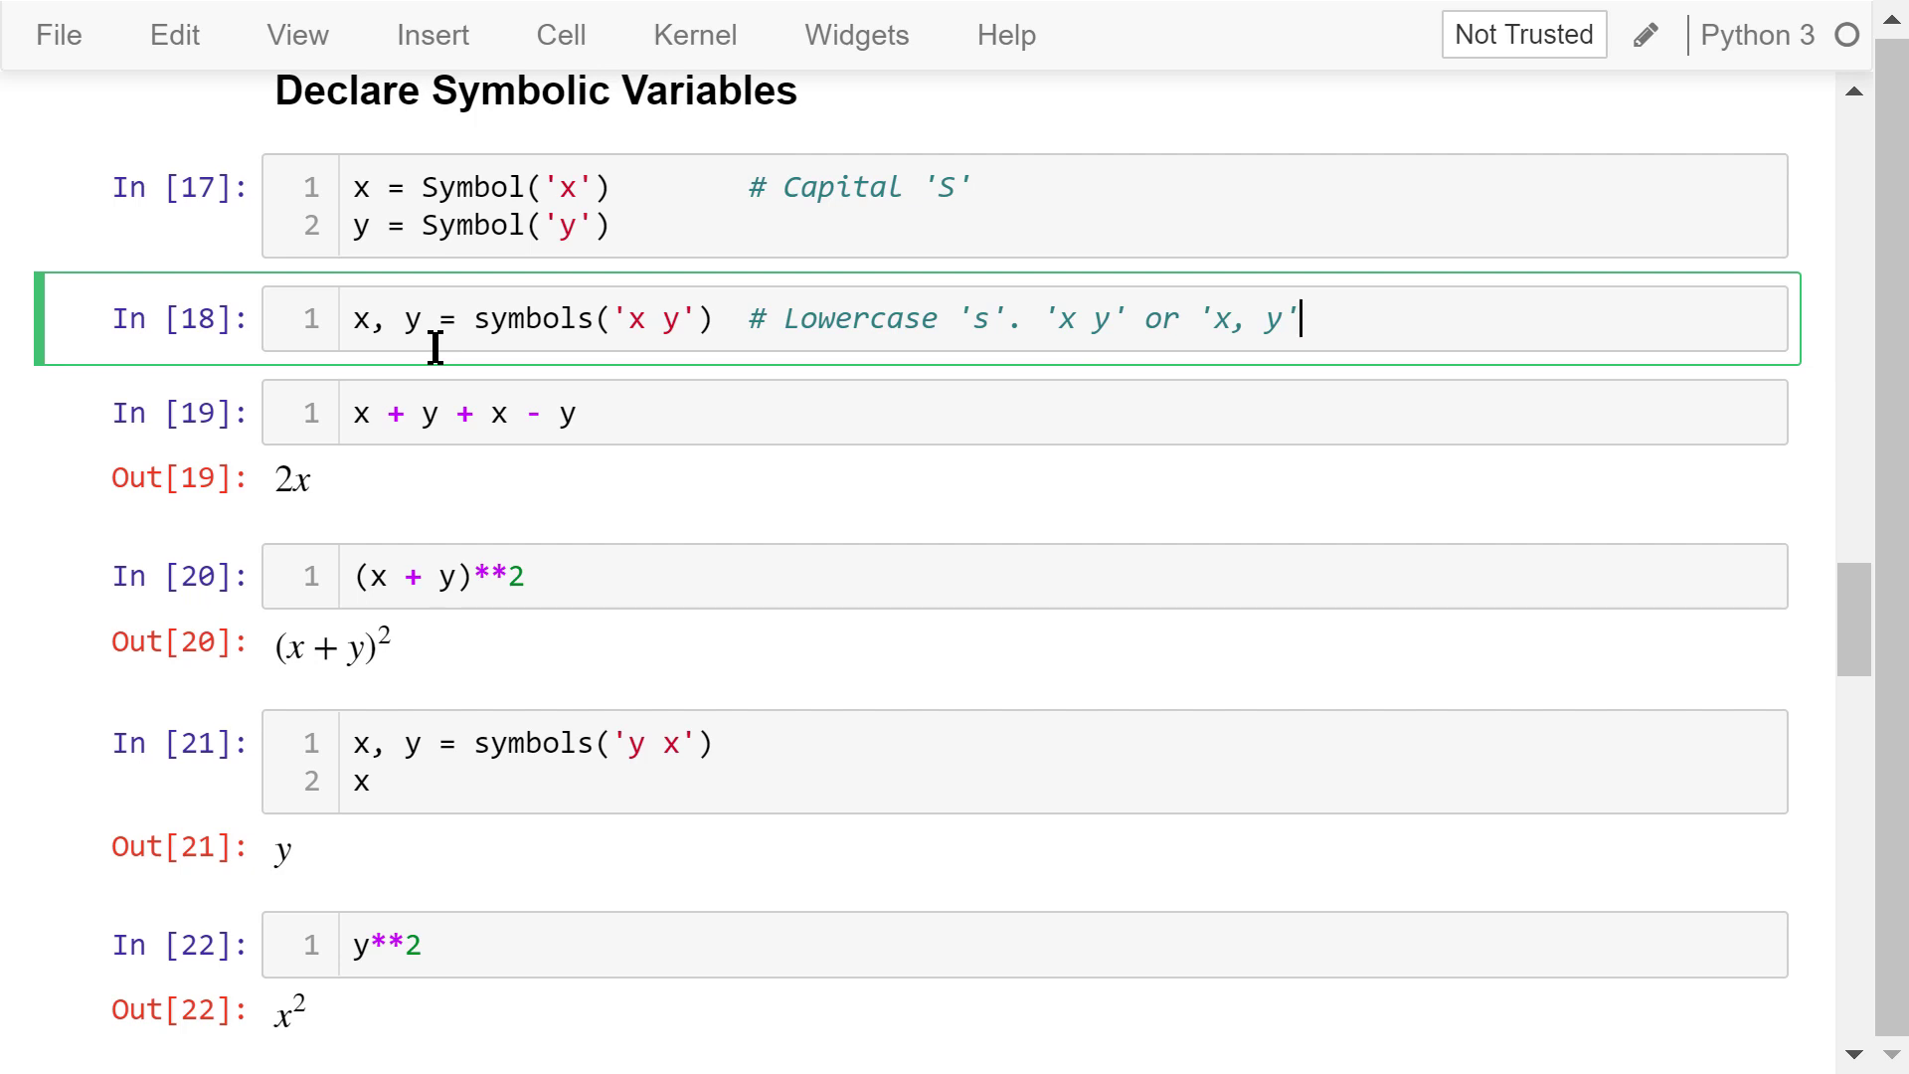
{"action": "left_click", "coordinate": [620, 475]}
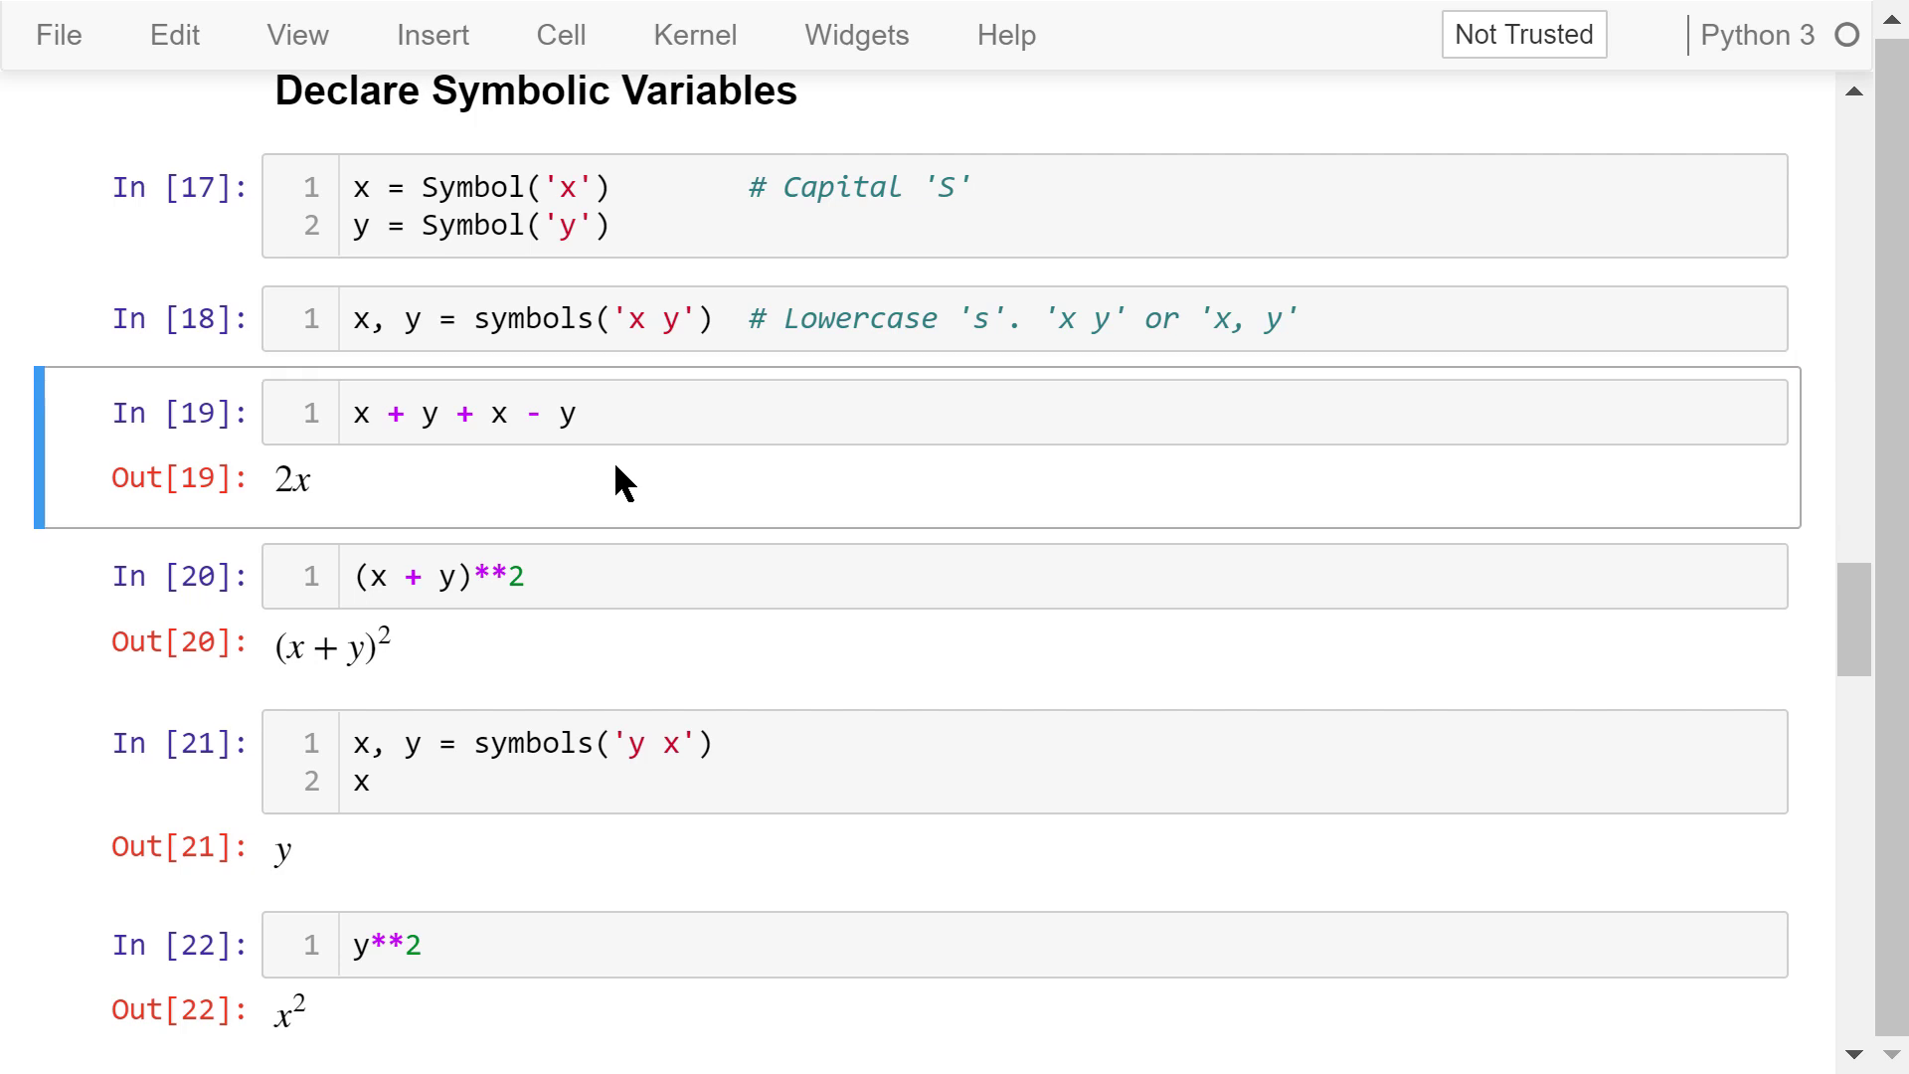
{"action": "mouse_move", "coordinate": [579, 494]}
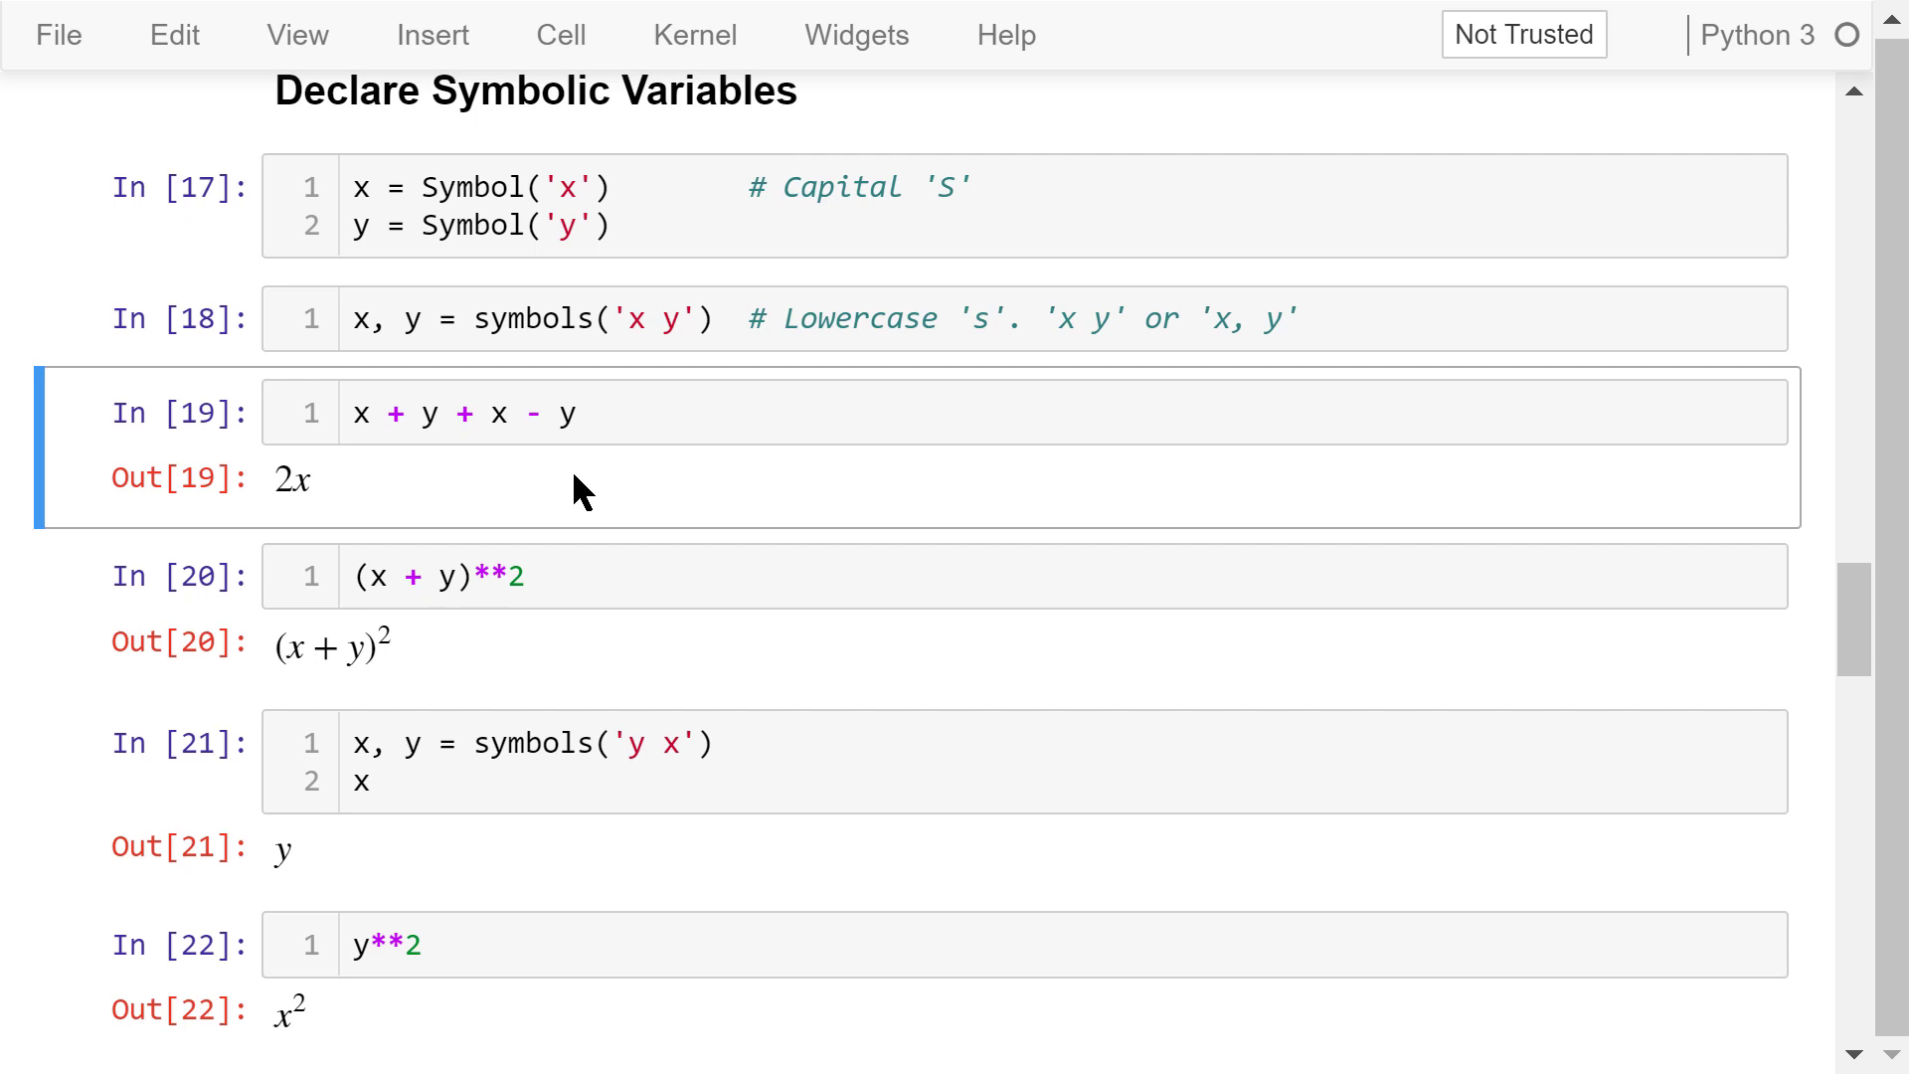
{"action": "mouse_move", "coordinate": [454, 493]}
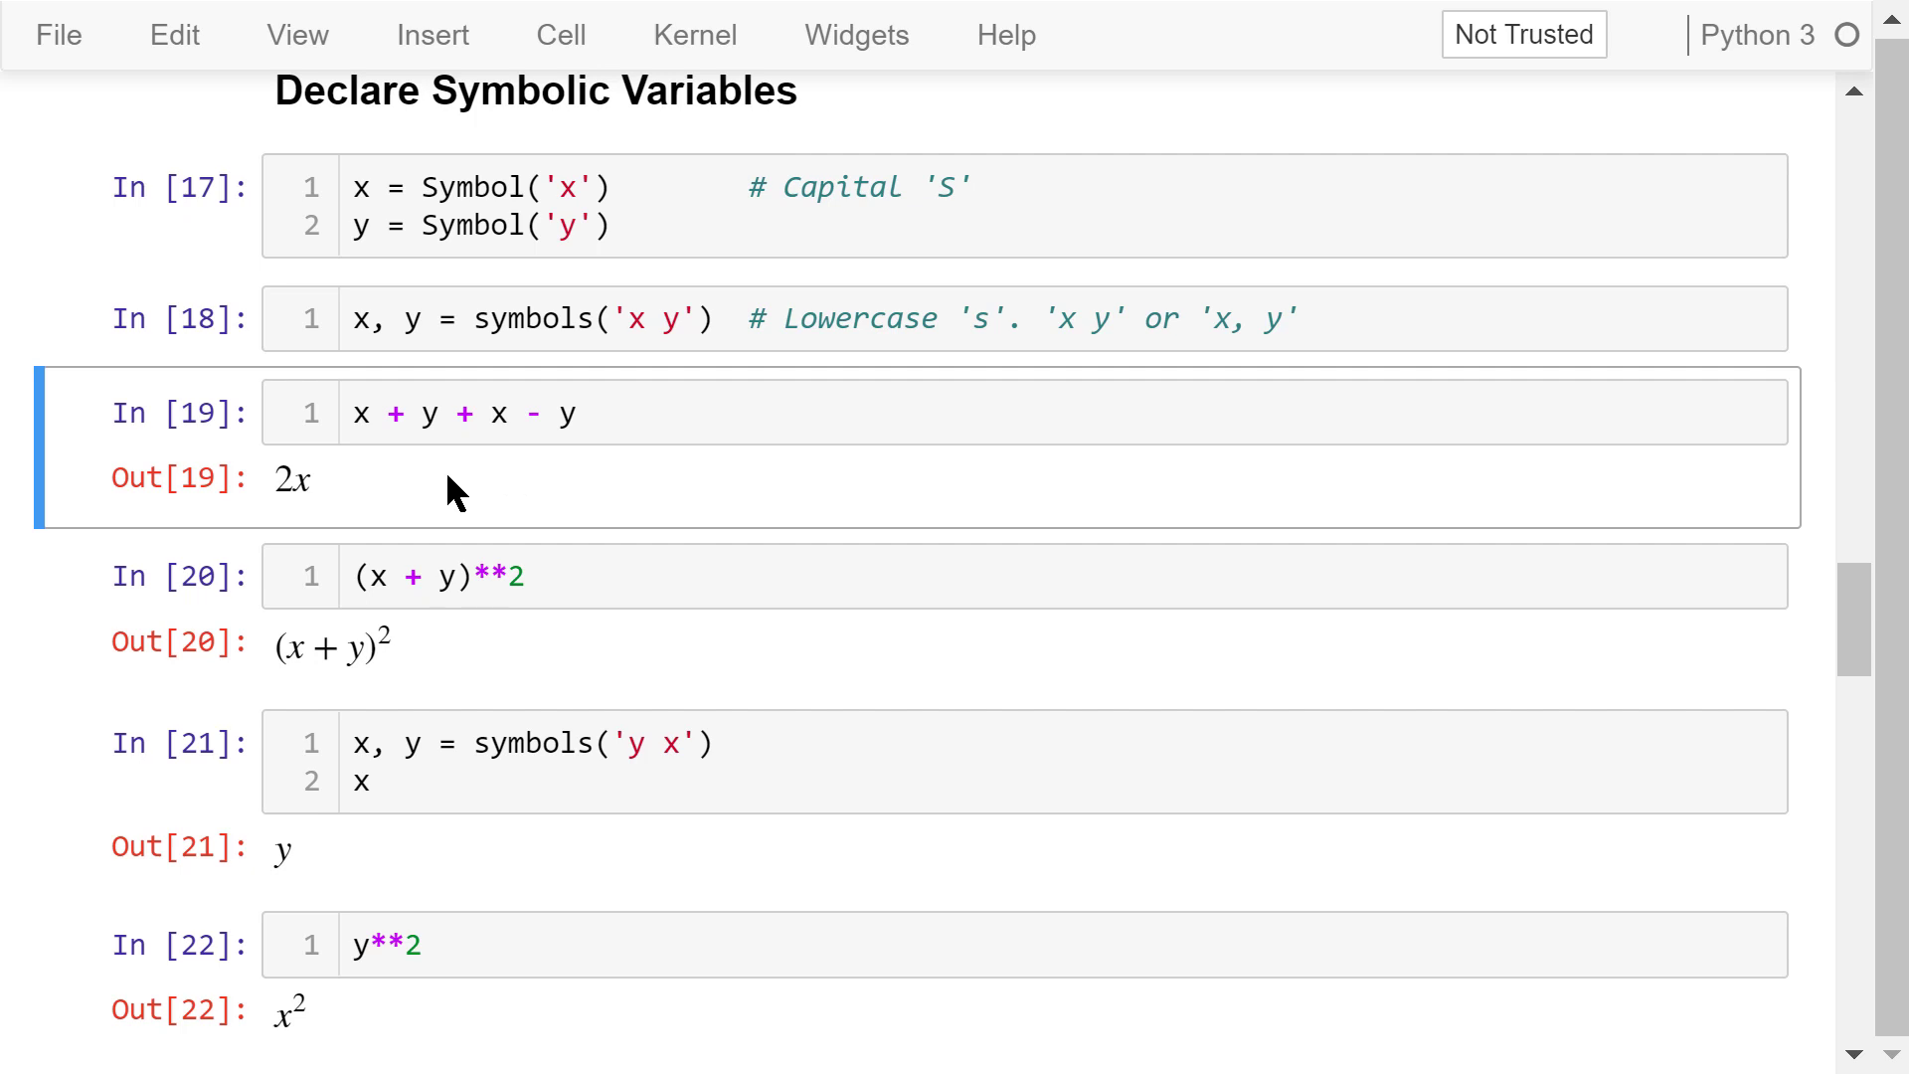
{"action": "mouse_move", "coordinate": [384, 491]}
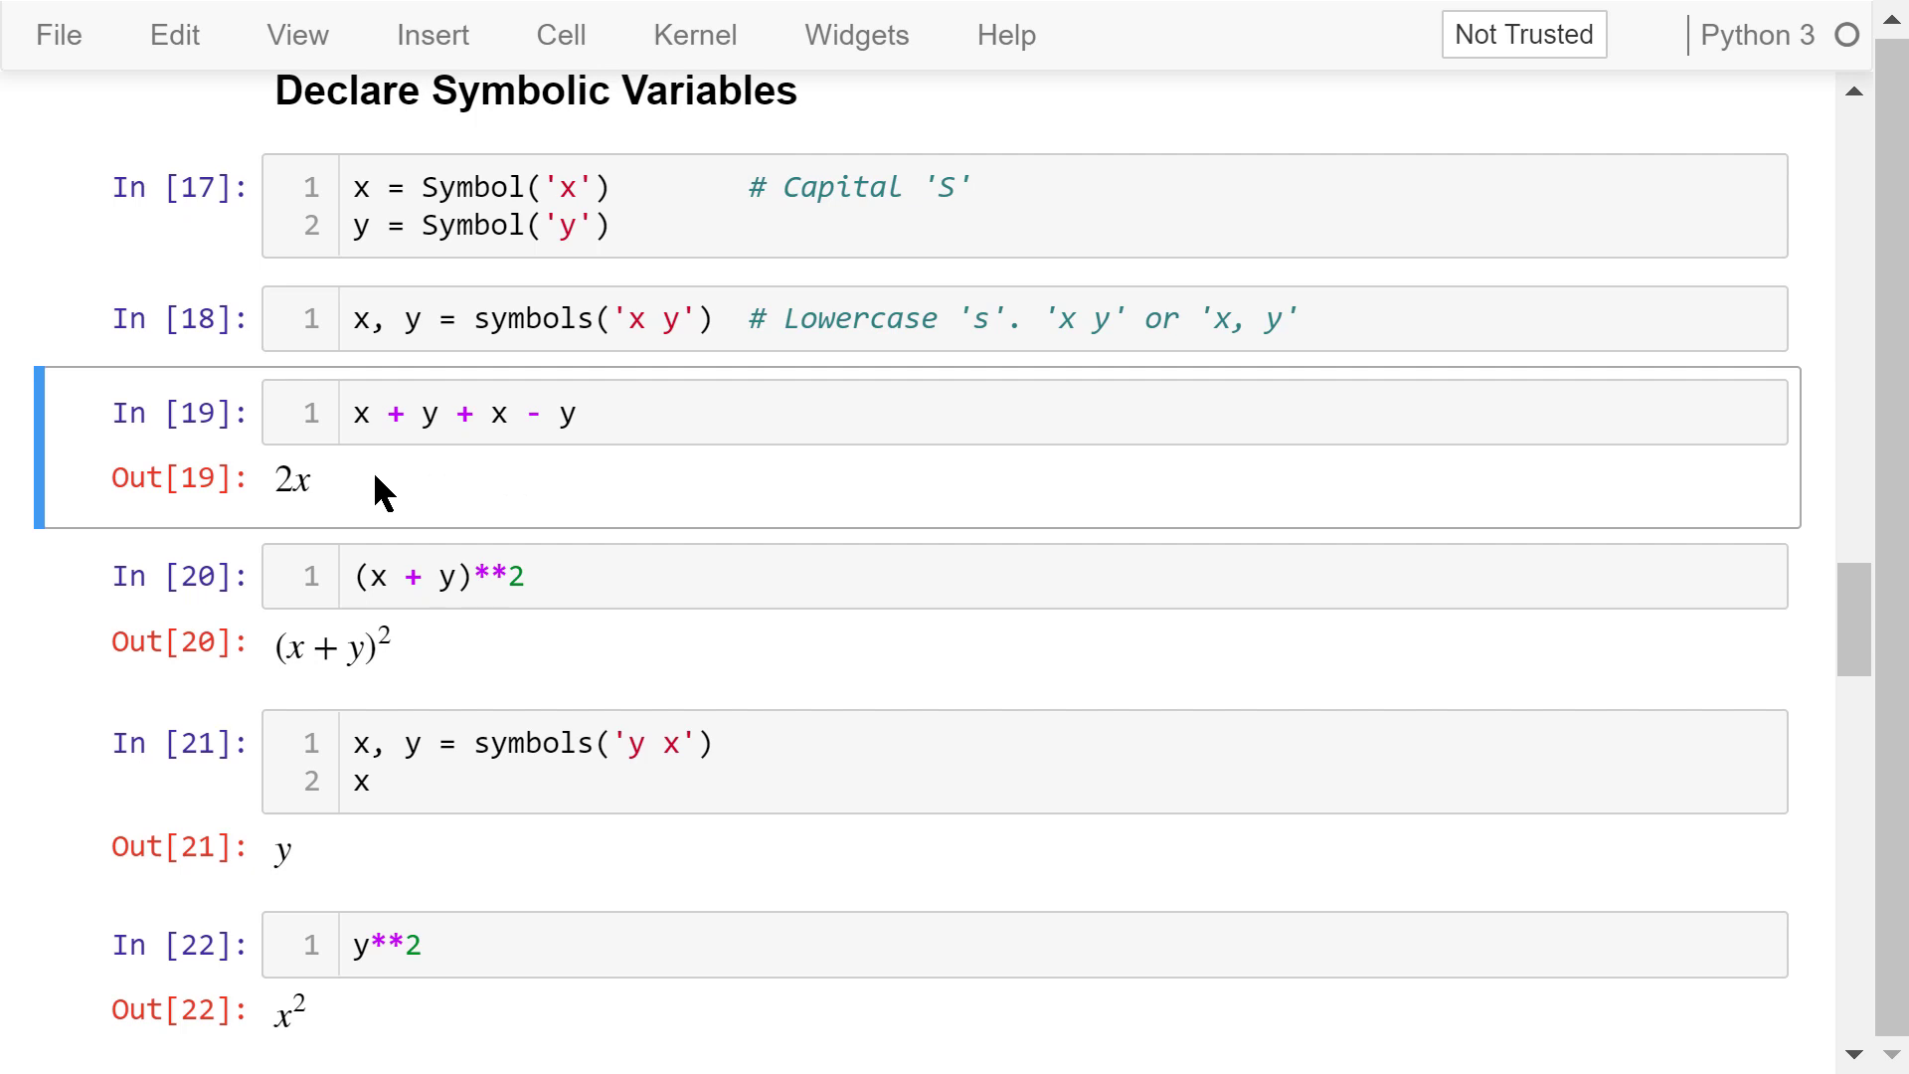
{"action": "mouse_move", "coordinate": [394, 497]}
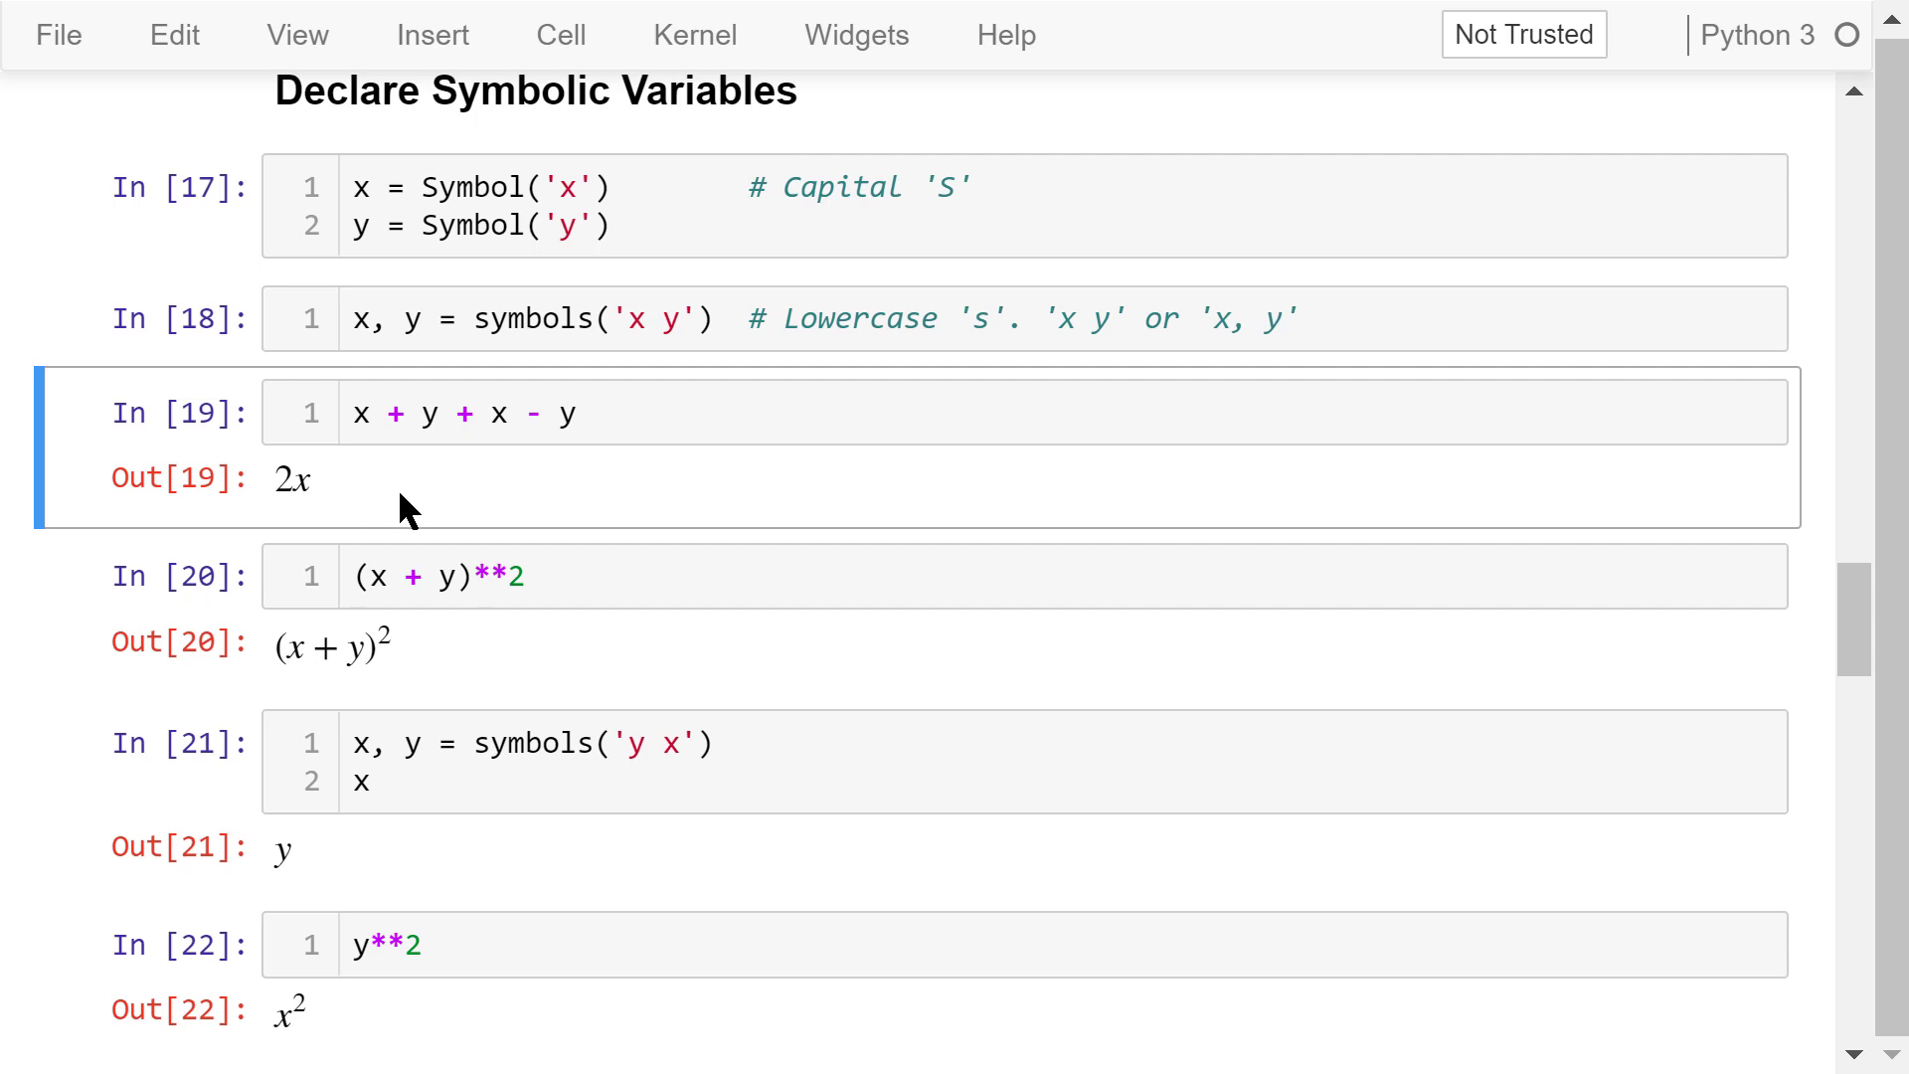
{"action": "left_click", "coordinate": [573, 575]}
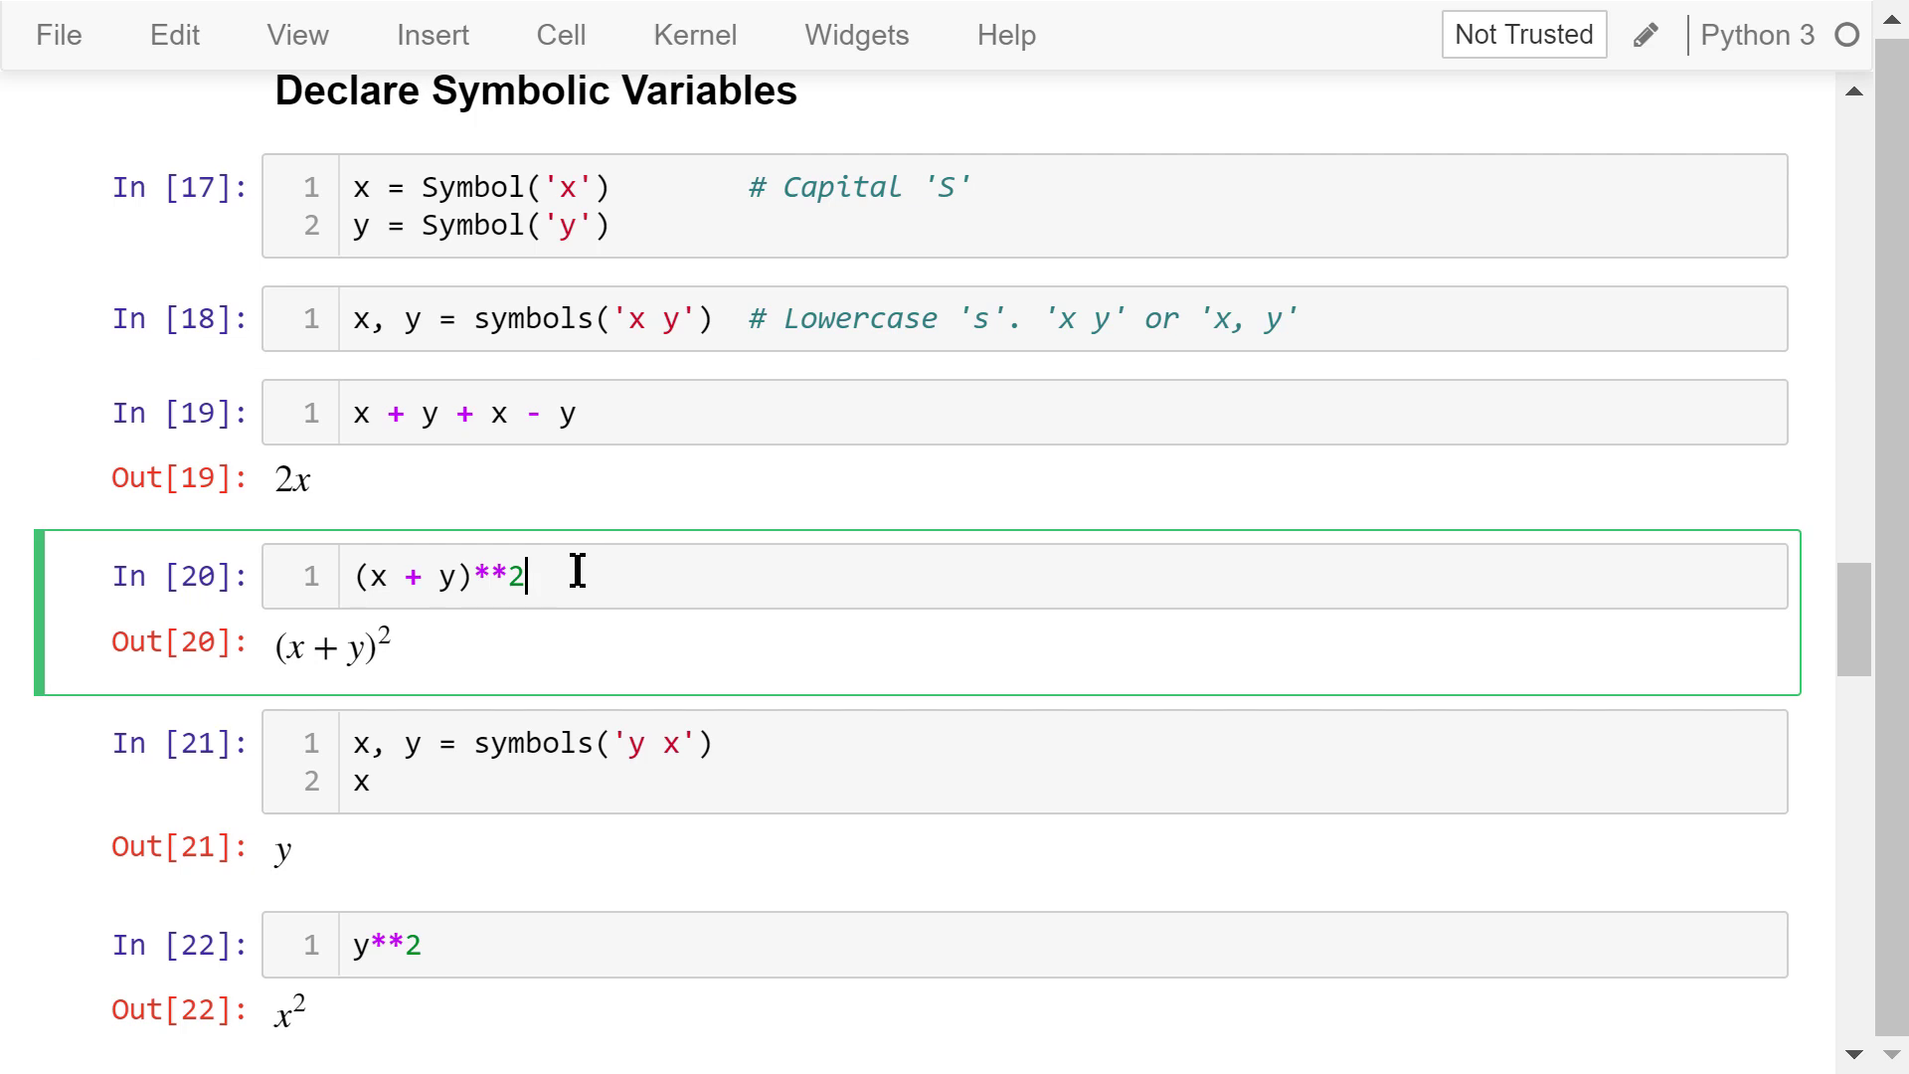
{"action": "scroll", "scroll_direction": "down", "scroll_amount": 3}
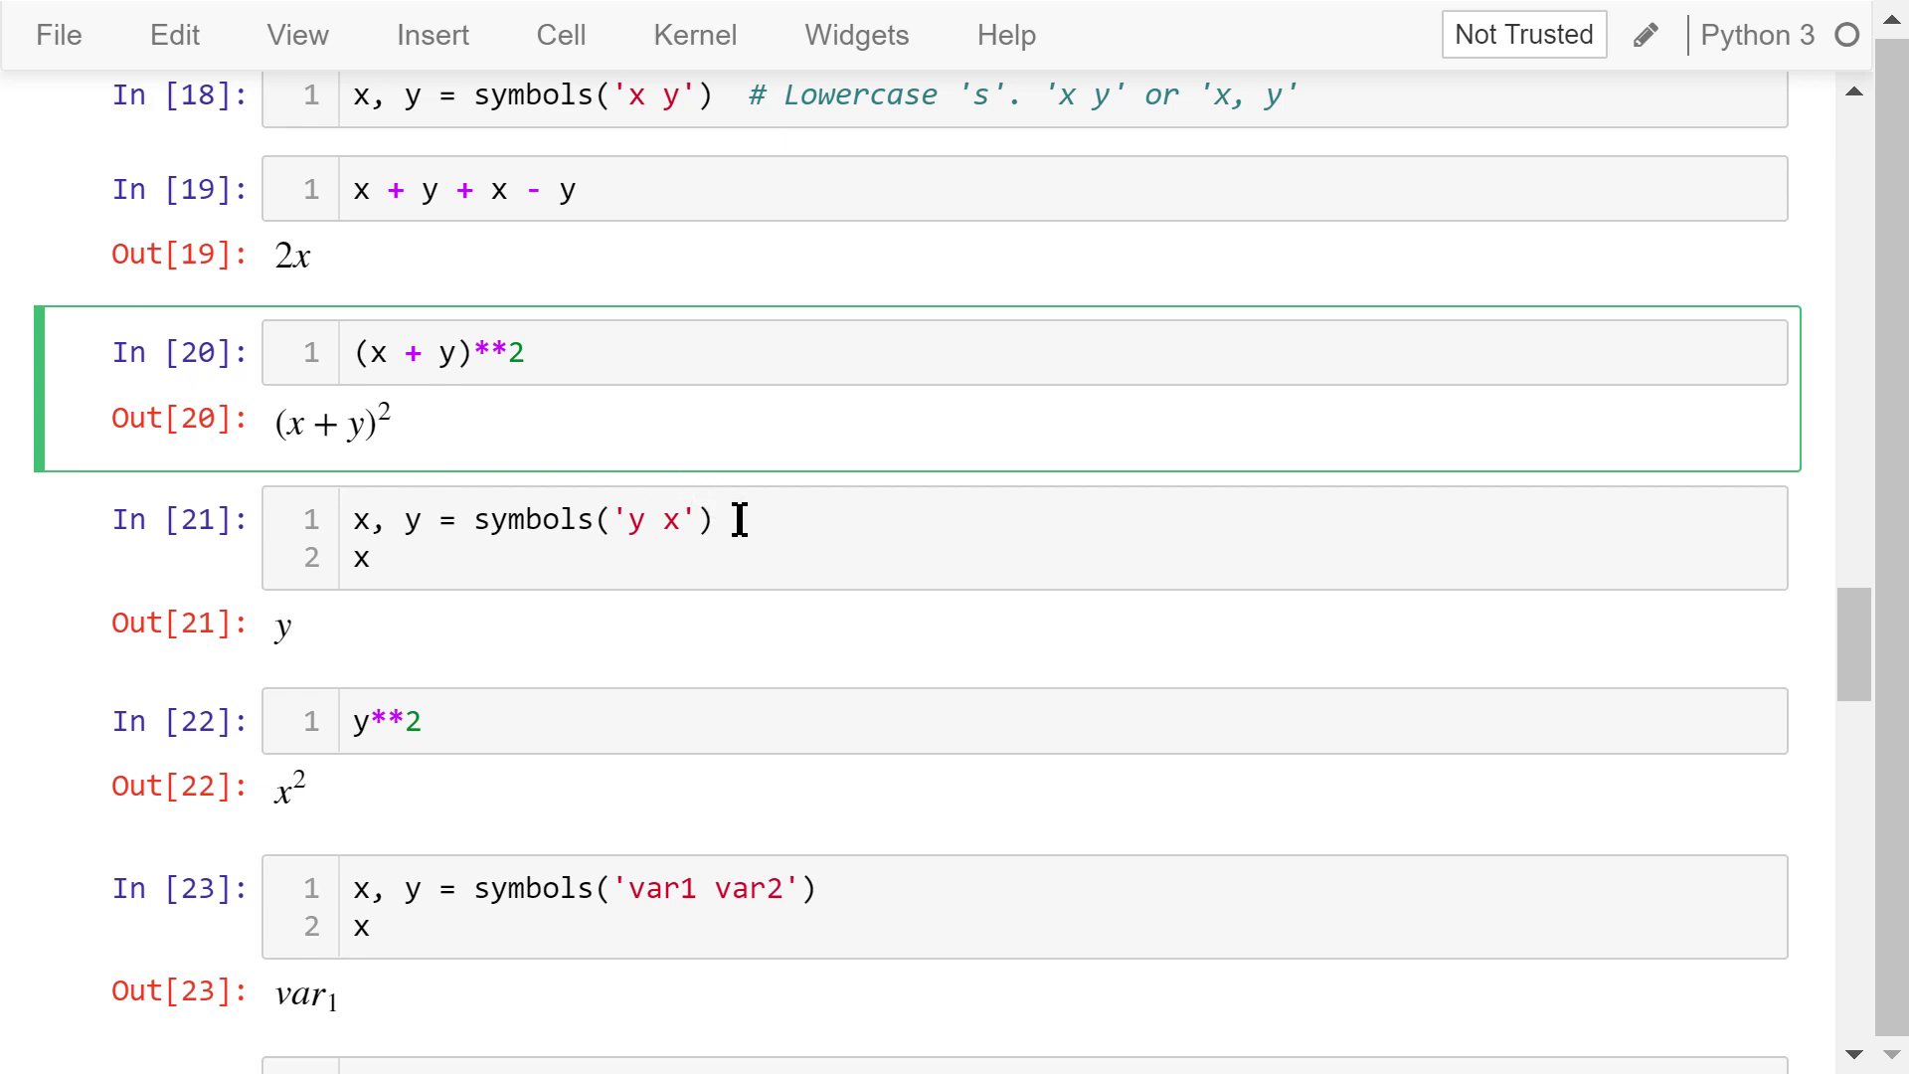
{"action": "left_click", "coordinate": [457, 574]}
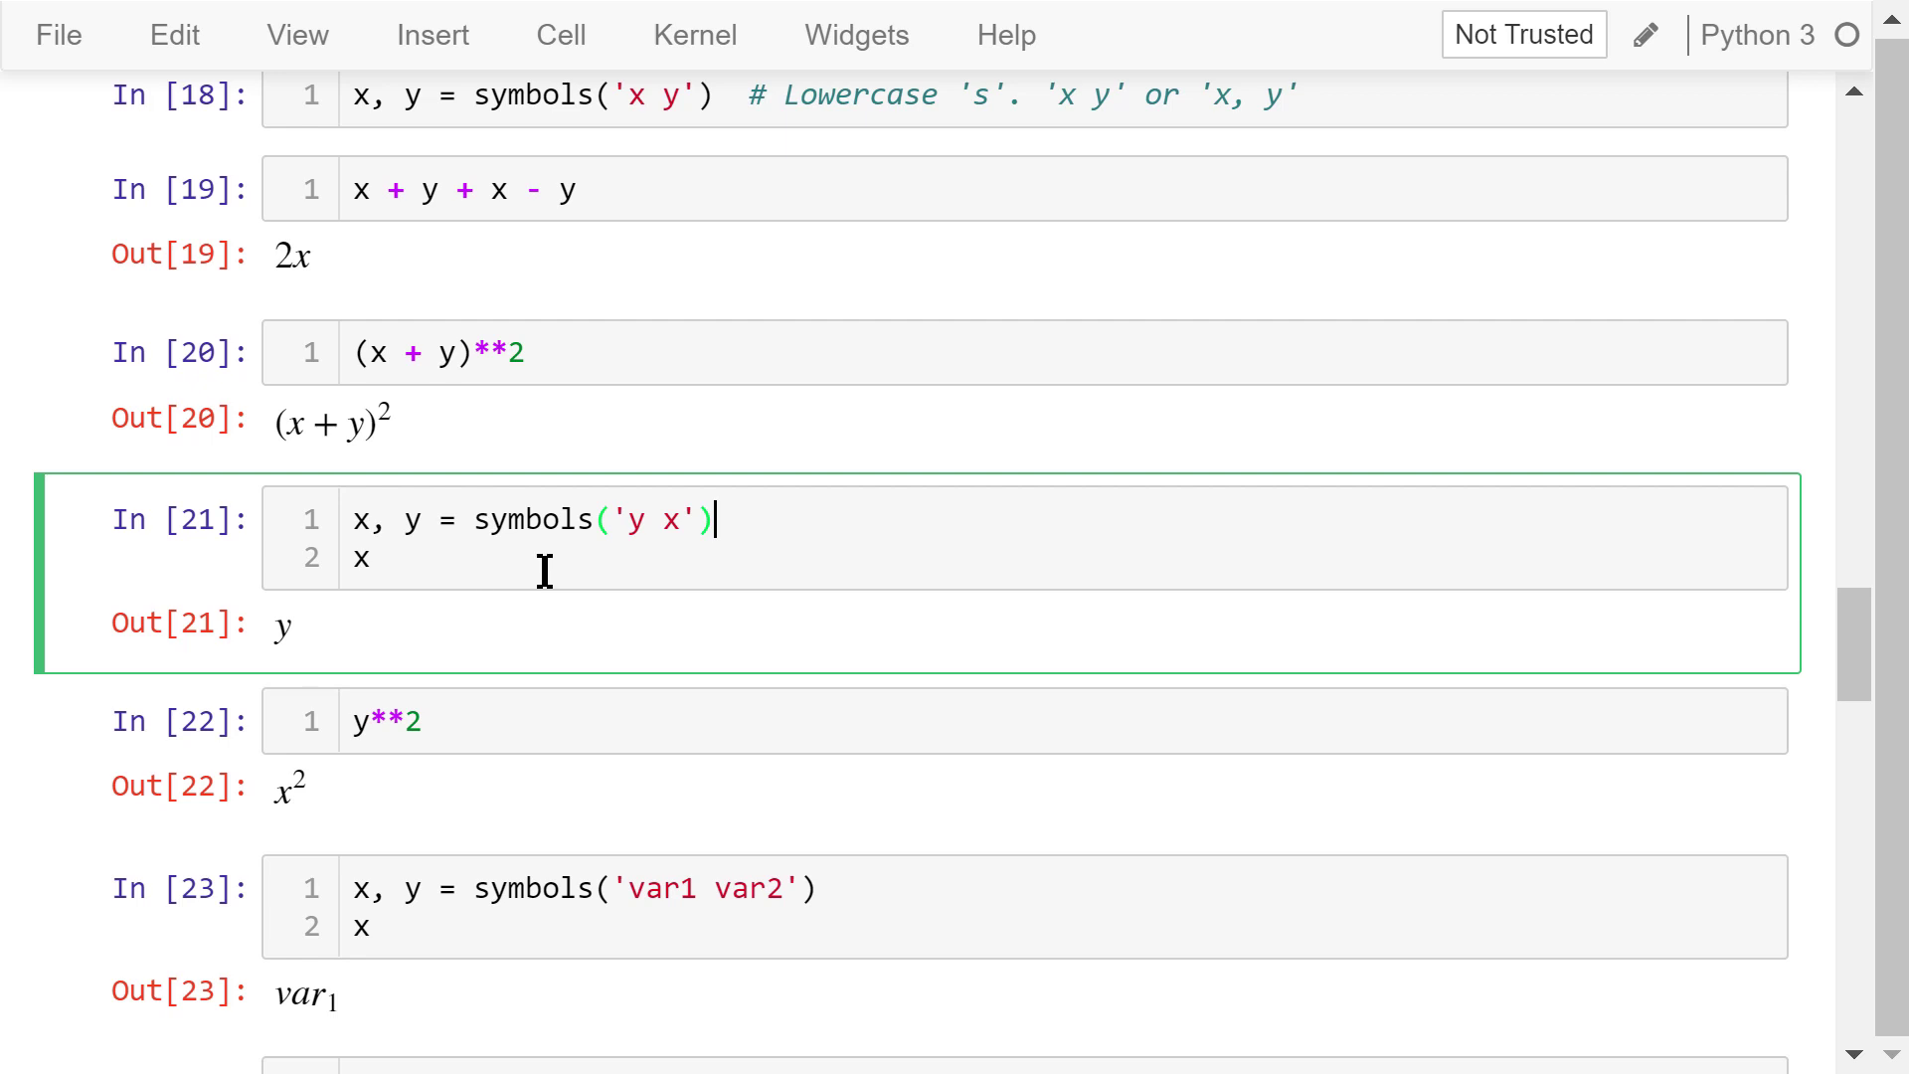
{"action": "mouse_move", "coordinate": [555, 573]}
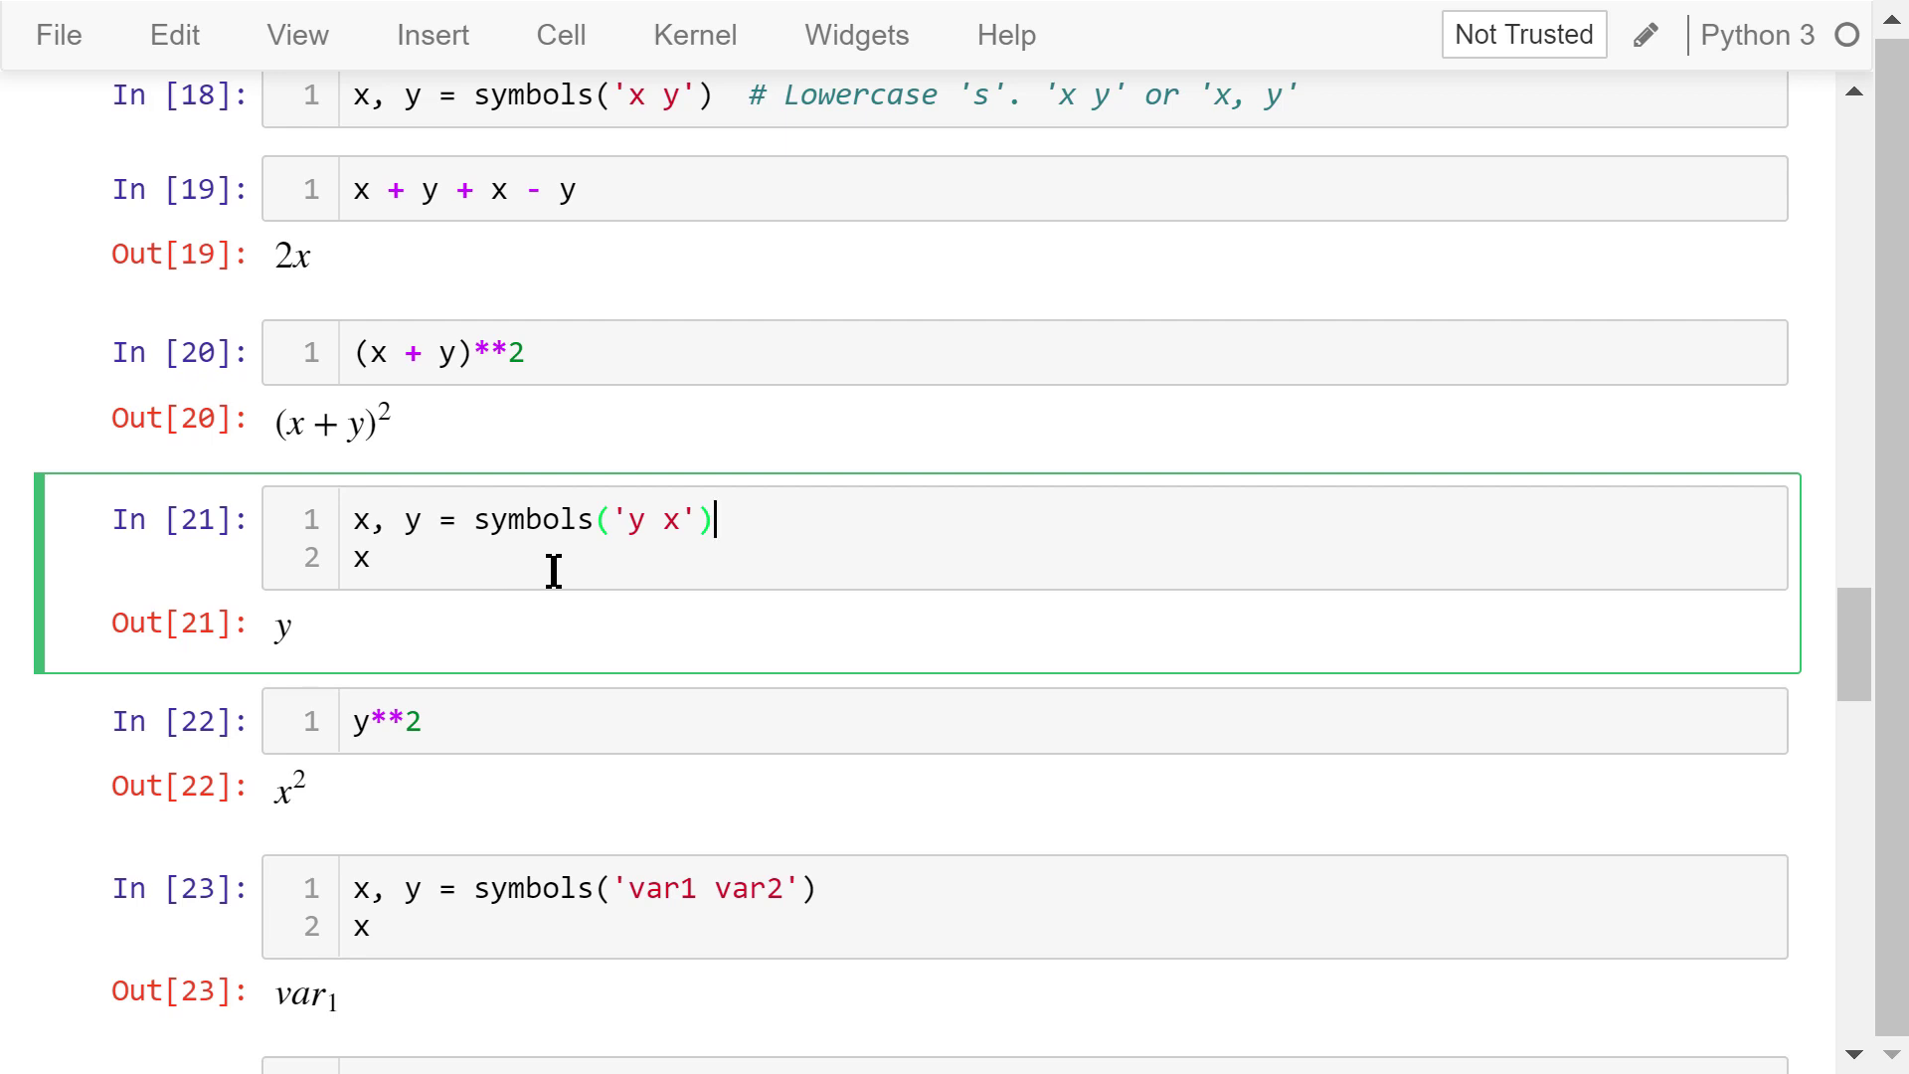
{"action": "mouse_move", "coordinate": [425, 566]}
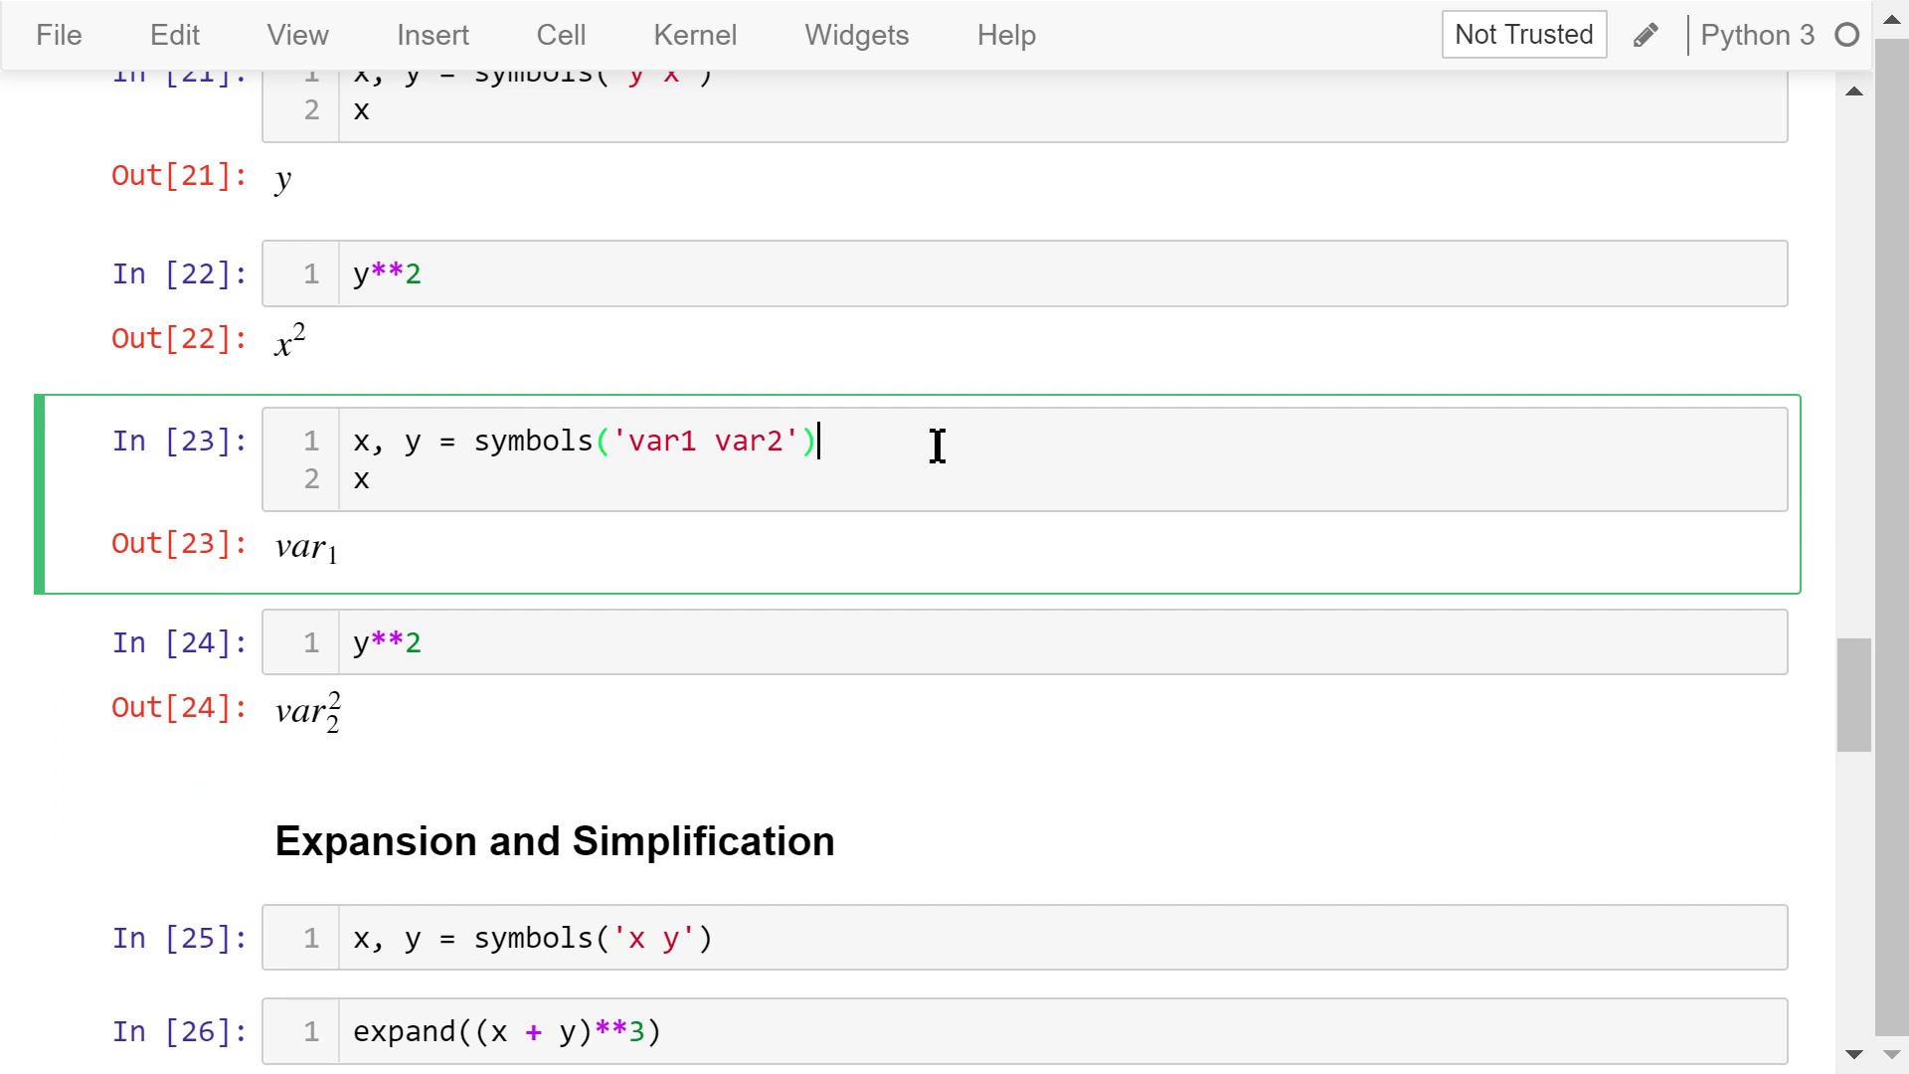
{"action": "mouse_move", "coordinate": [710, 483]}
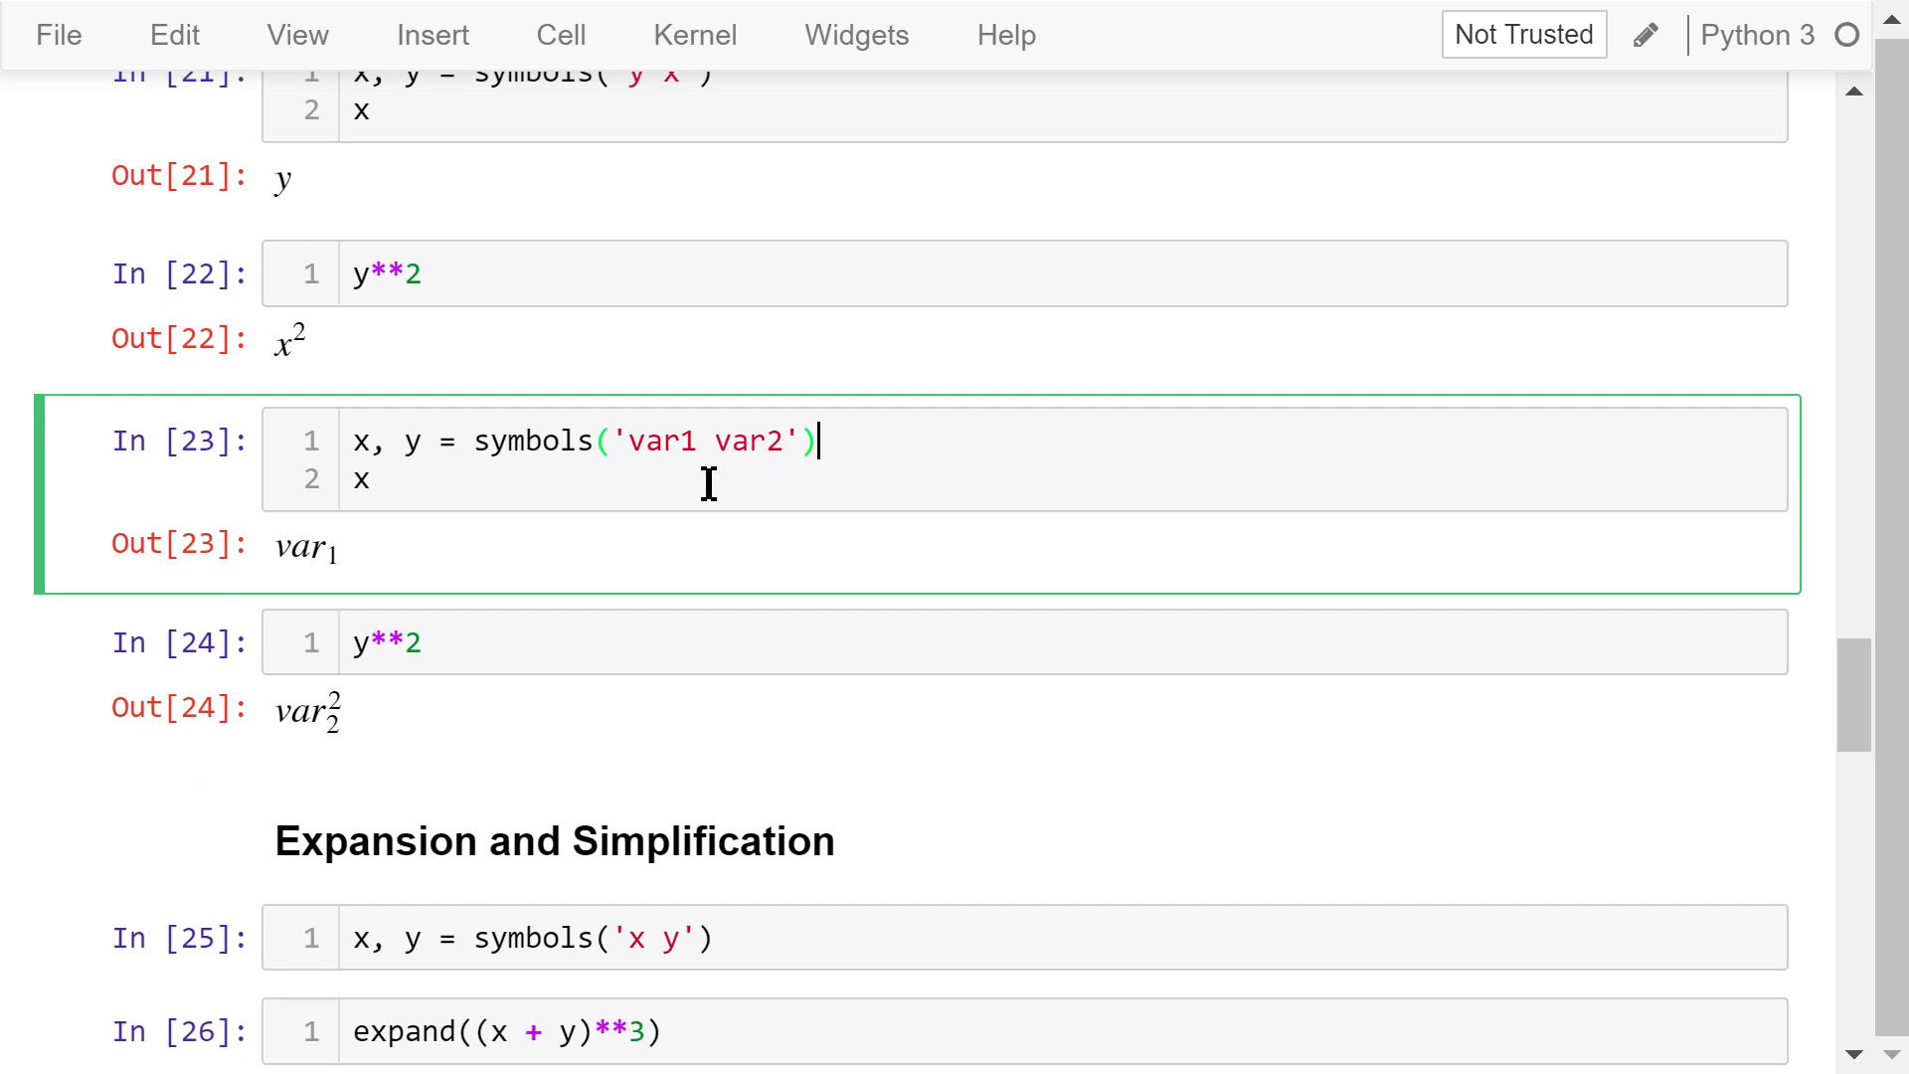
{"action": "mouse_move", "coordinate": [746, 498]}
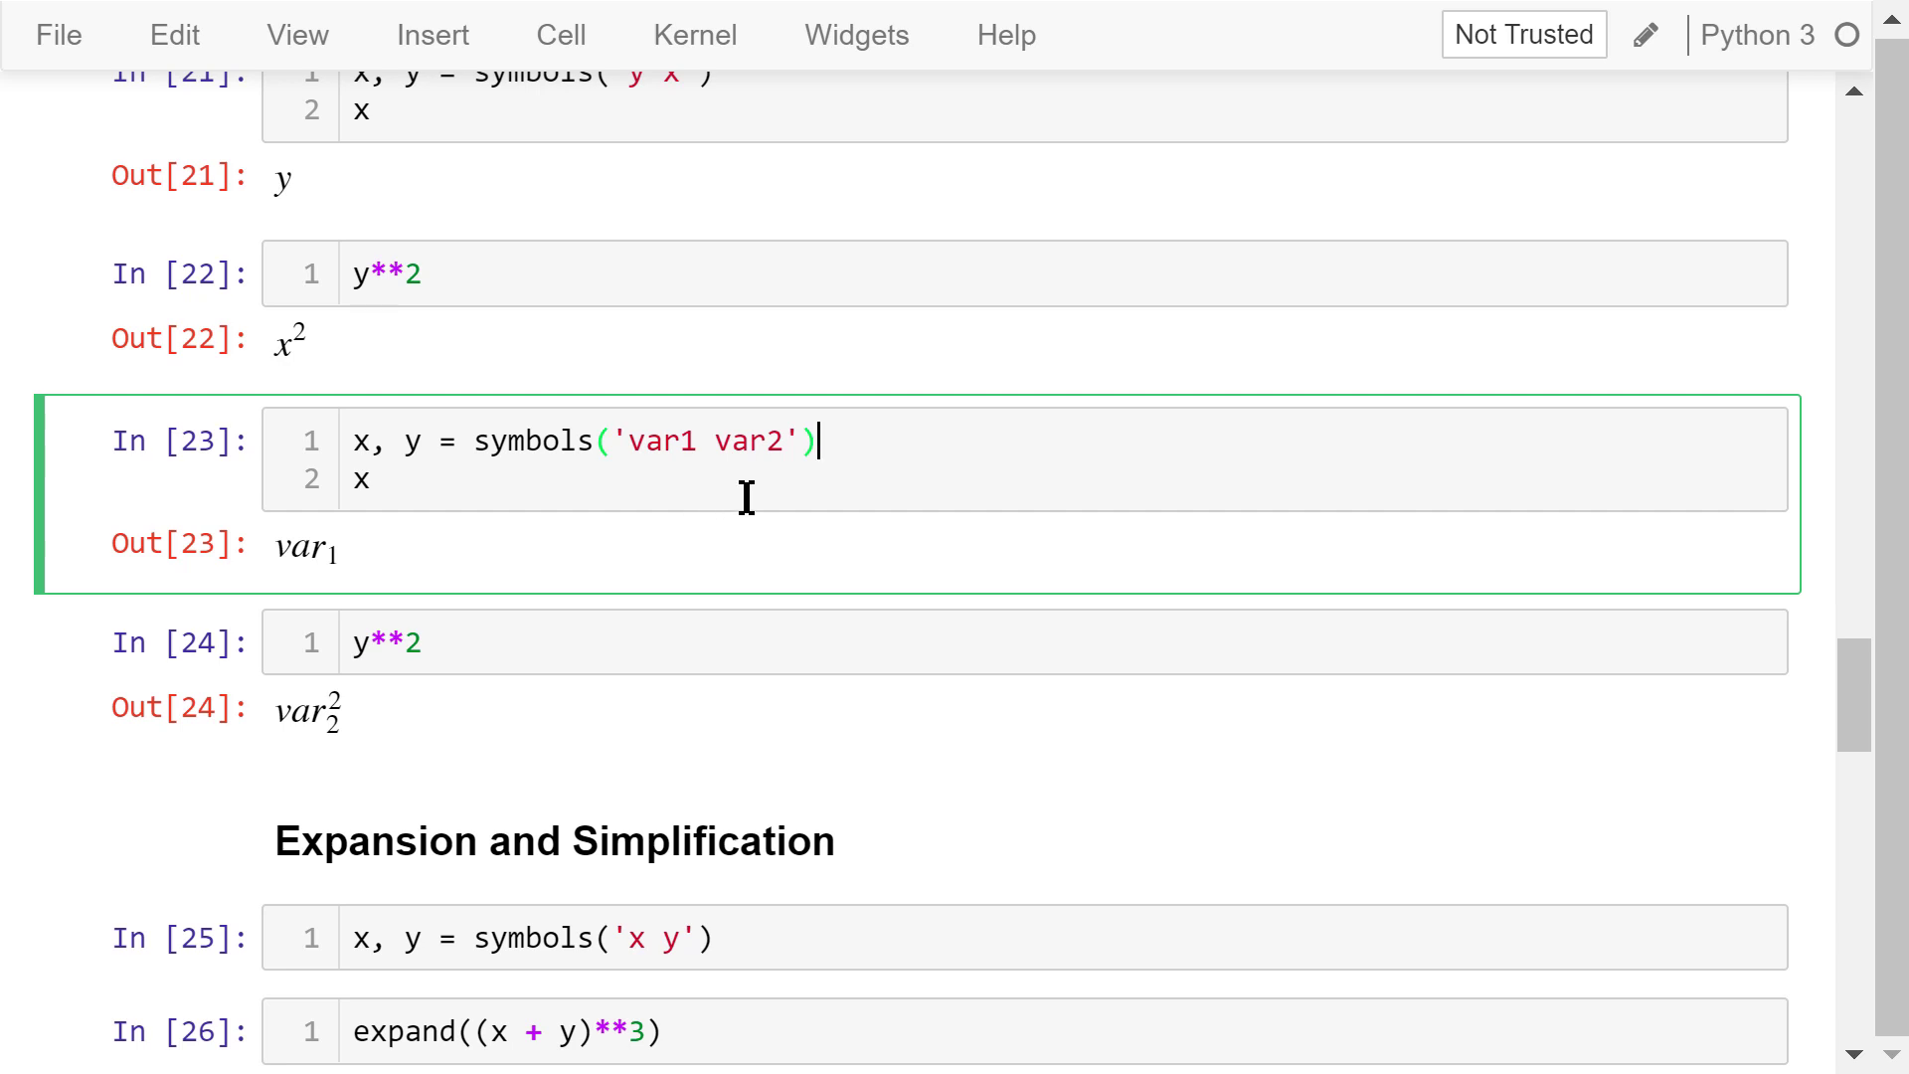
{"action": "mouse_move", "coordinate": [420, 499]}
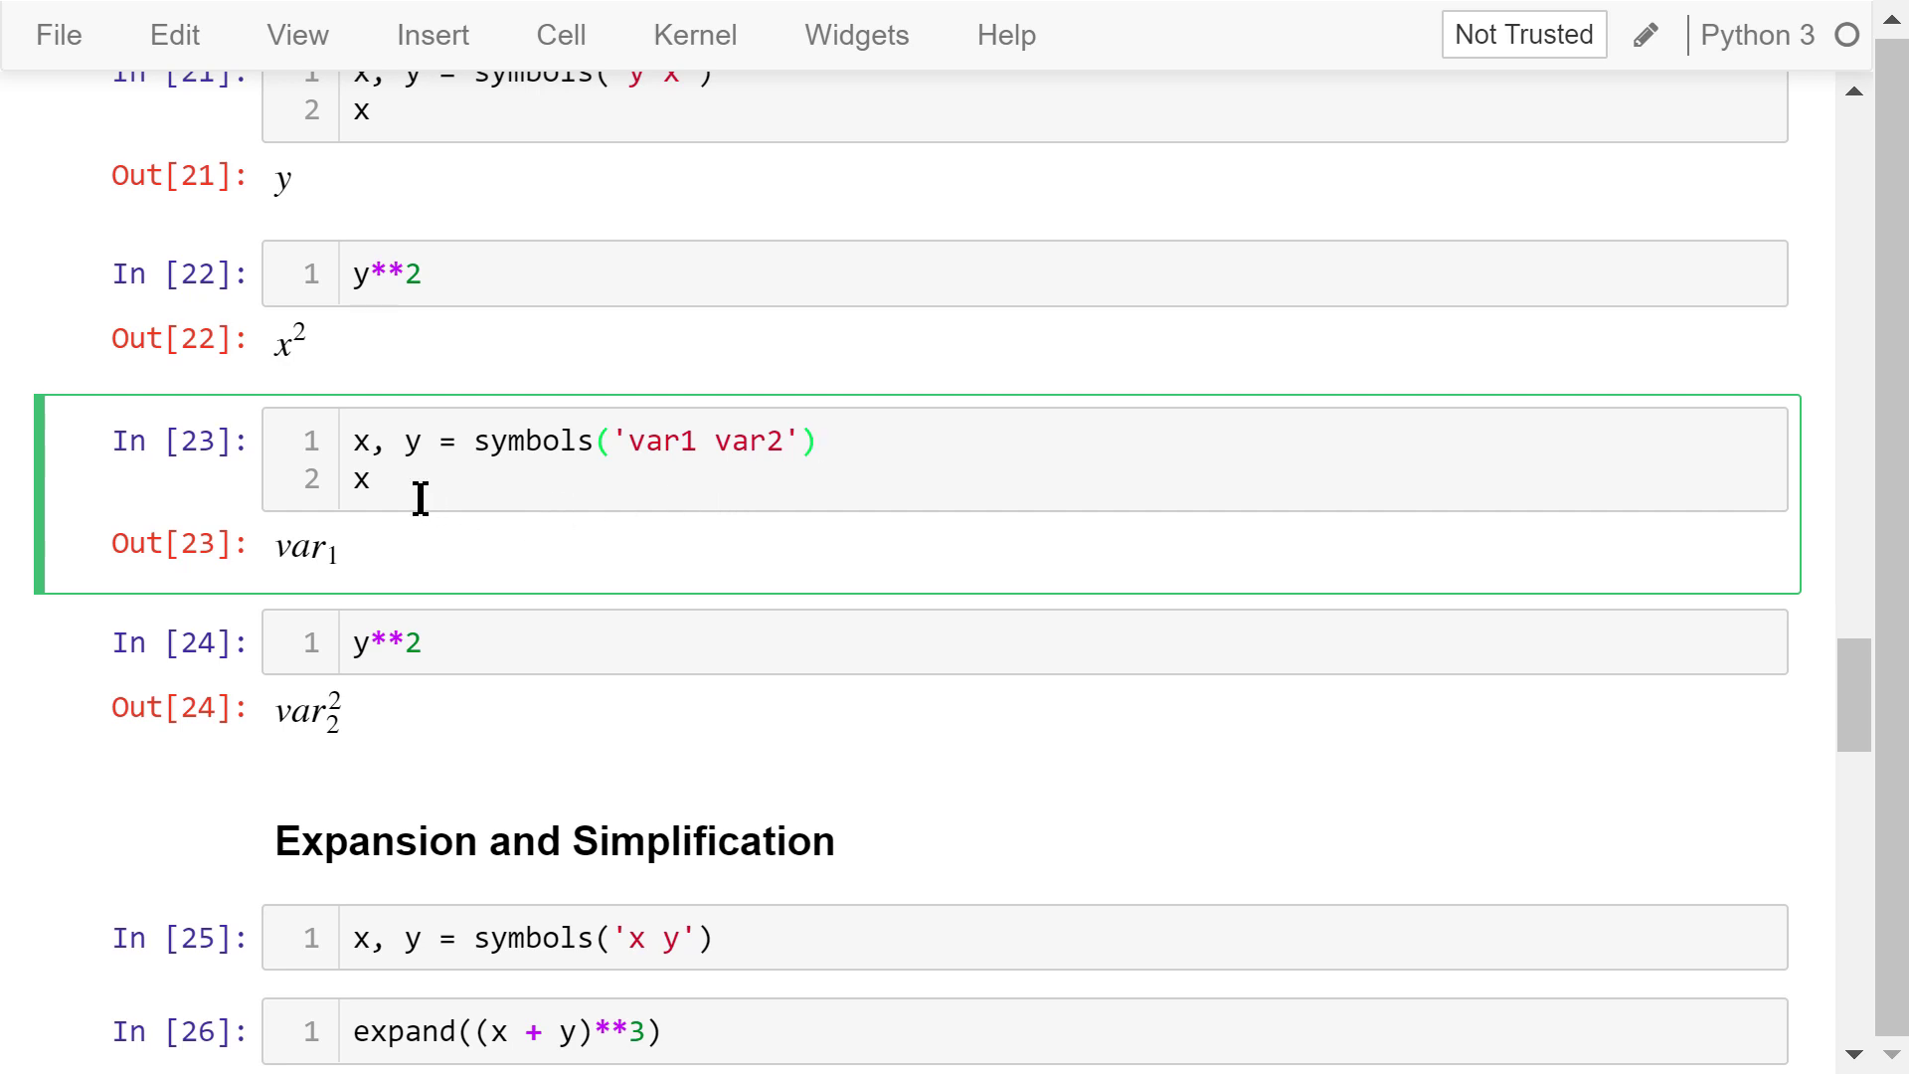
{"action": "mouse_move", "coordinate": [376, 583]}
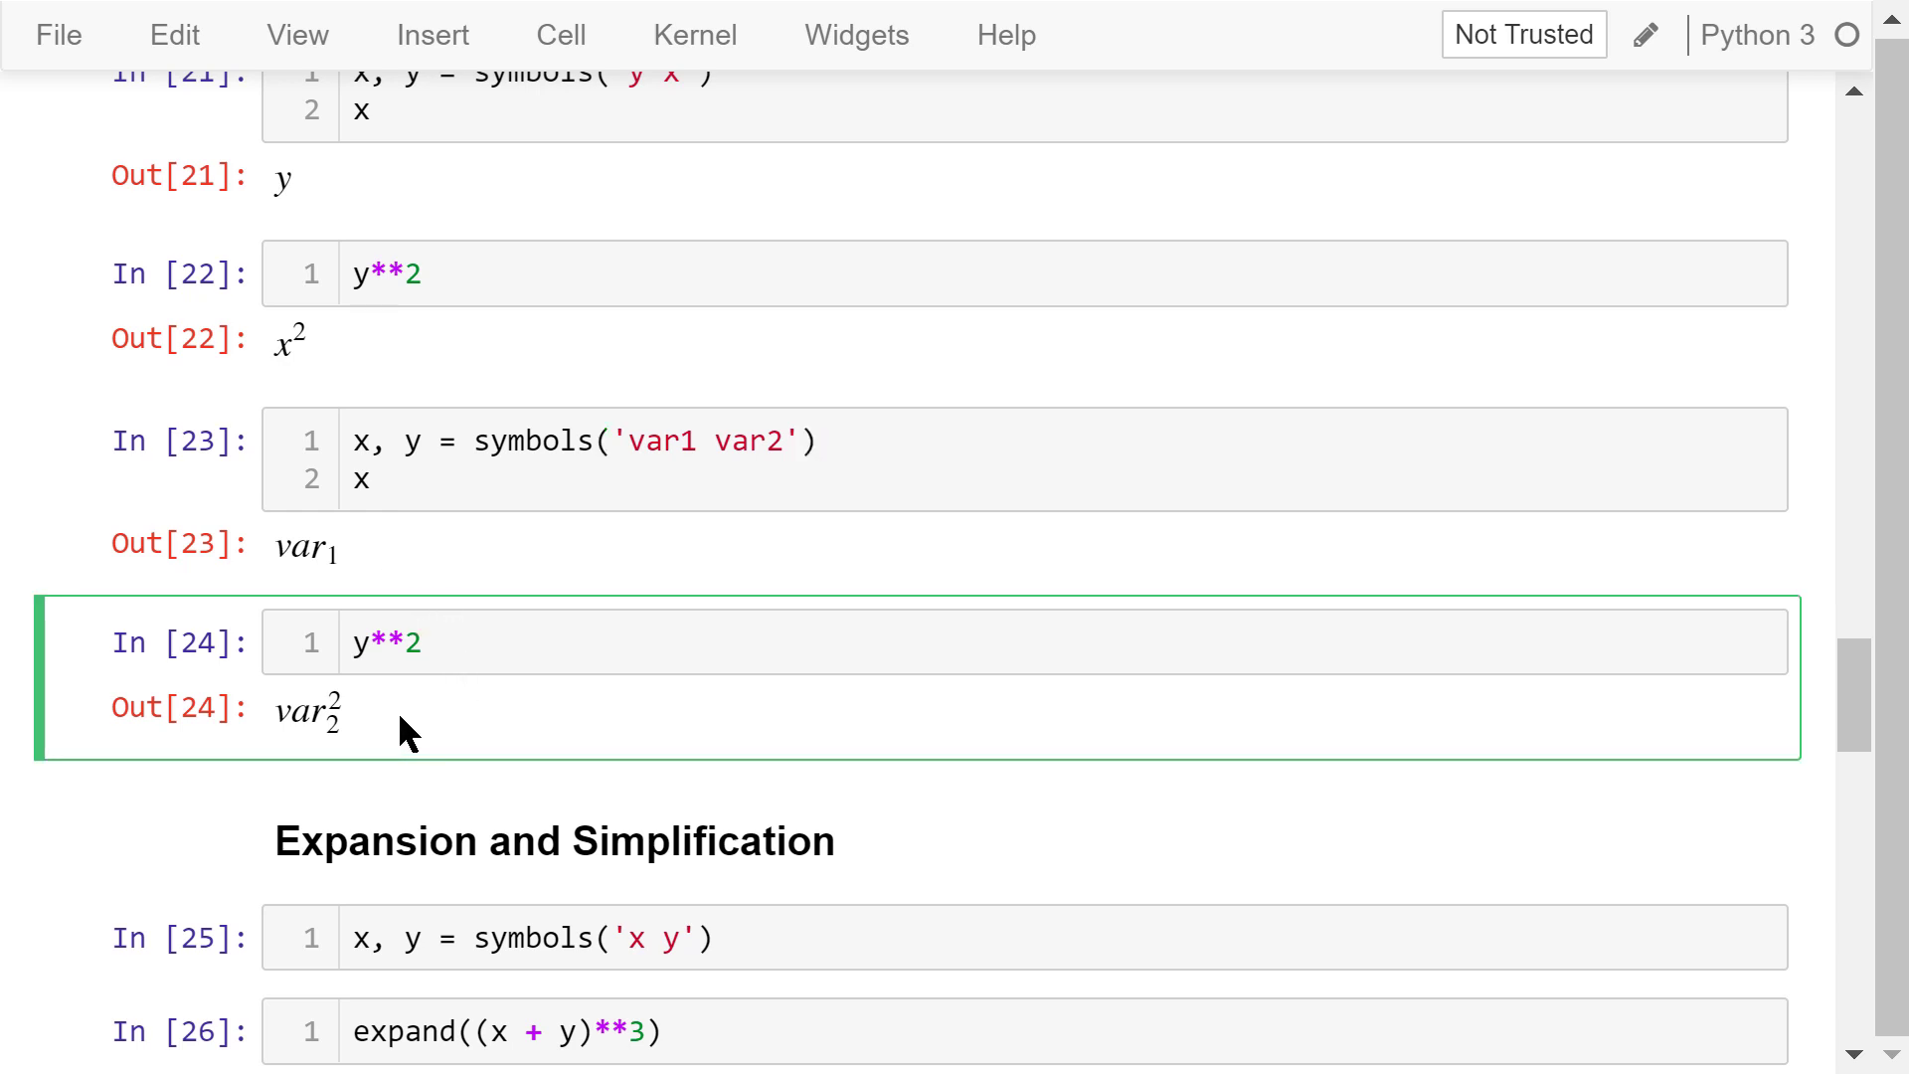
{"action": "left_click", "coordinate": [425, 643]}
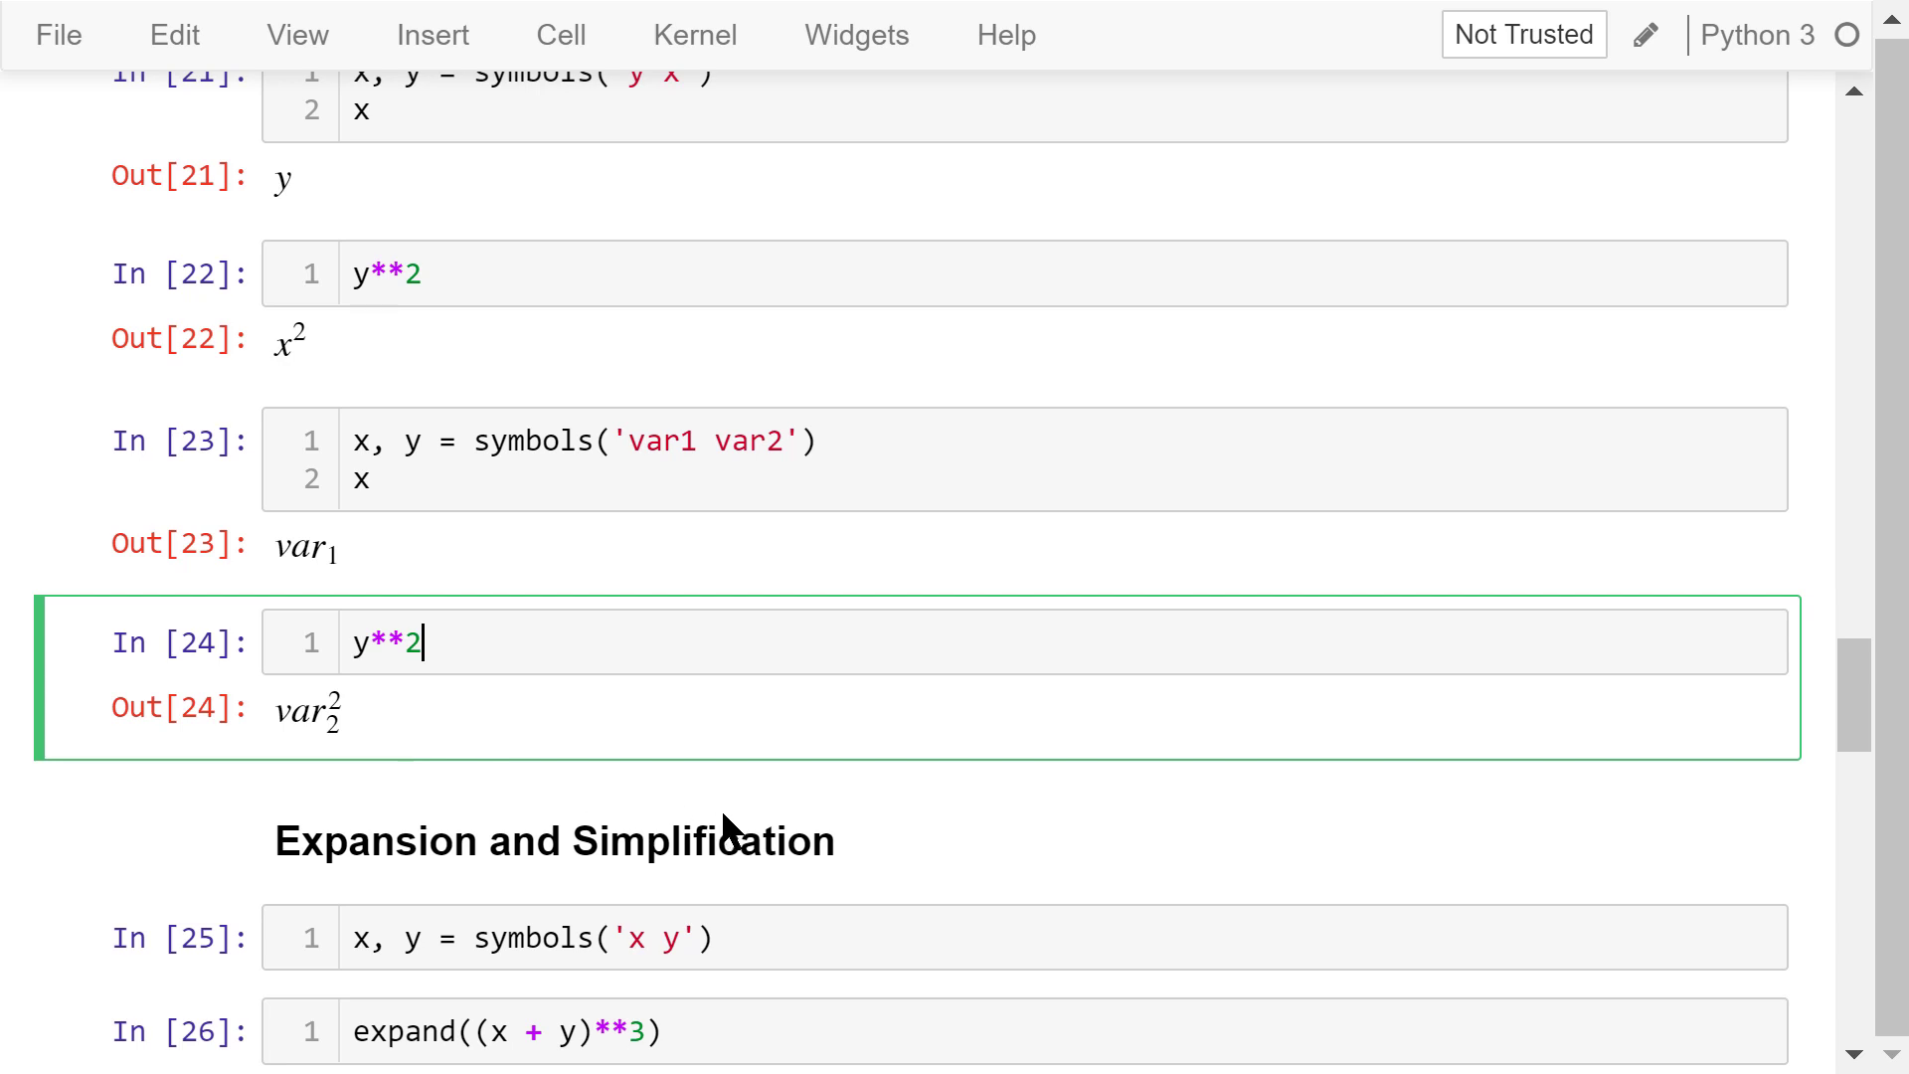
{"action": "mouse_move", "coordinate": [889, 853]}
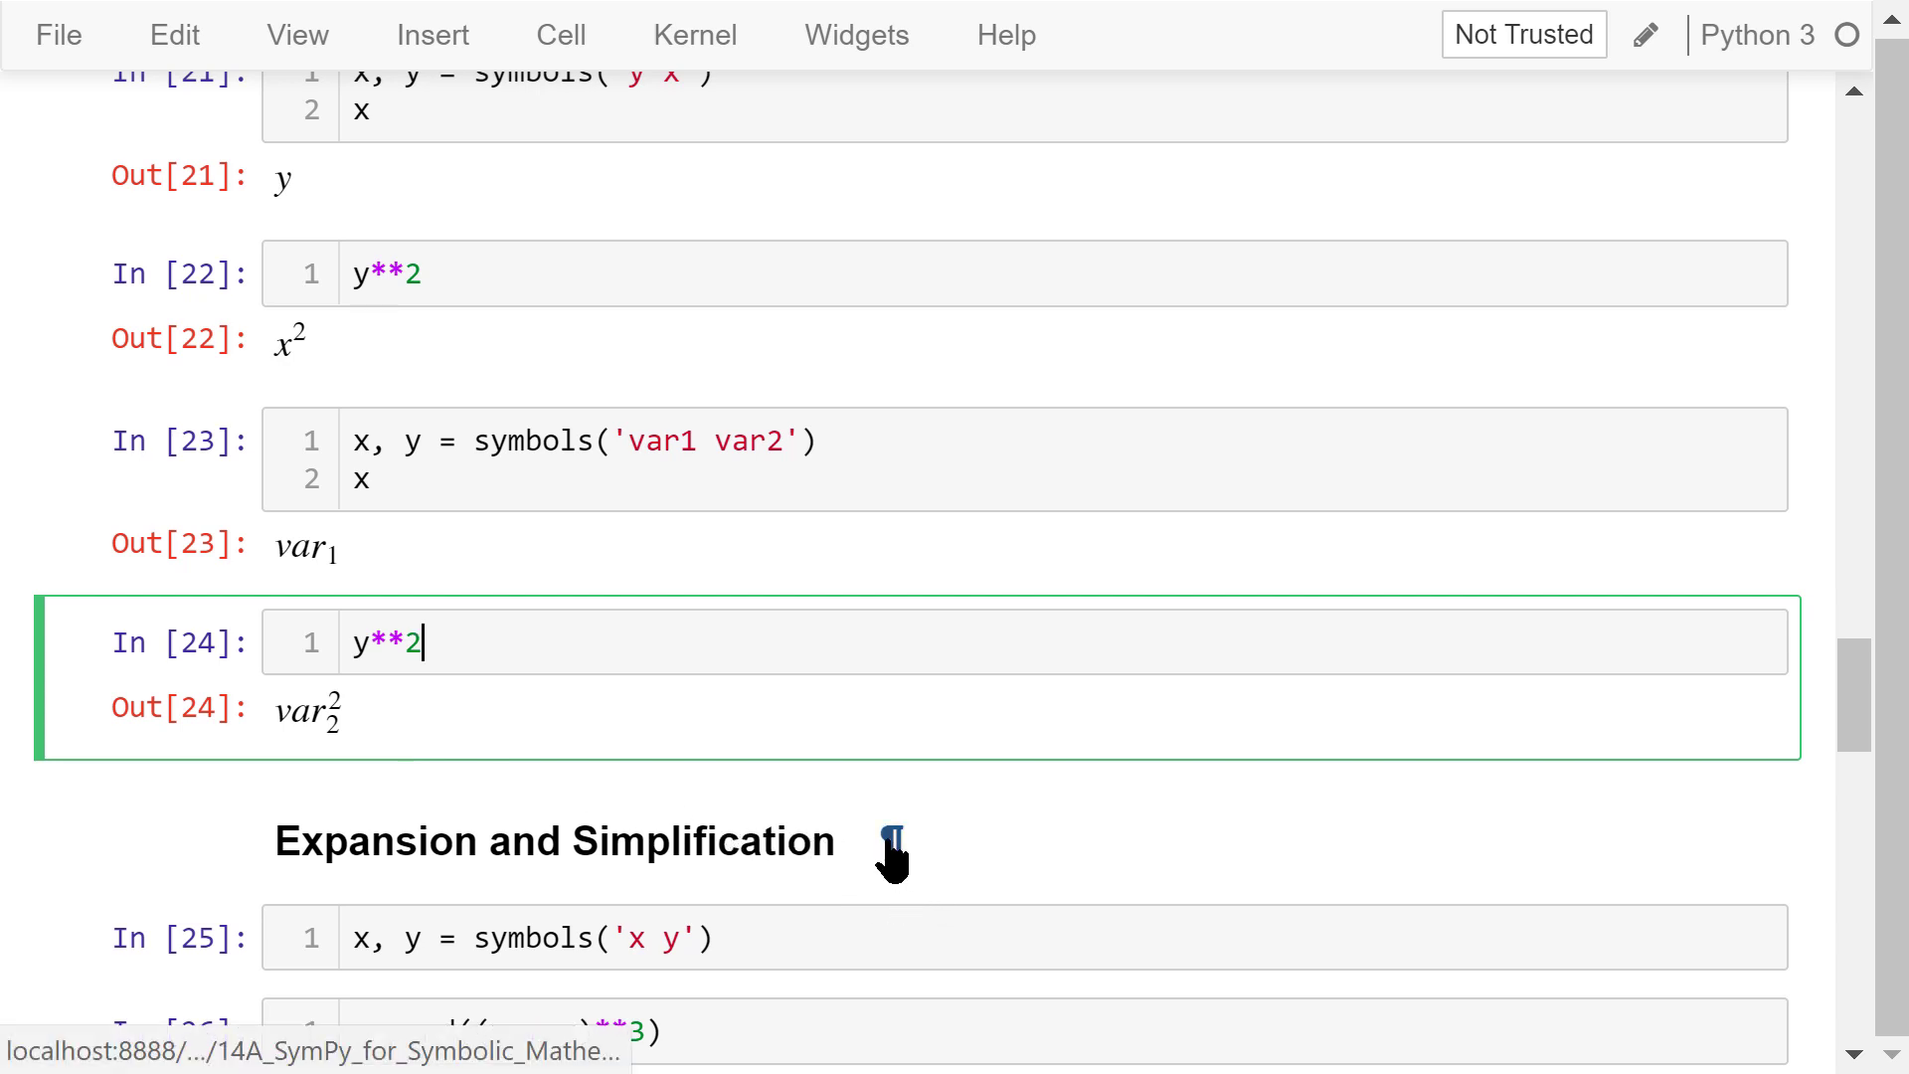
Review expand((x+y)**3), the trig expansion of cos(x+y), and simplify((x+x*y)/x) giving y+1
{"action": "scroll", "scroll_direction": "down", "scroll_amount": 3}
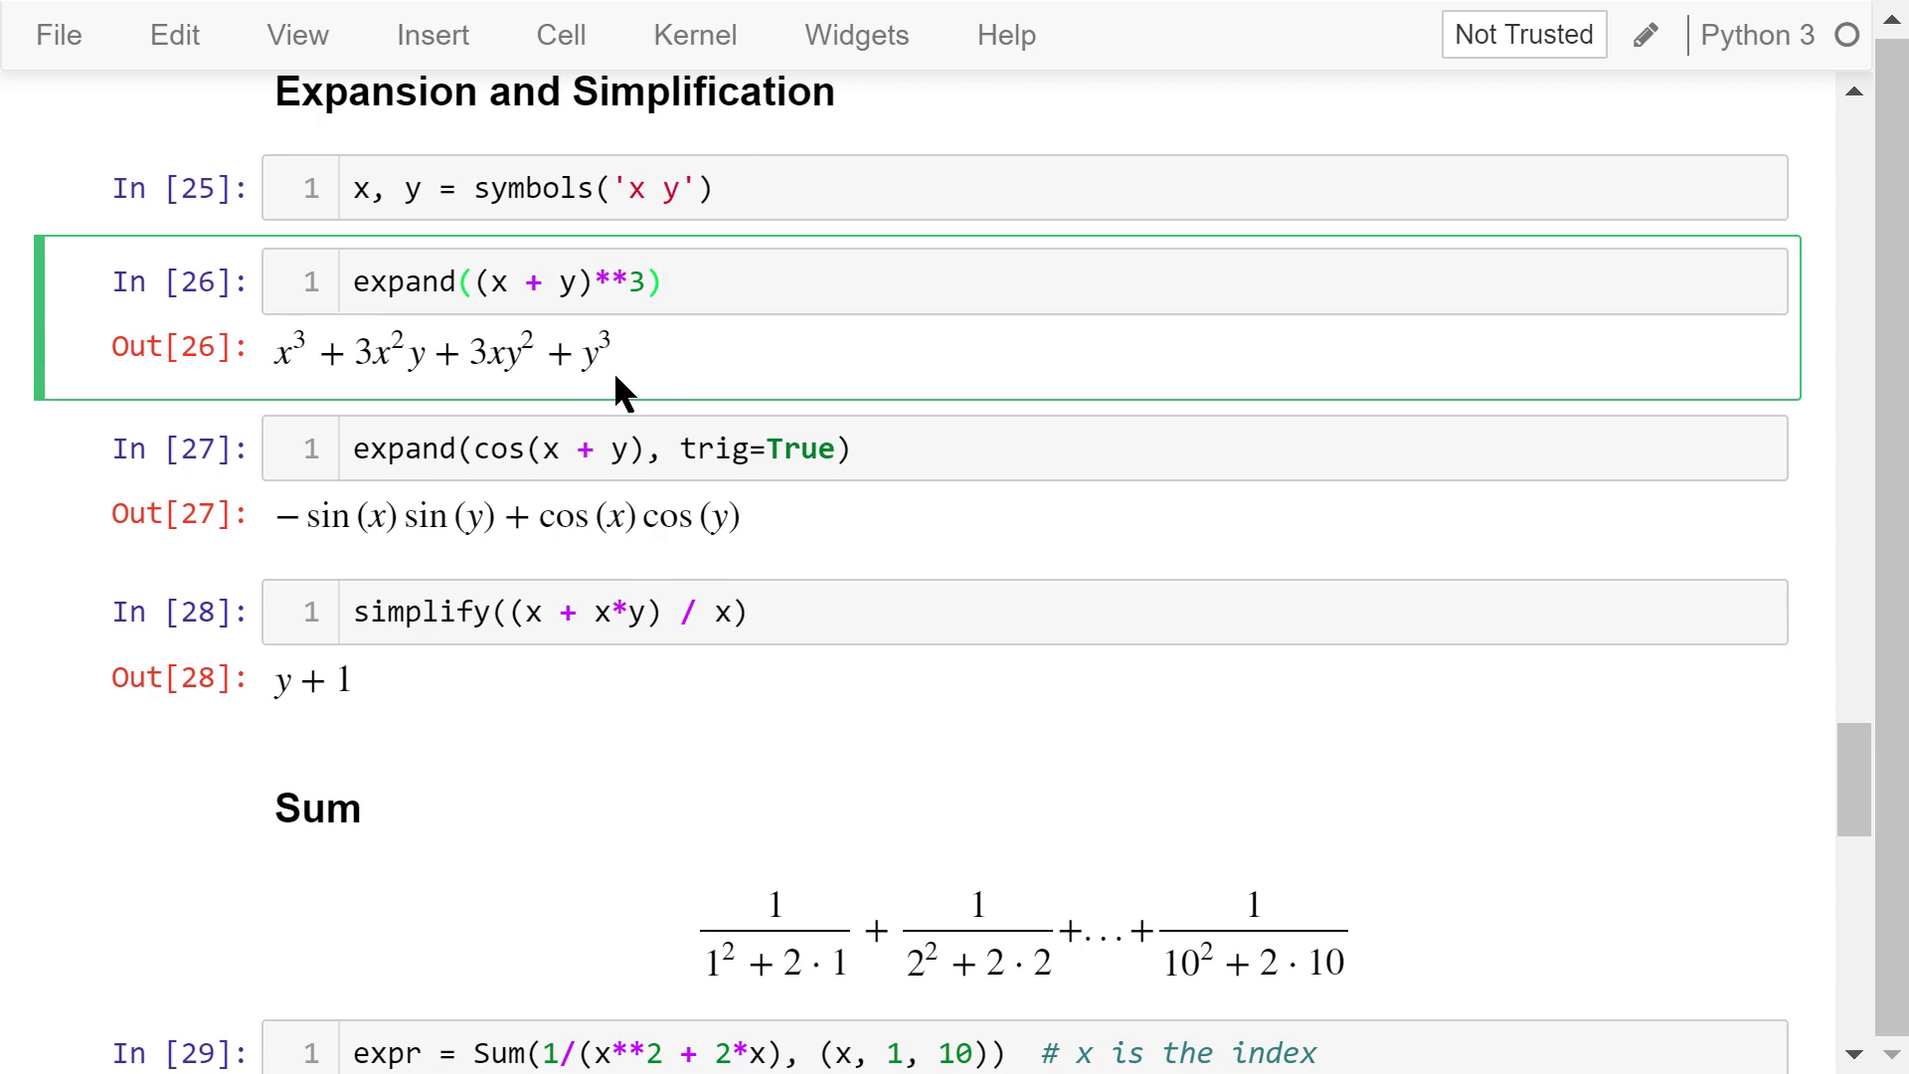
{"action": "mouse_move", "coordinate": [642, 402]}
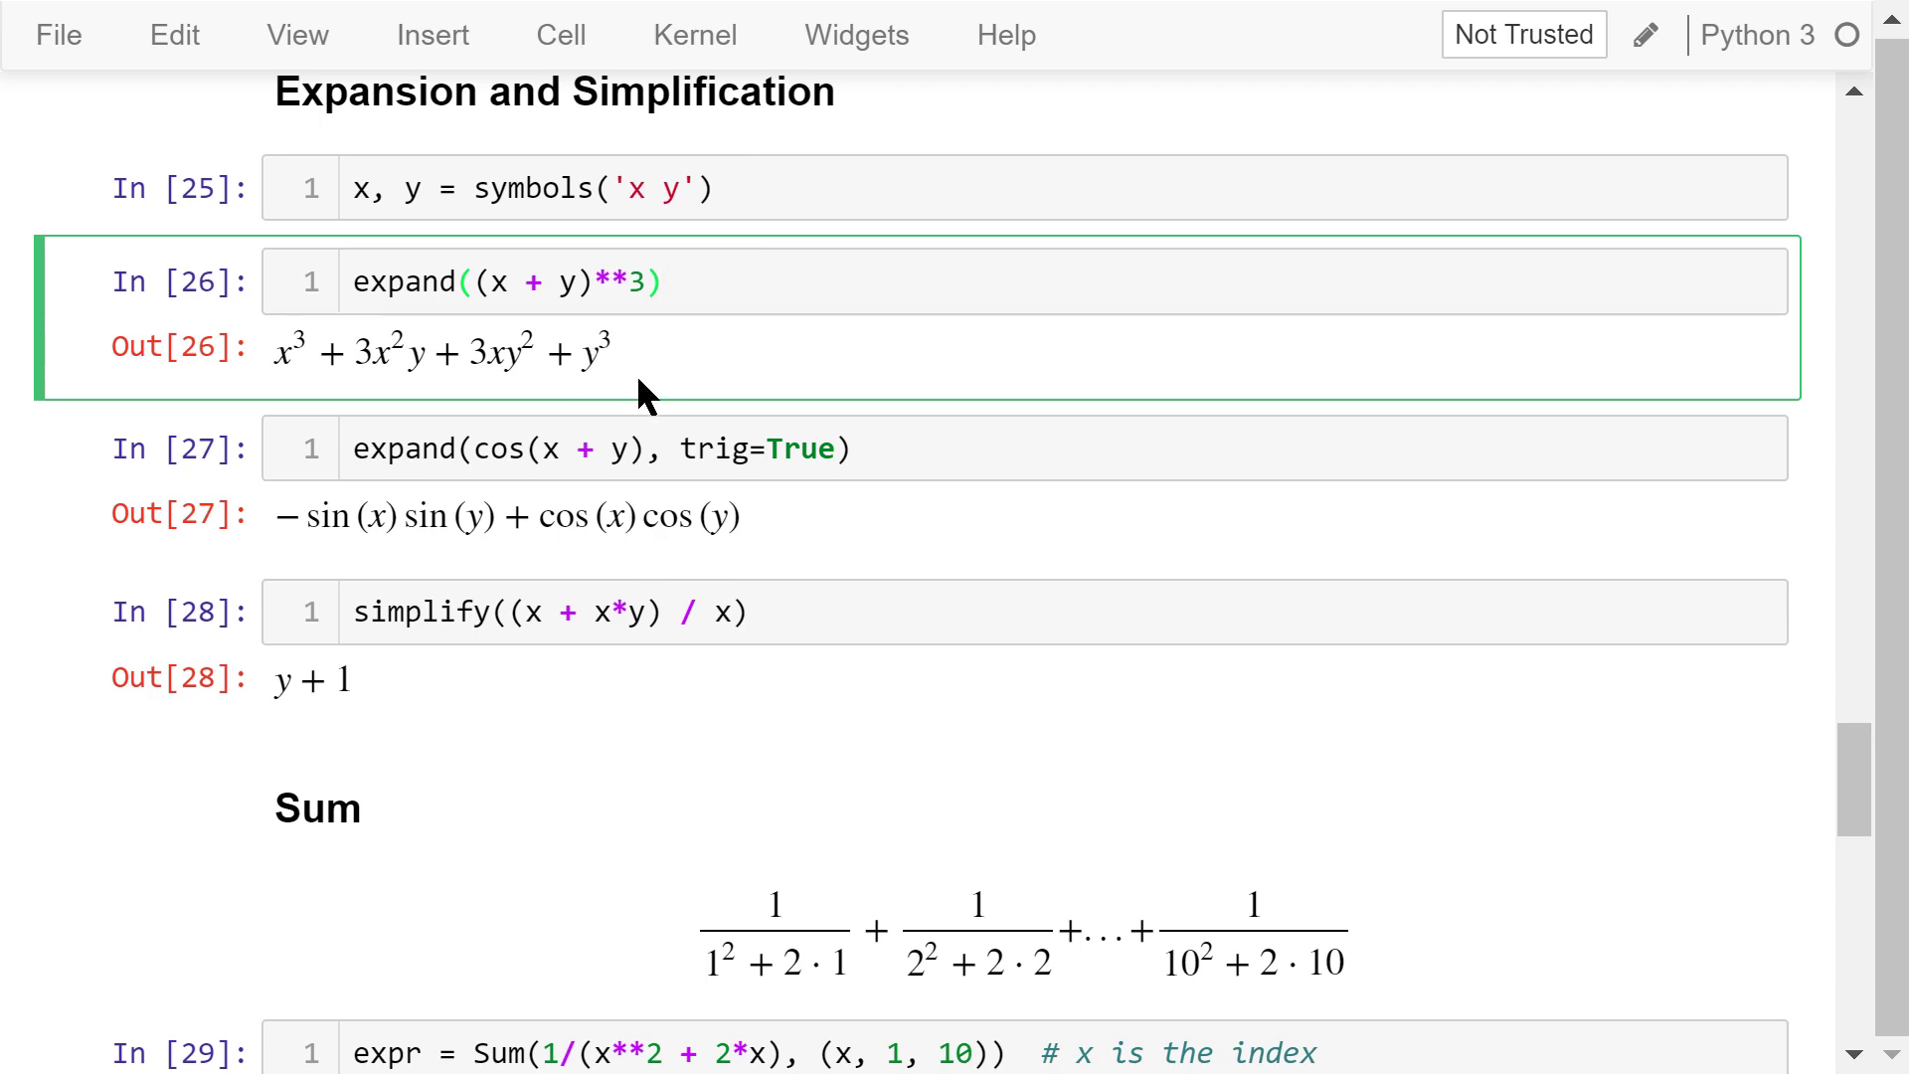
{"action": "left_click", "coordinate": [865, 448]}
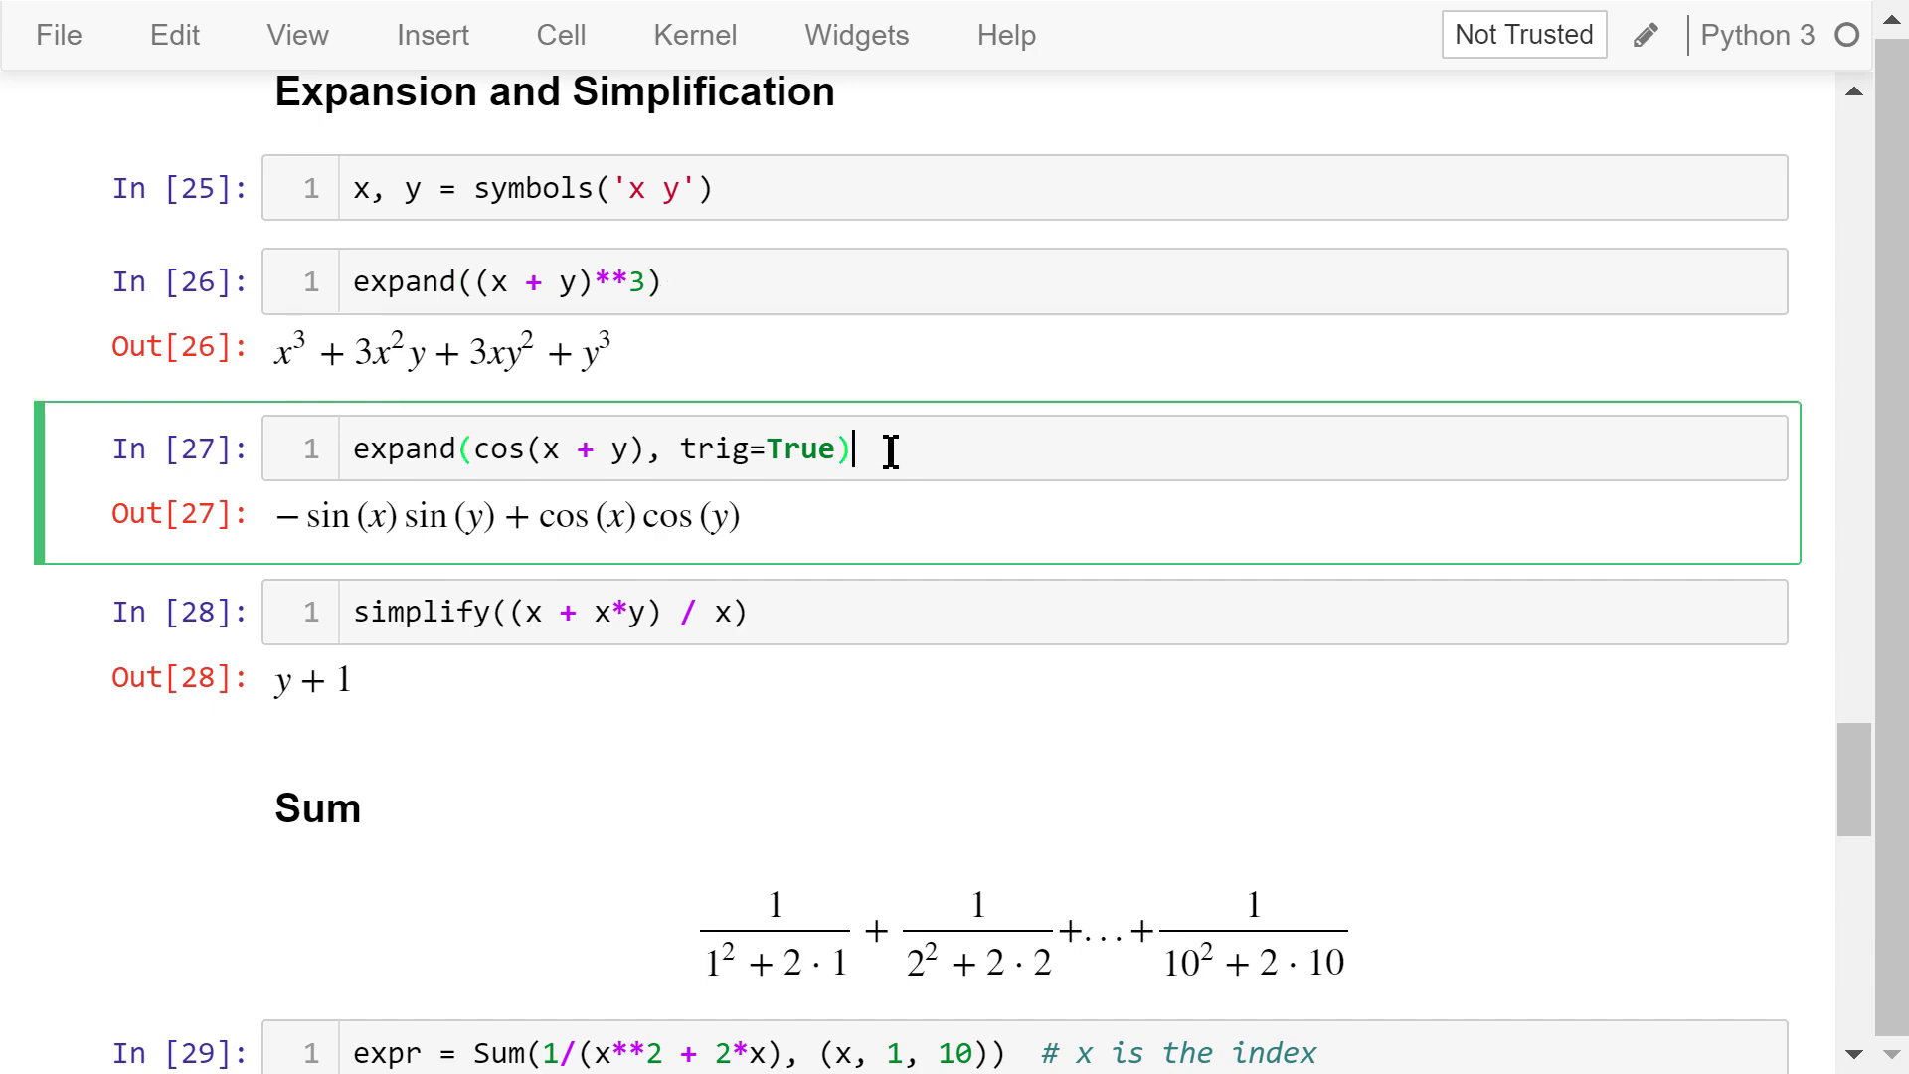
{"action": "mouse_move", "coordinate": [762, 469]}
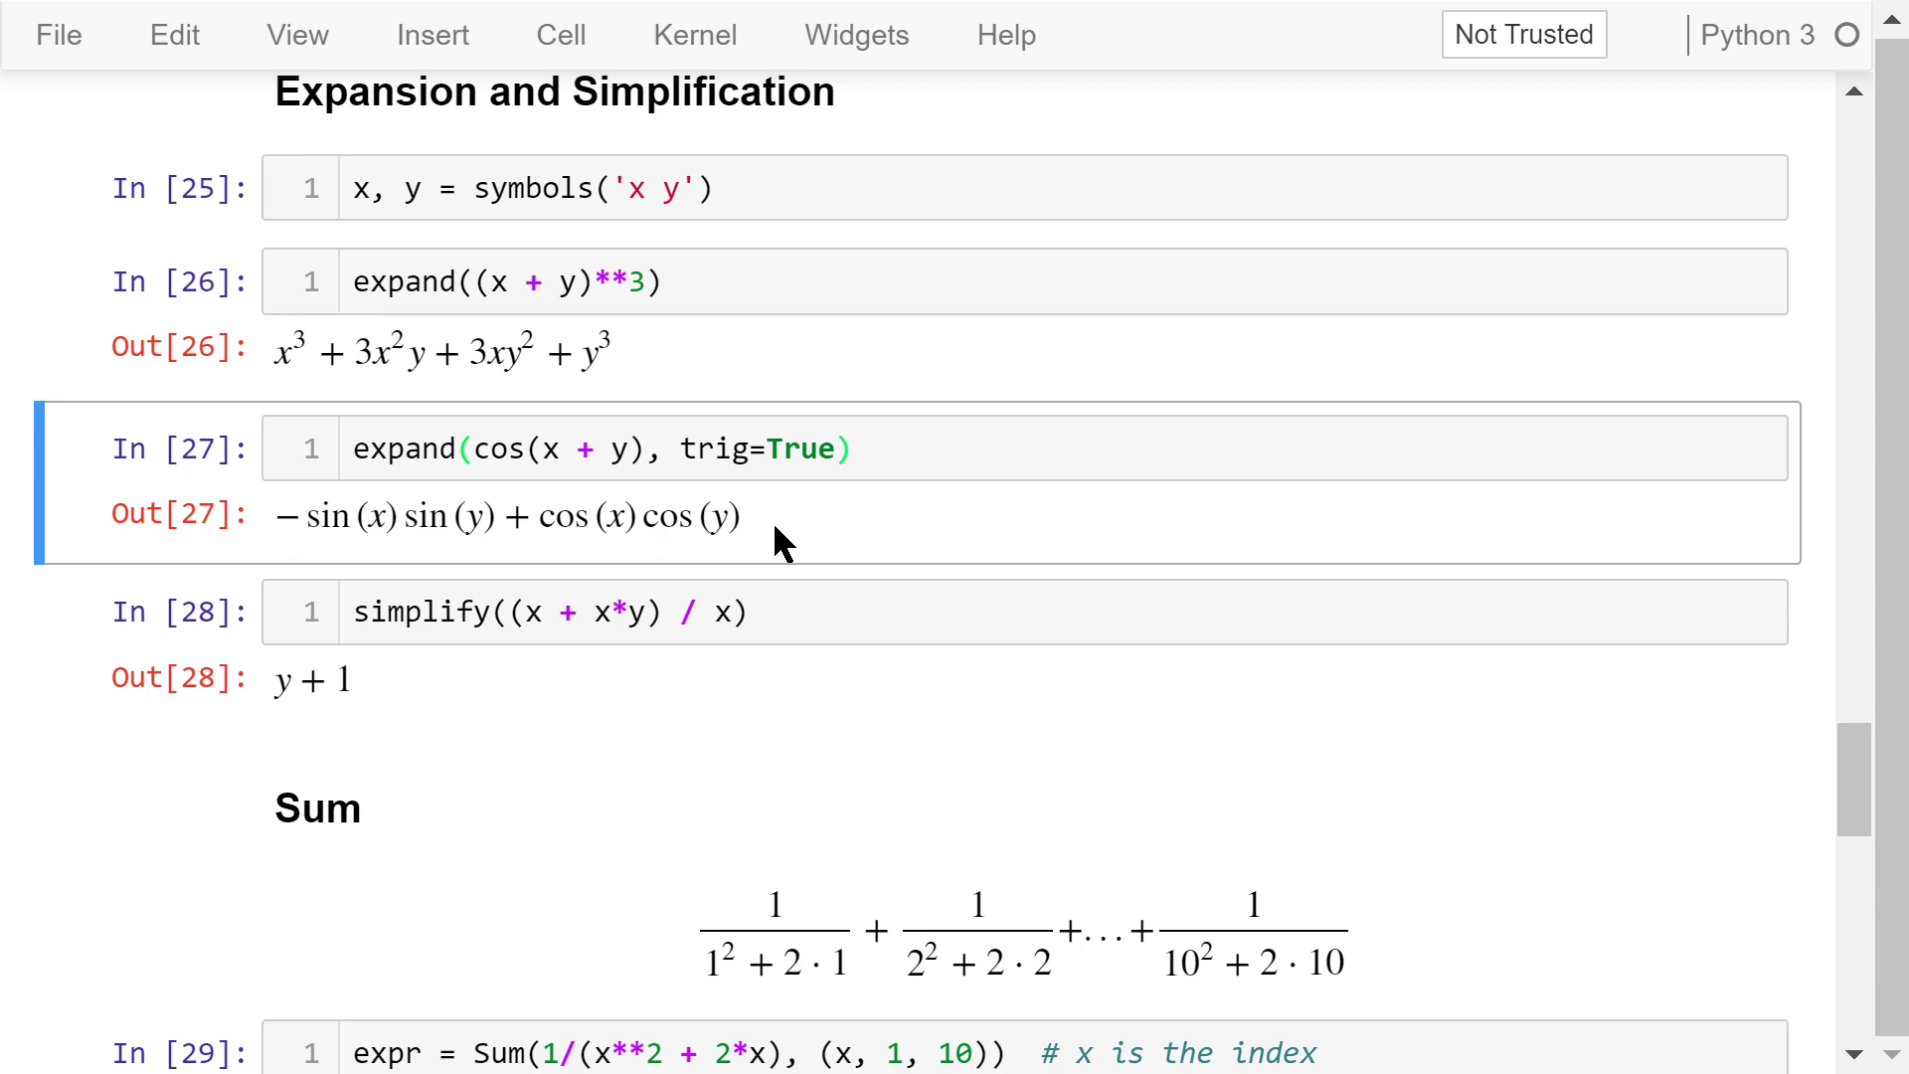
{"action": "left_click", "coordinate": [622, 610]}
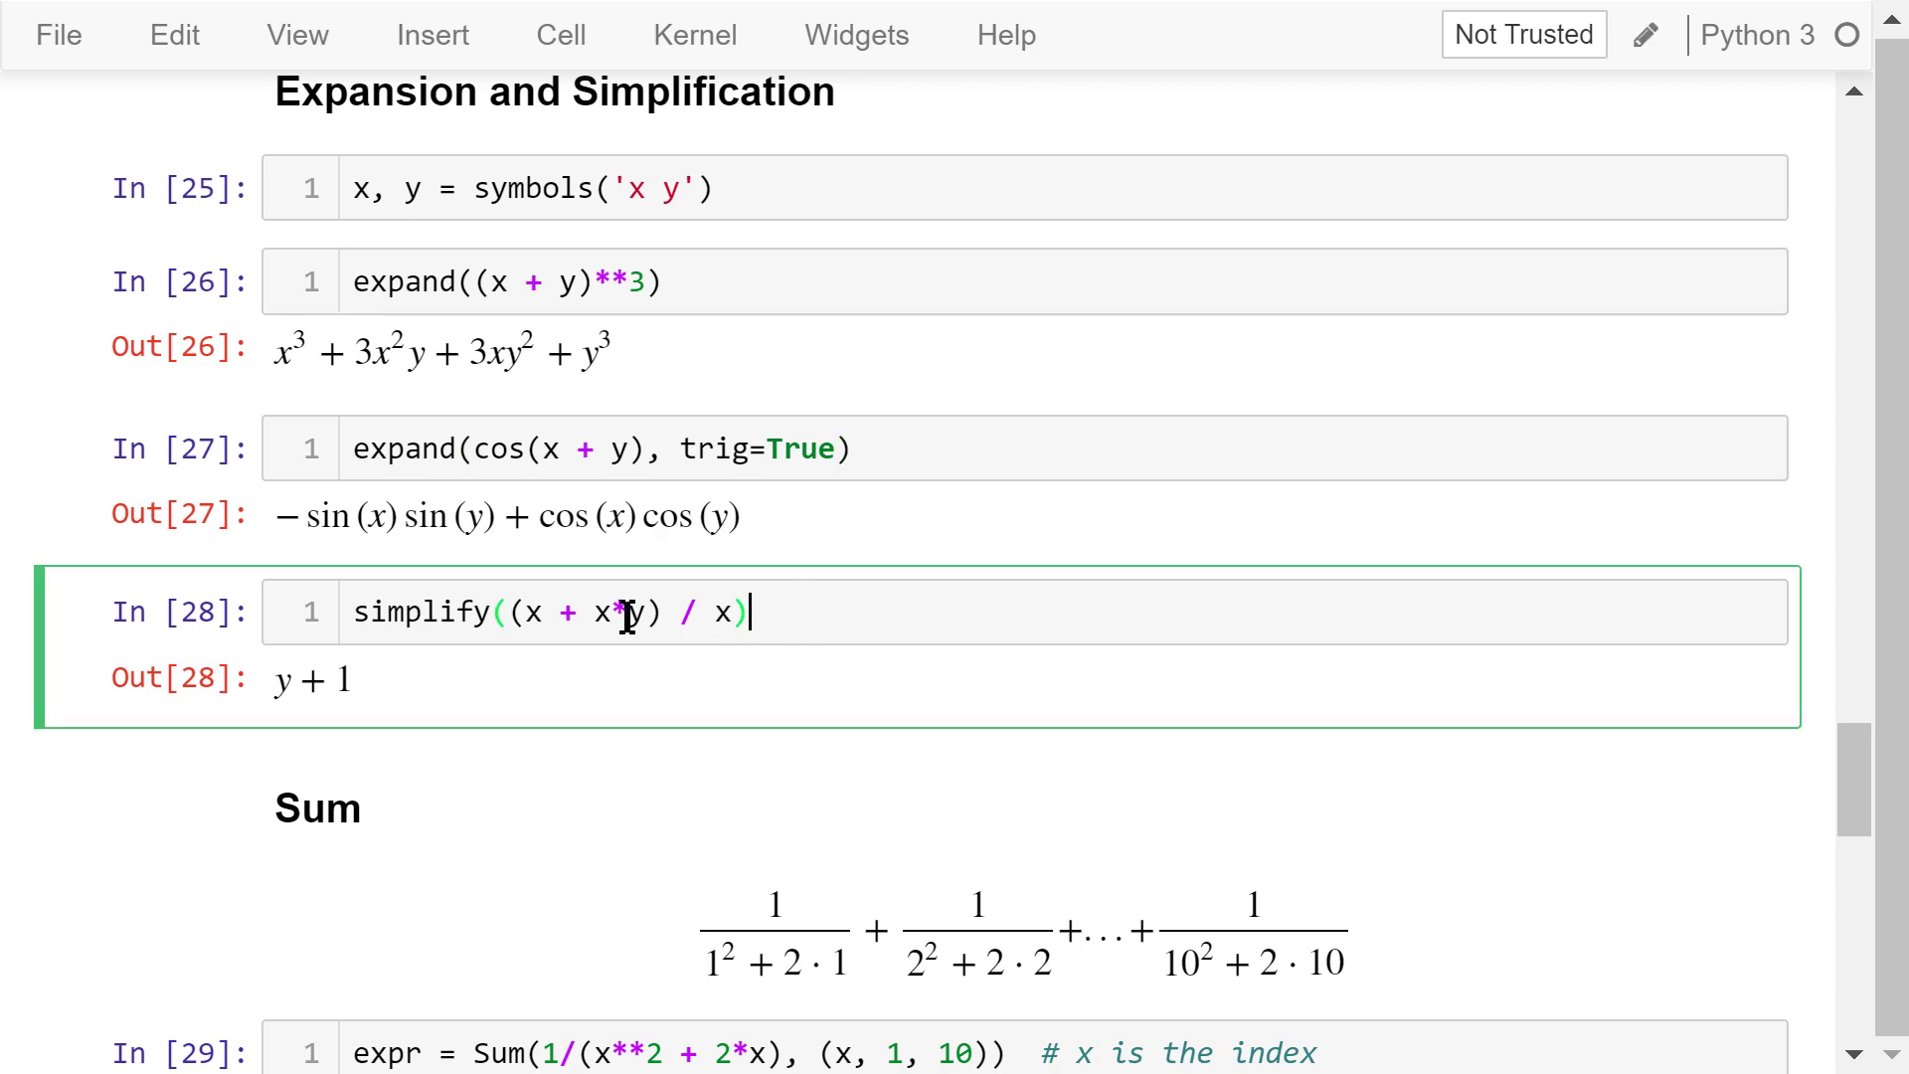
{"action": "mouse_move", "coordinate": [557, 642]}
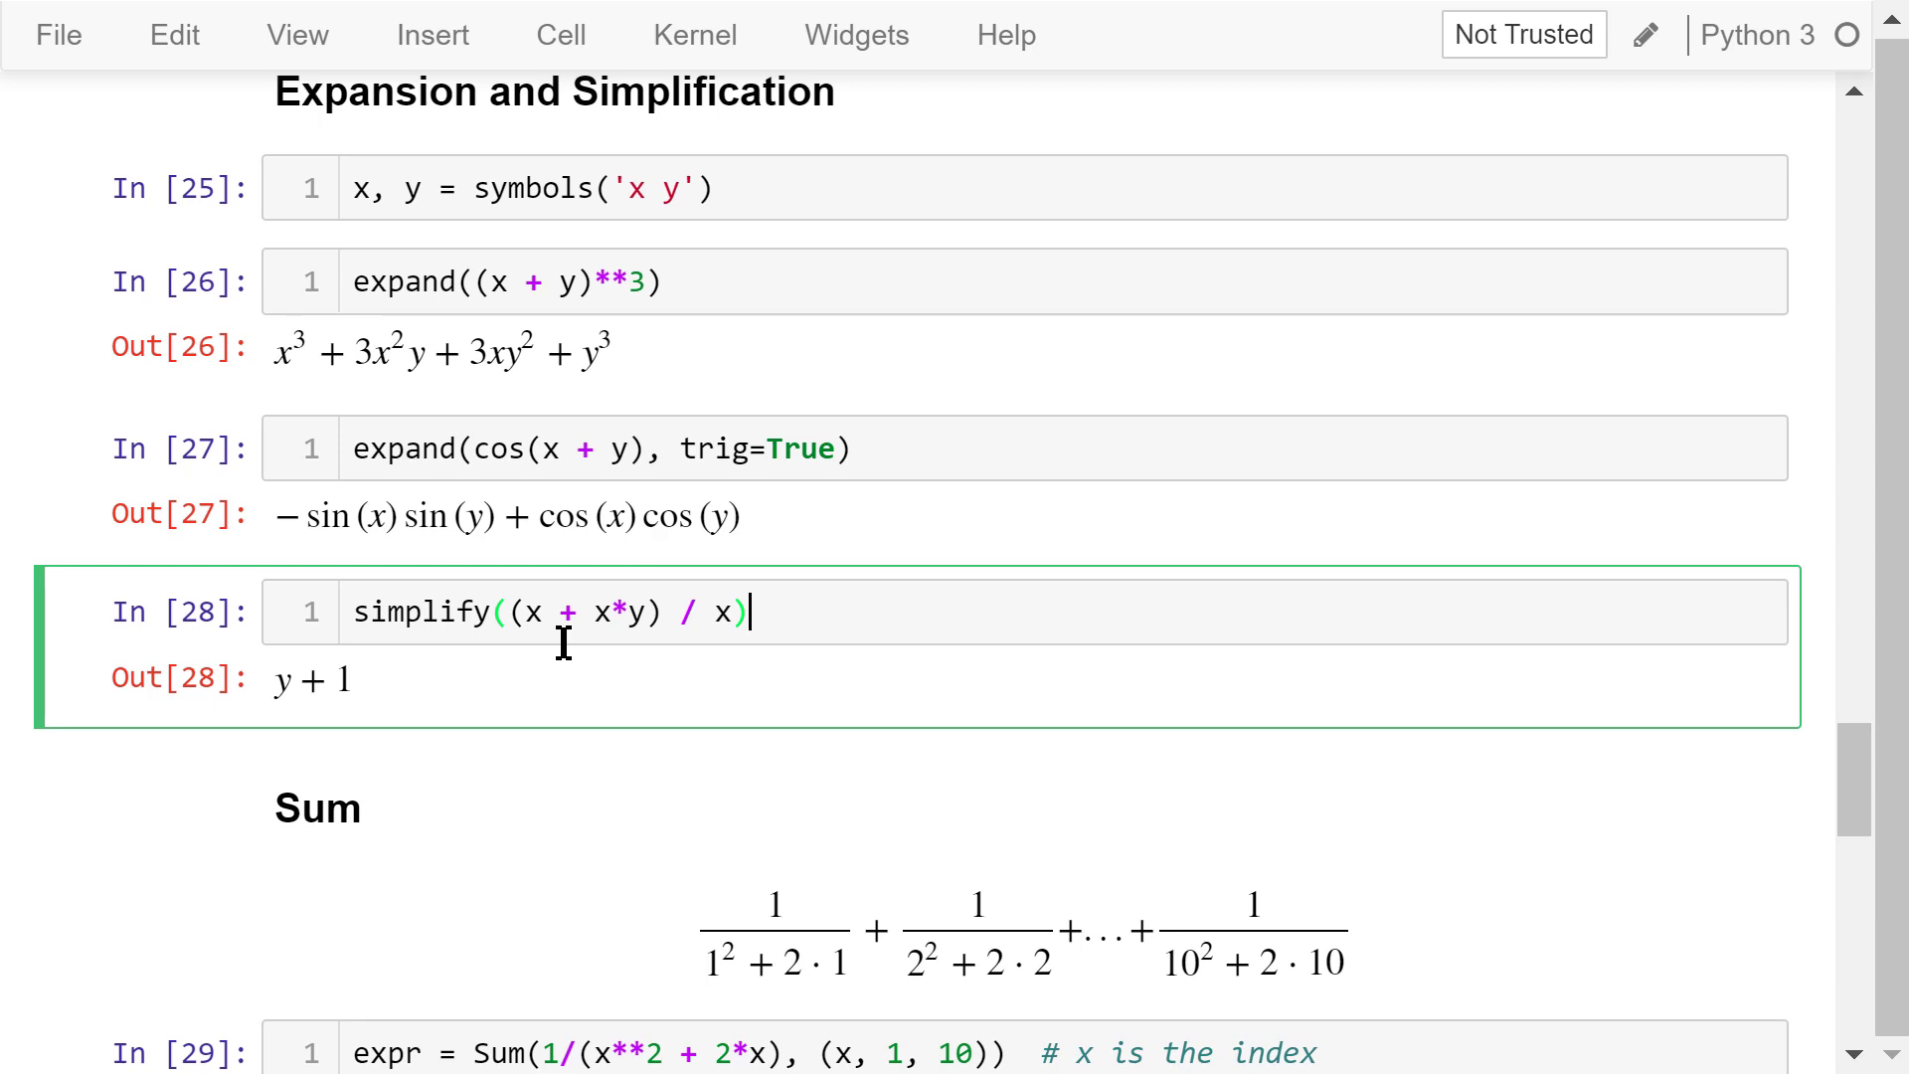
{"action": "mouse_move", "coordinate": [728, 638]}
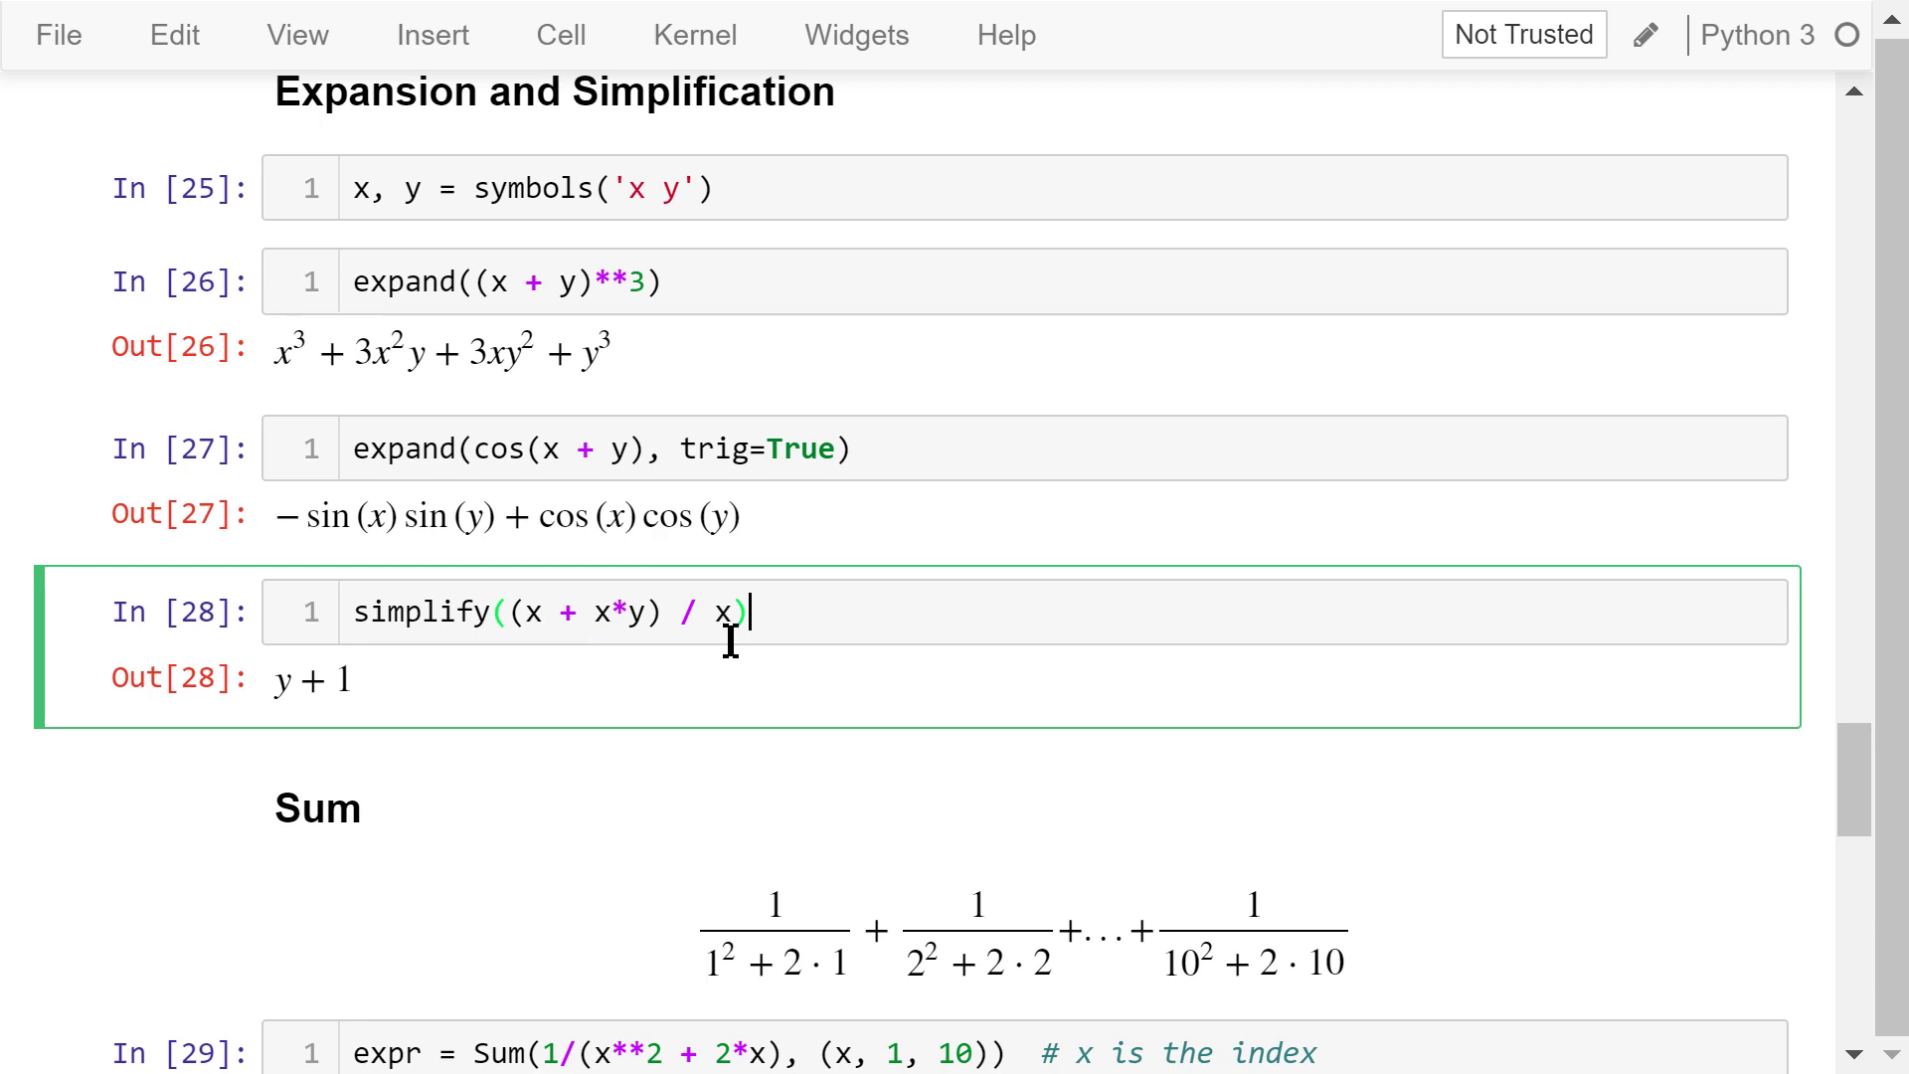
{"action": "mouse_move", "coordinate": [410, 694]}
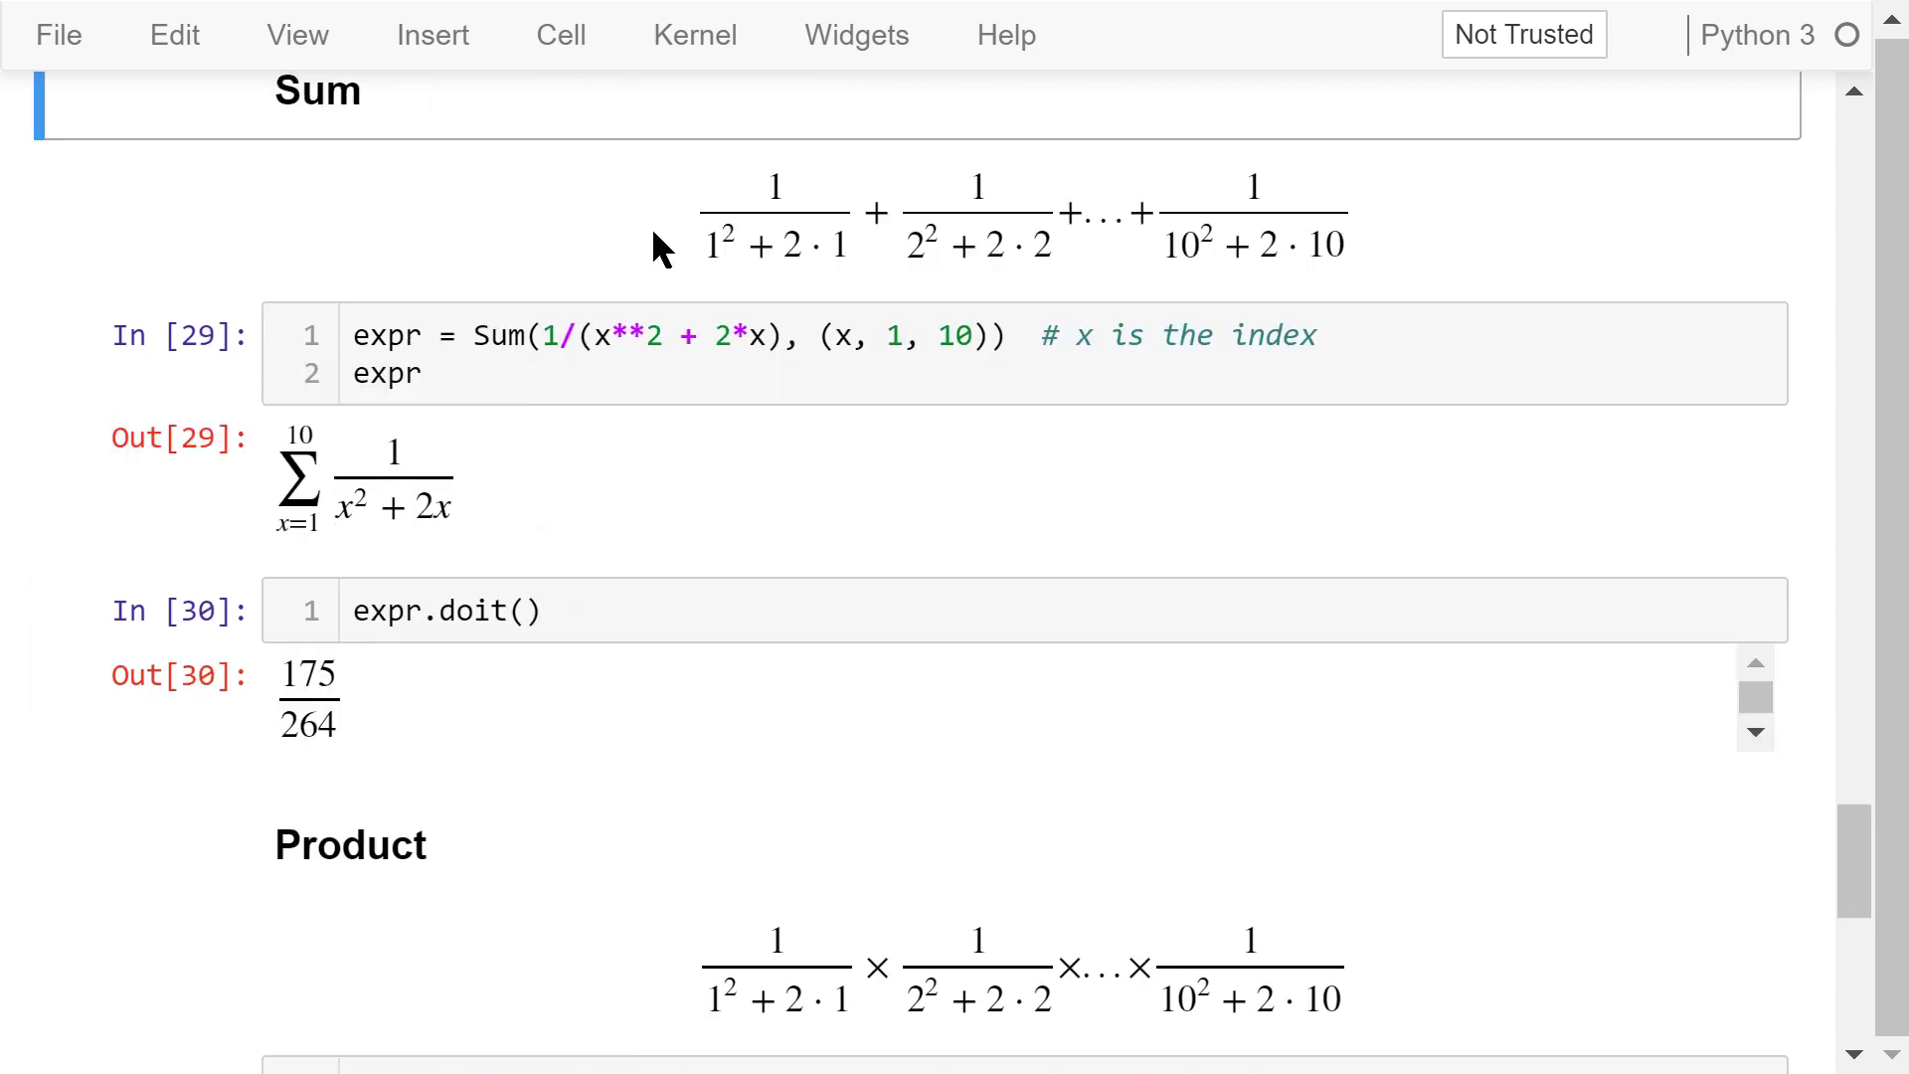
{"action": "mouse_move", "coordinate": [1261, 285]}
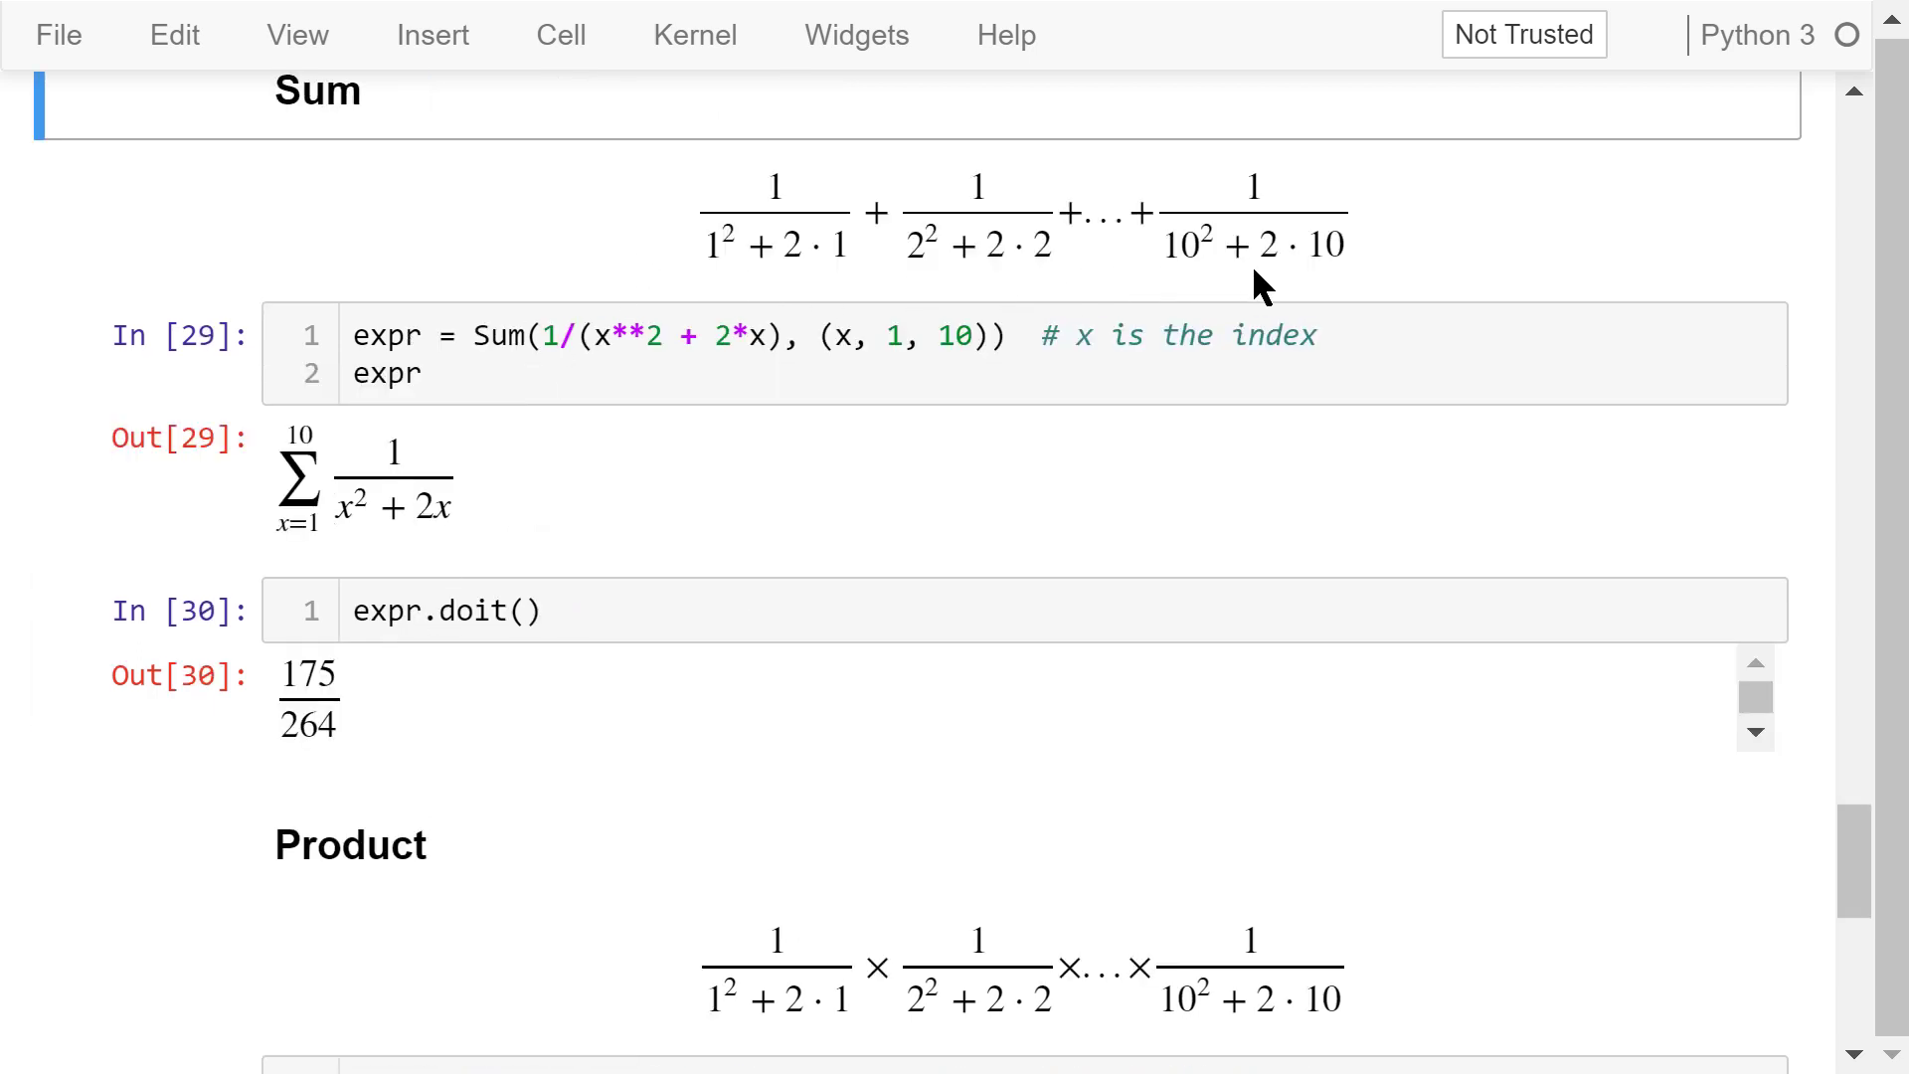
{"action": "mouse_move", "coordinate": [951, 304]}
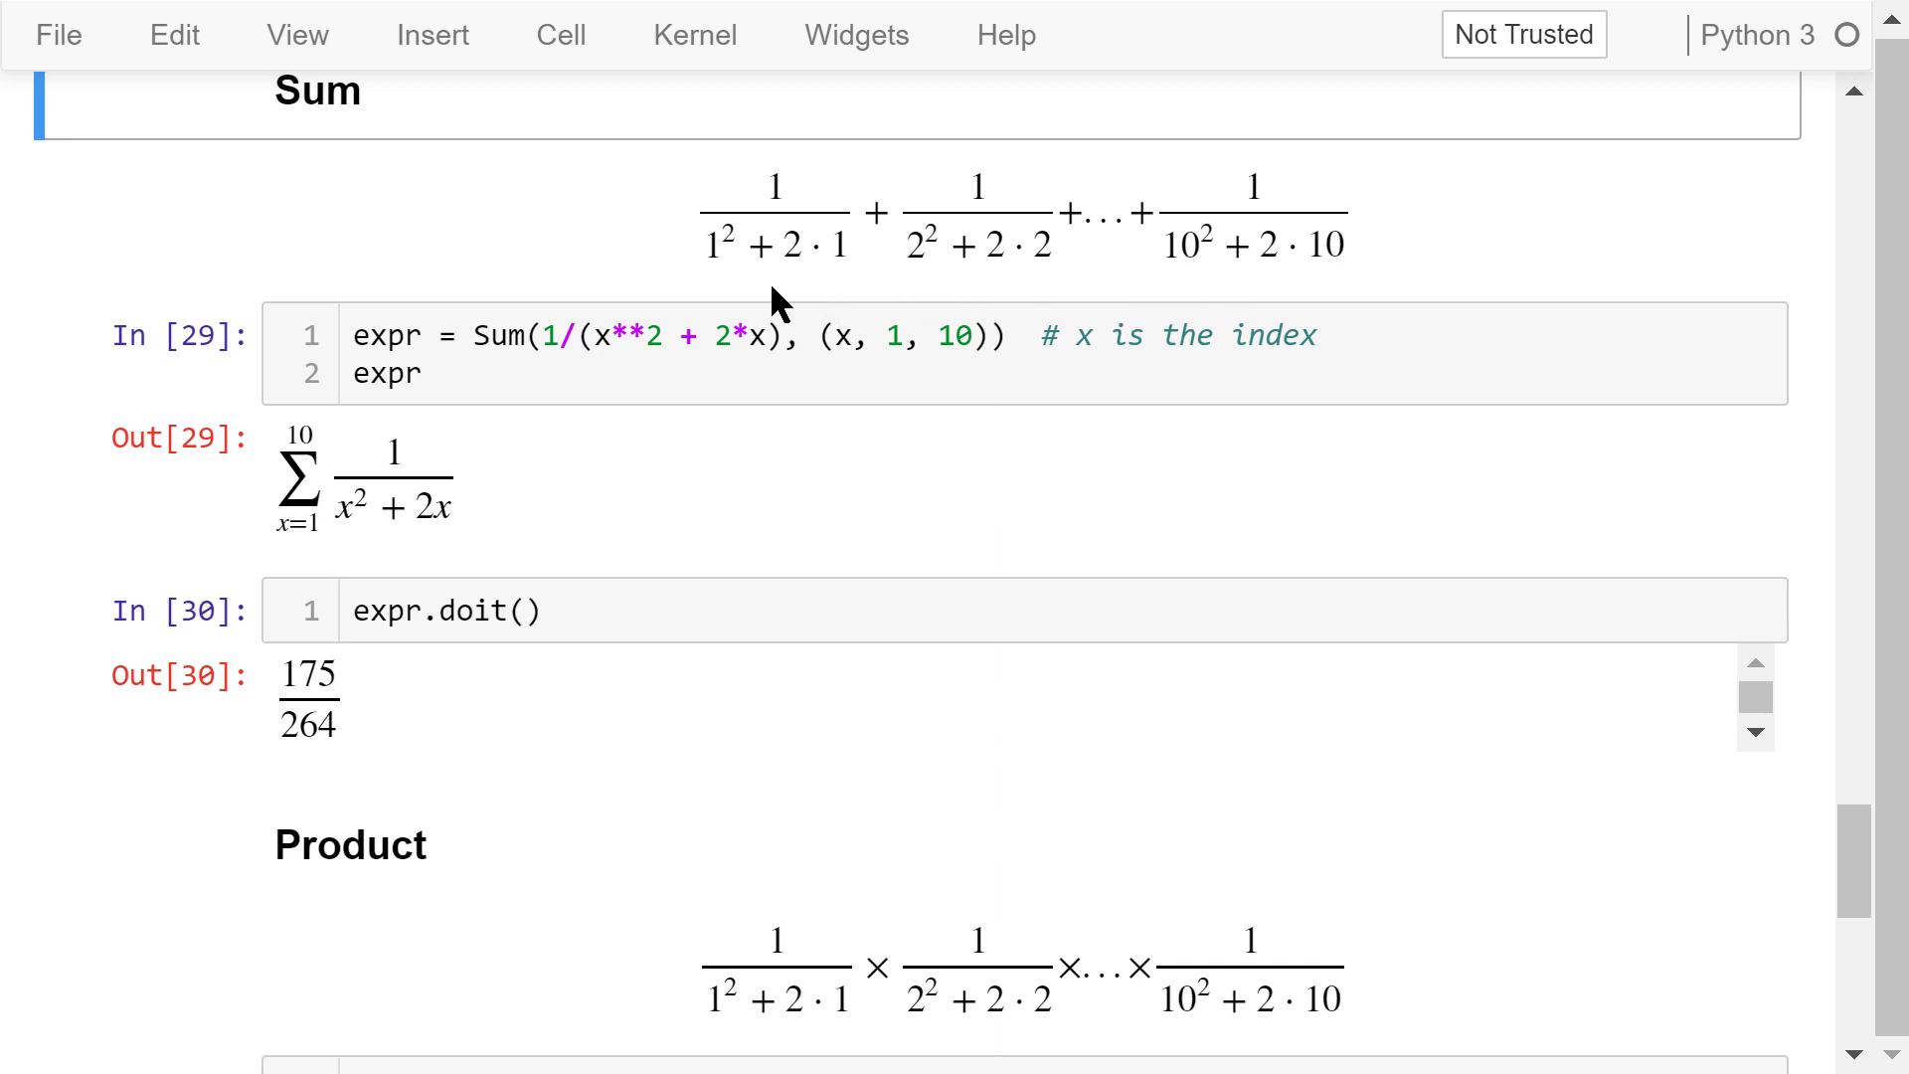
{"action": "mouse_move", "coordinate": [698, 308]}
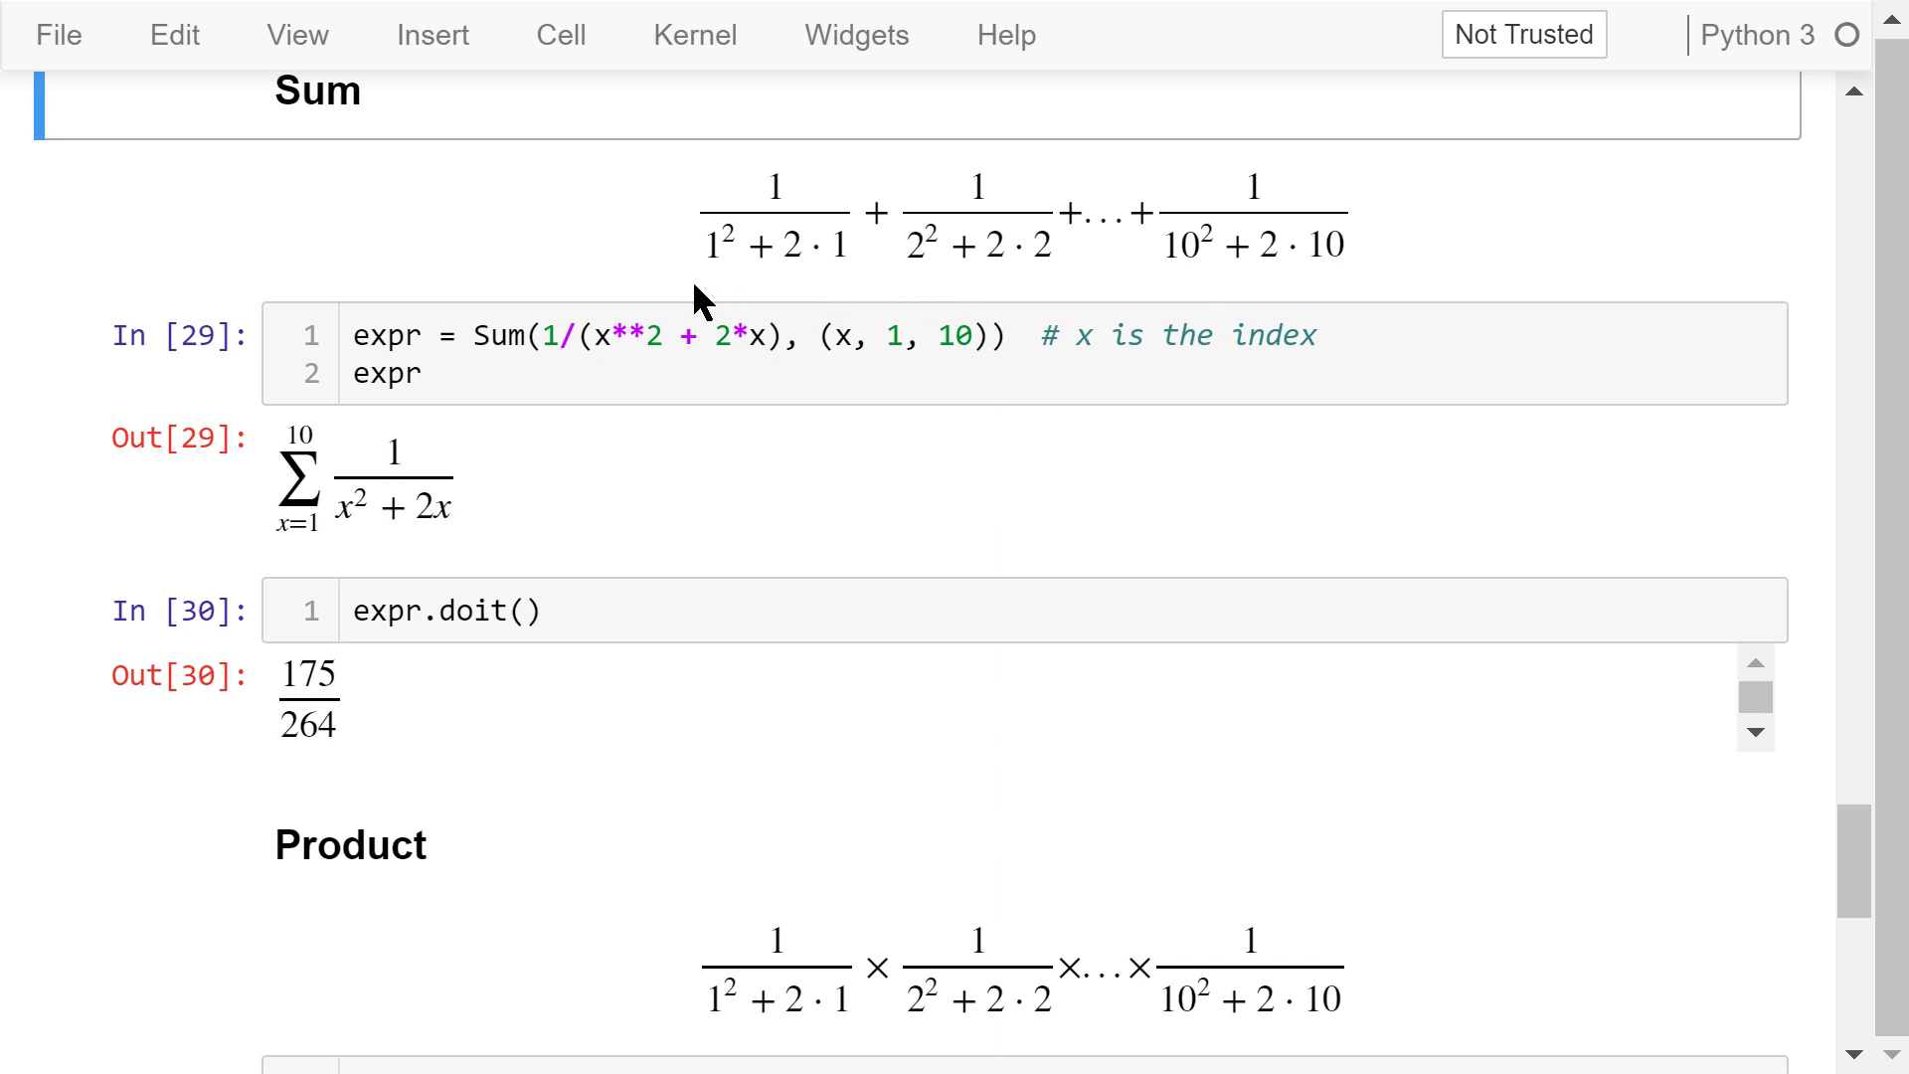
Review Sum(1/(x**2 + 2x), (x, 1, 10)) and its doit() result 175/264
{"action": "left_click", "coordinate": [786, 338]}
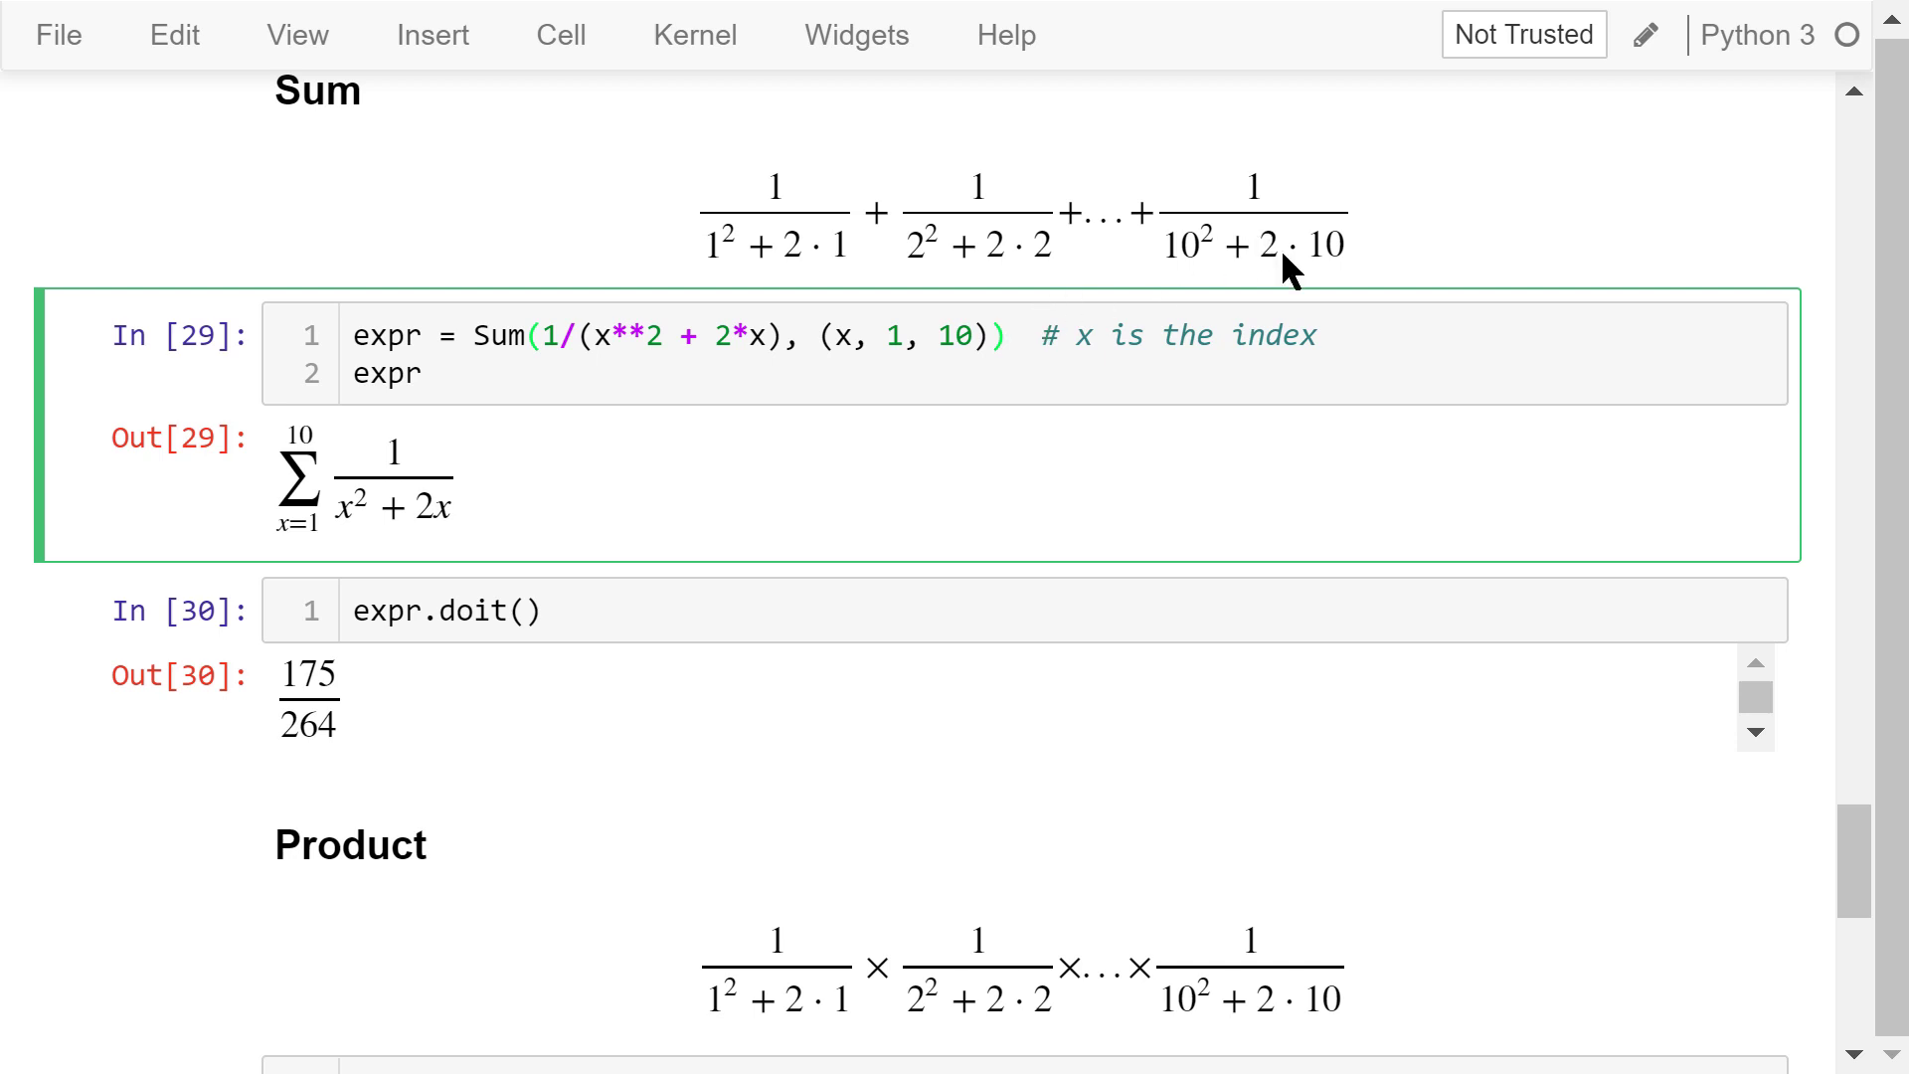
{"action": "left_click", "coordinate": [1009, 334]}
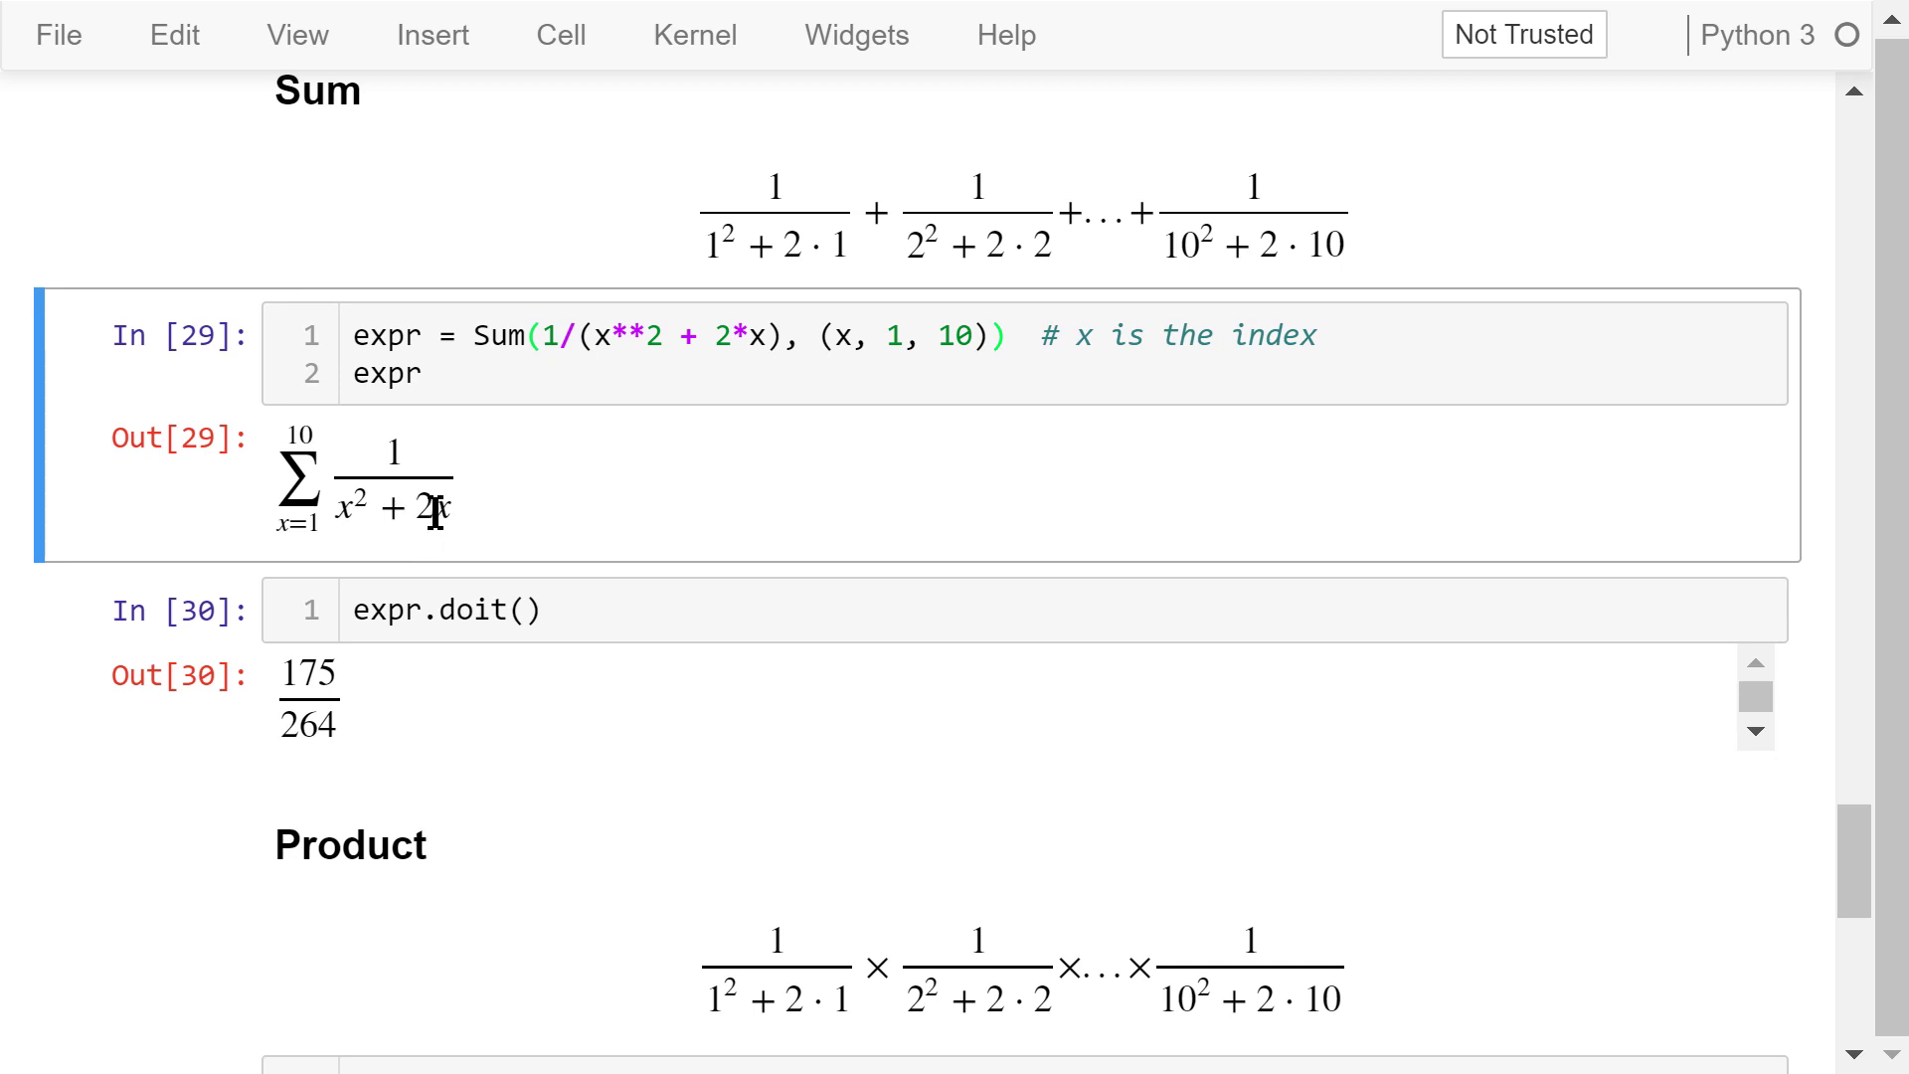
{"action": "mouse_move", "coordinate": [383, 549]}
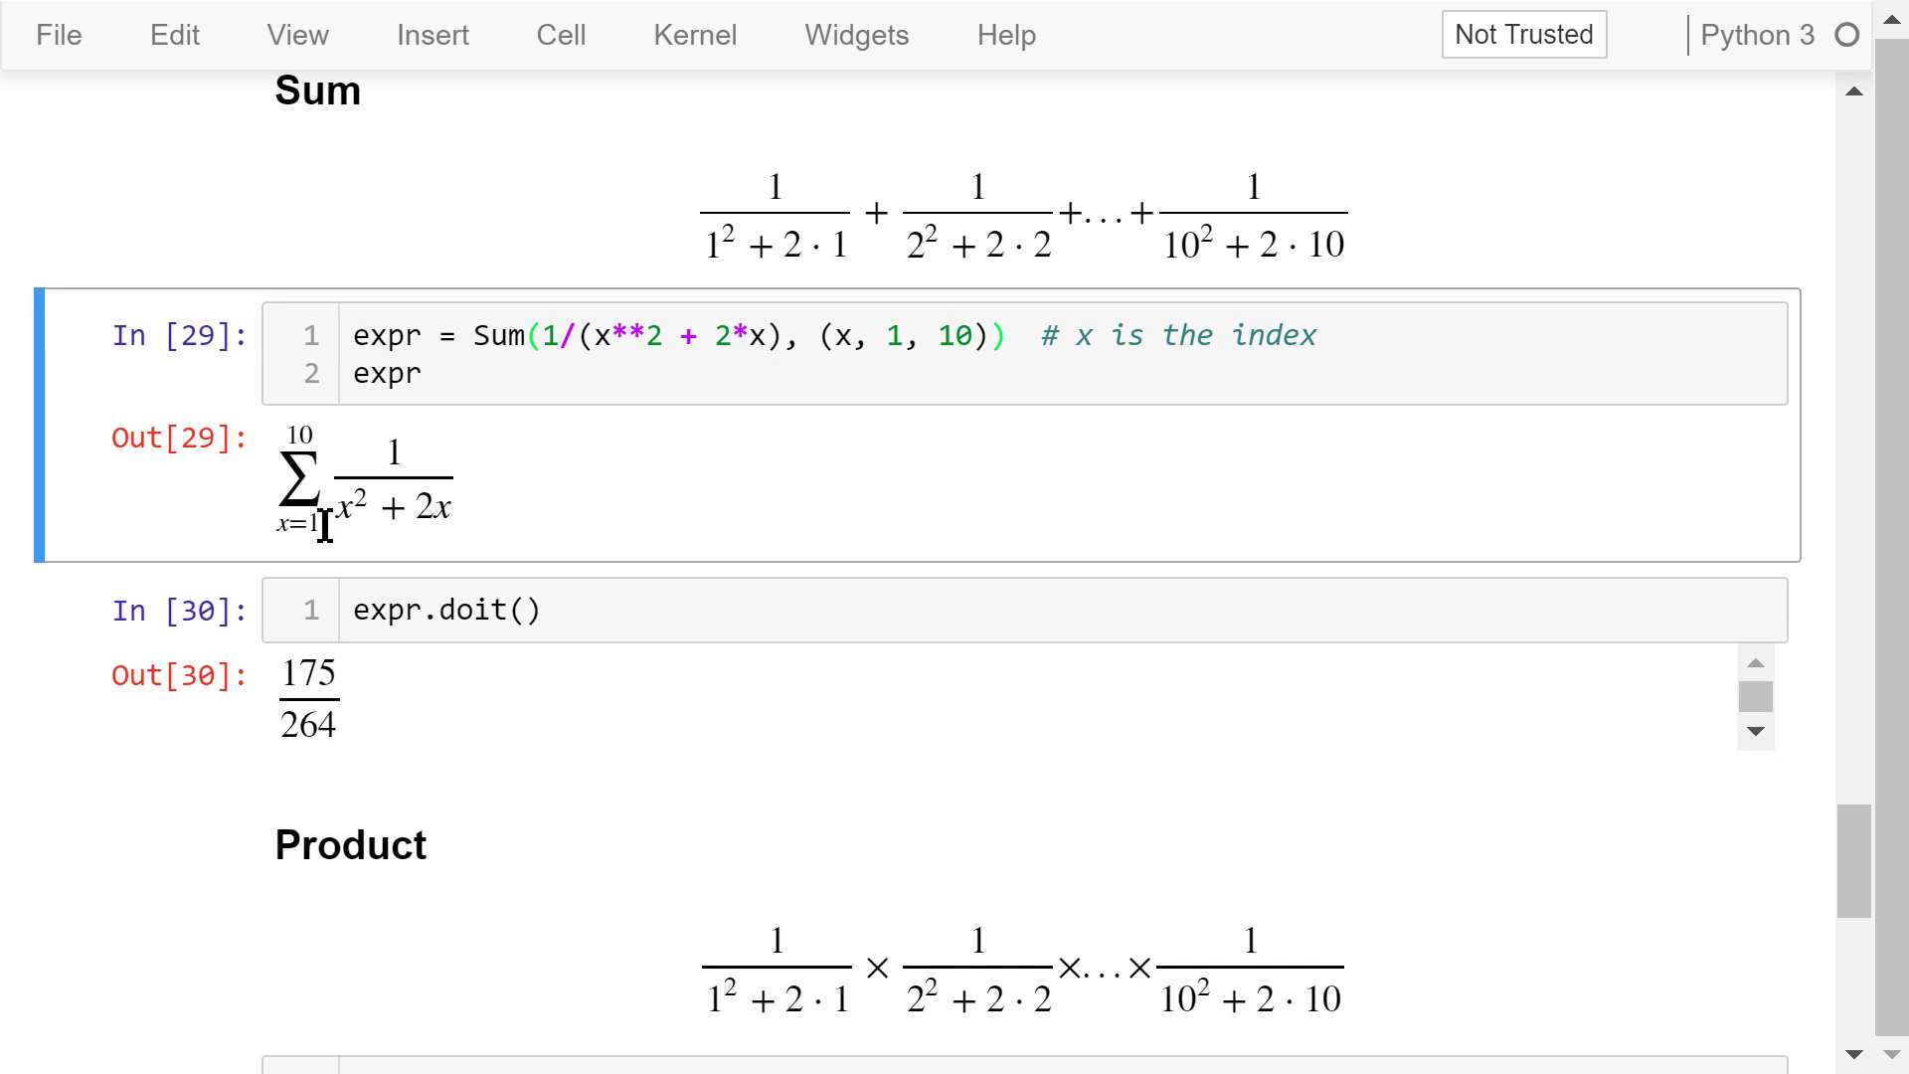
{"action": "mouse_move", "coordinate": [619, 610]}
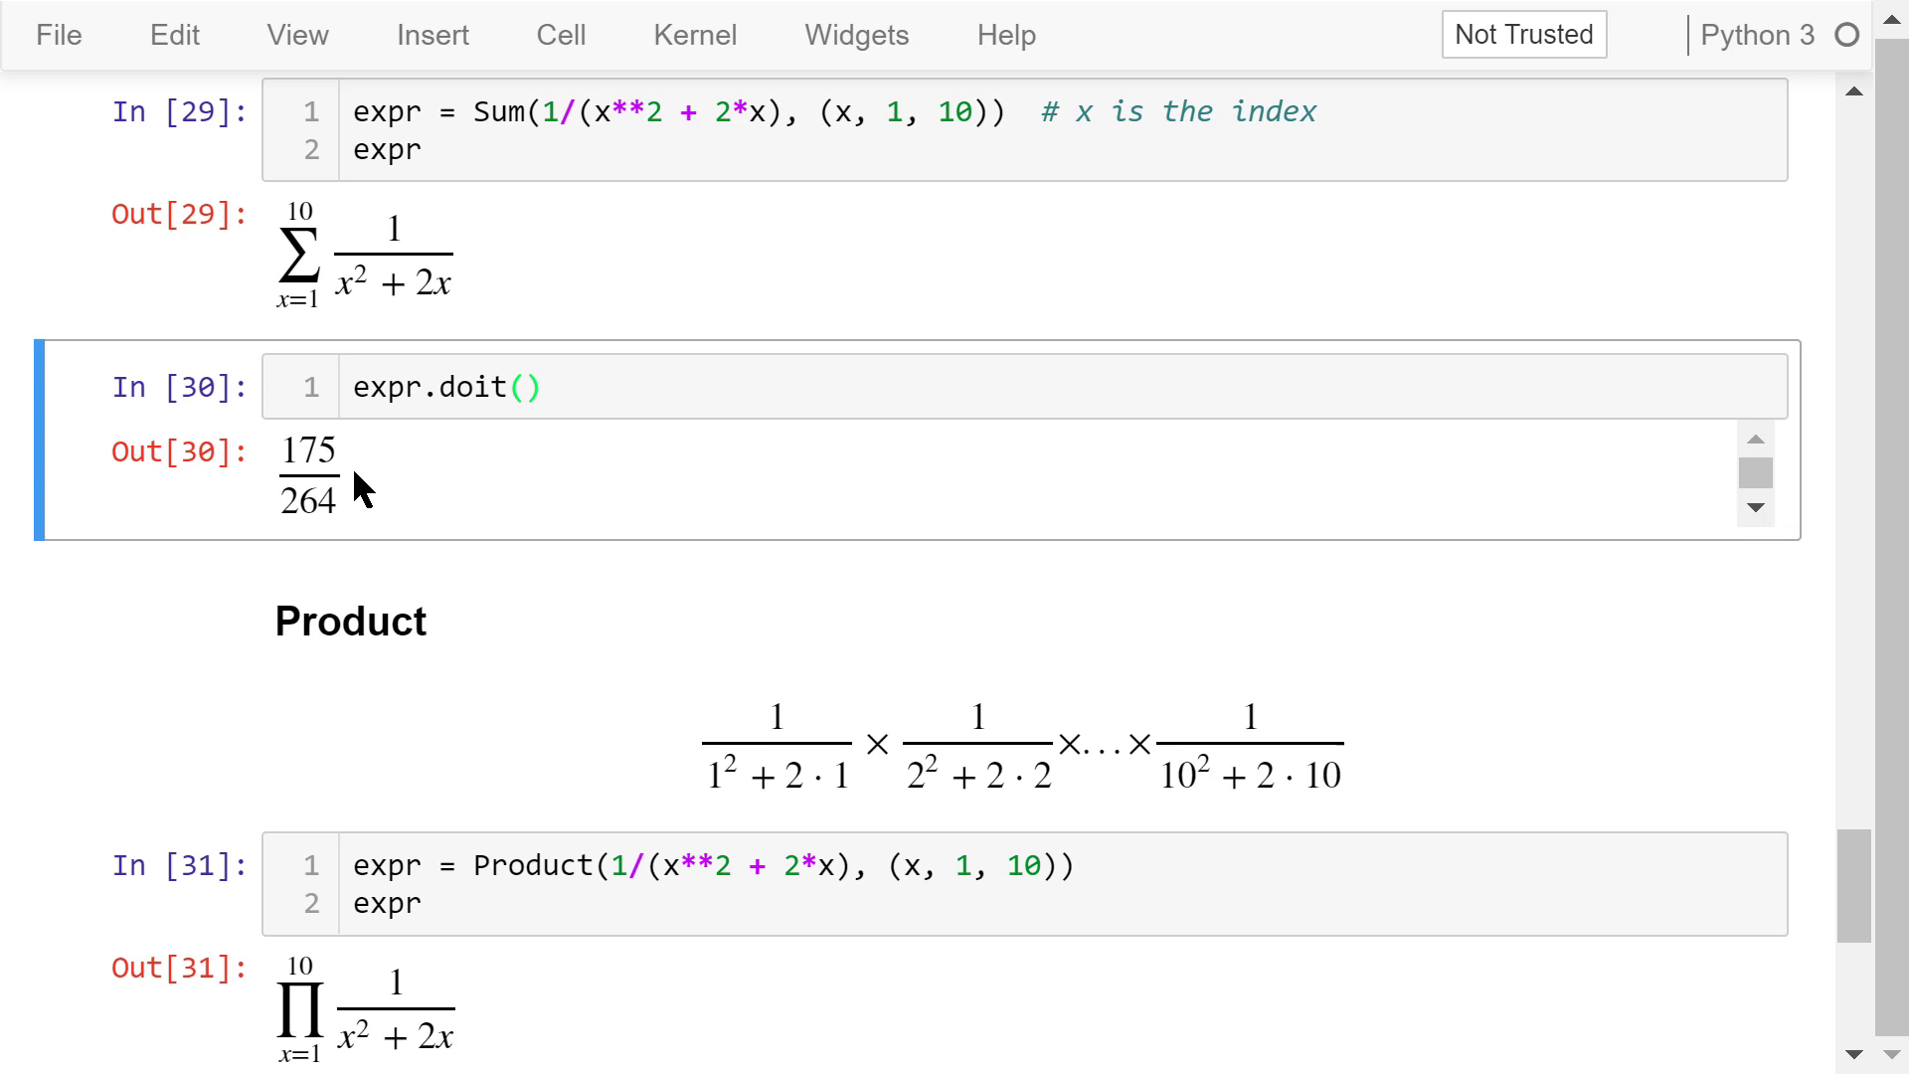
{"action": "mouse_move", "coordinate": [392, 509]}
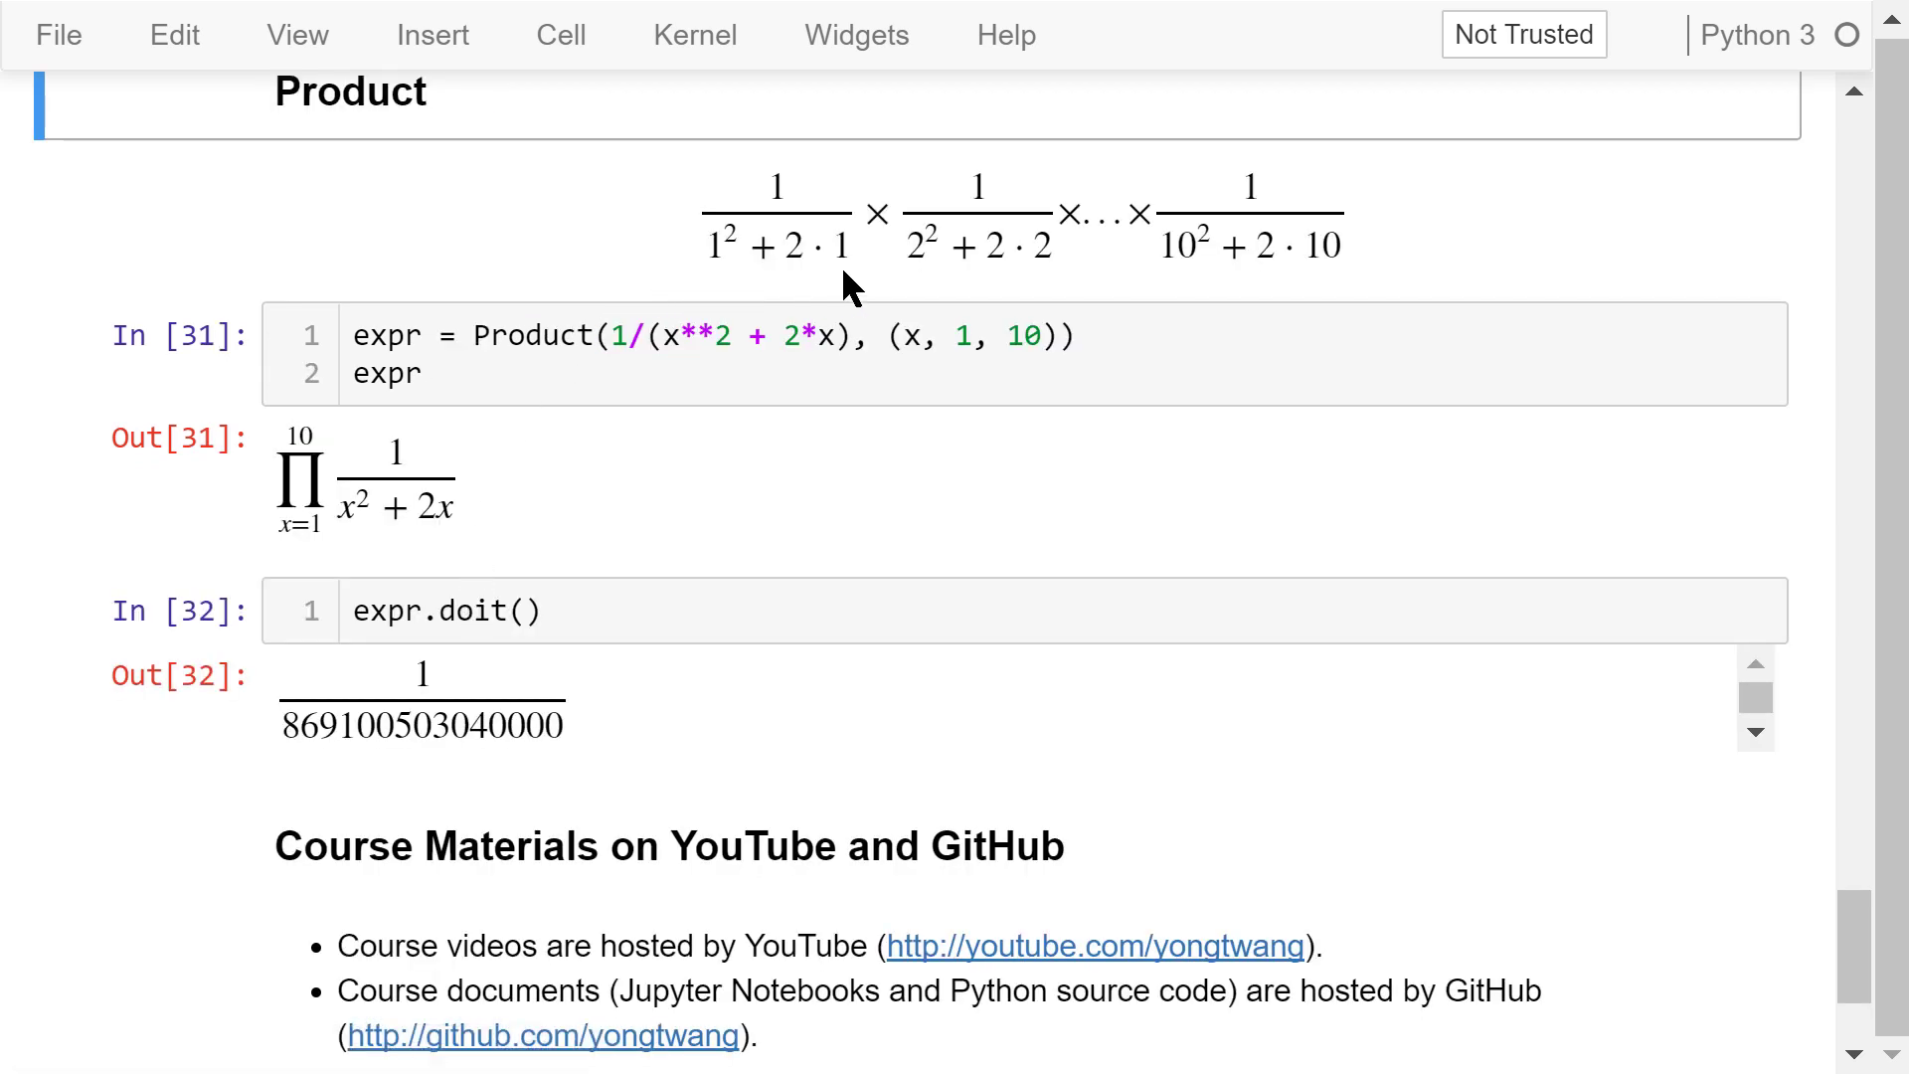
{"action": "mouse_move", "coordinate": [875, 262]}
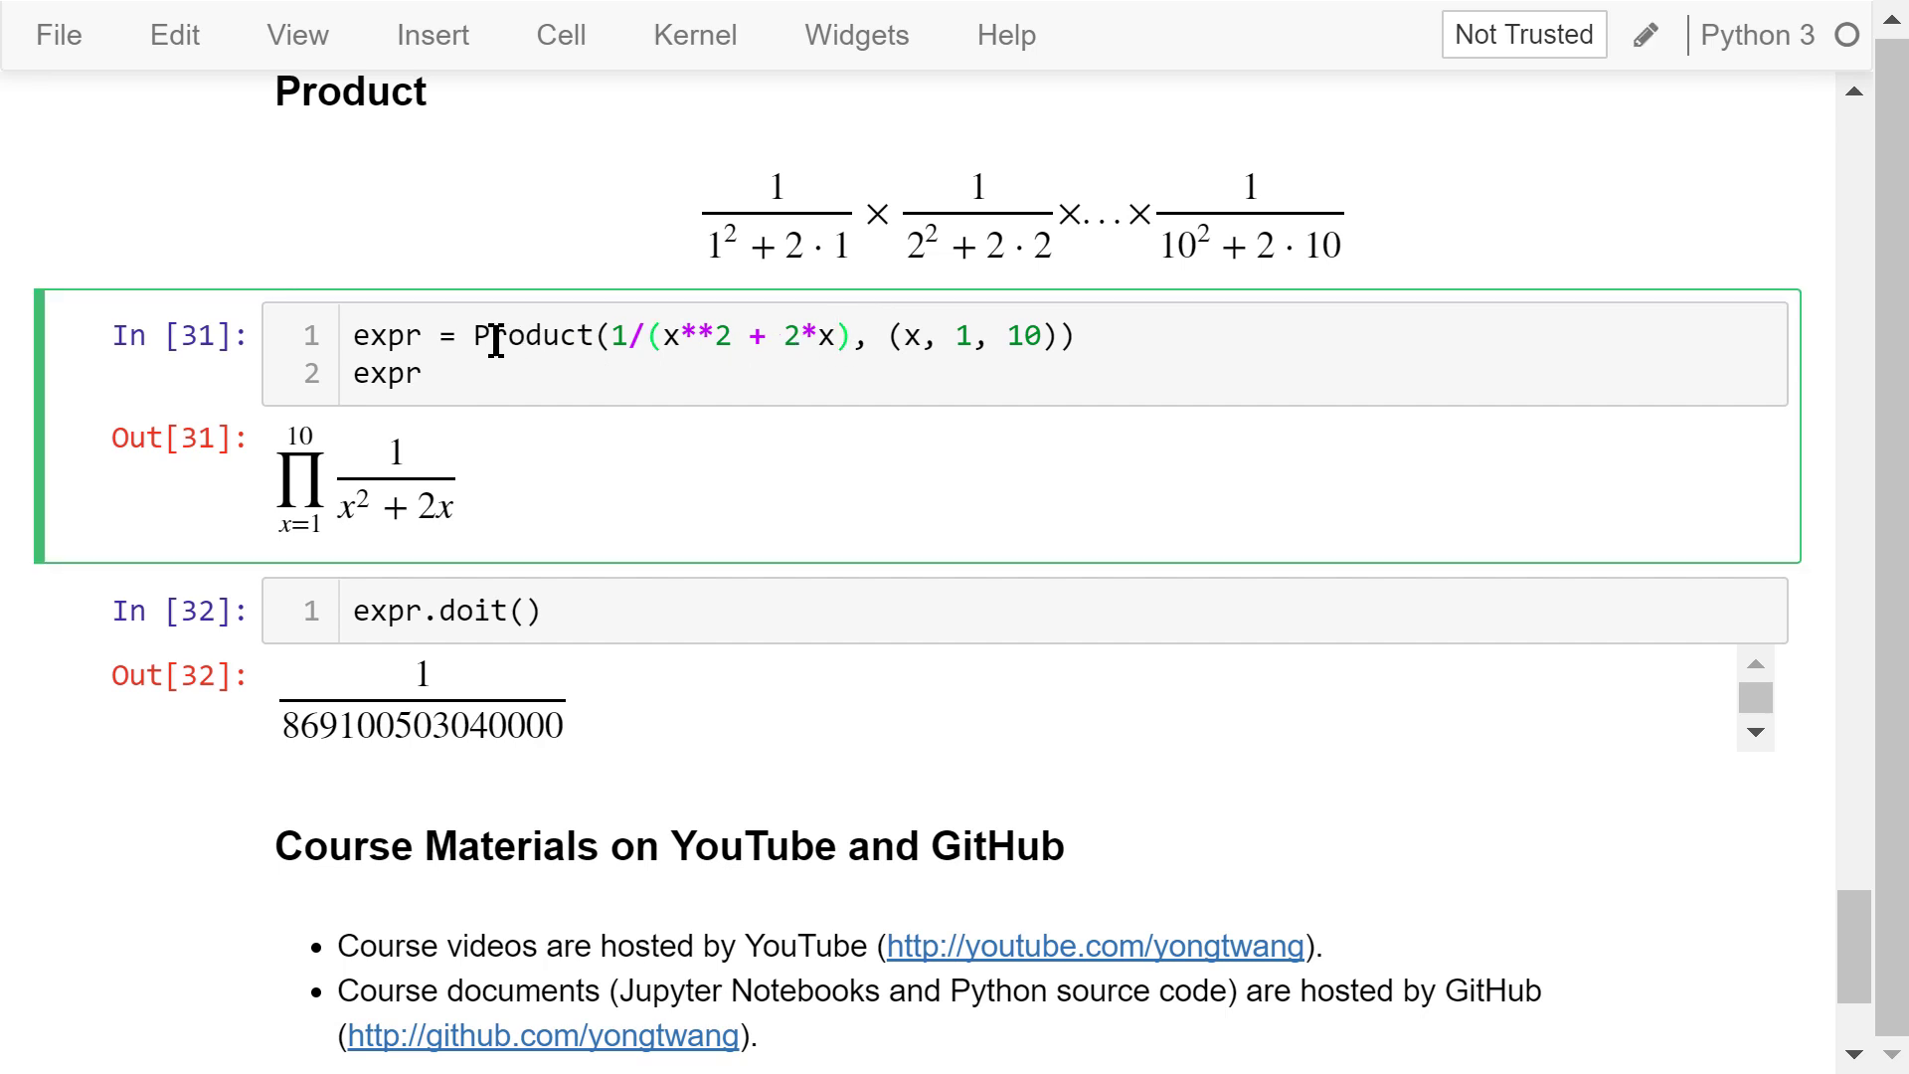
{"action": "left_click", "coordinate": [593, 338]}
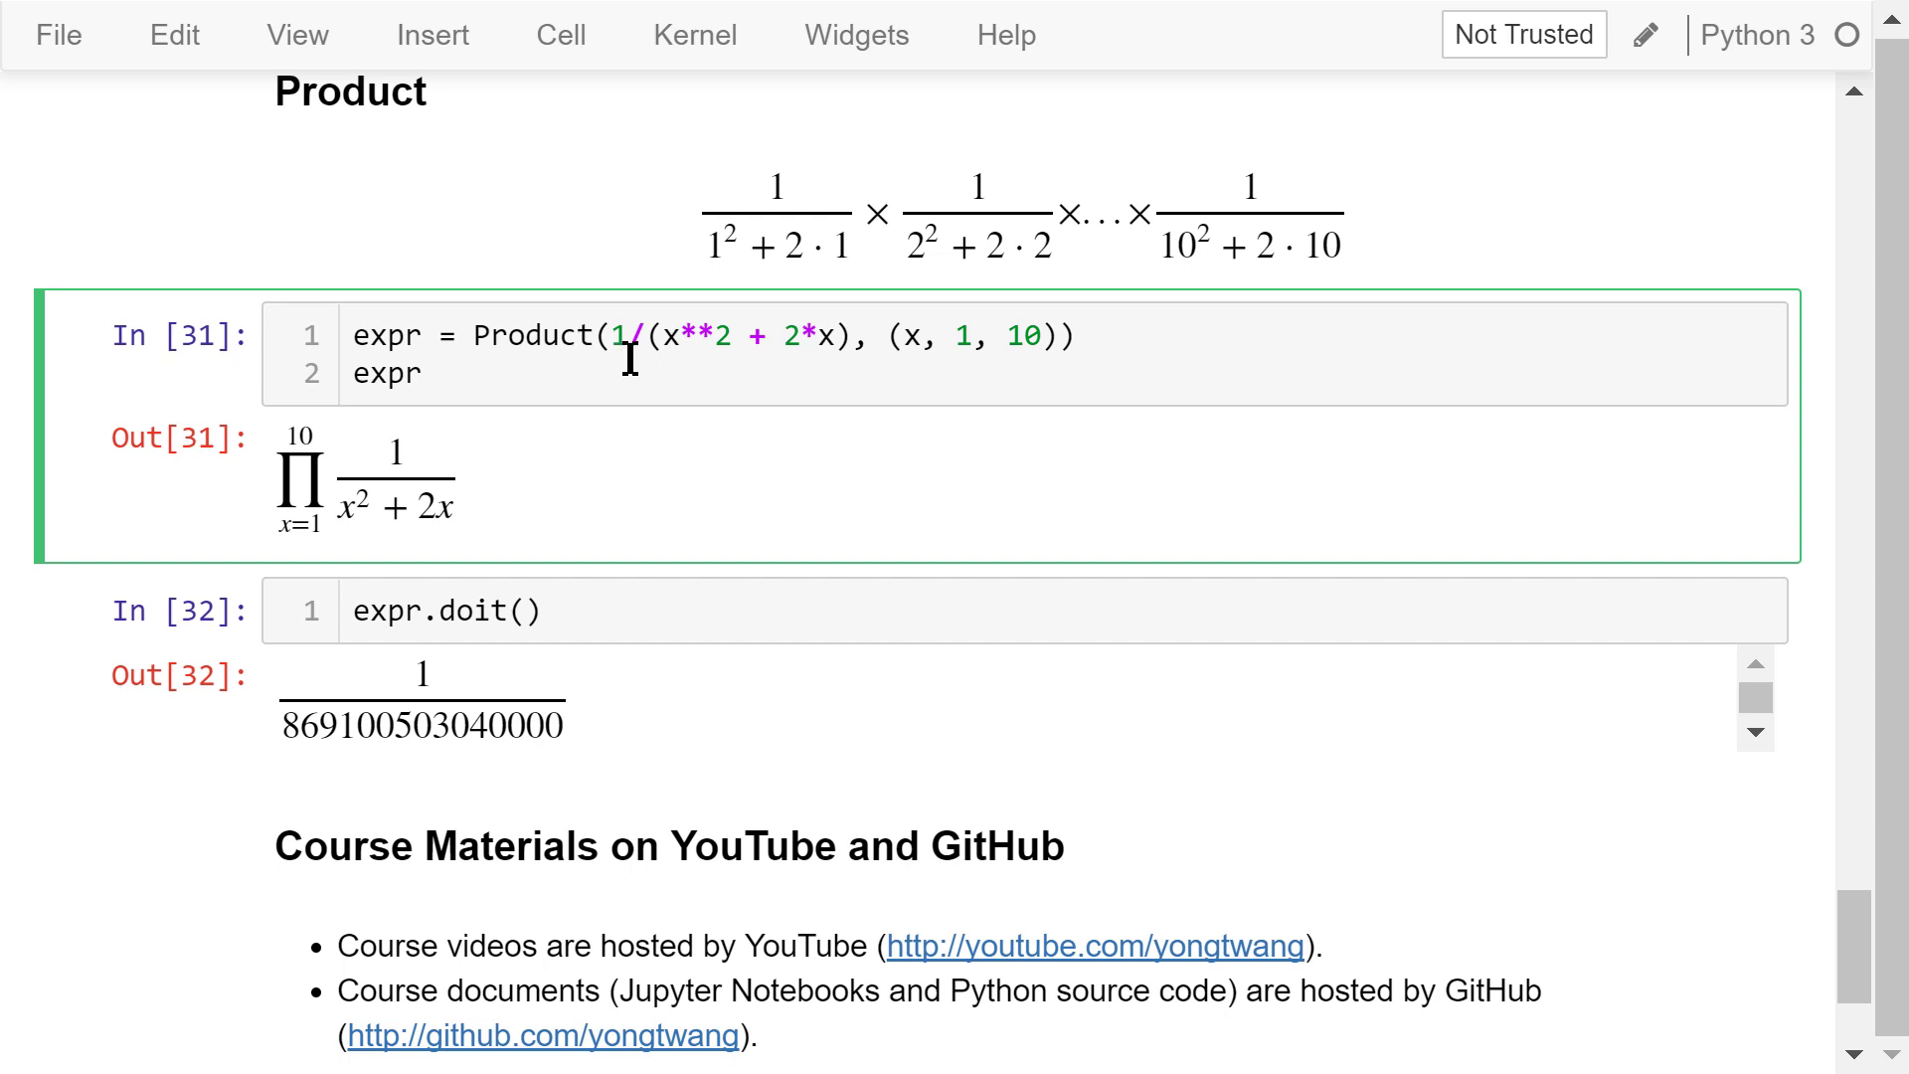
{"action": "mouse_move", "coordinate": [484, 511]}
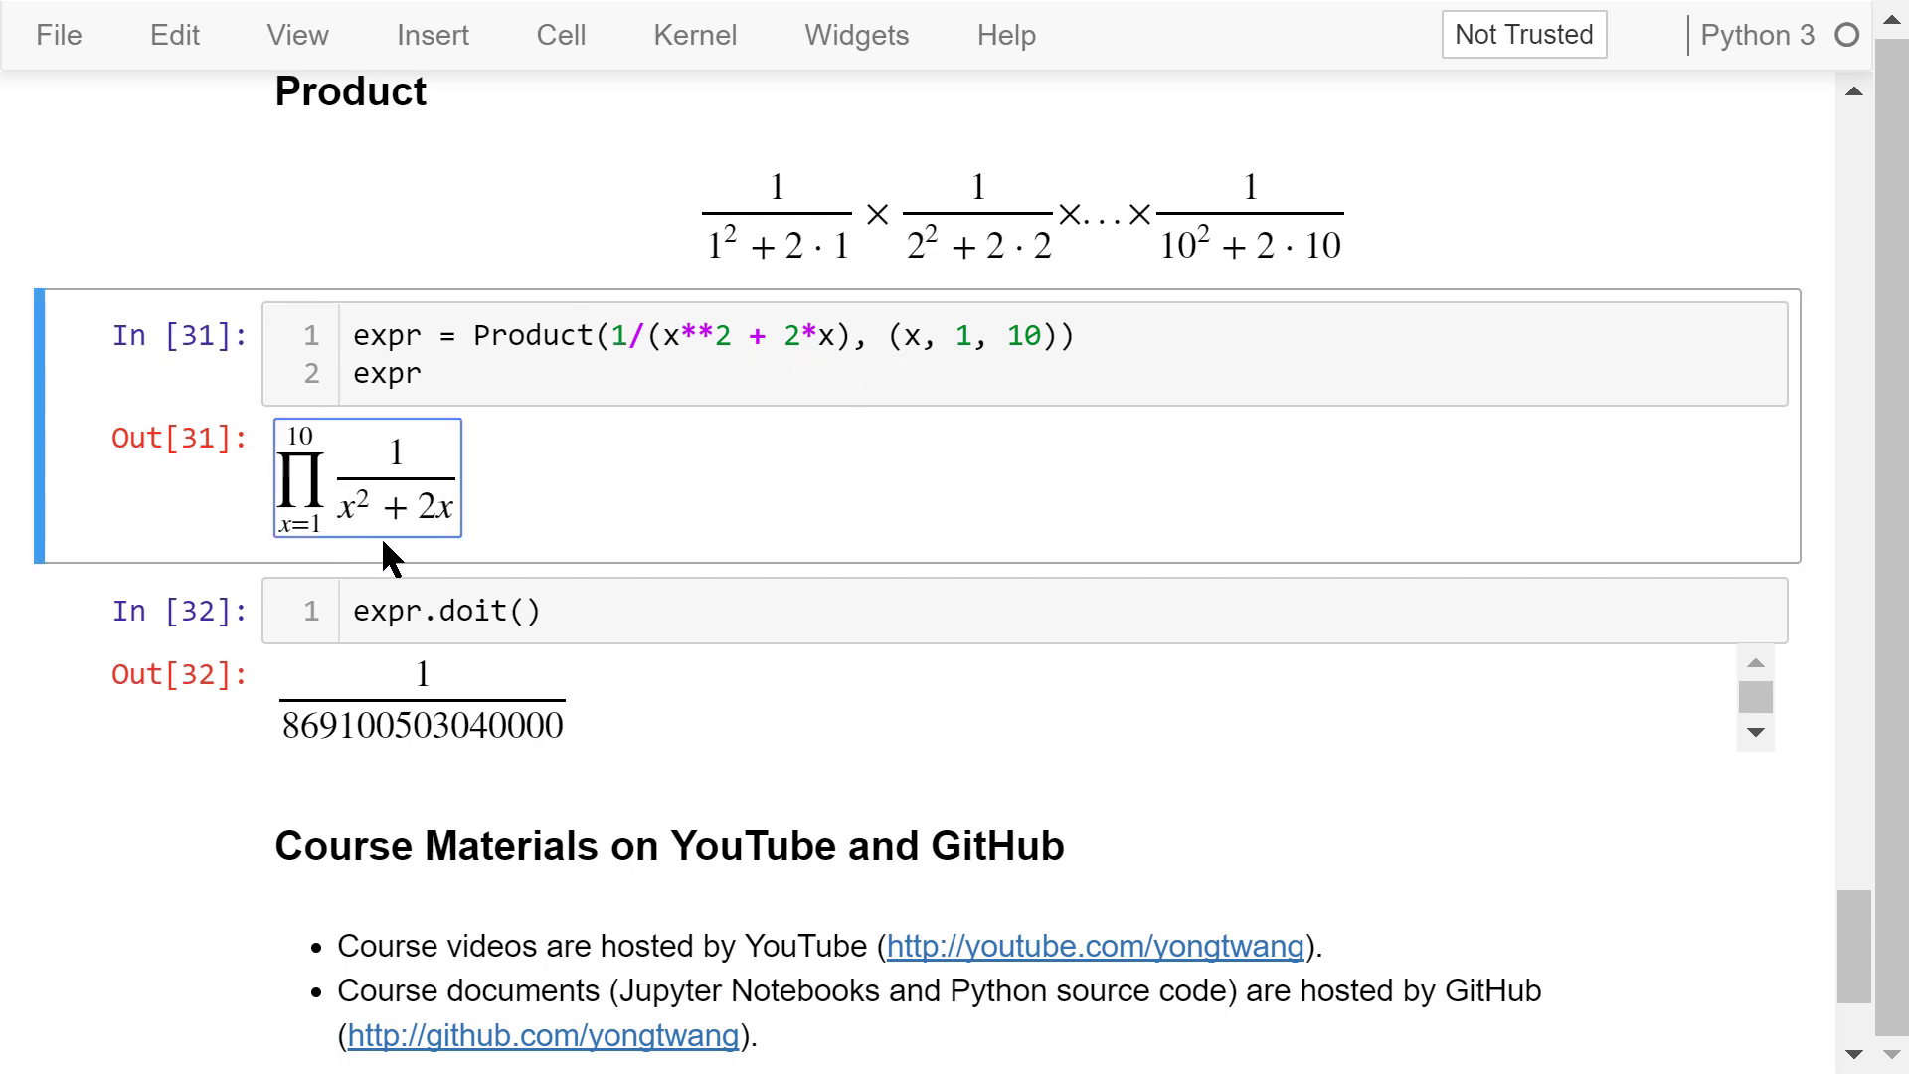
{"action": "mouse_move", "coordinate": [505, 535]}
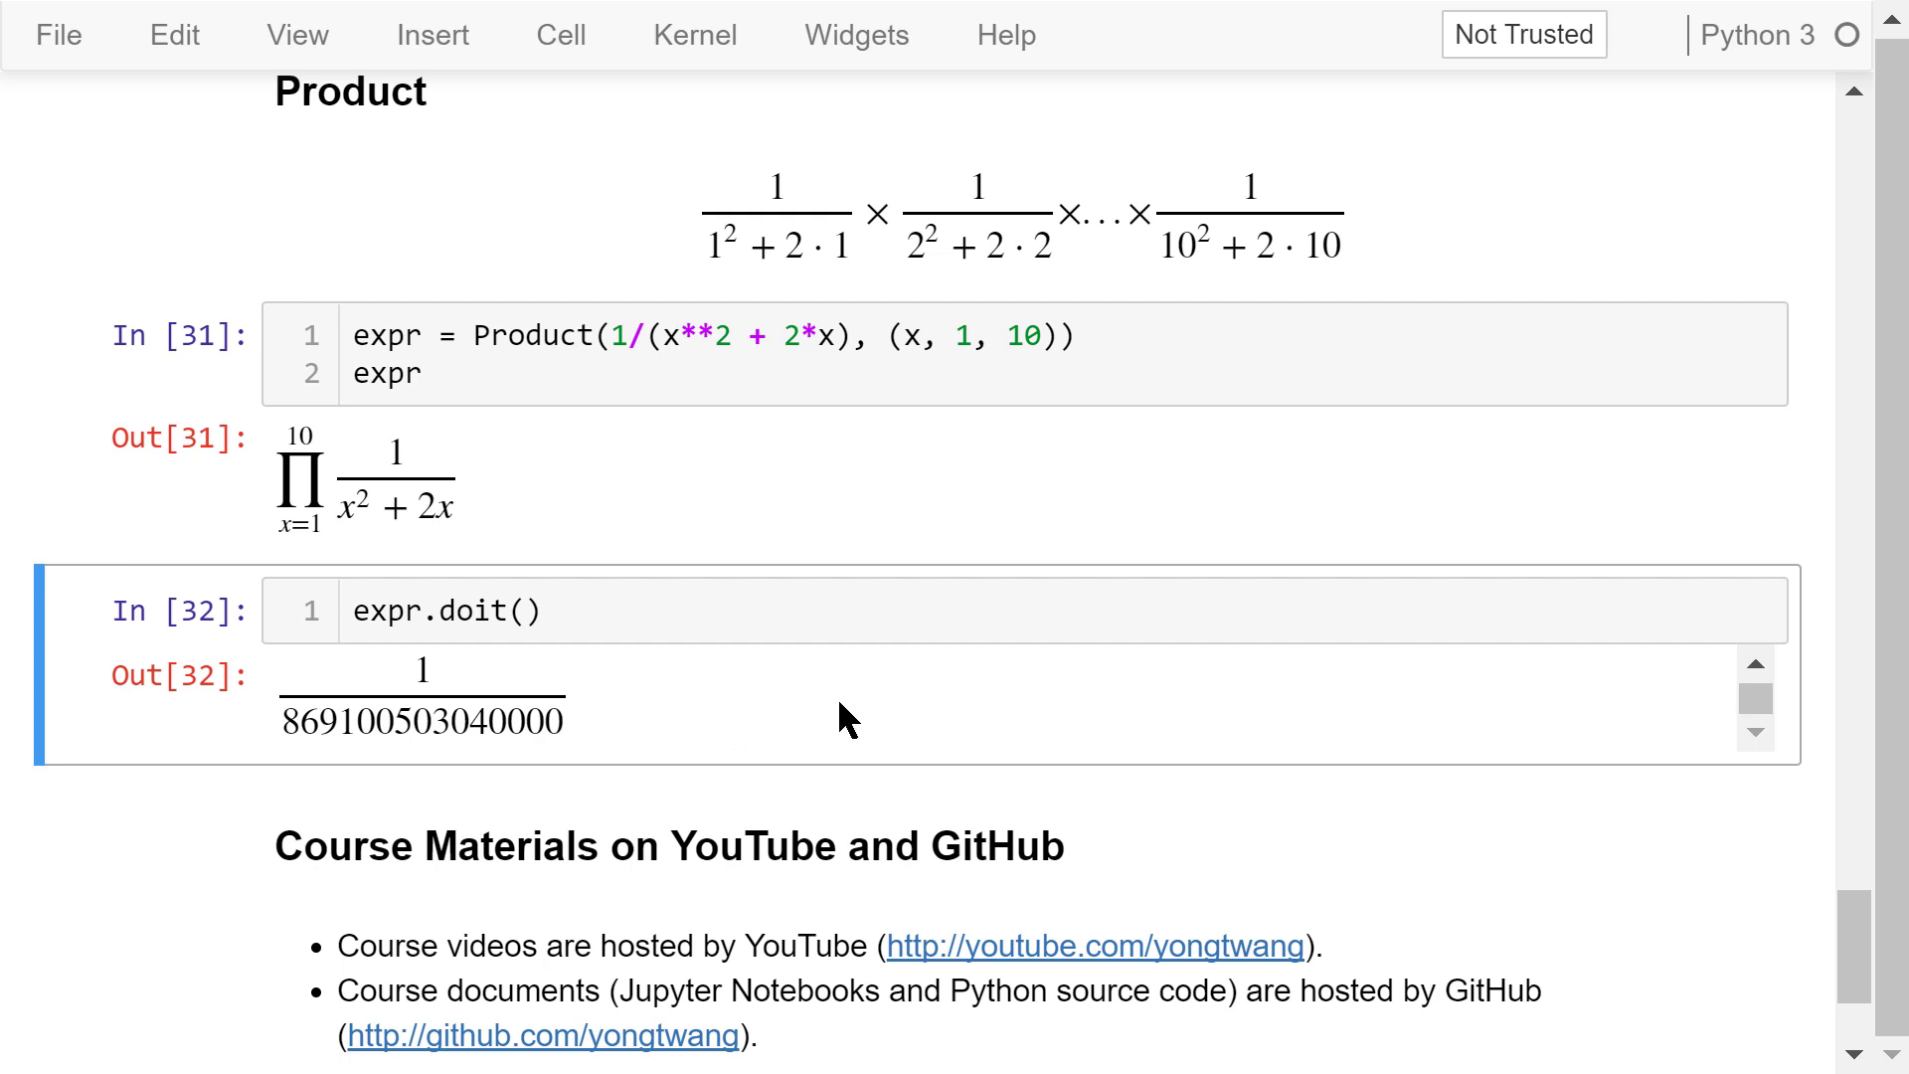
Scroll to the closing Course Materials on YouTube and GitHub section
{"action": "scroll", "scroll_direction": "down", "scroll_amount": 3}
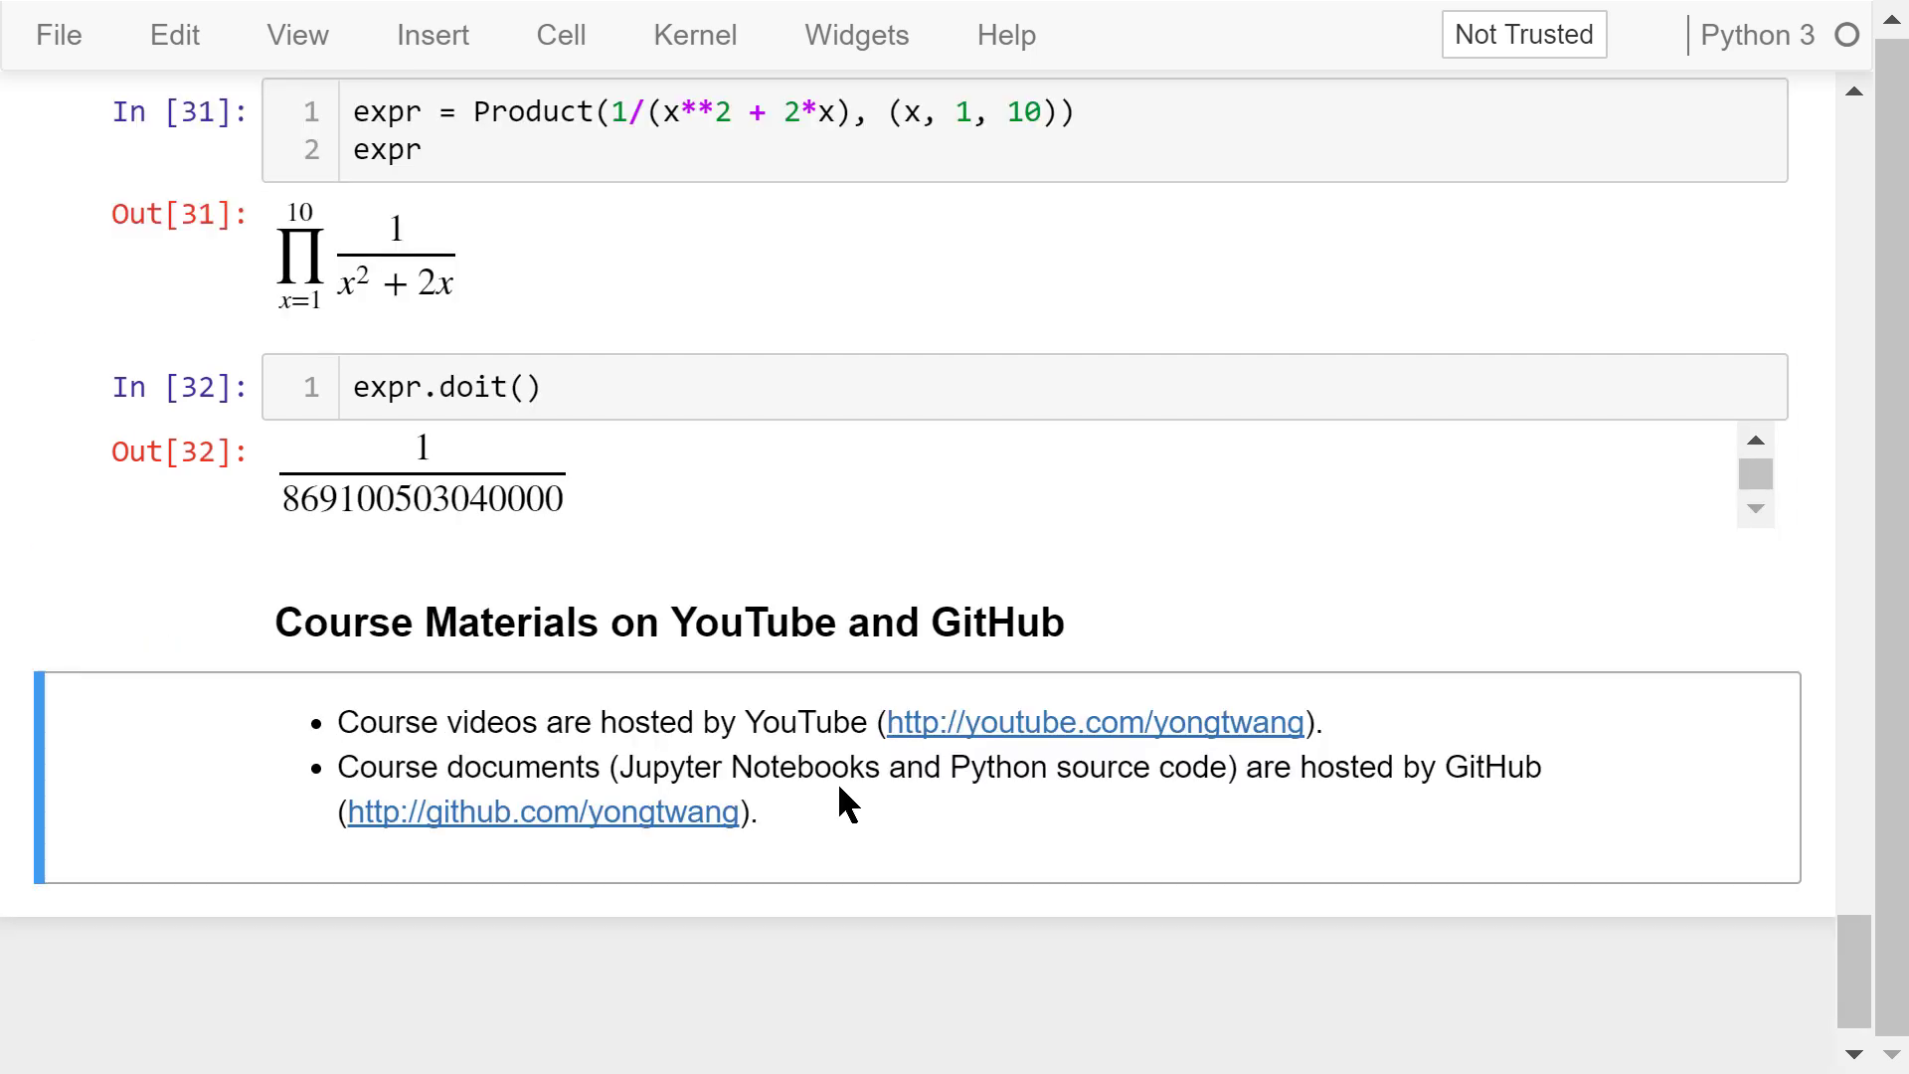
{"action": "scroll", "scroll_direction": "down", "scroll_amount": 3}
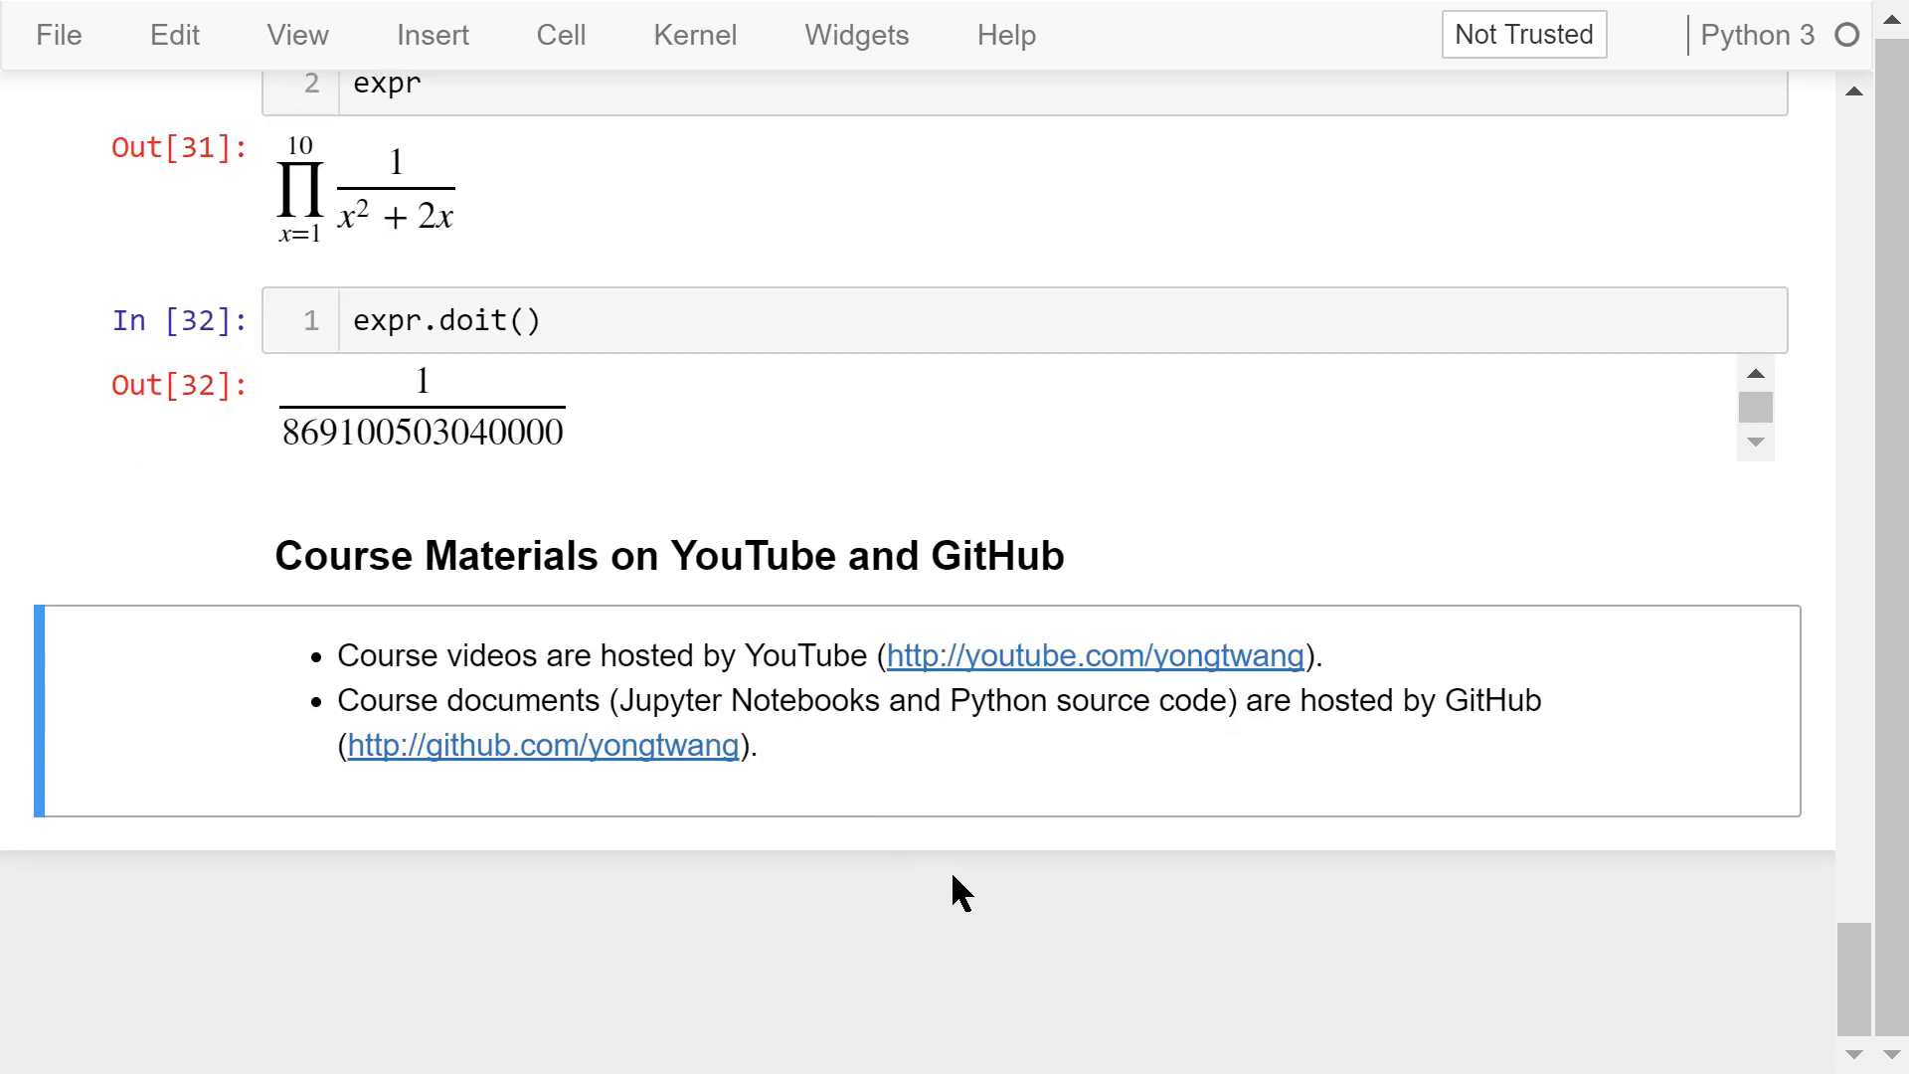